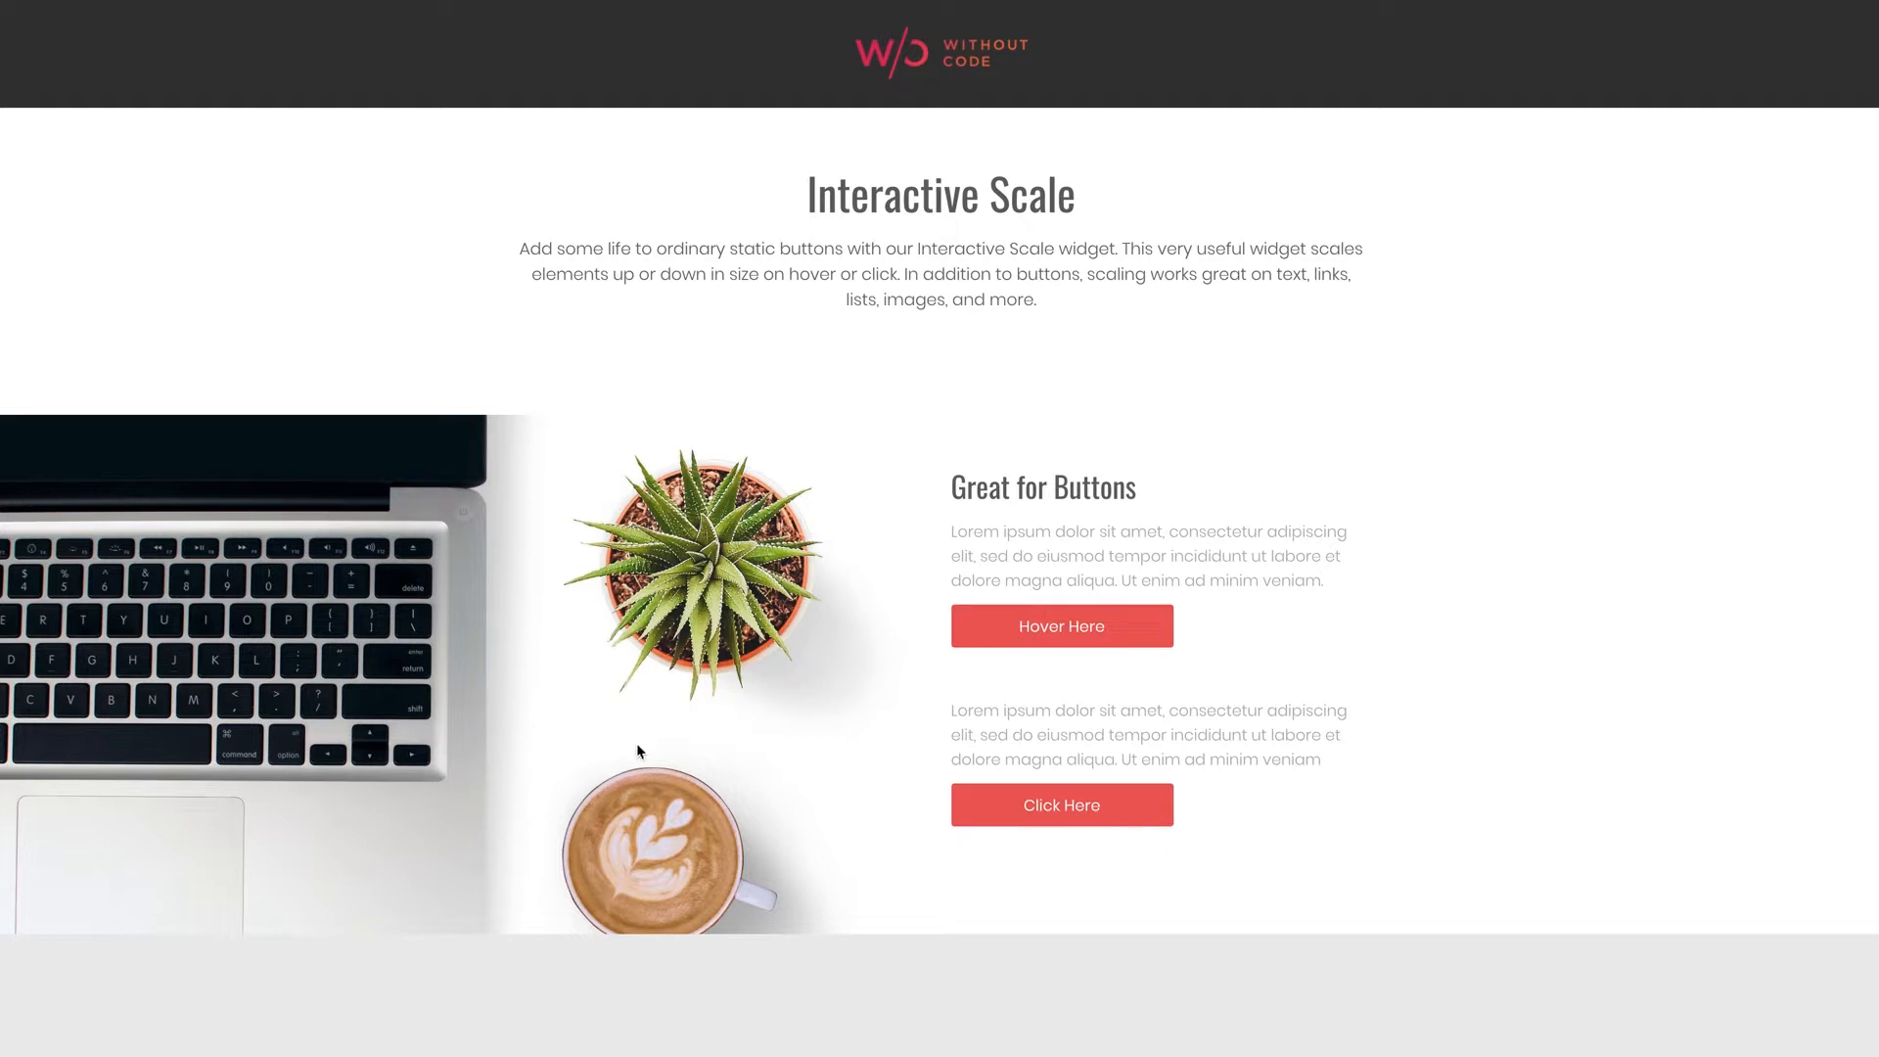
mouse_move(1007, 625)
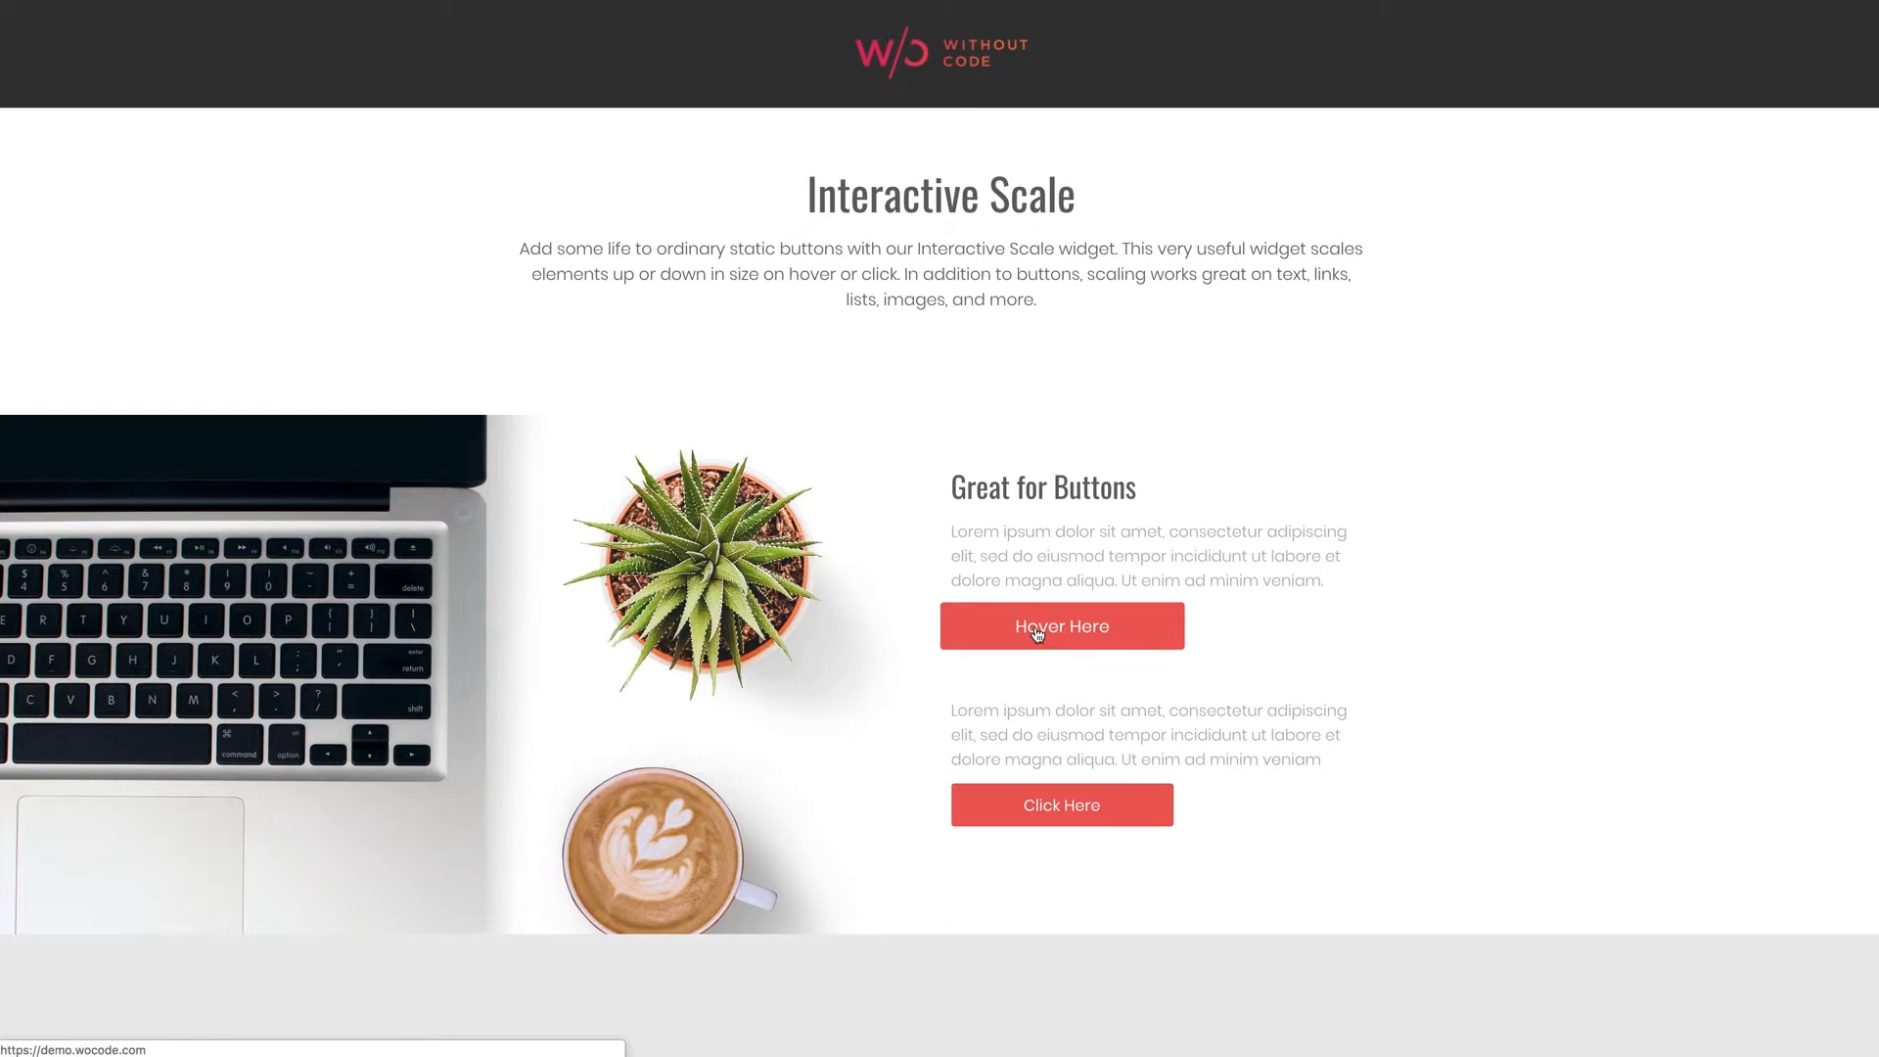
mouse_move(854, 645)
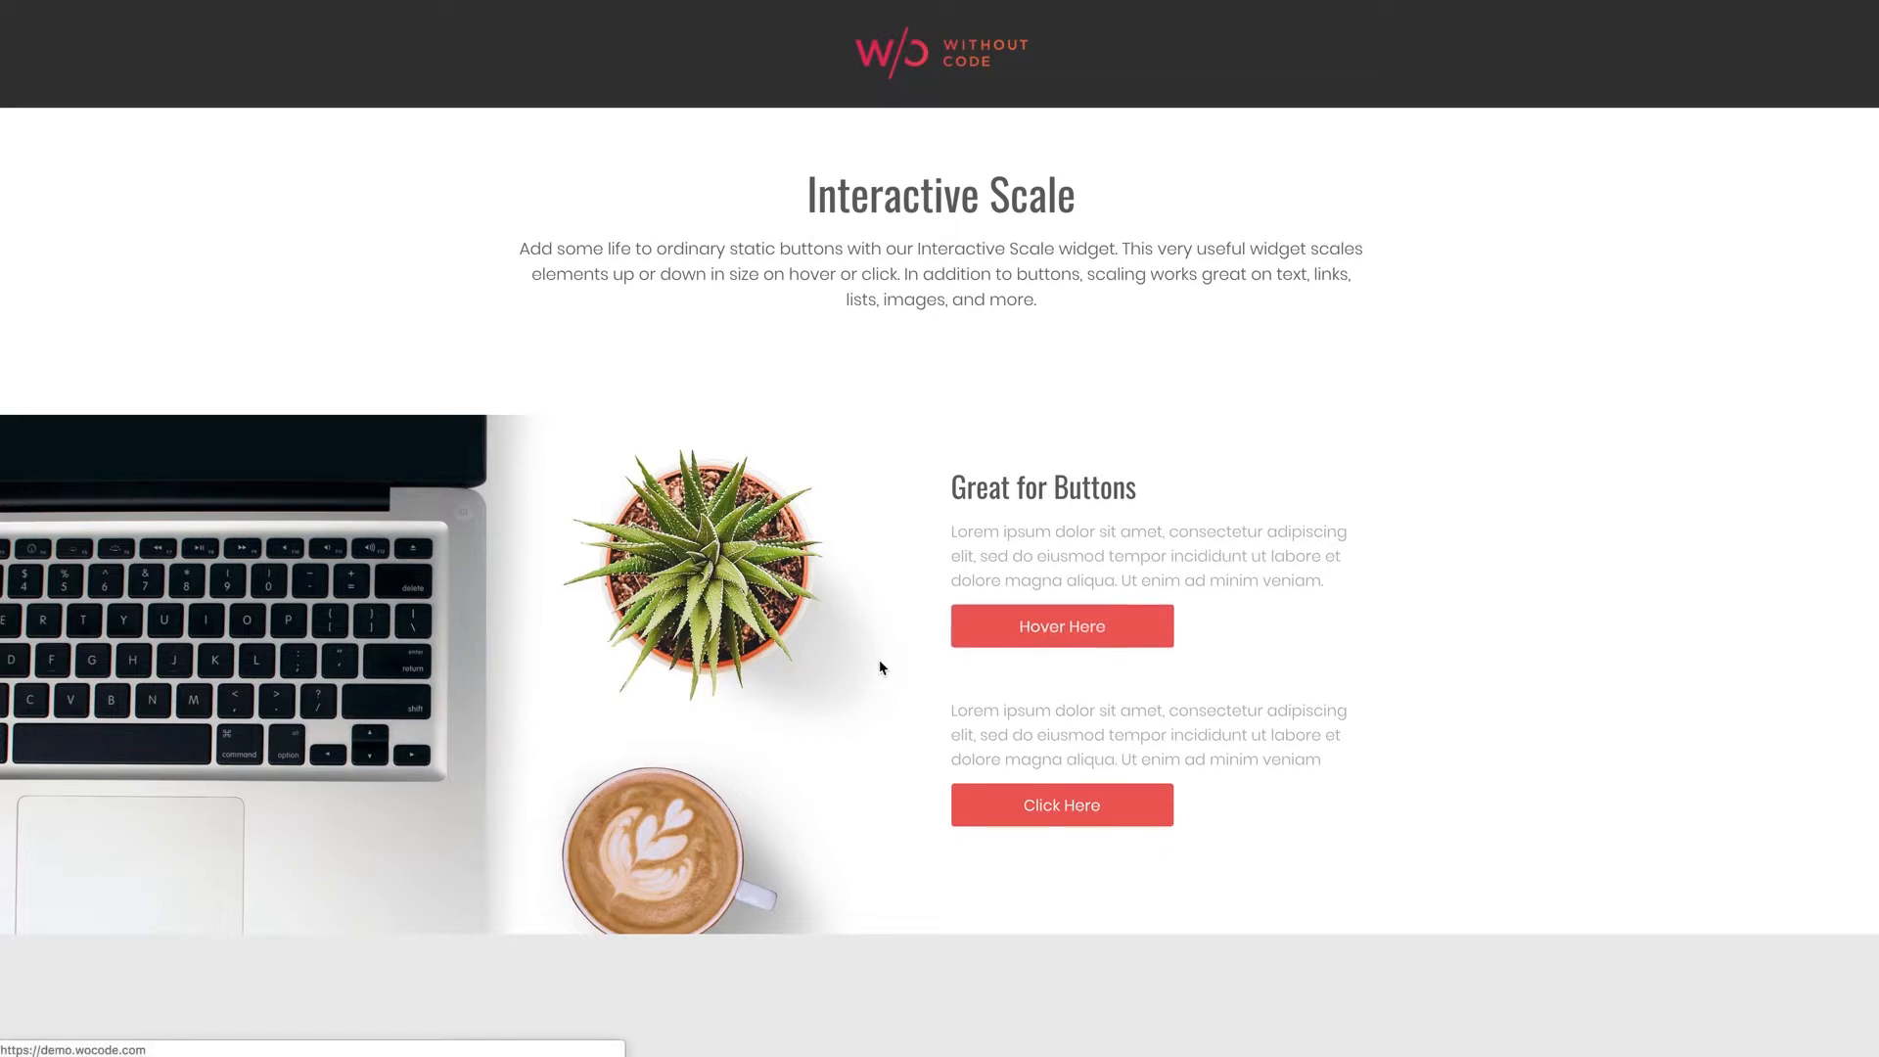
From the Widgets list, drop an Interactive Scale widget under the More About Us and See the Menu buttons.
scroll(down, 3)
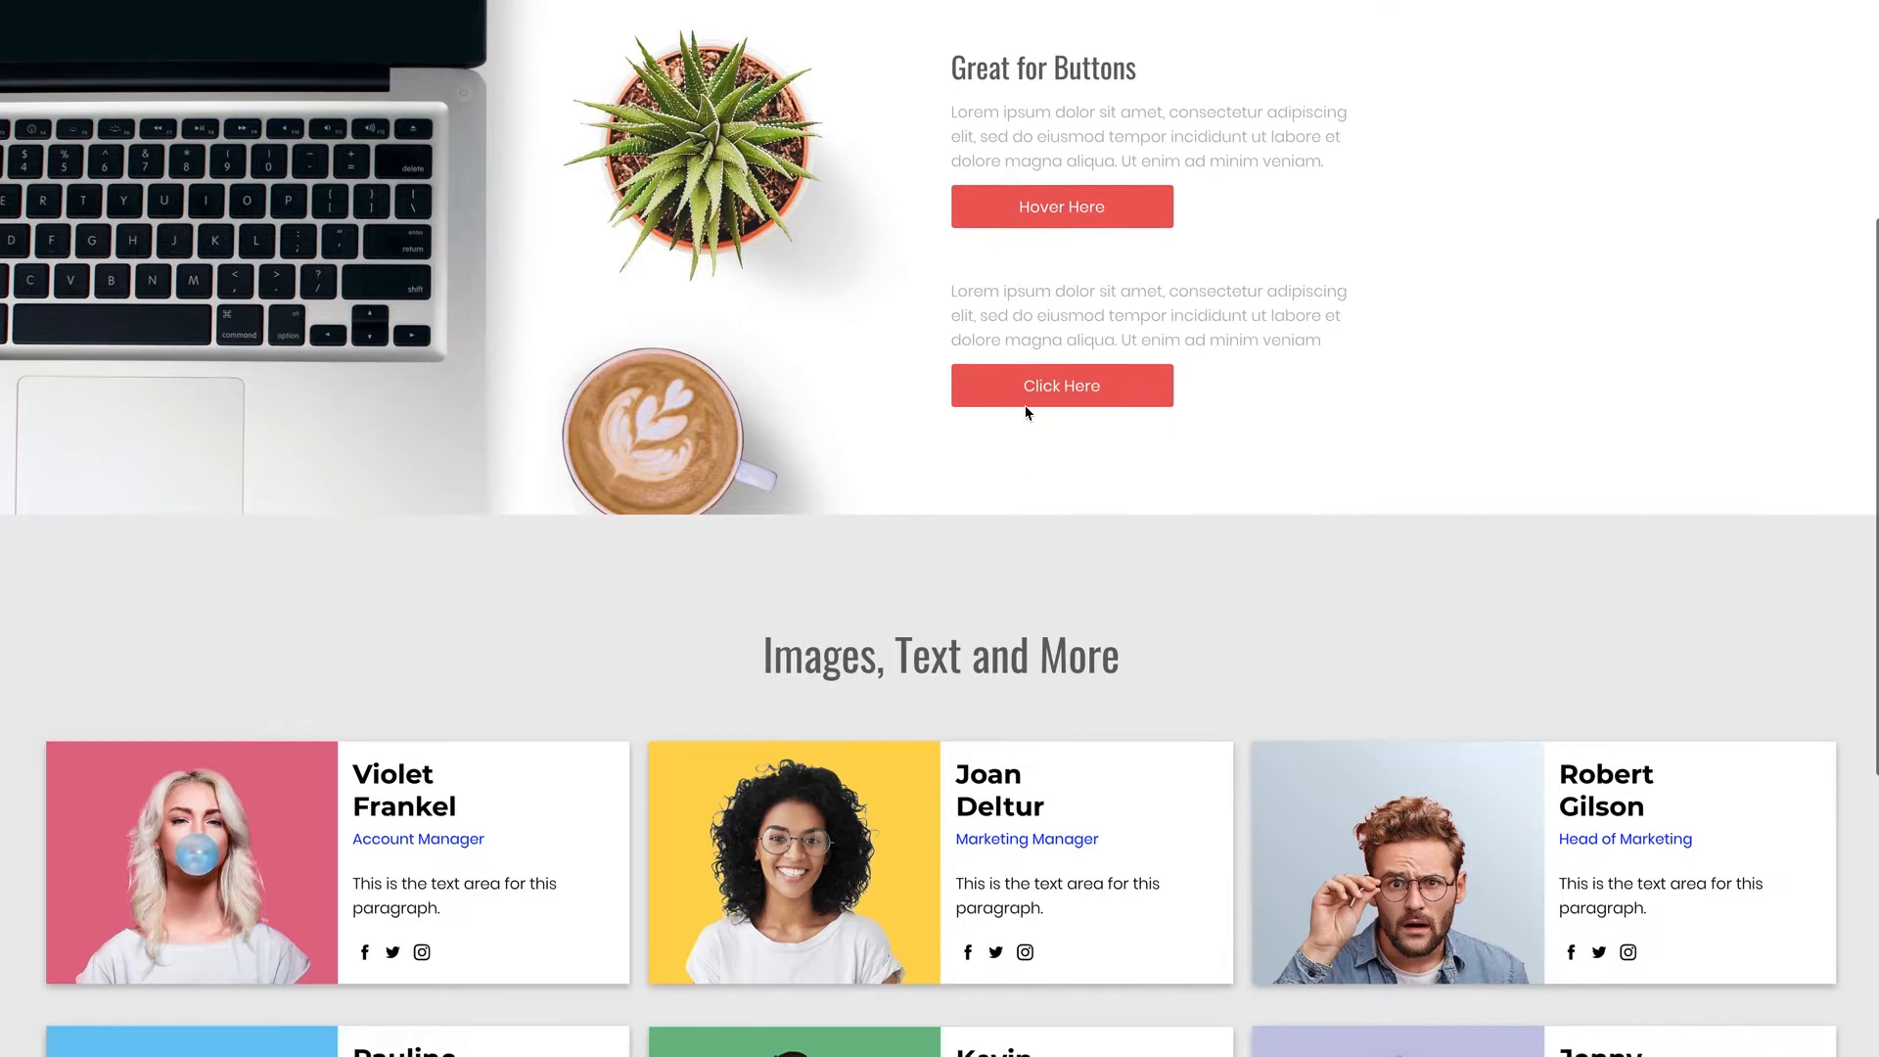
mouse_move(1061, 206)
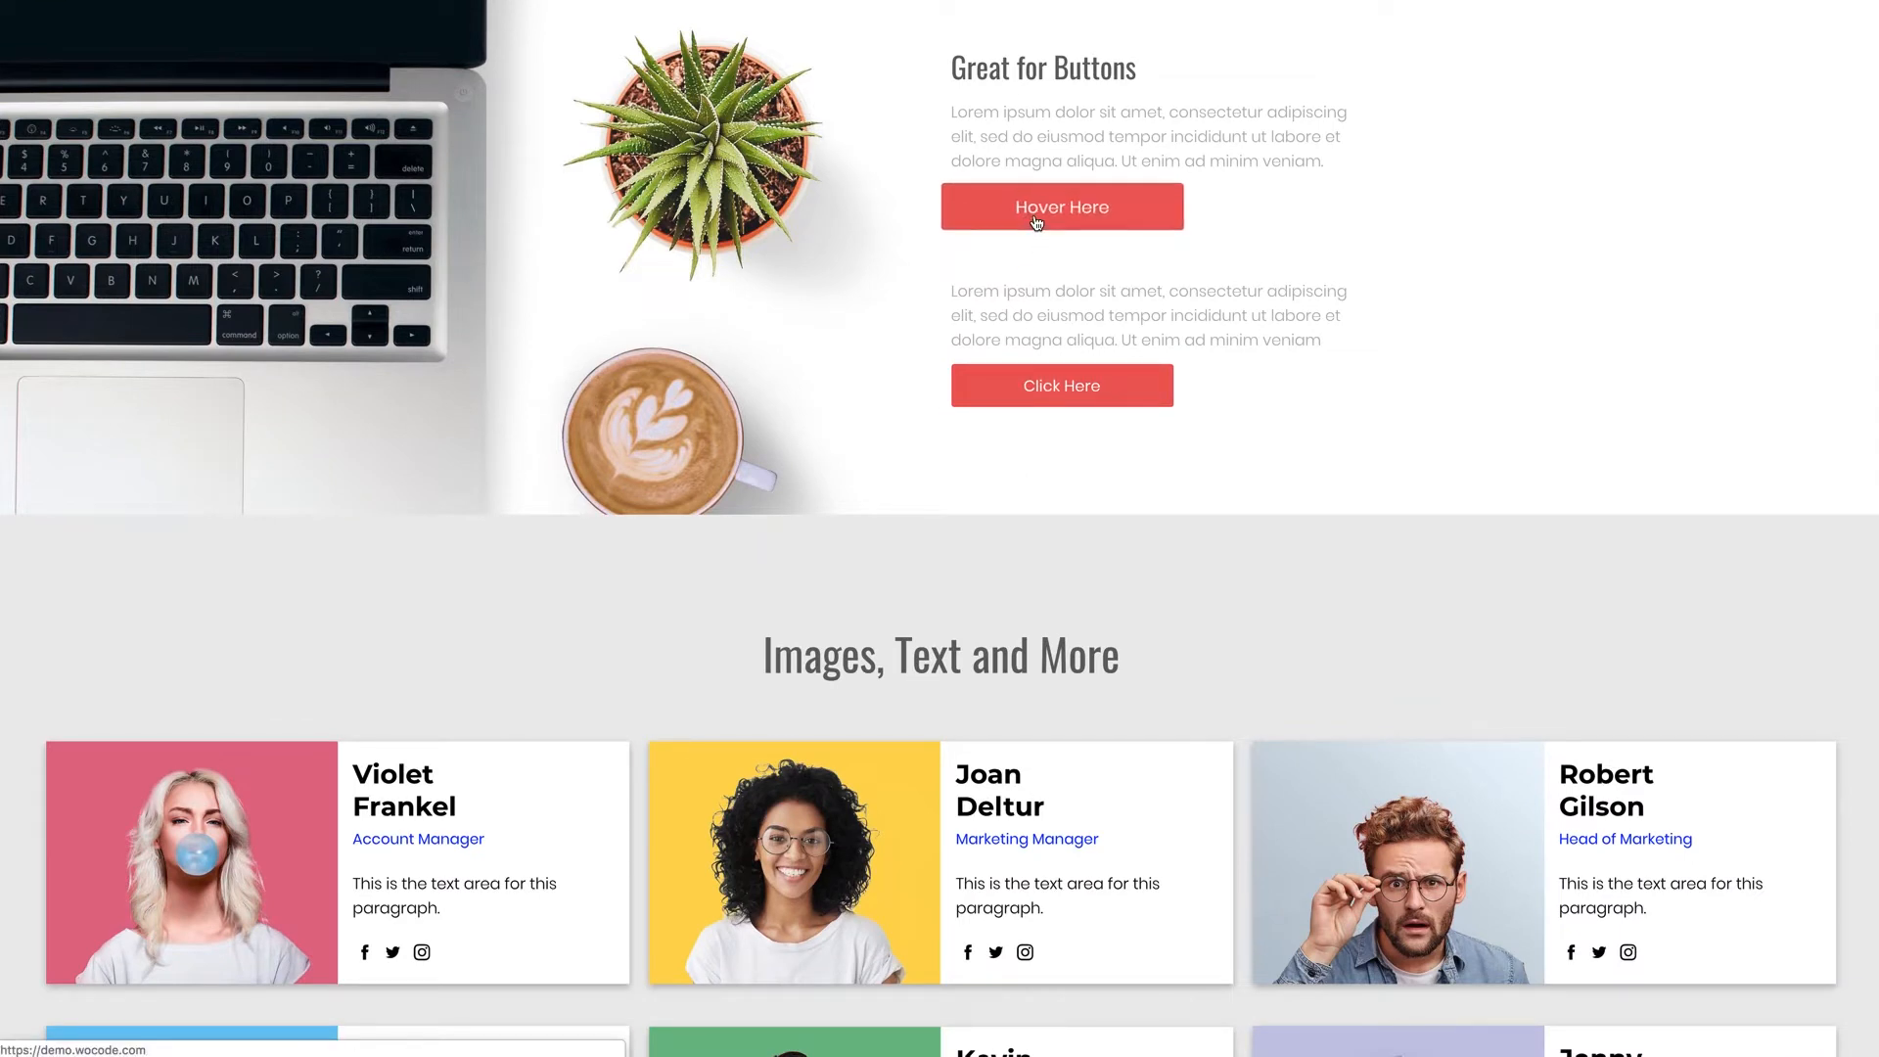
scroll(down, 3)
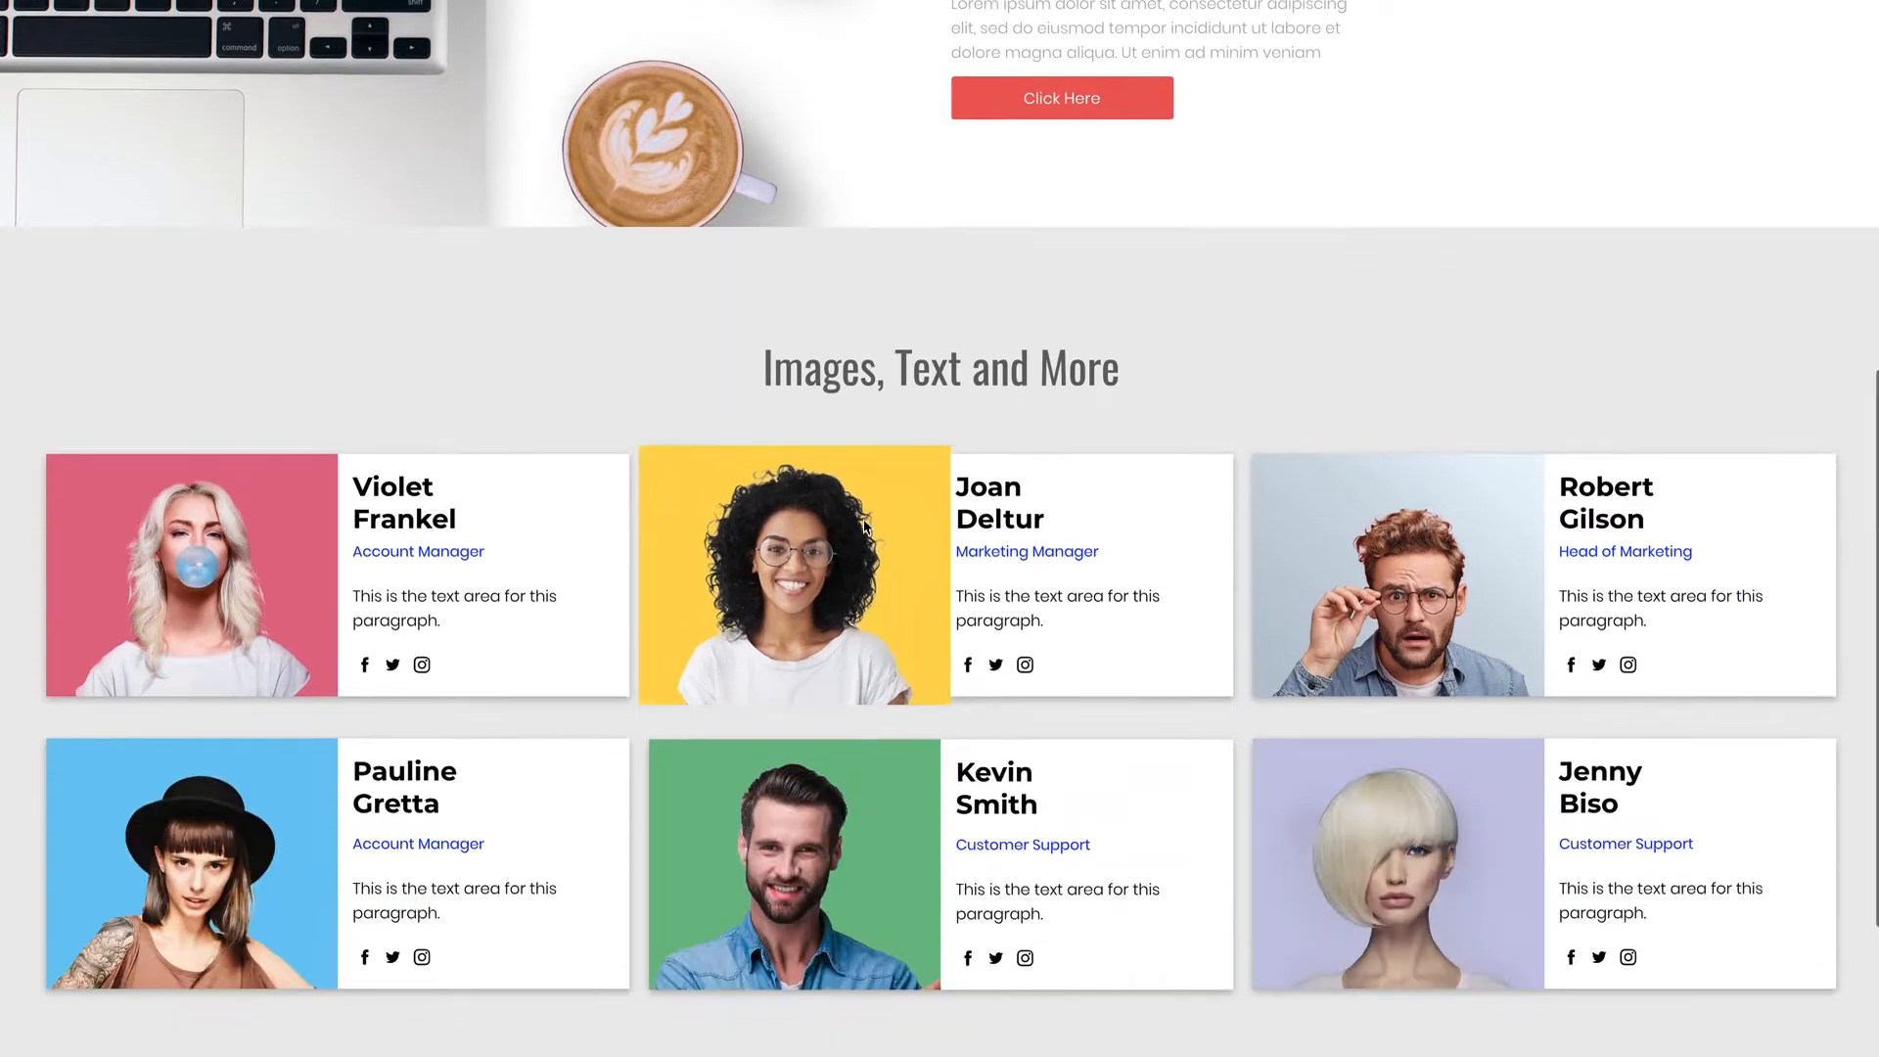
scroll(down, 3)
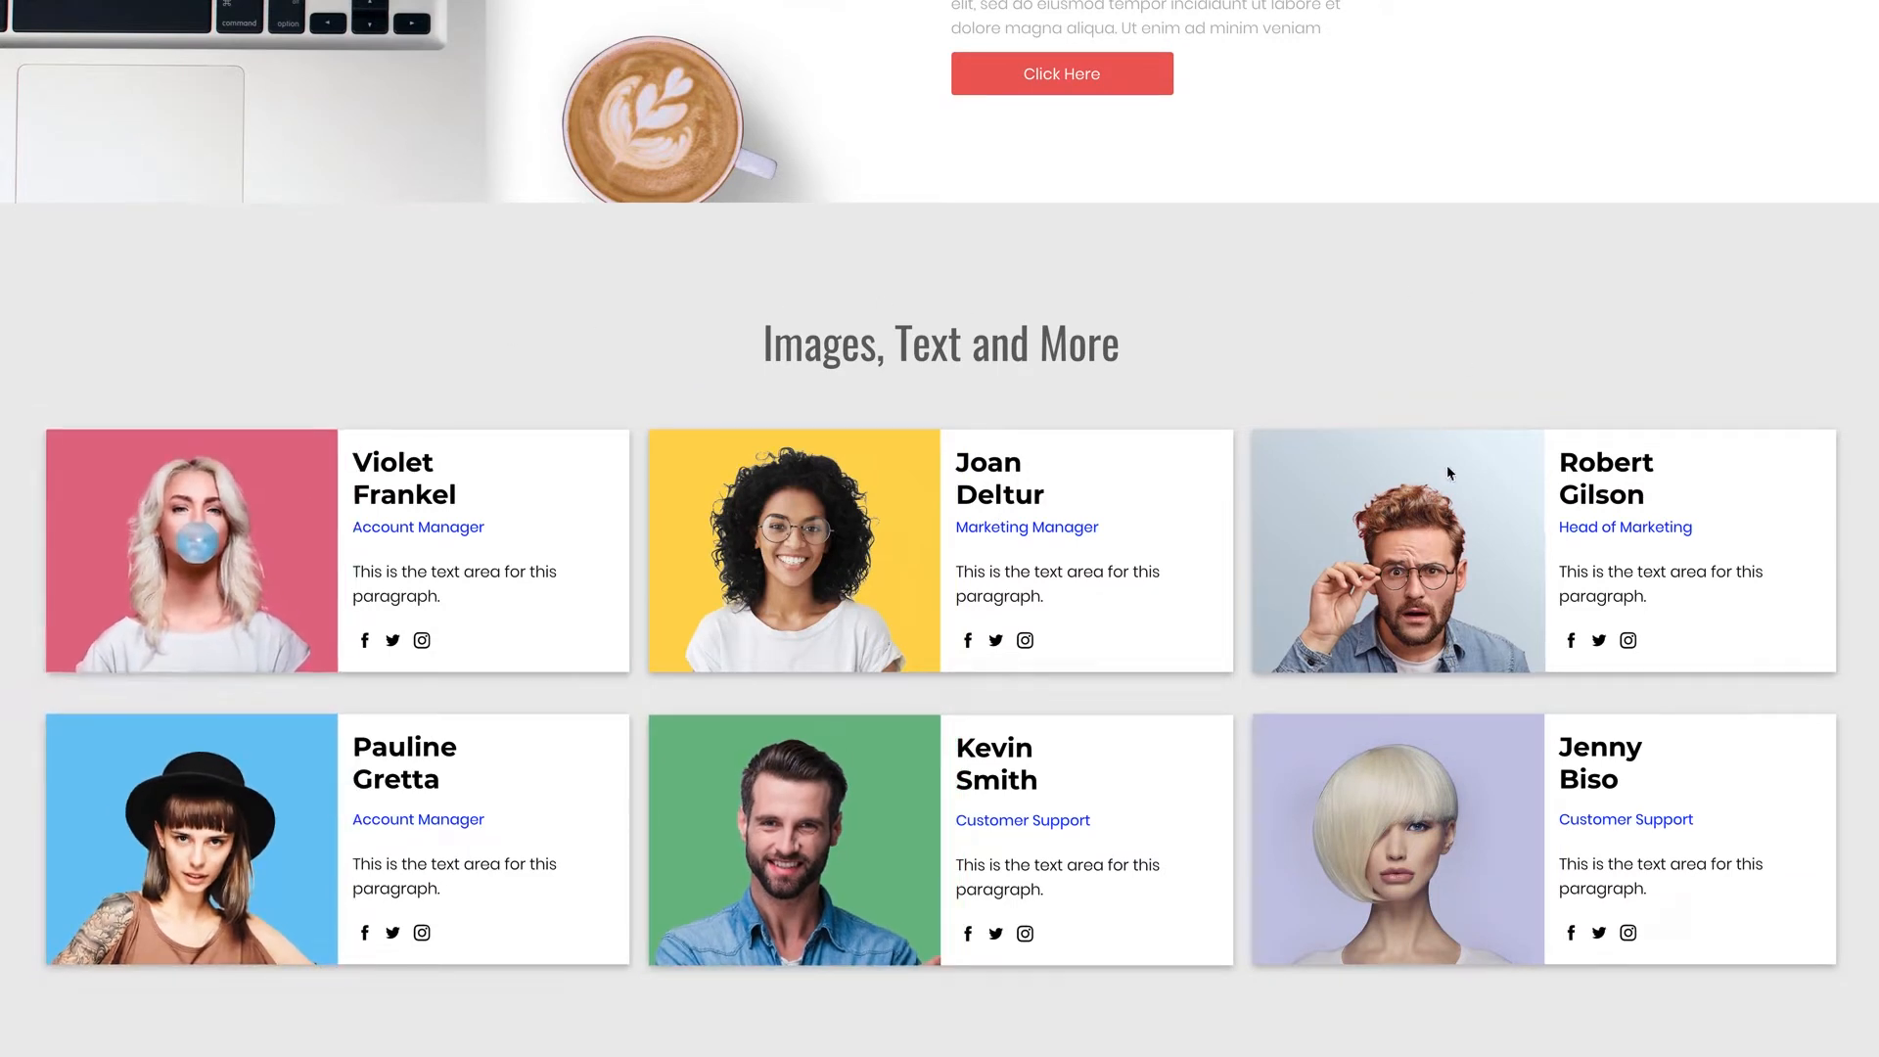
mouse_move(1452, 225)
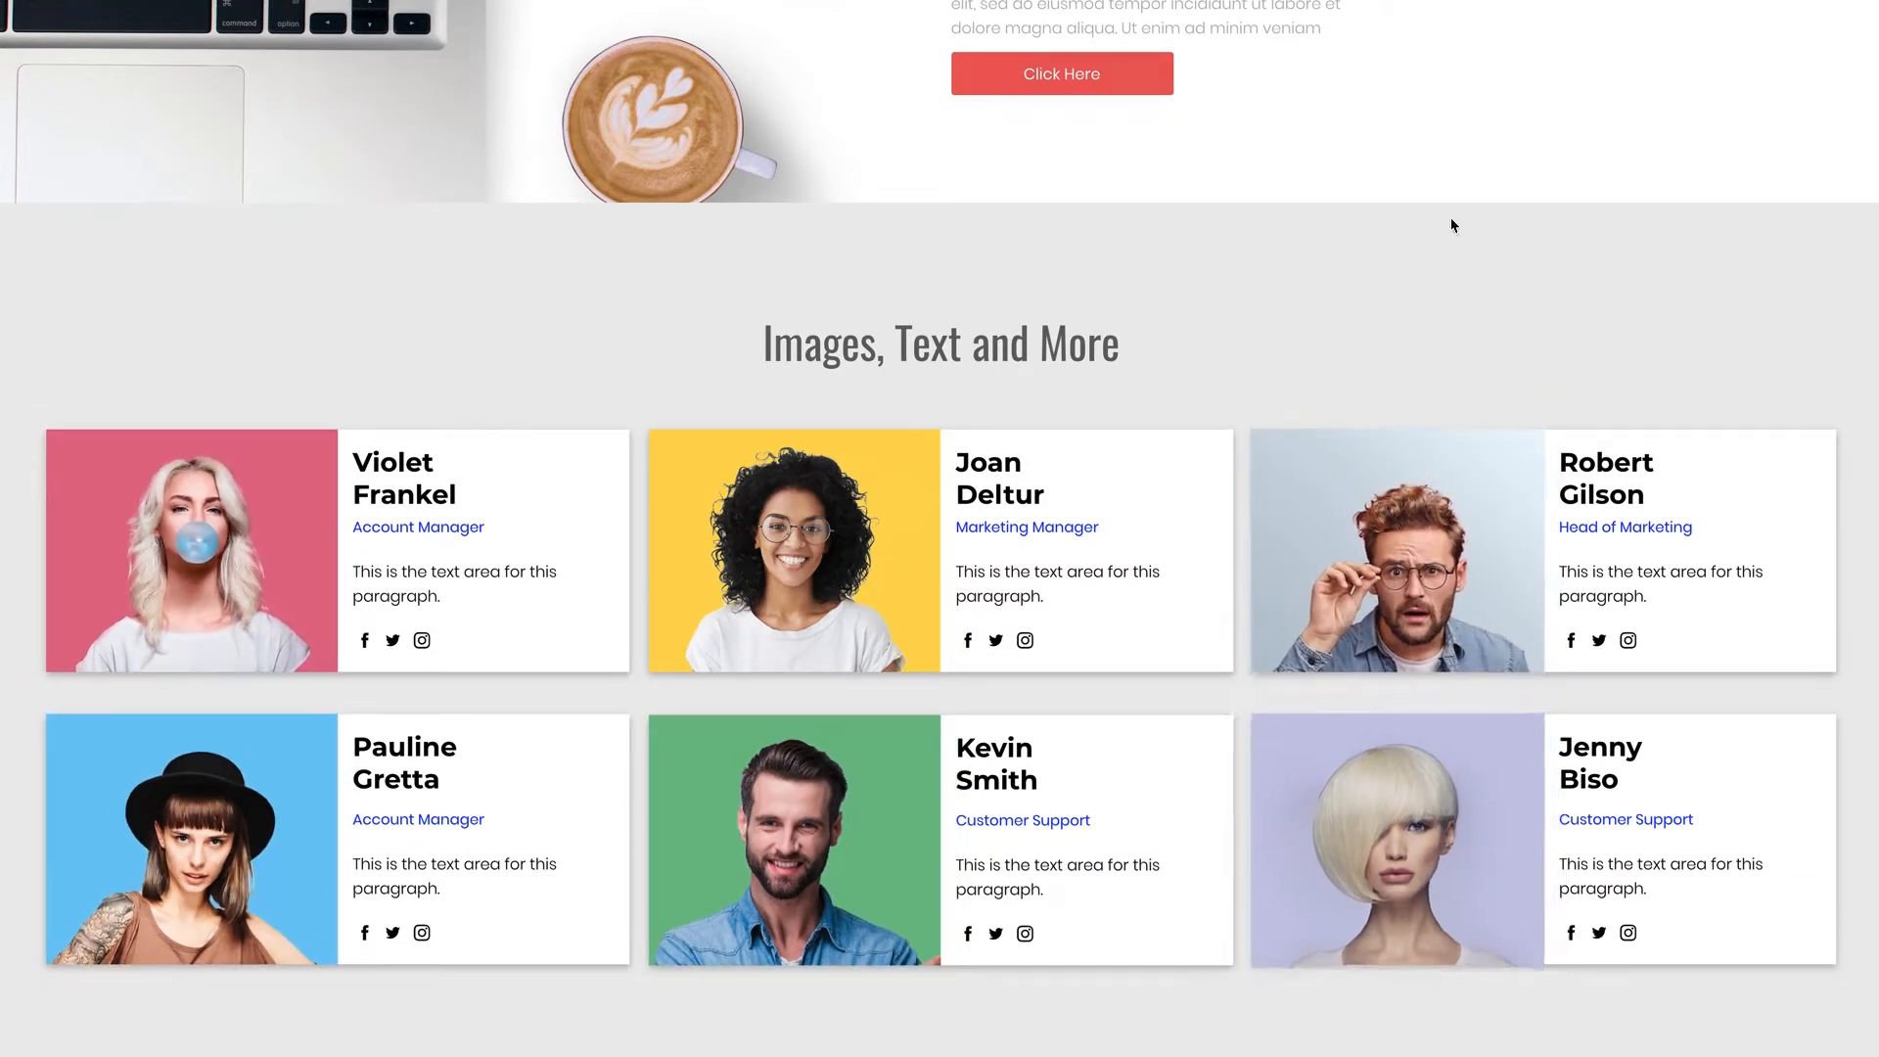
scroll(up, 3)
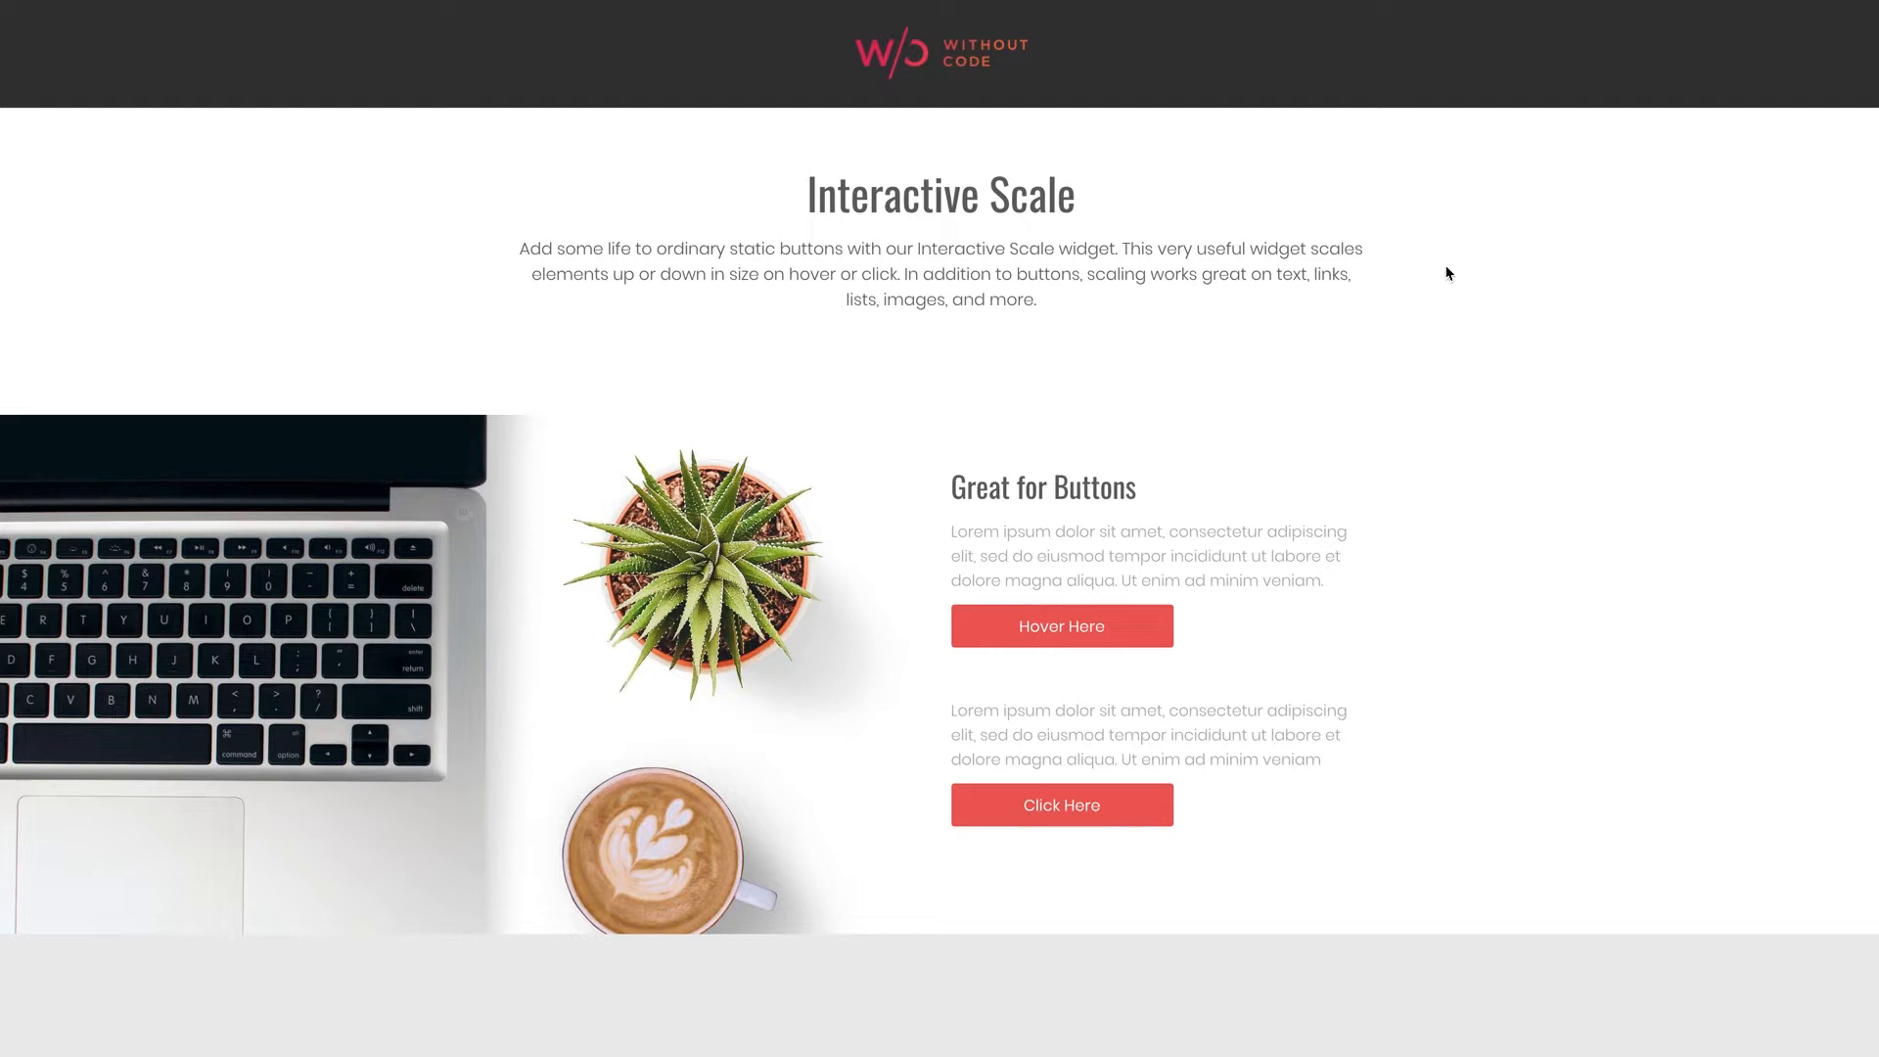
mouse_move(673, 102)
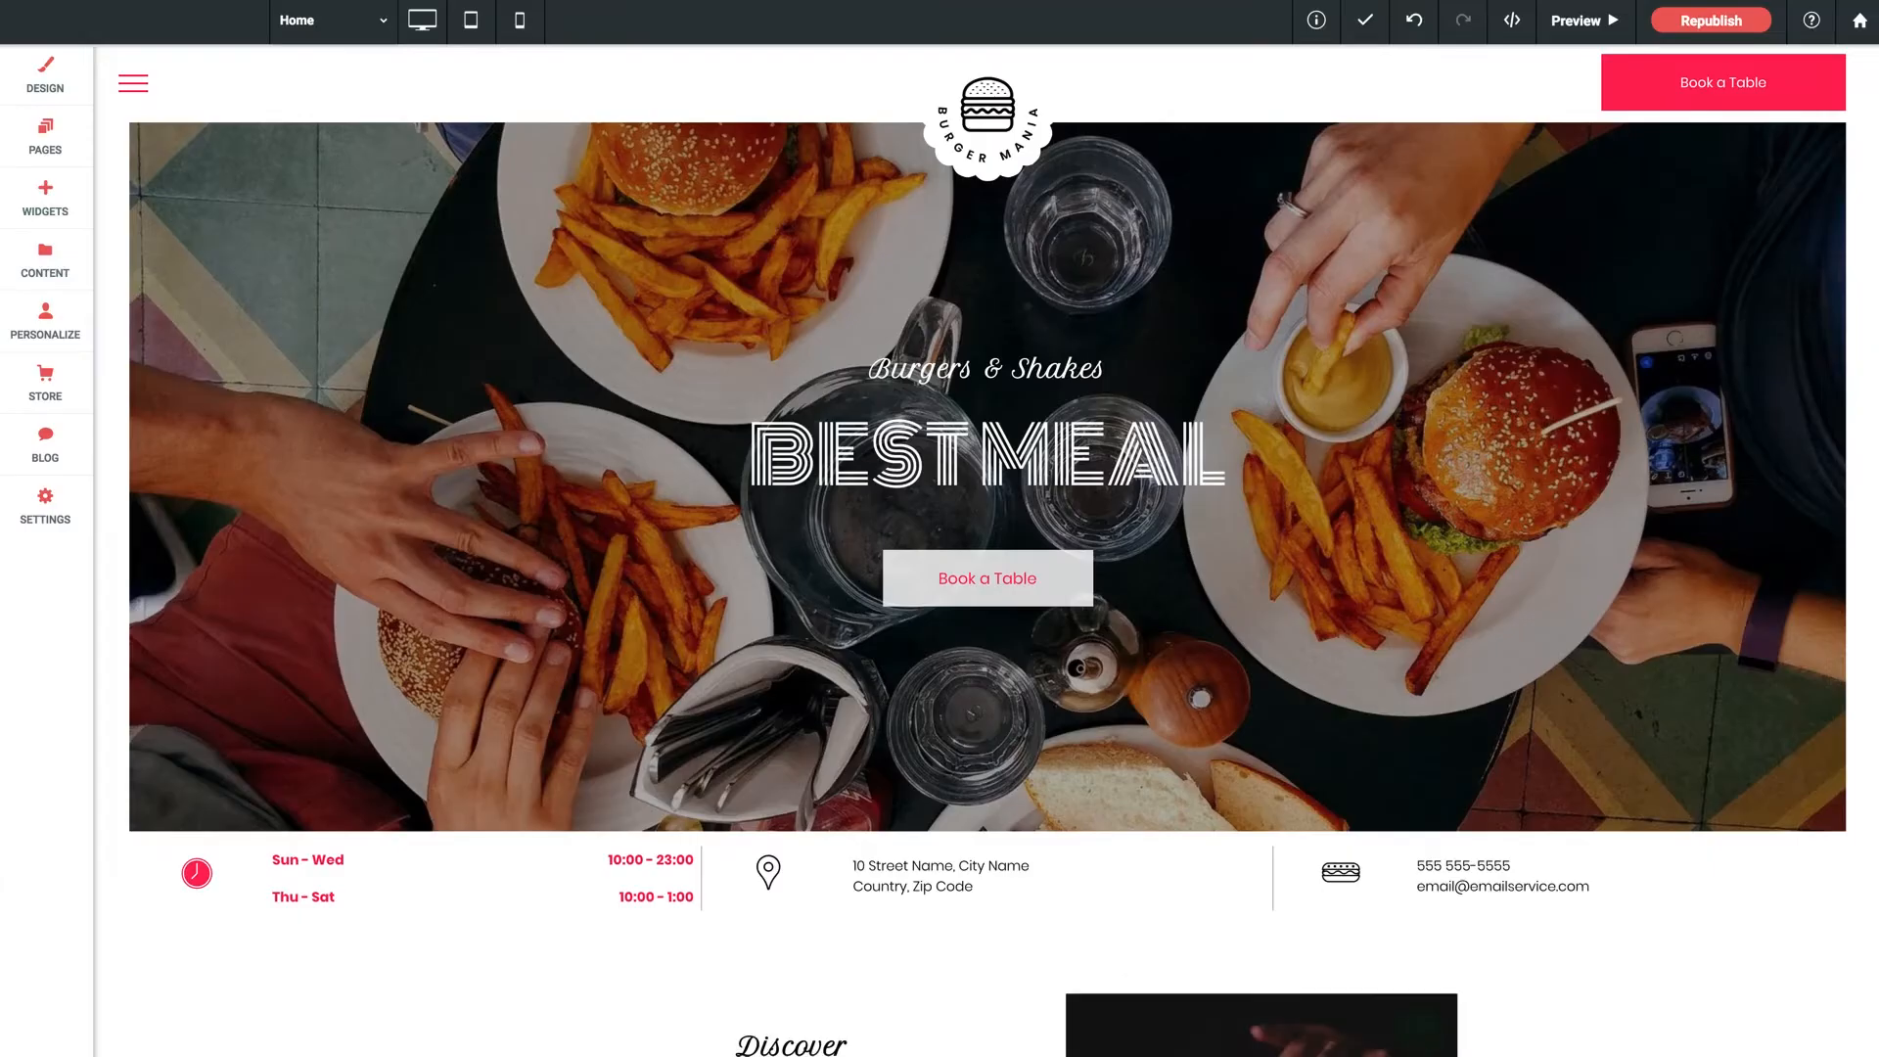
click(1723, 81)
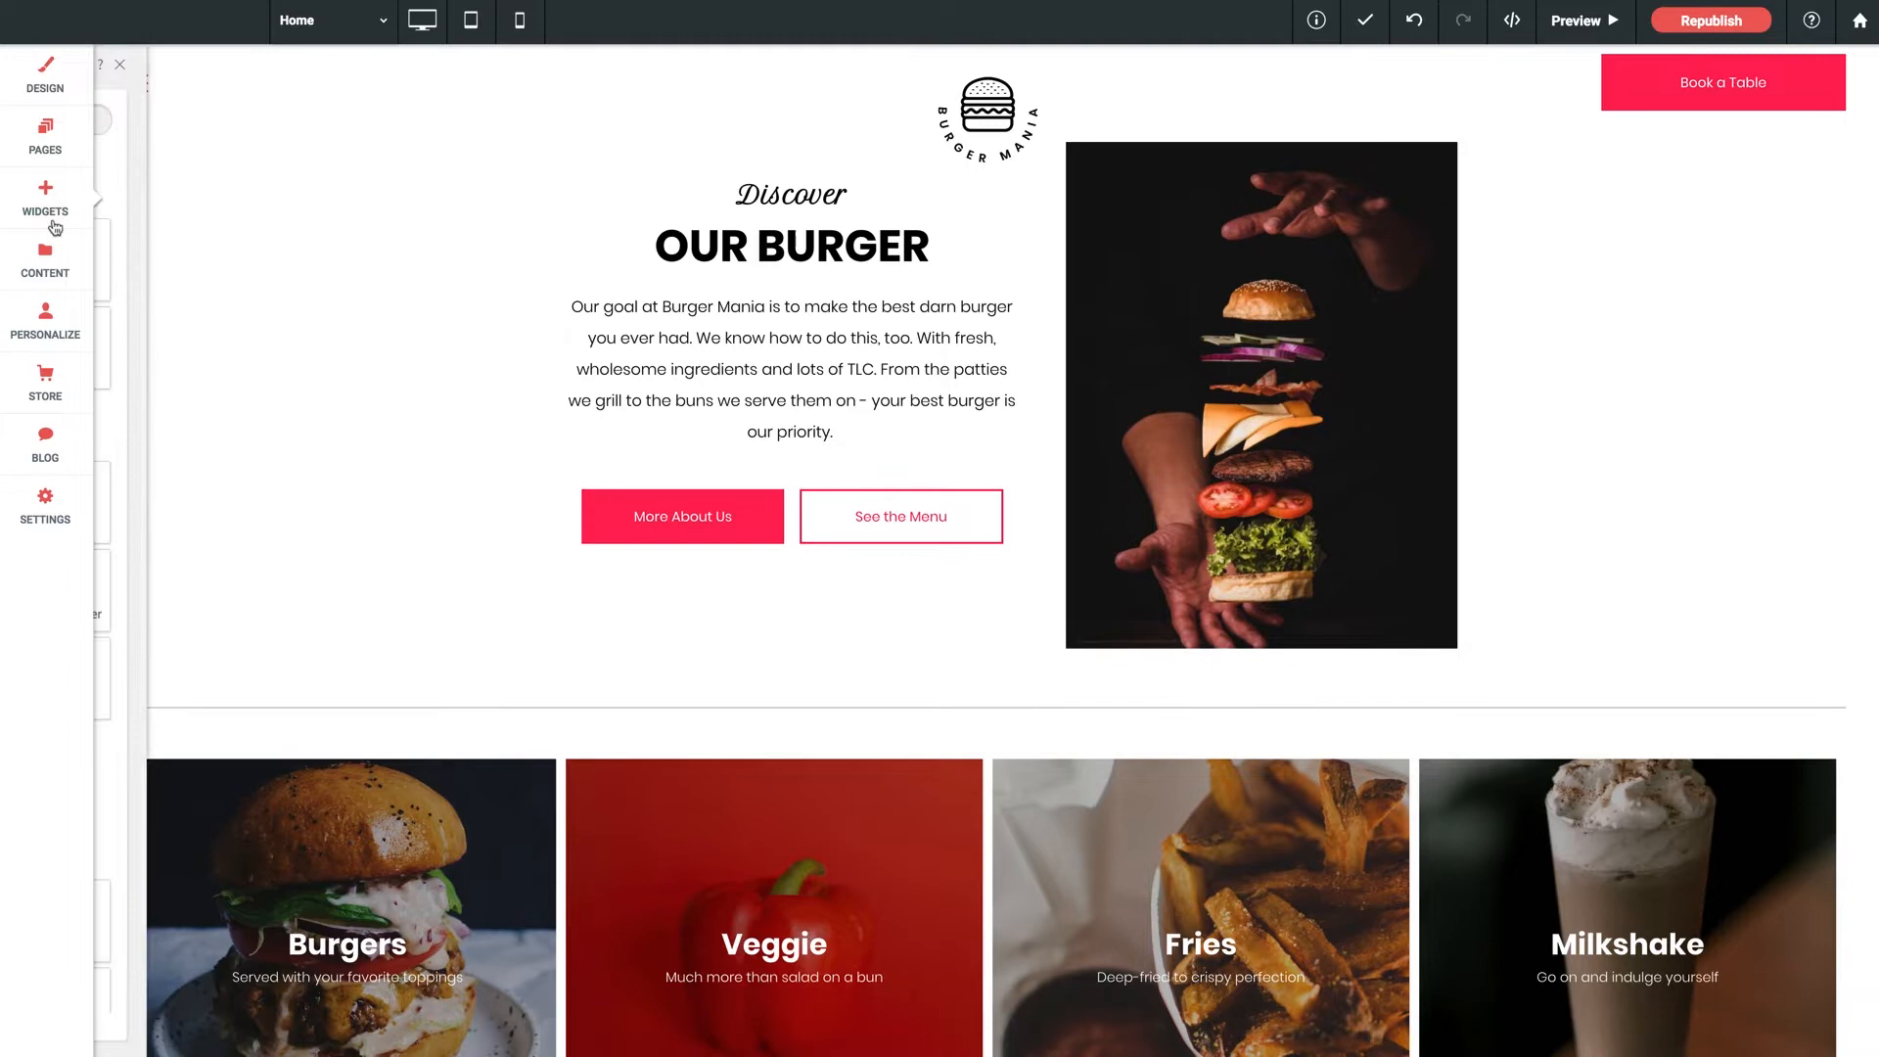
click(44, 198)
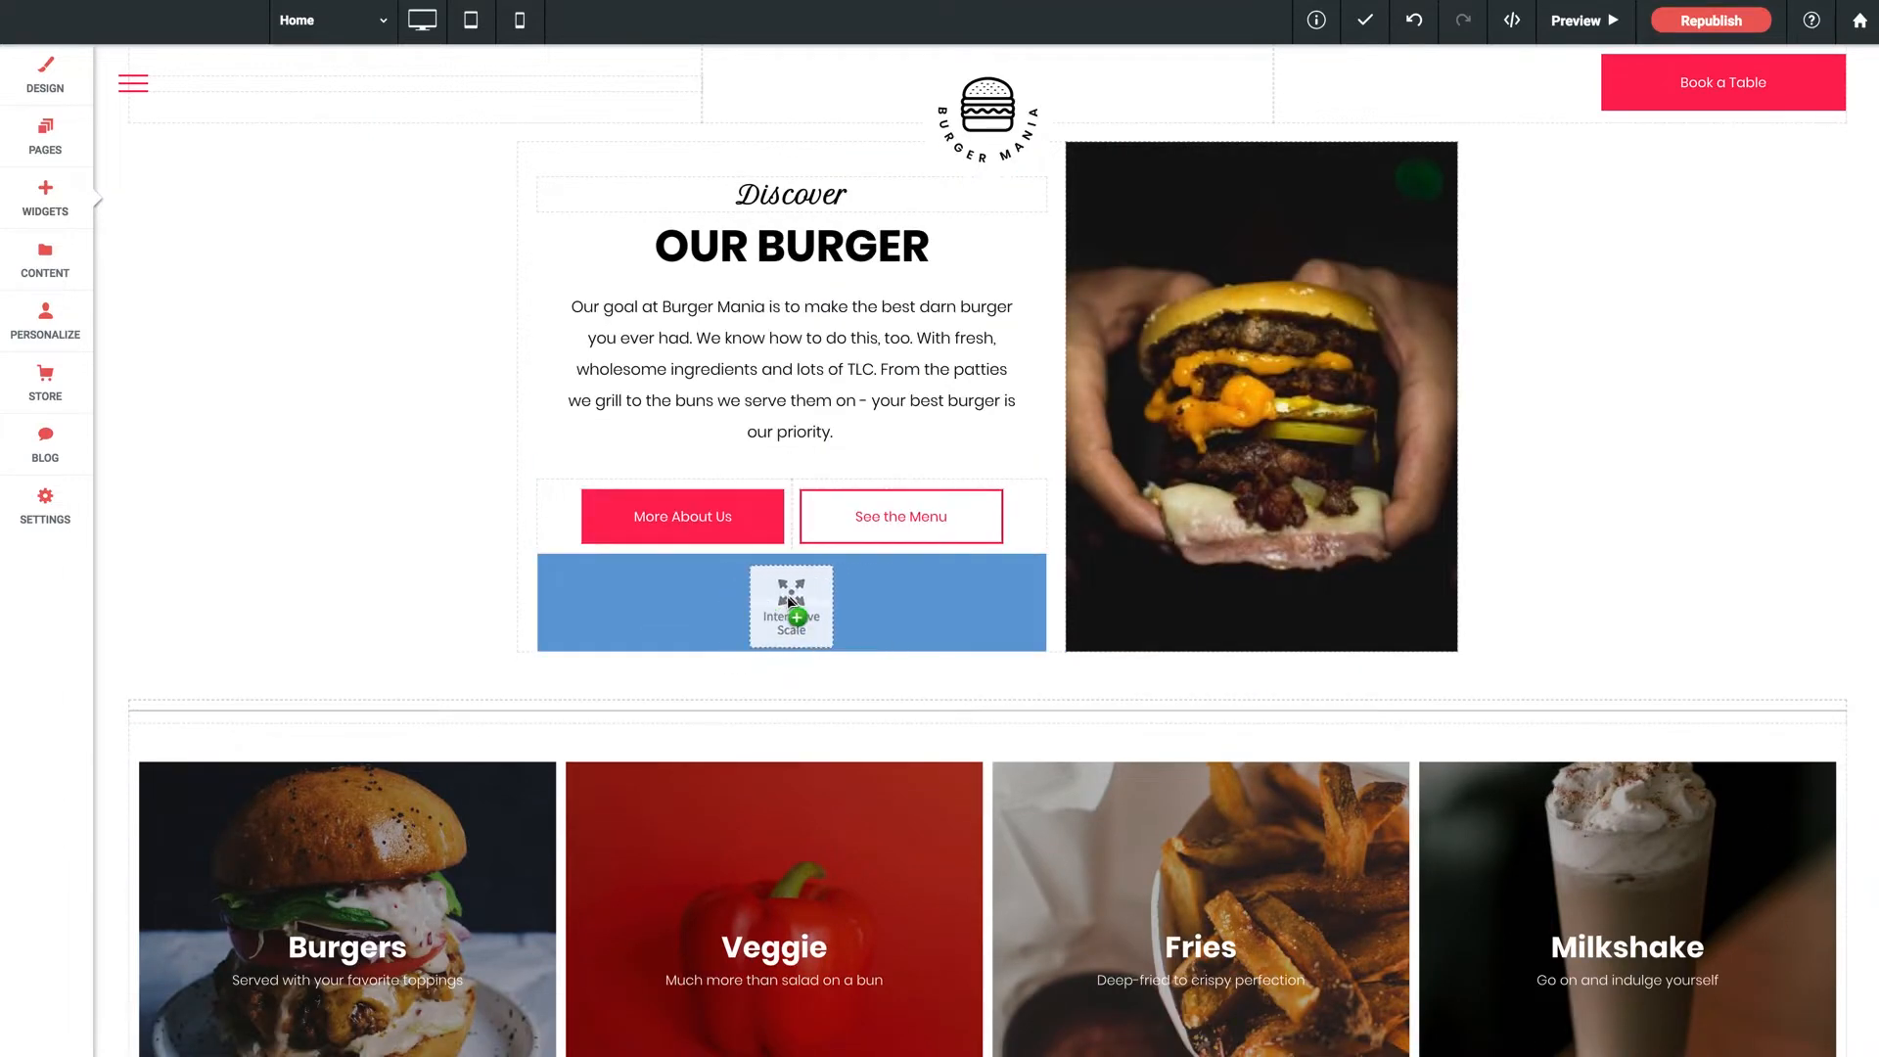
click(791, 605)
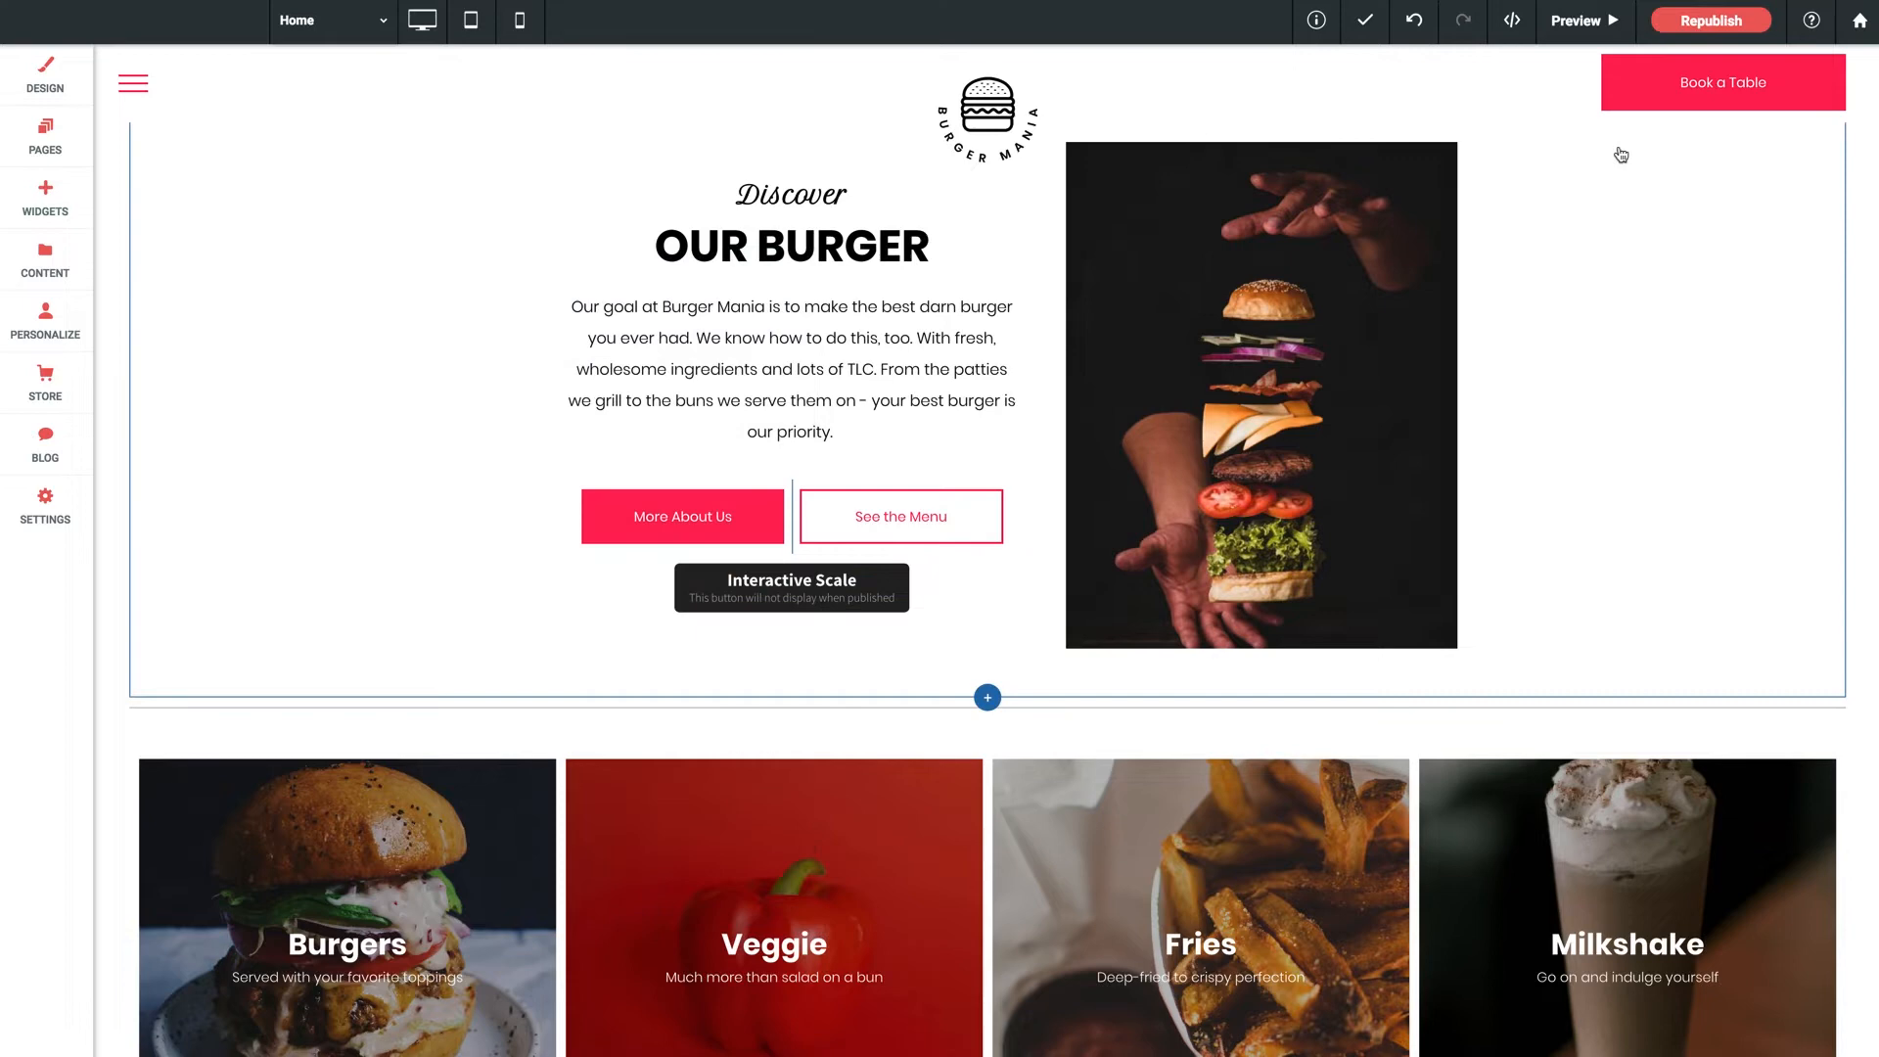
Open the Book a Table header button's editor and show its gear options menu.
click(1722, 81)
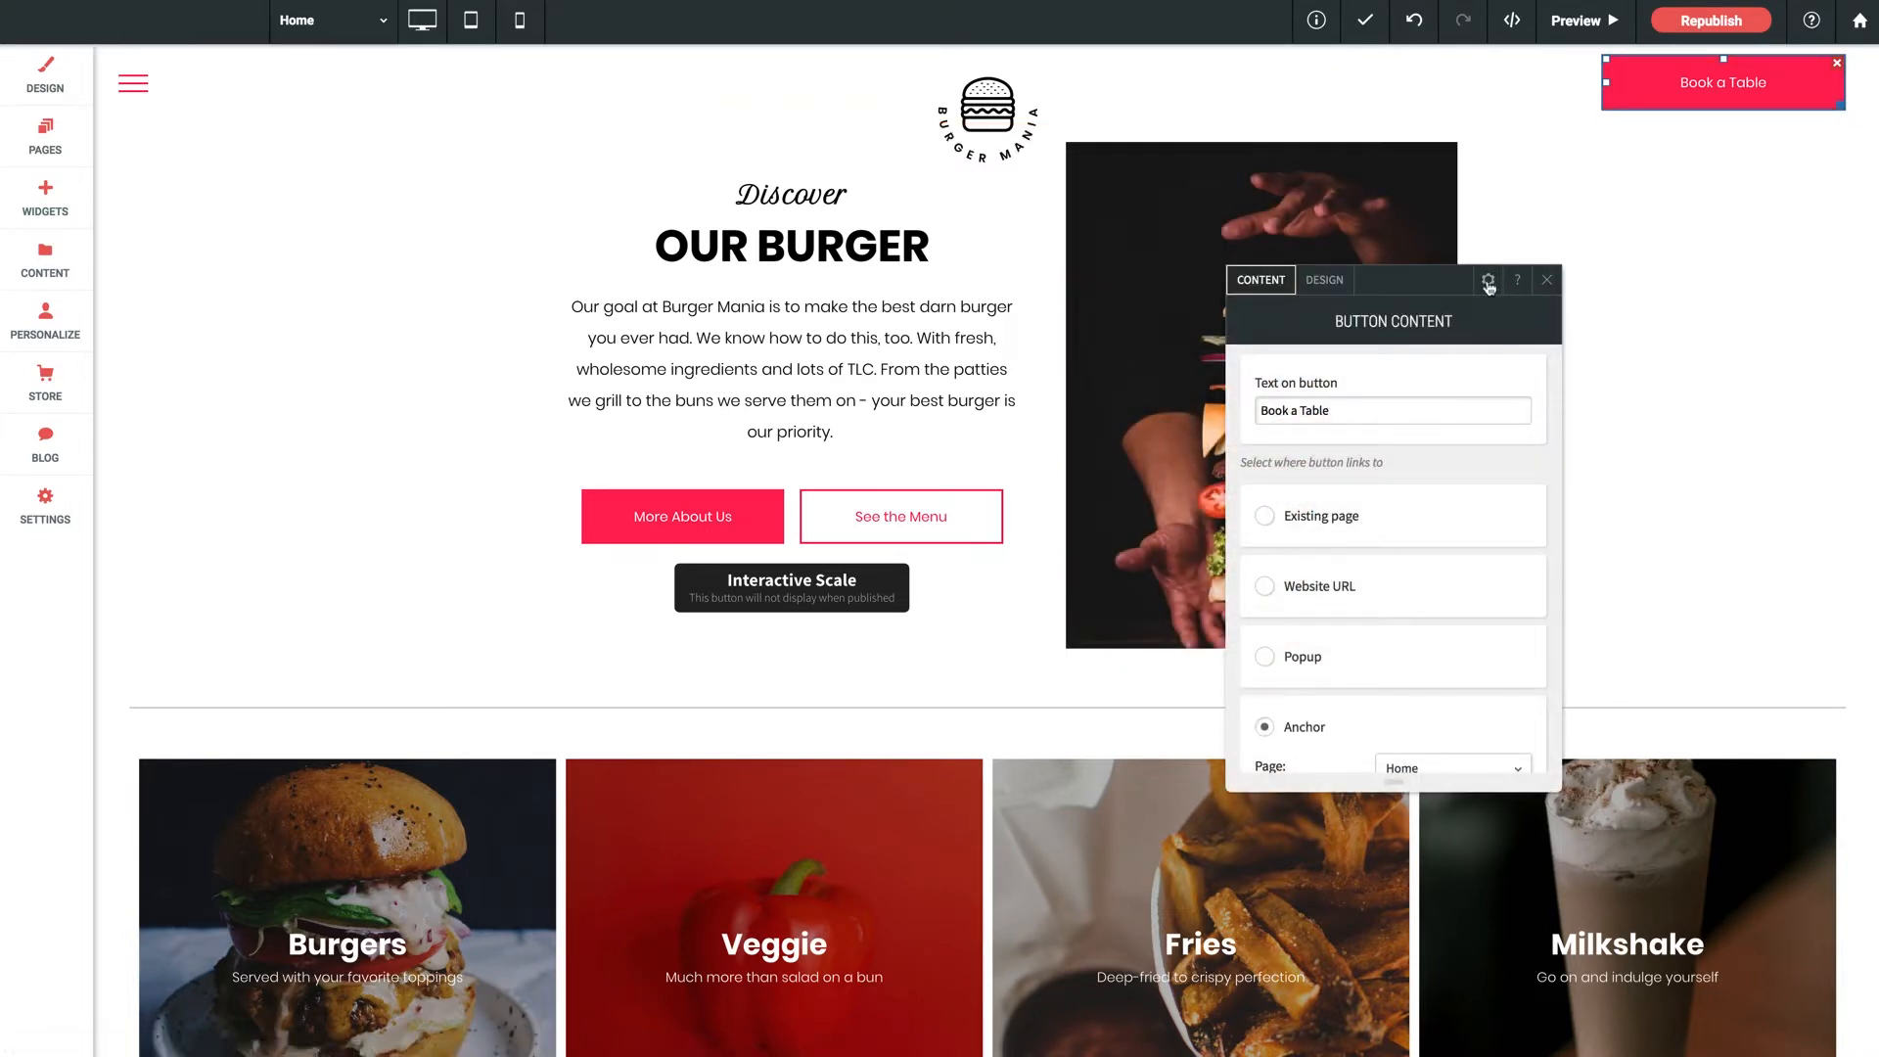
click(1489, 279)
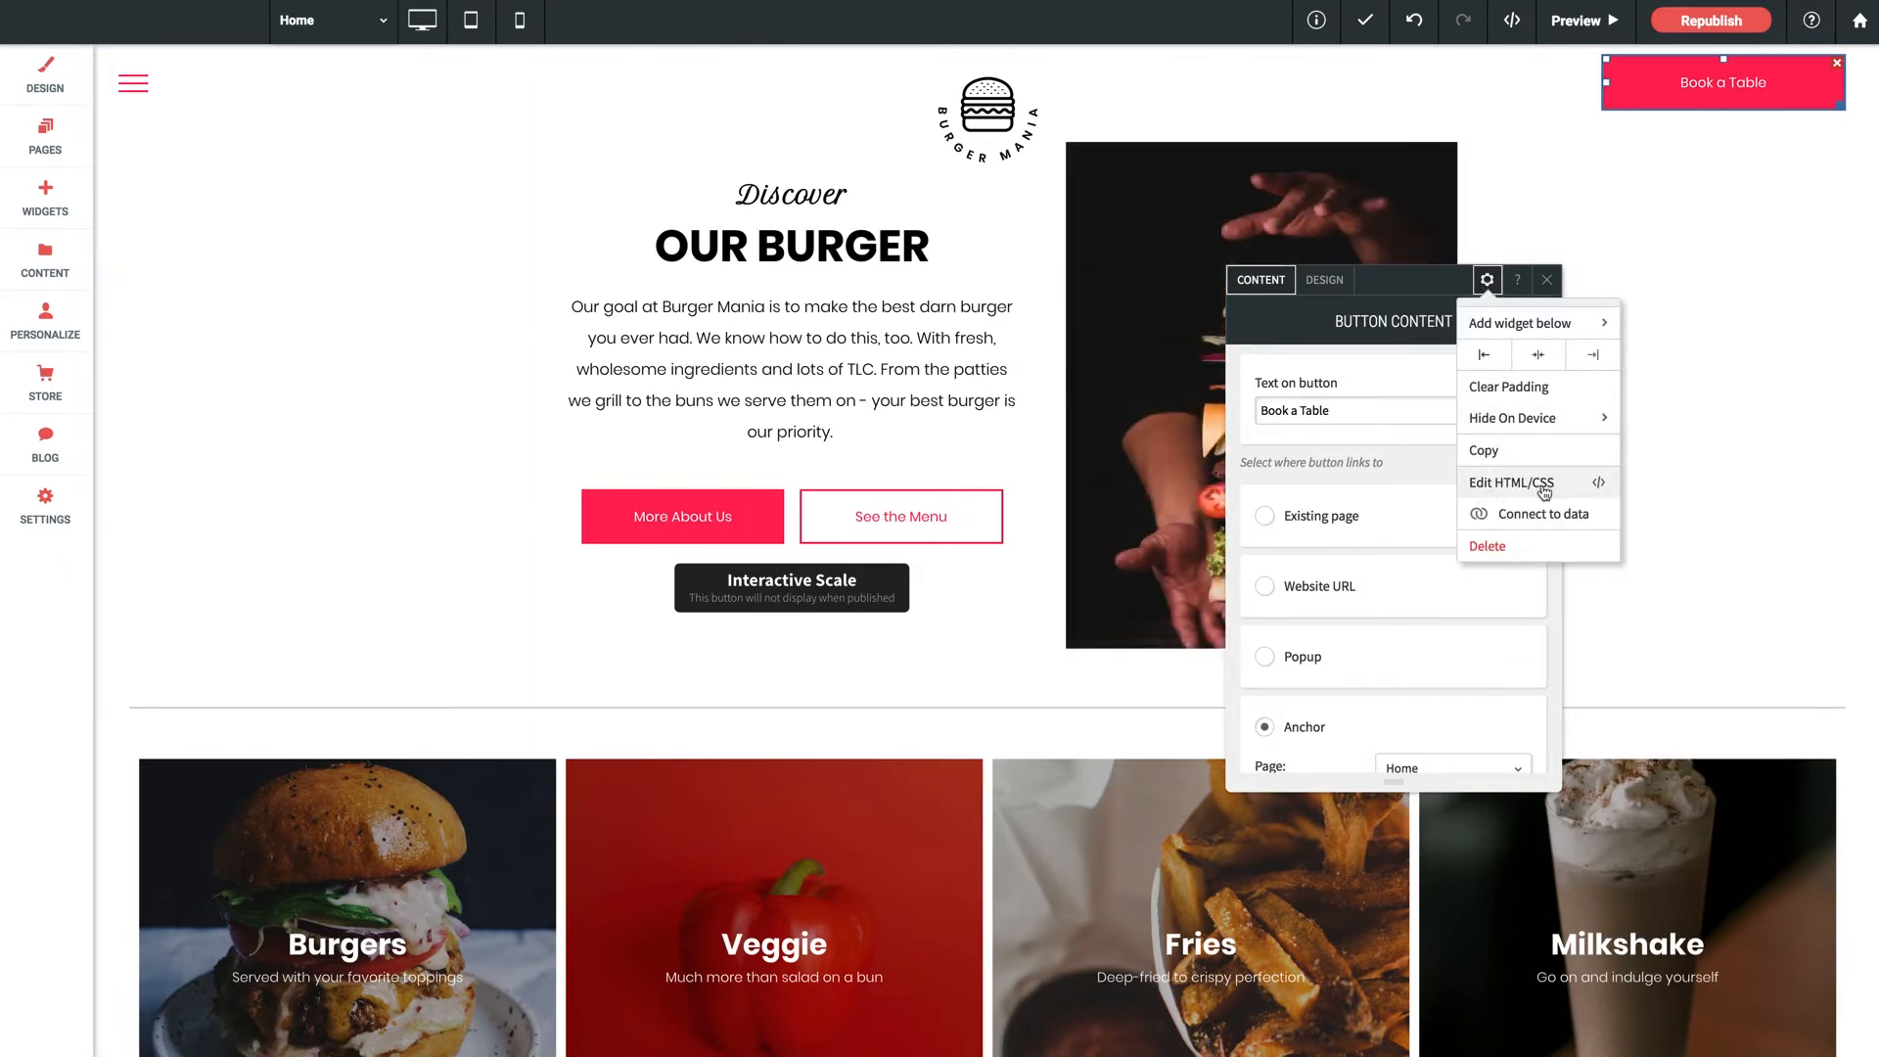
click(1511, 482)
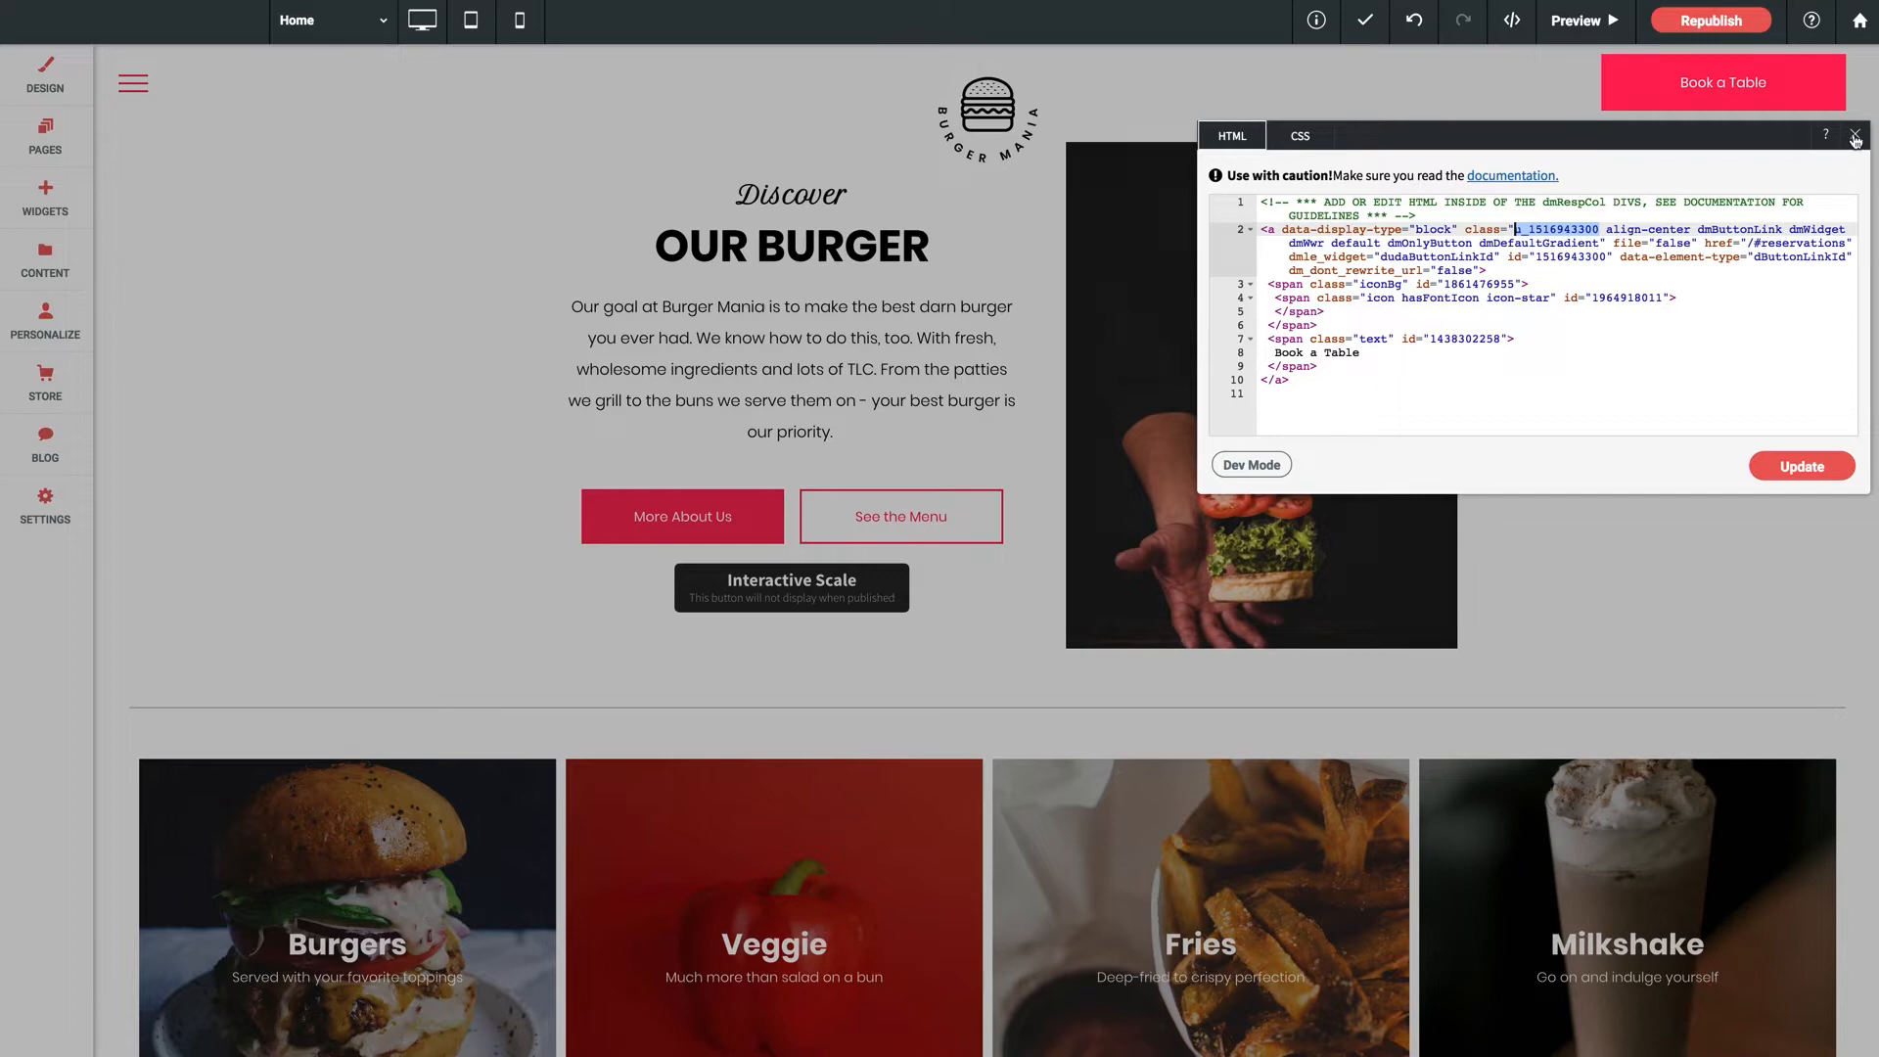
click(1856, 134)
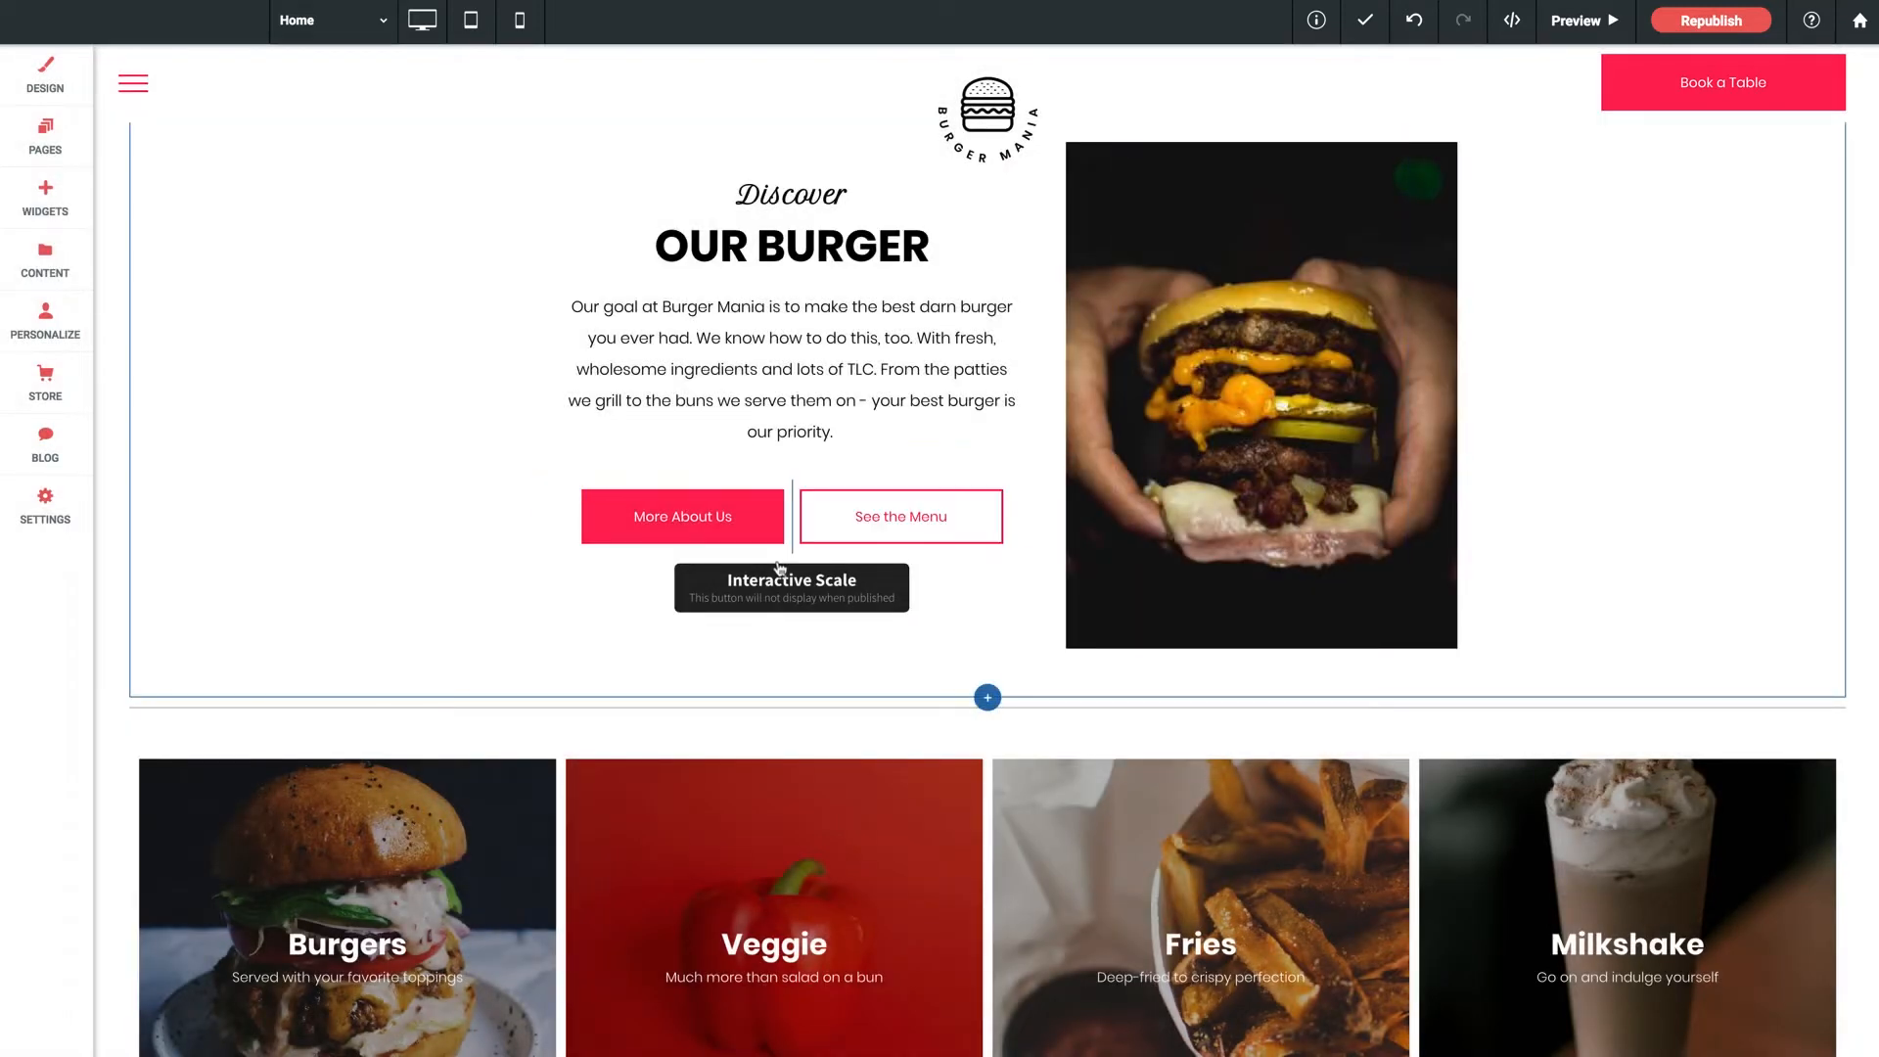
click(791, 588)
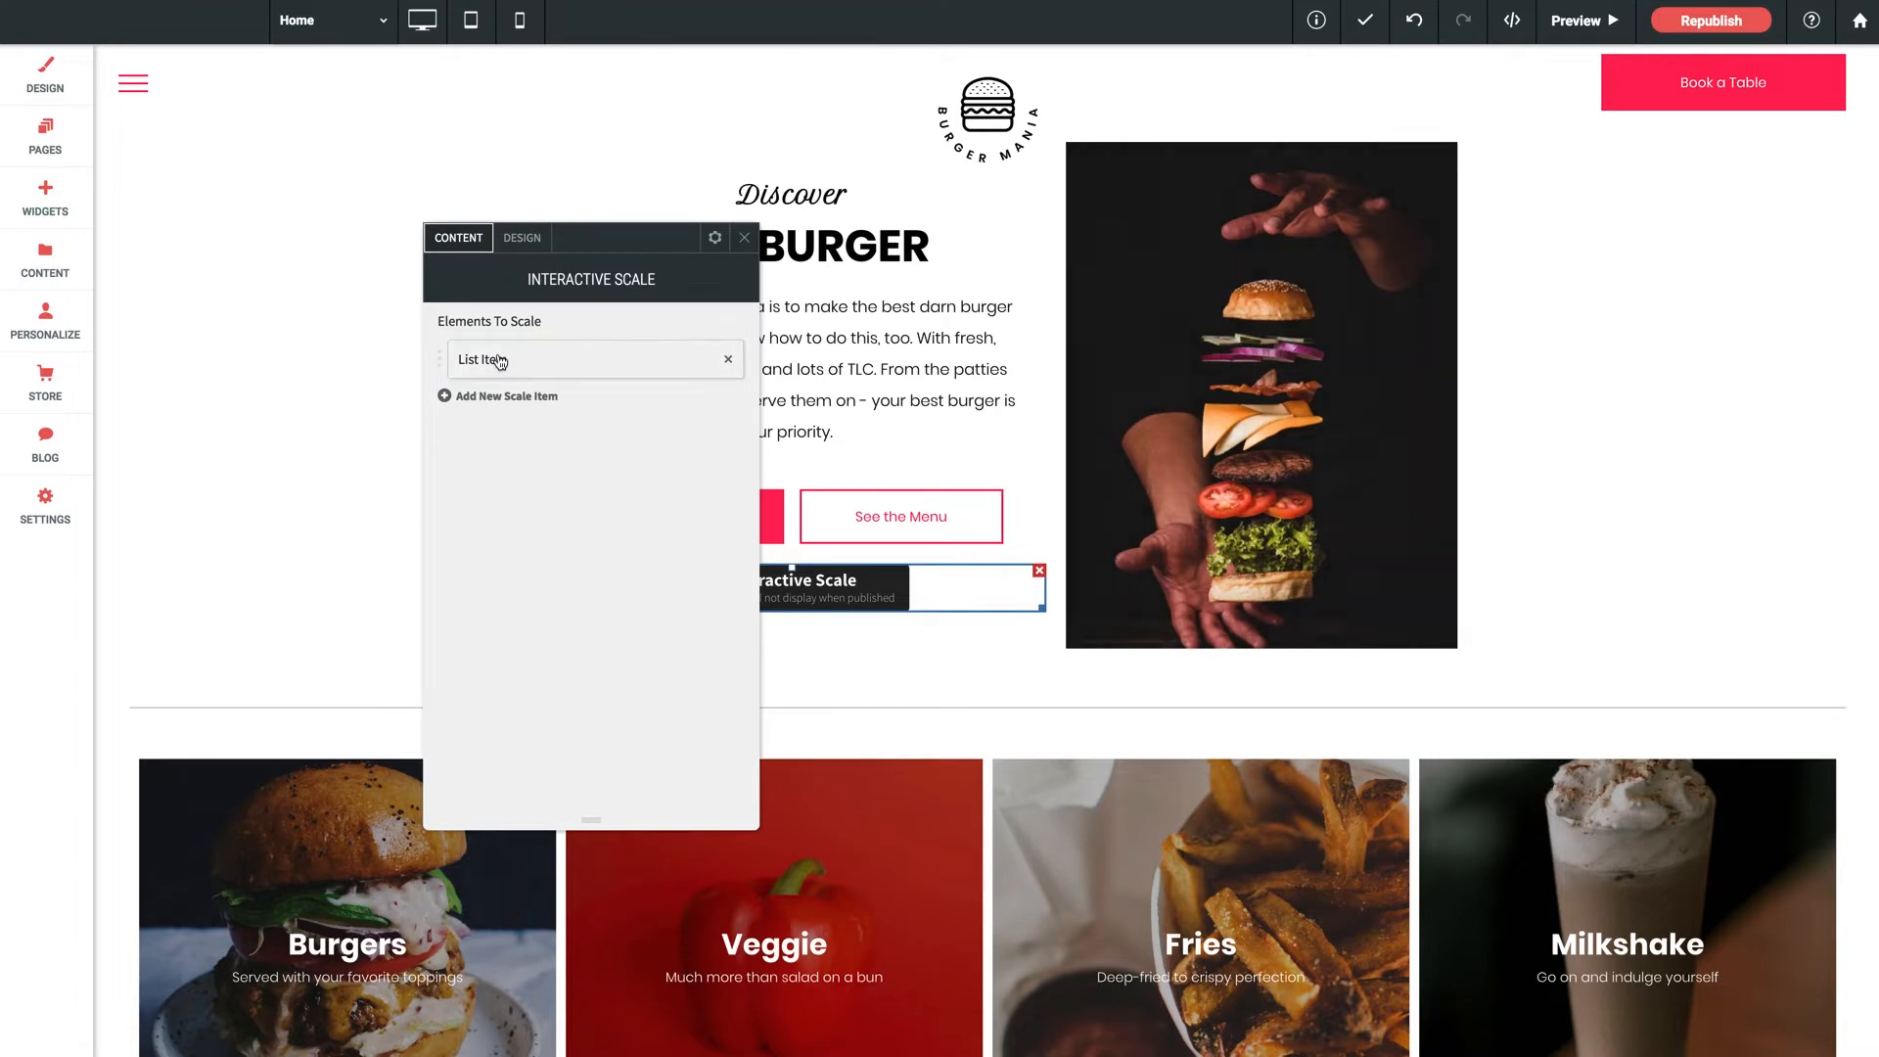
click(540, 360)
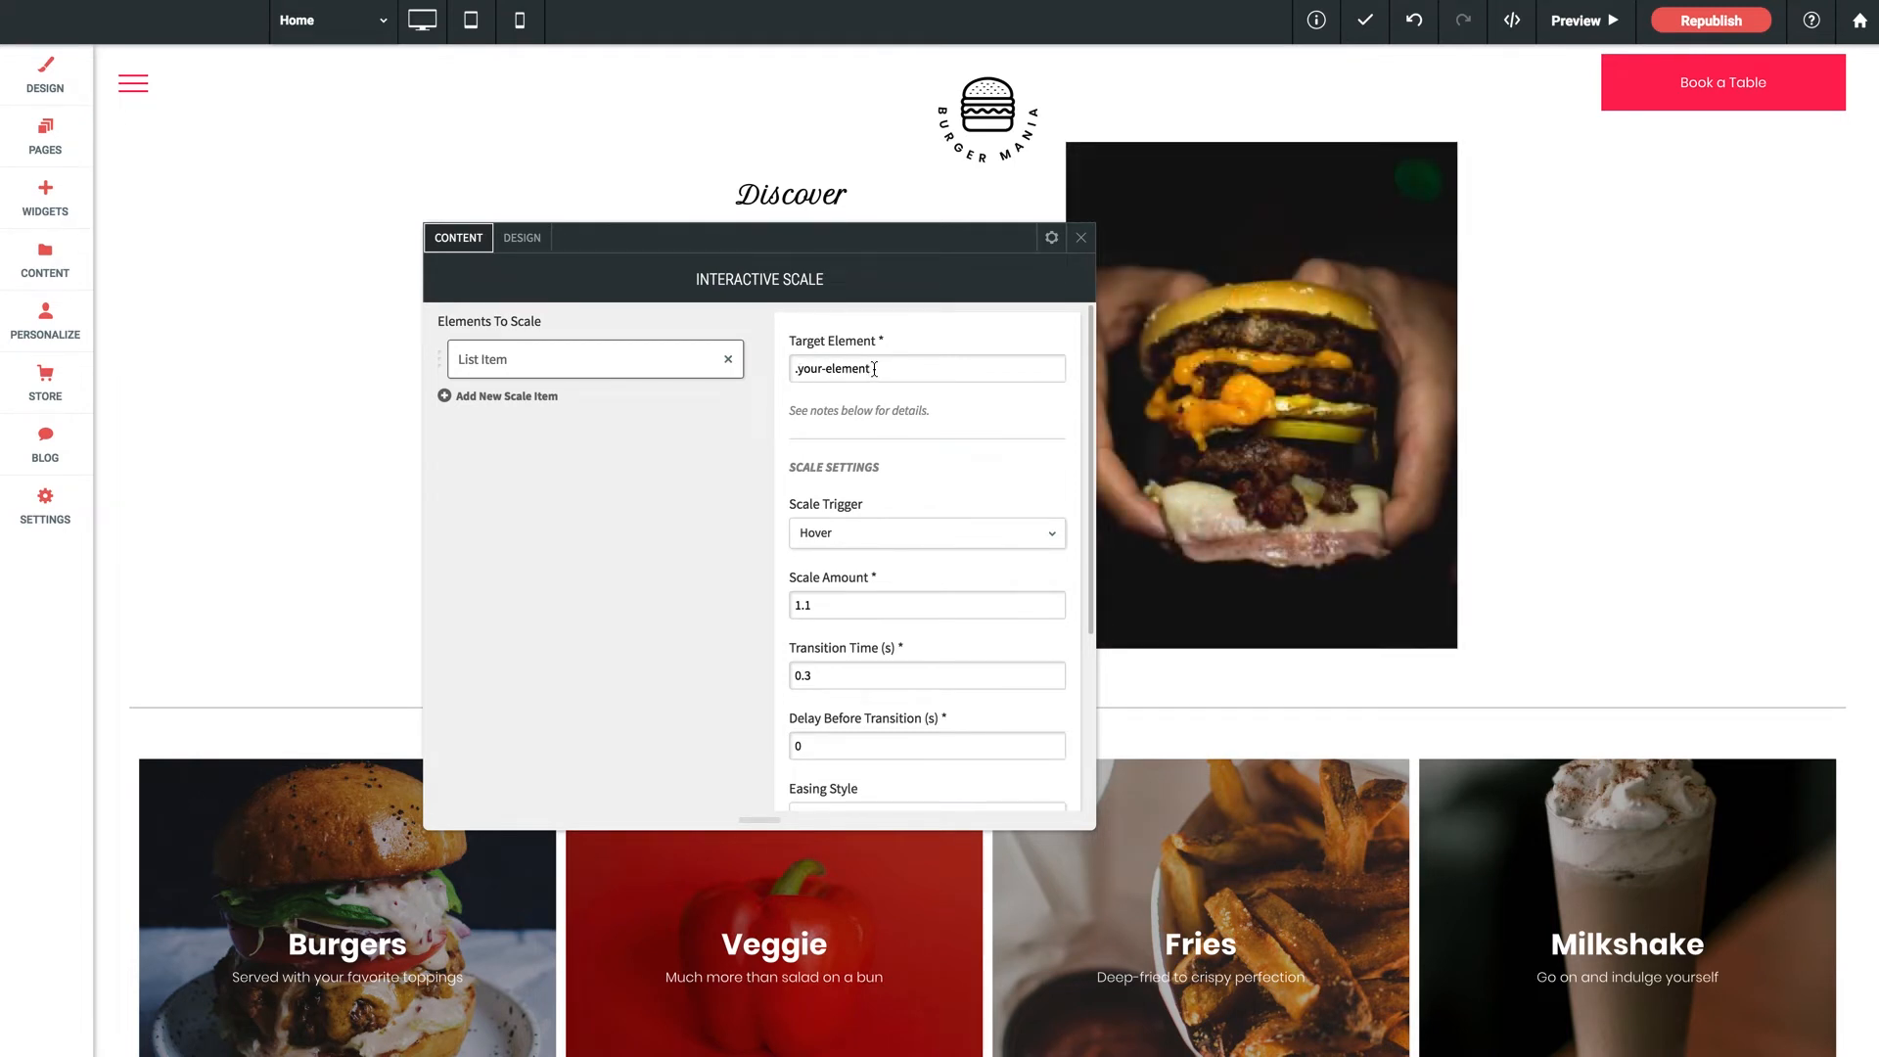
double_click(842, 368)
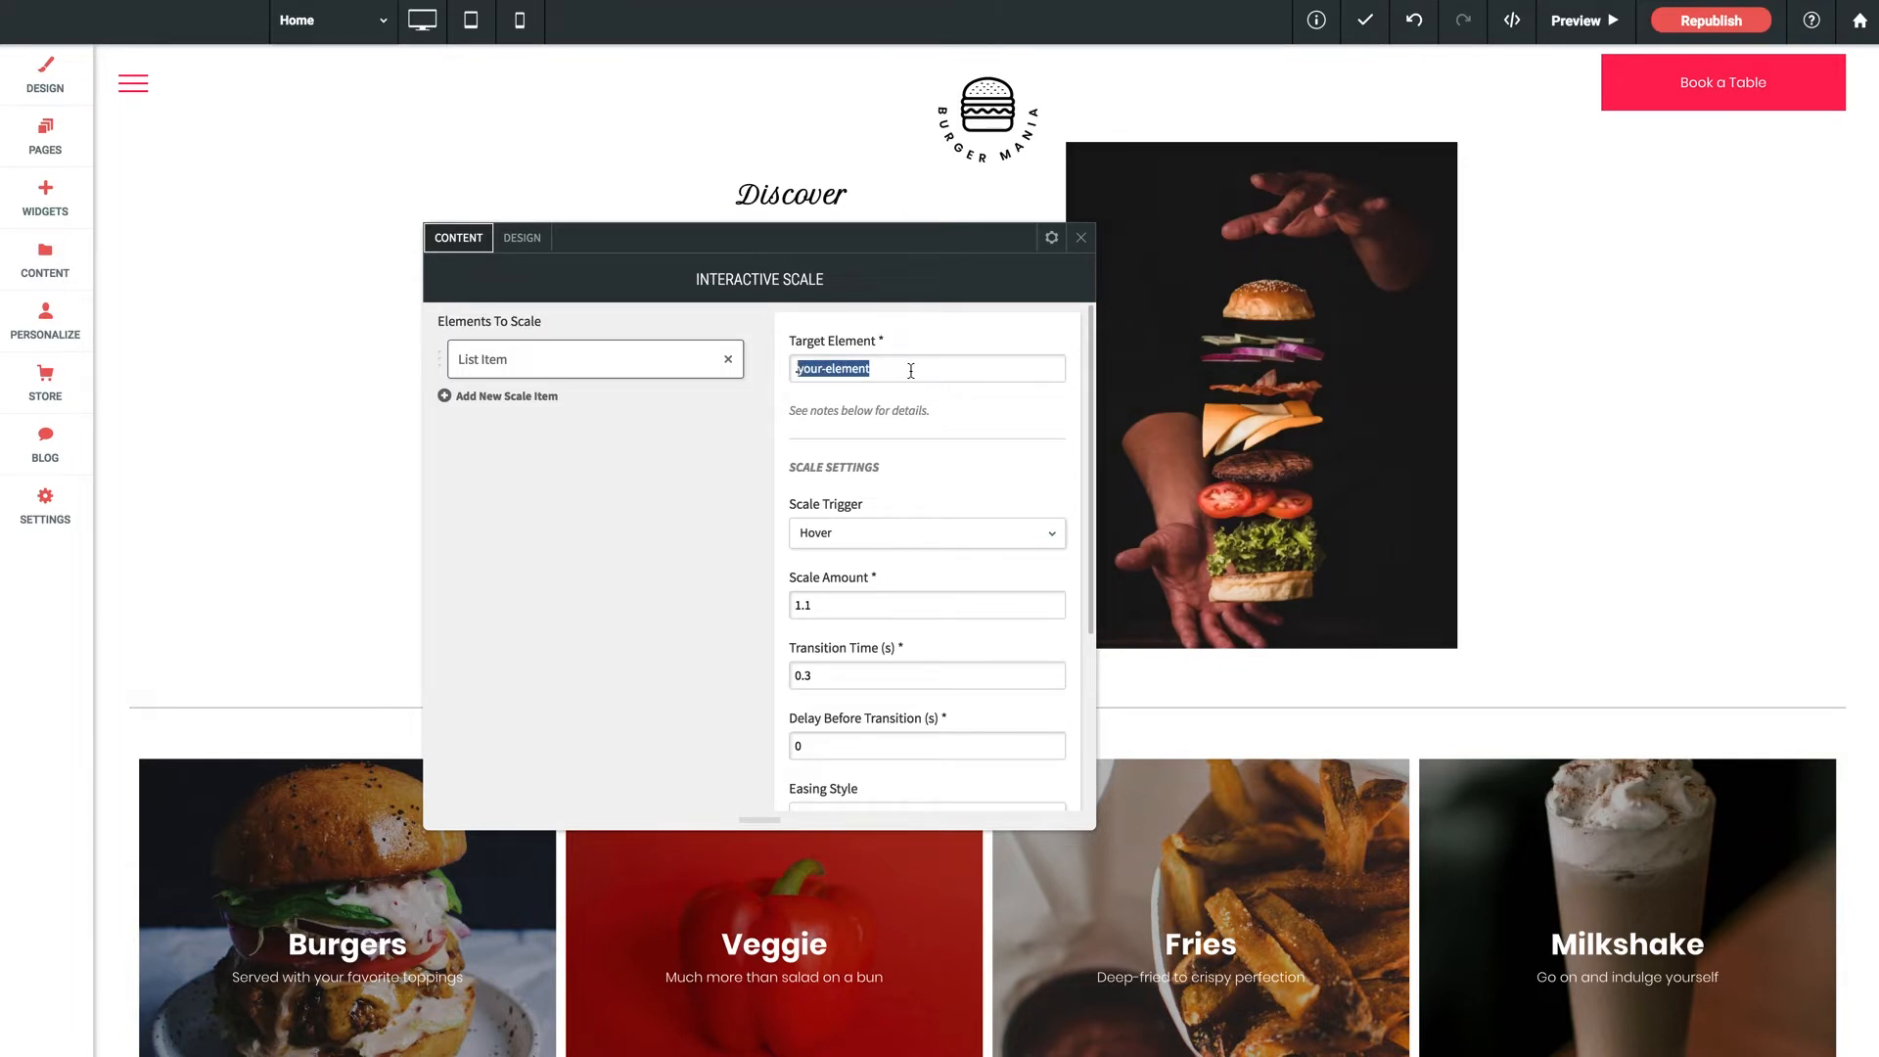
text(.u_1516943300)
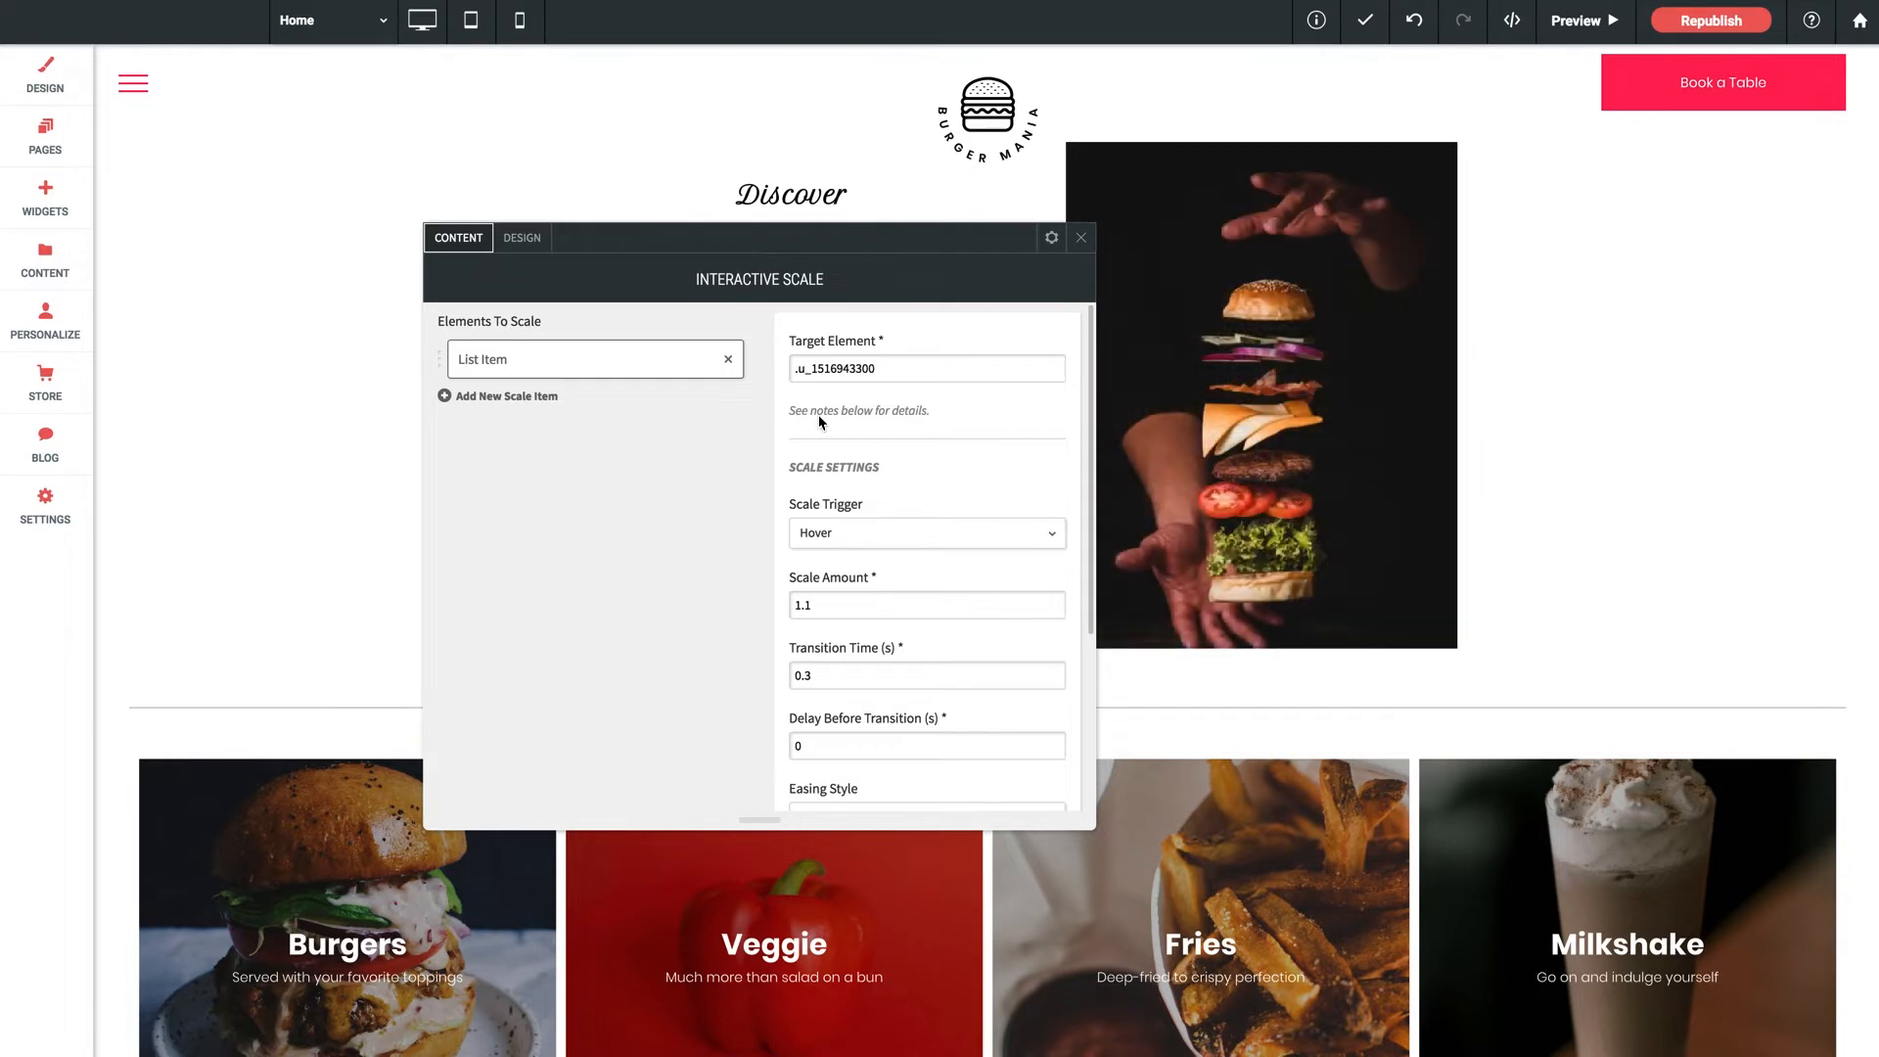
scroll(down, 3)
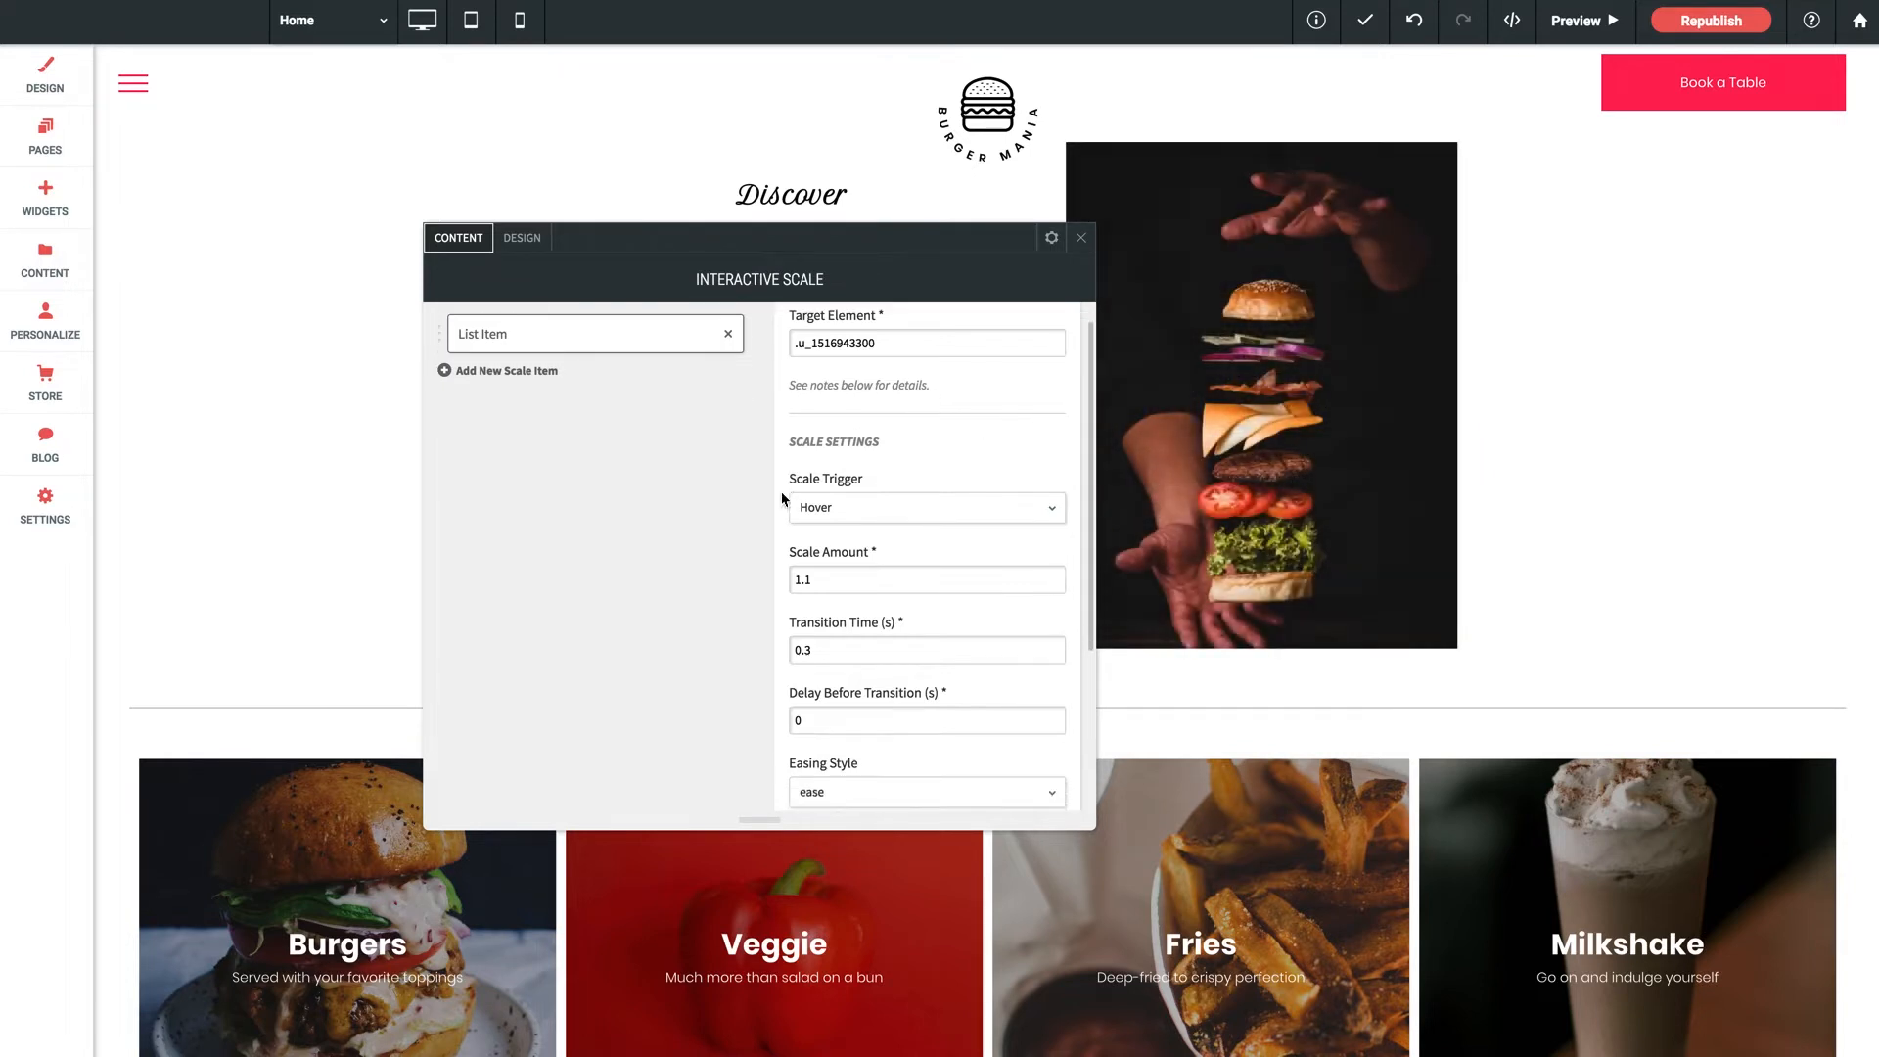
scroll(down, 3)
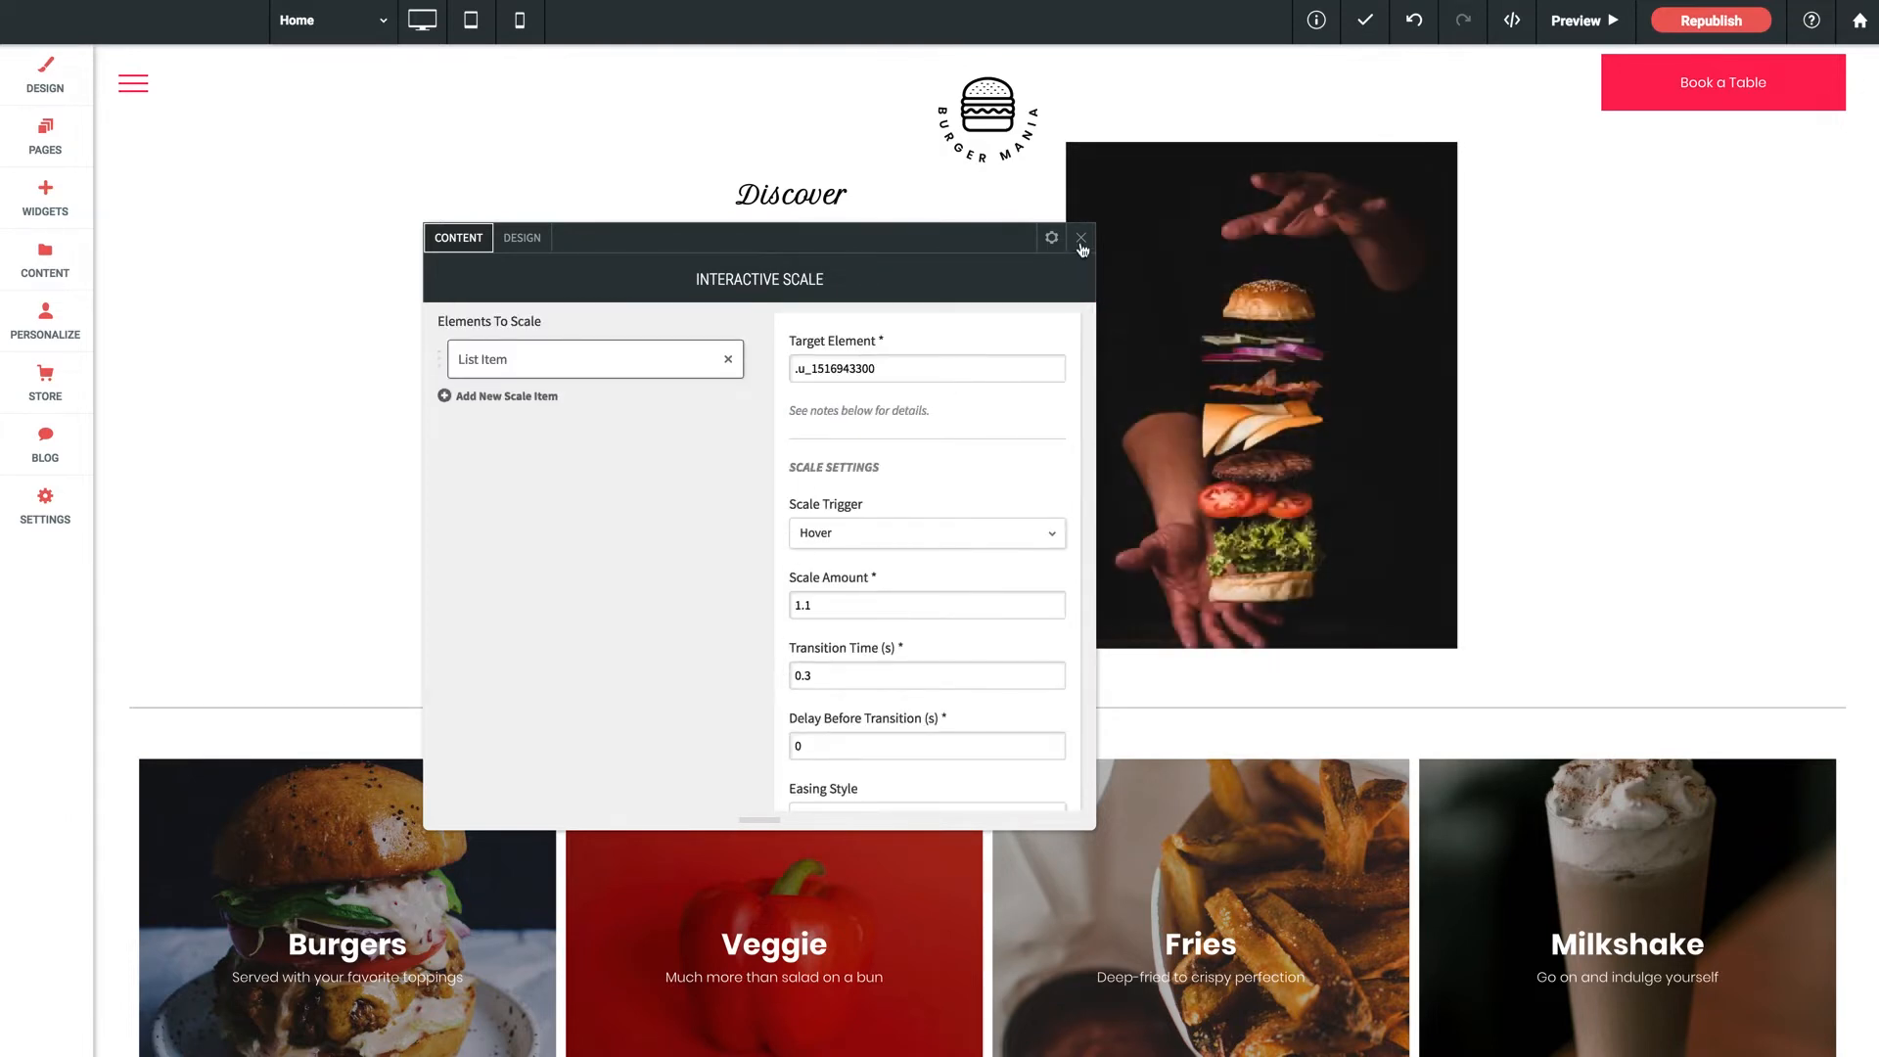
click(1078, 237)
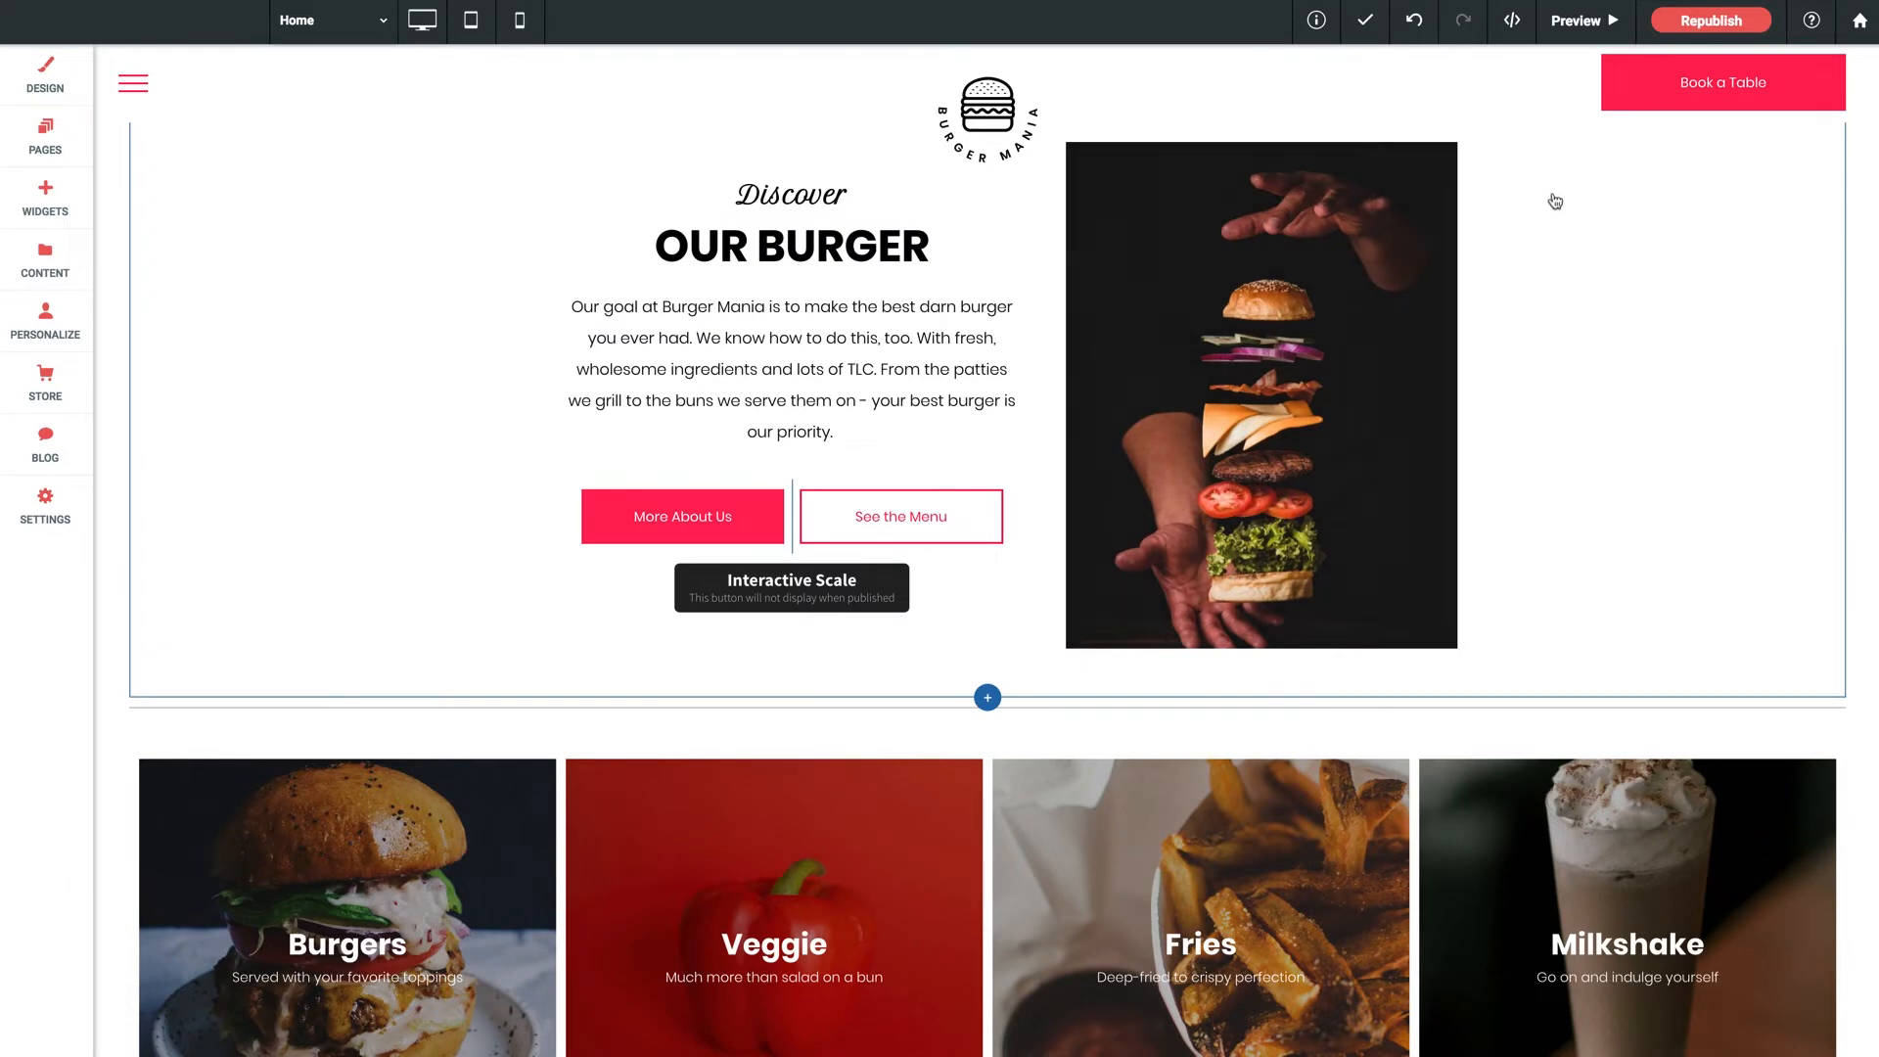
click(1722, 82)
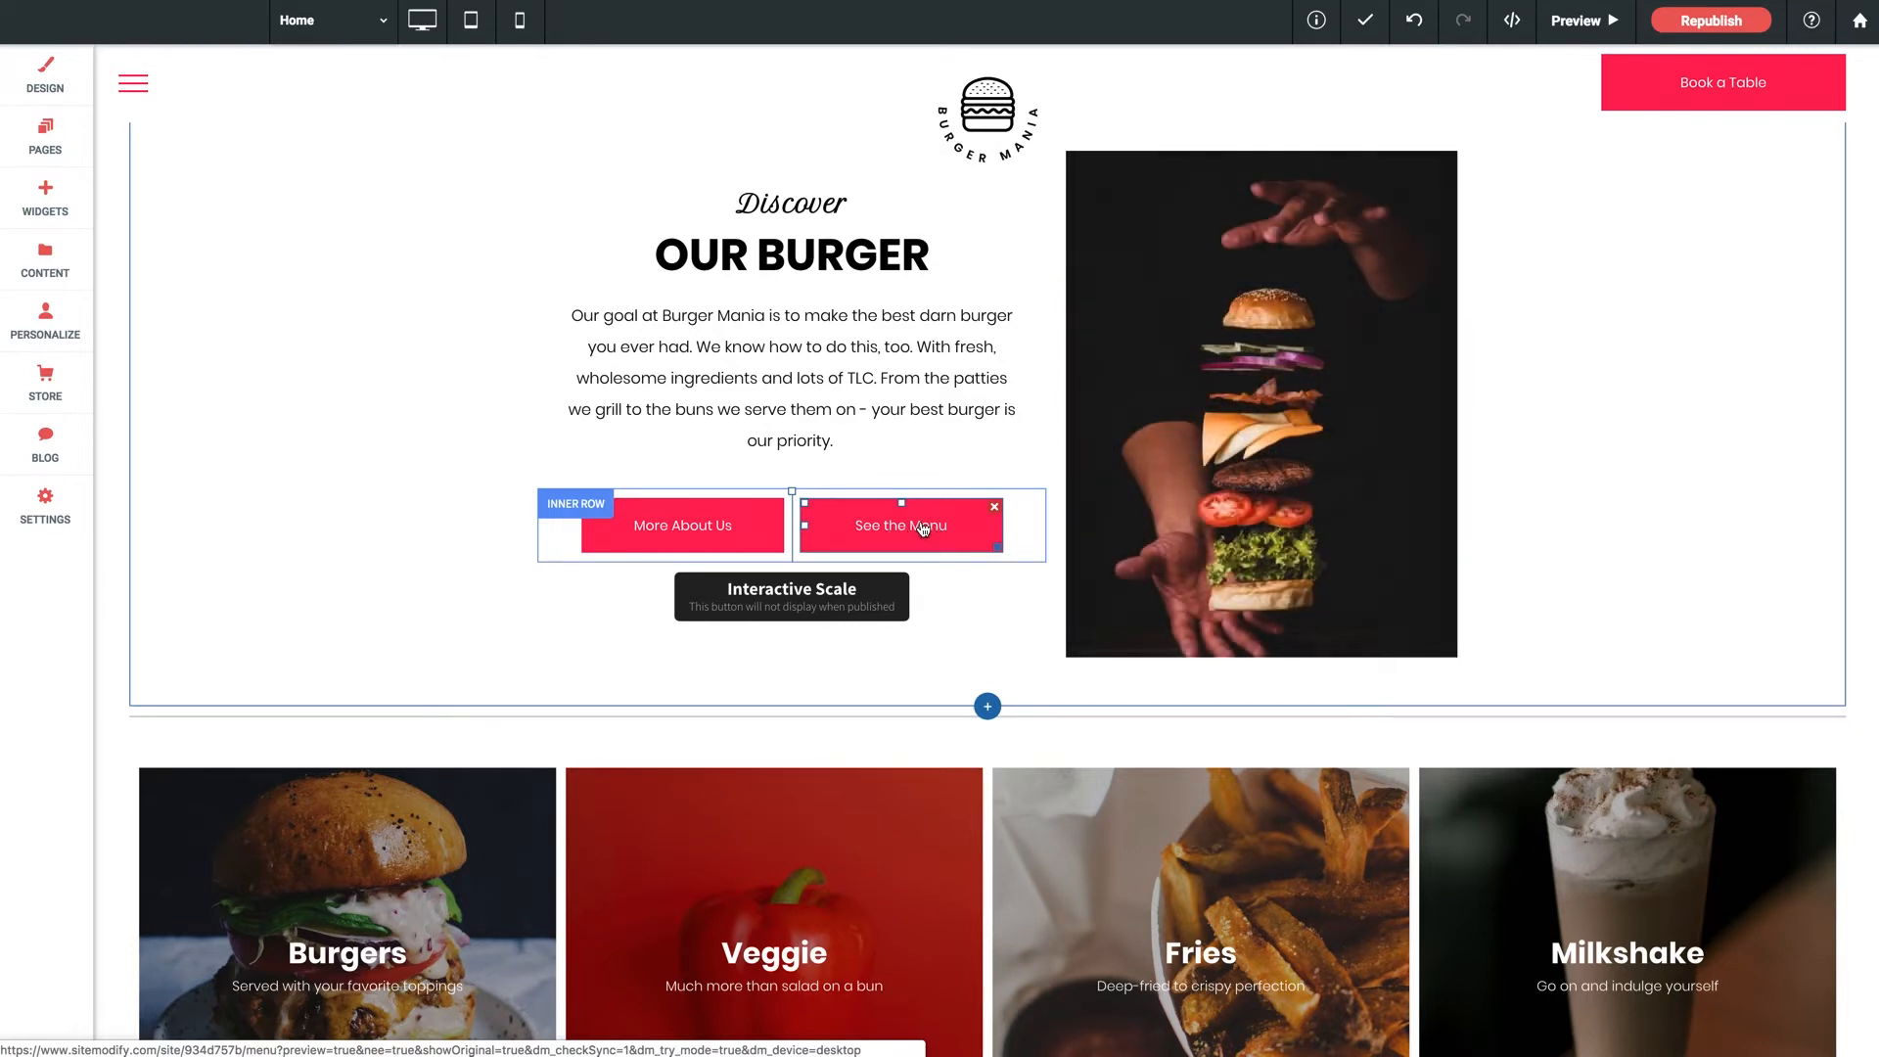
View See the Menu and More About Us button HTML, highlighting the shared dmButtonLink class.
right_click(900, 524)
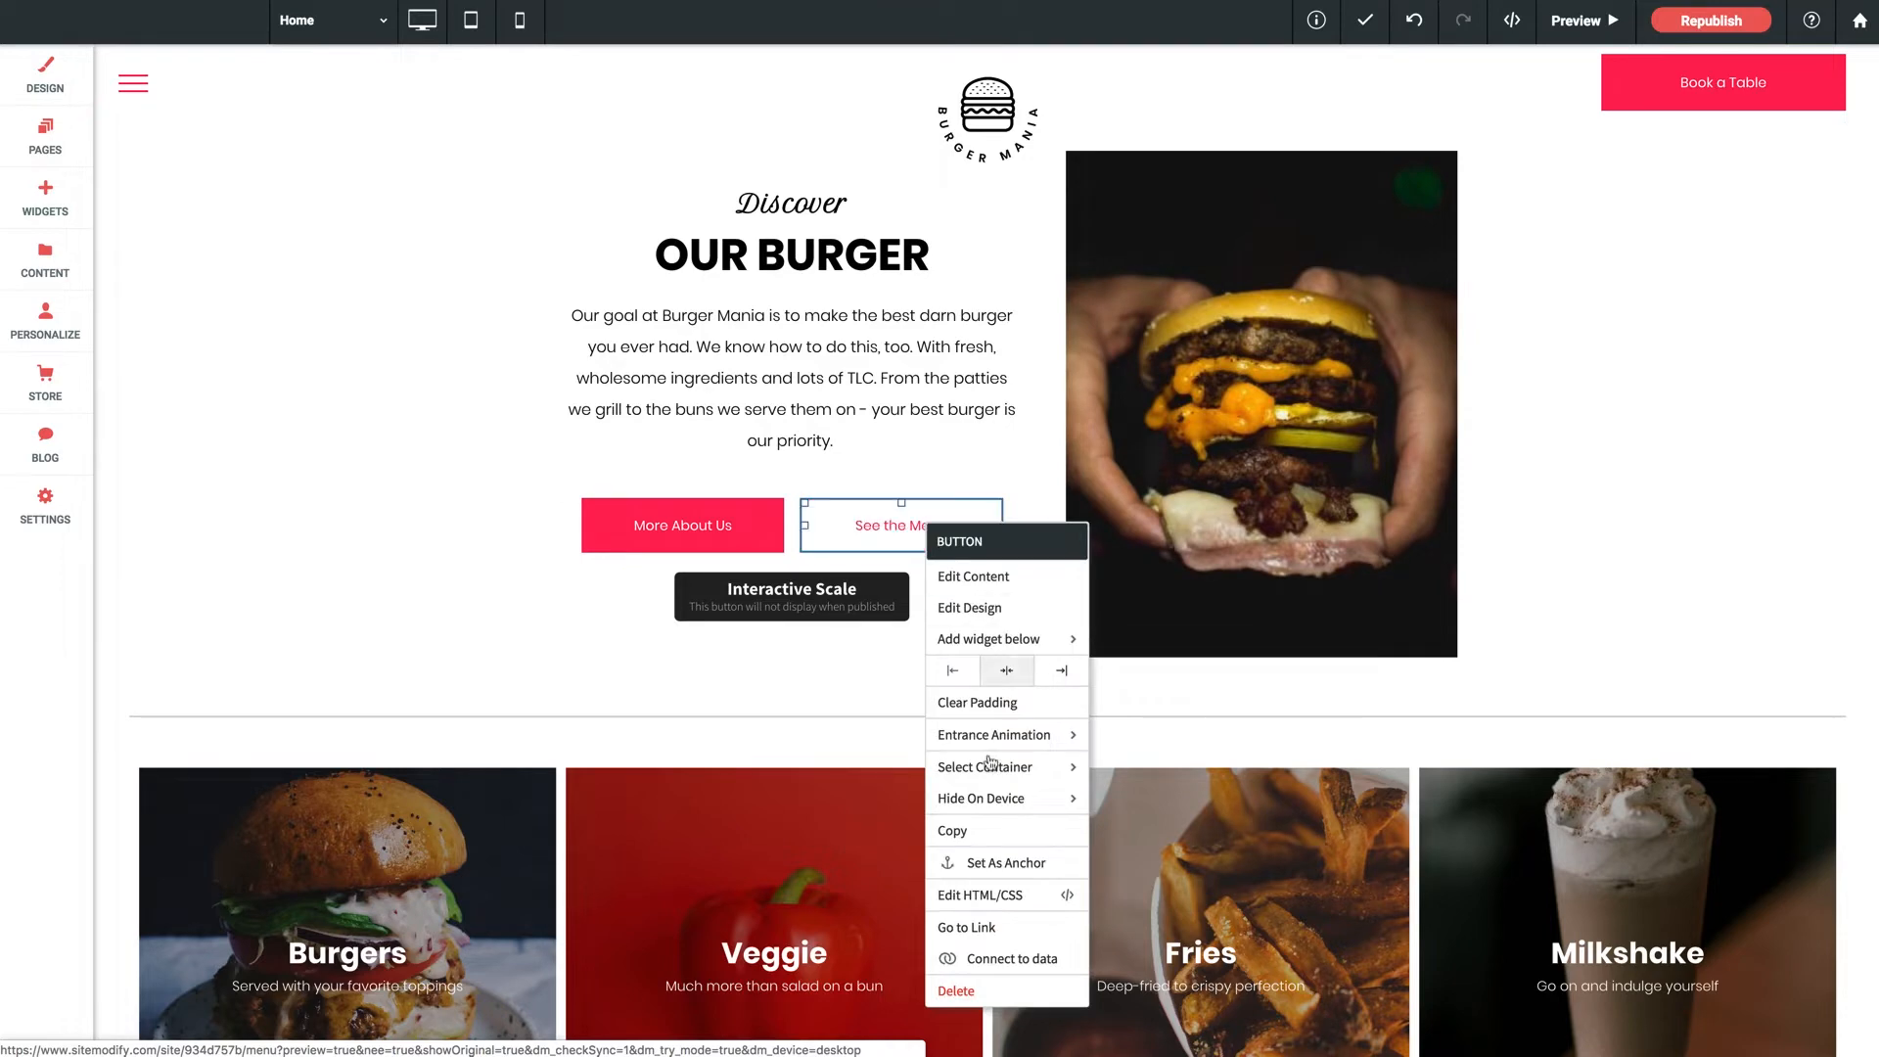
click(979, 894)
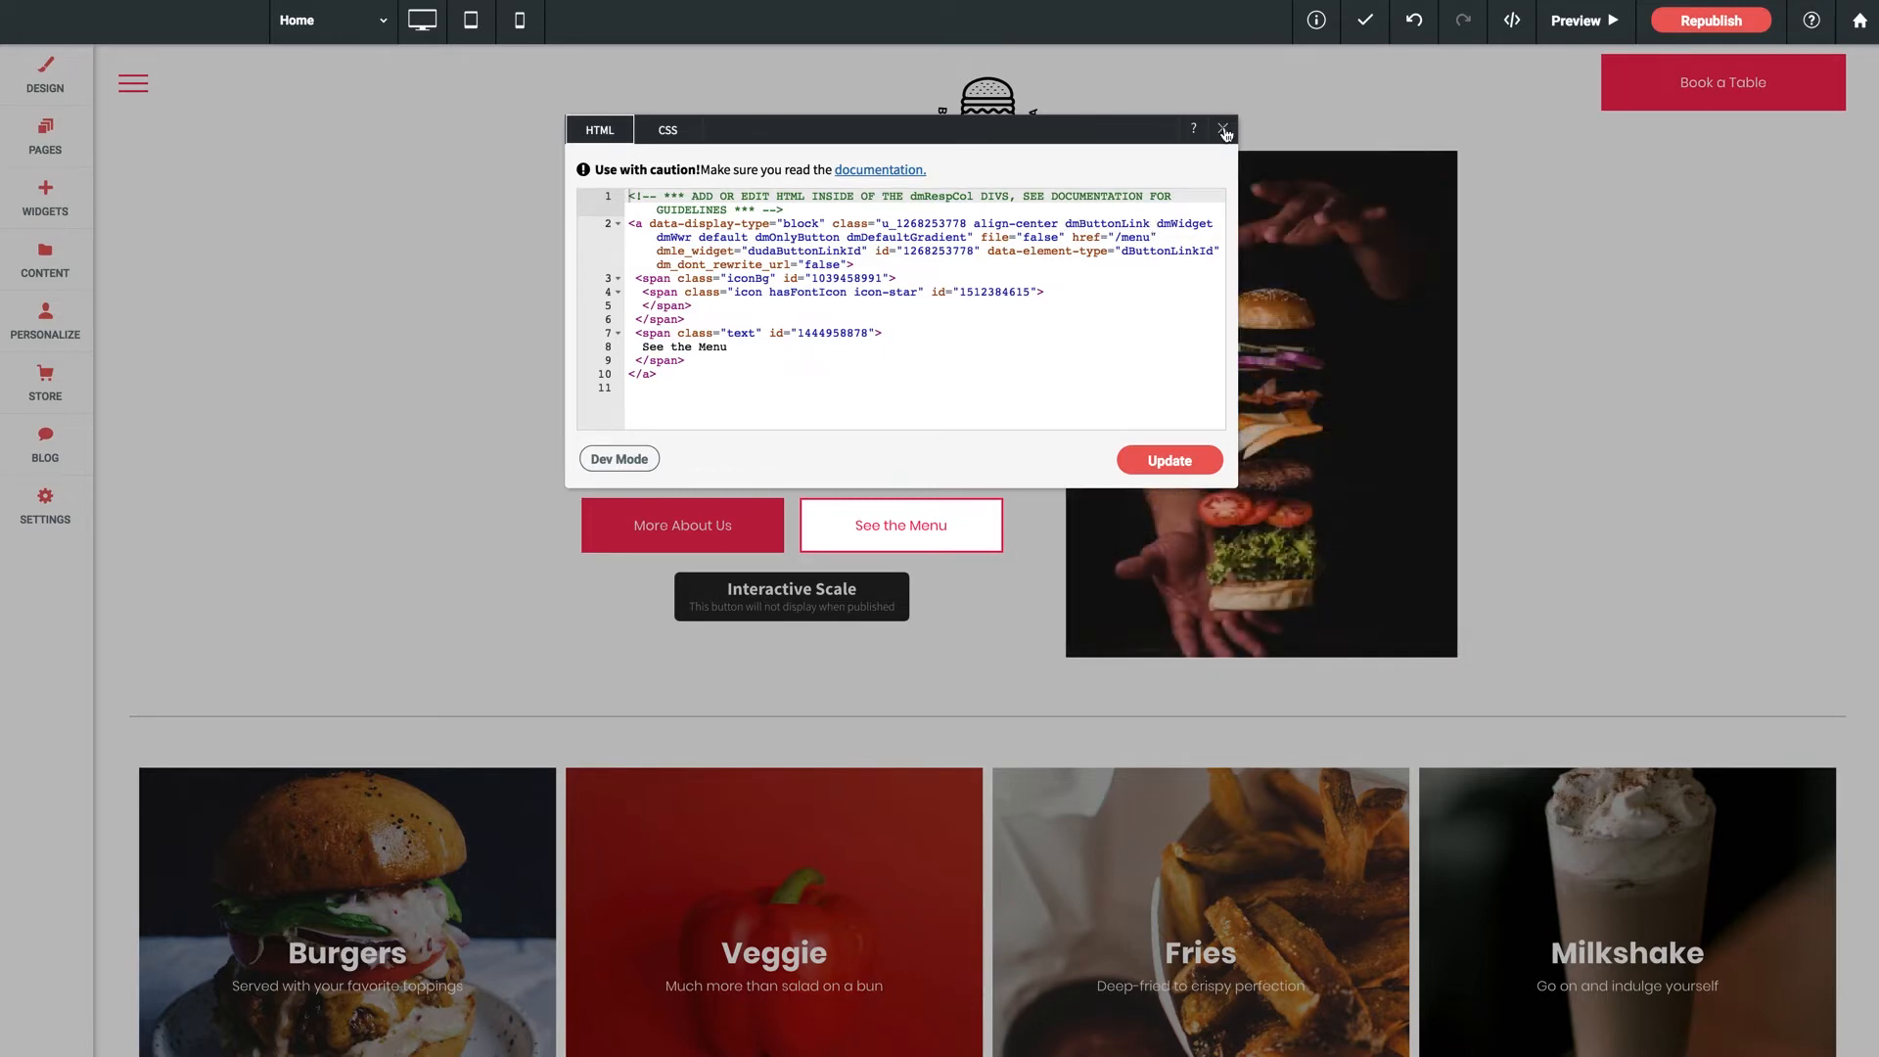
click(1223, 130)
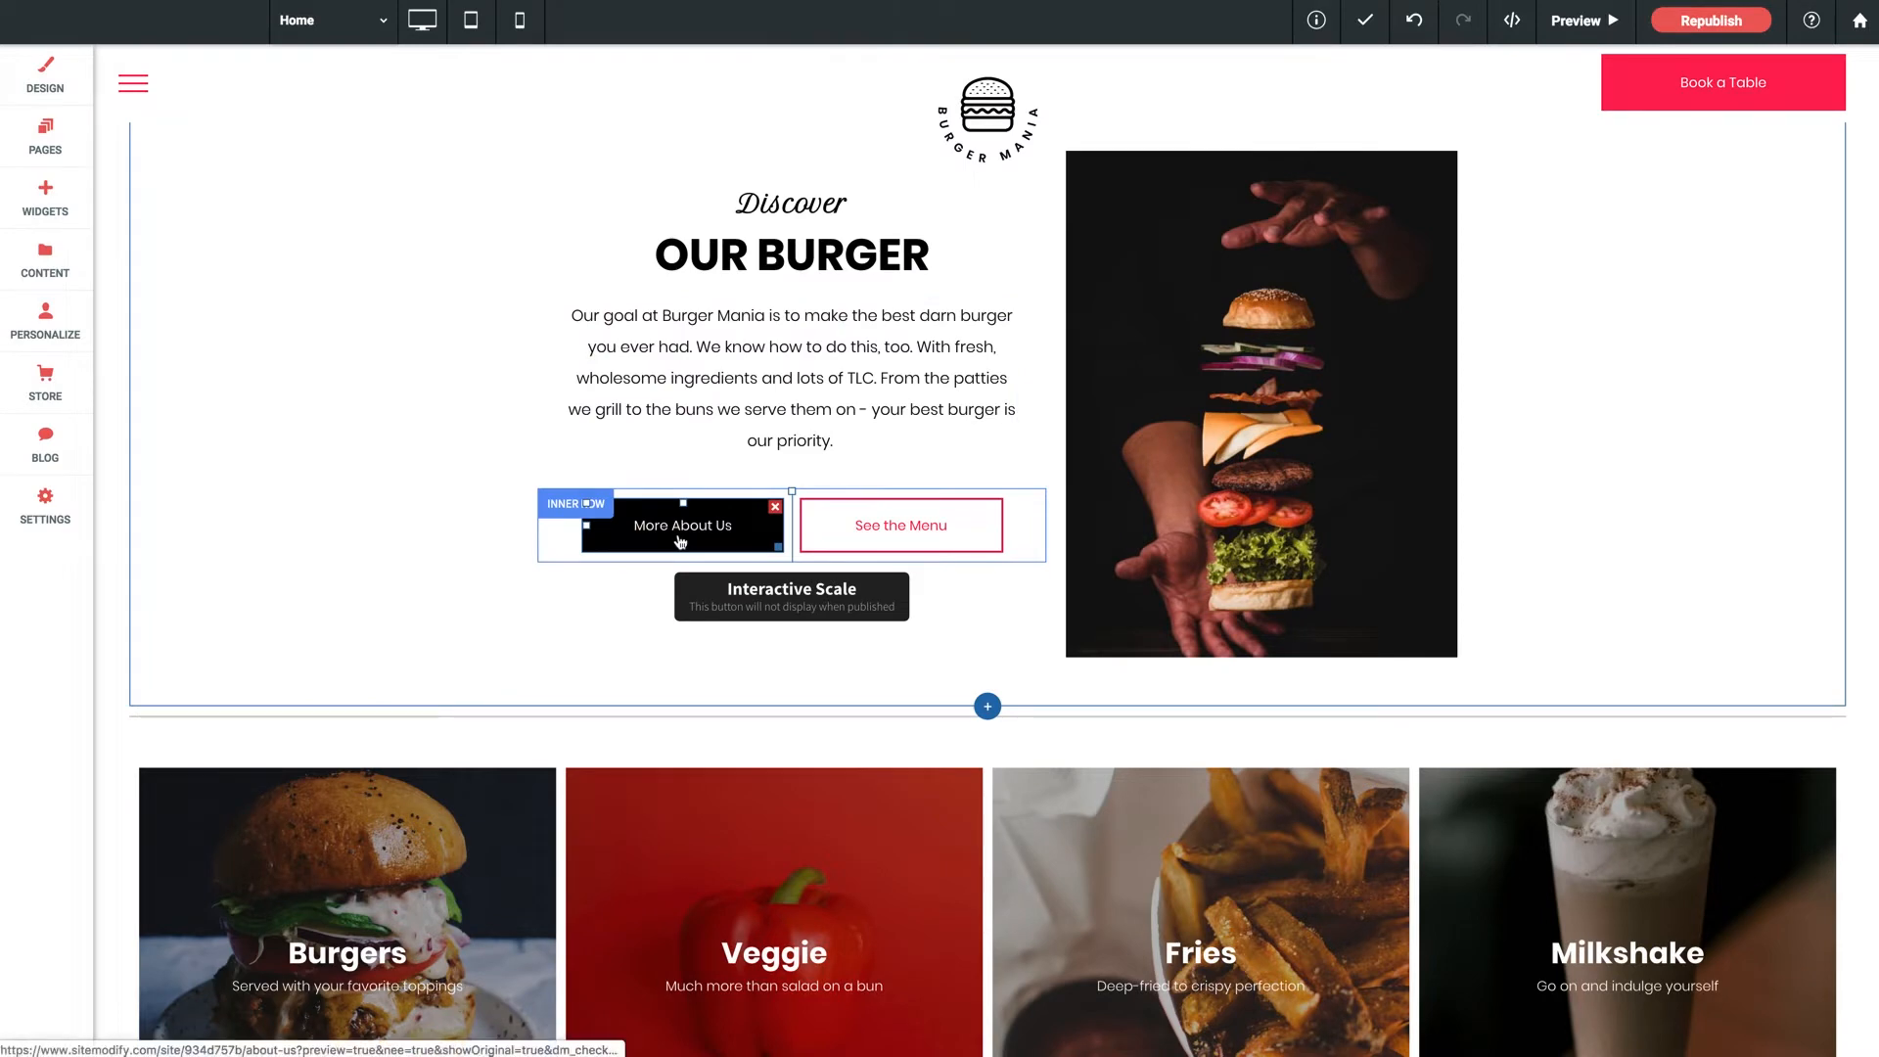
right_click(683, 524)
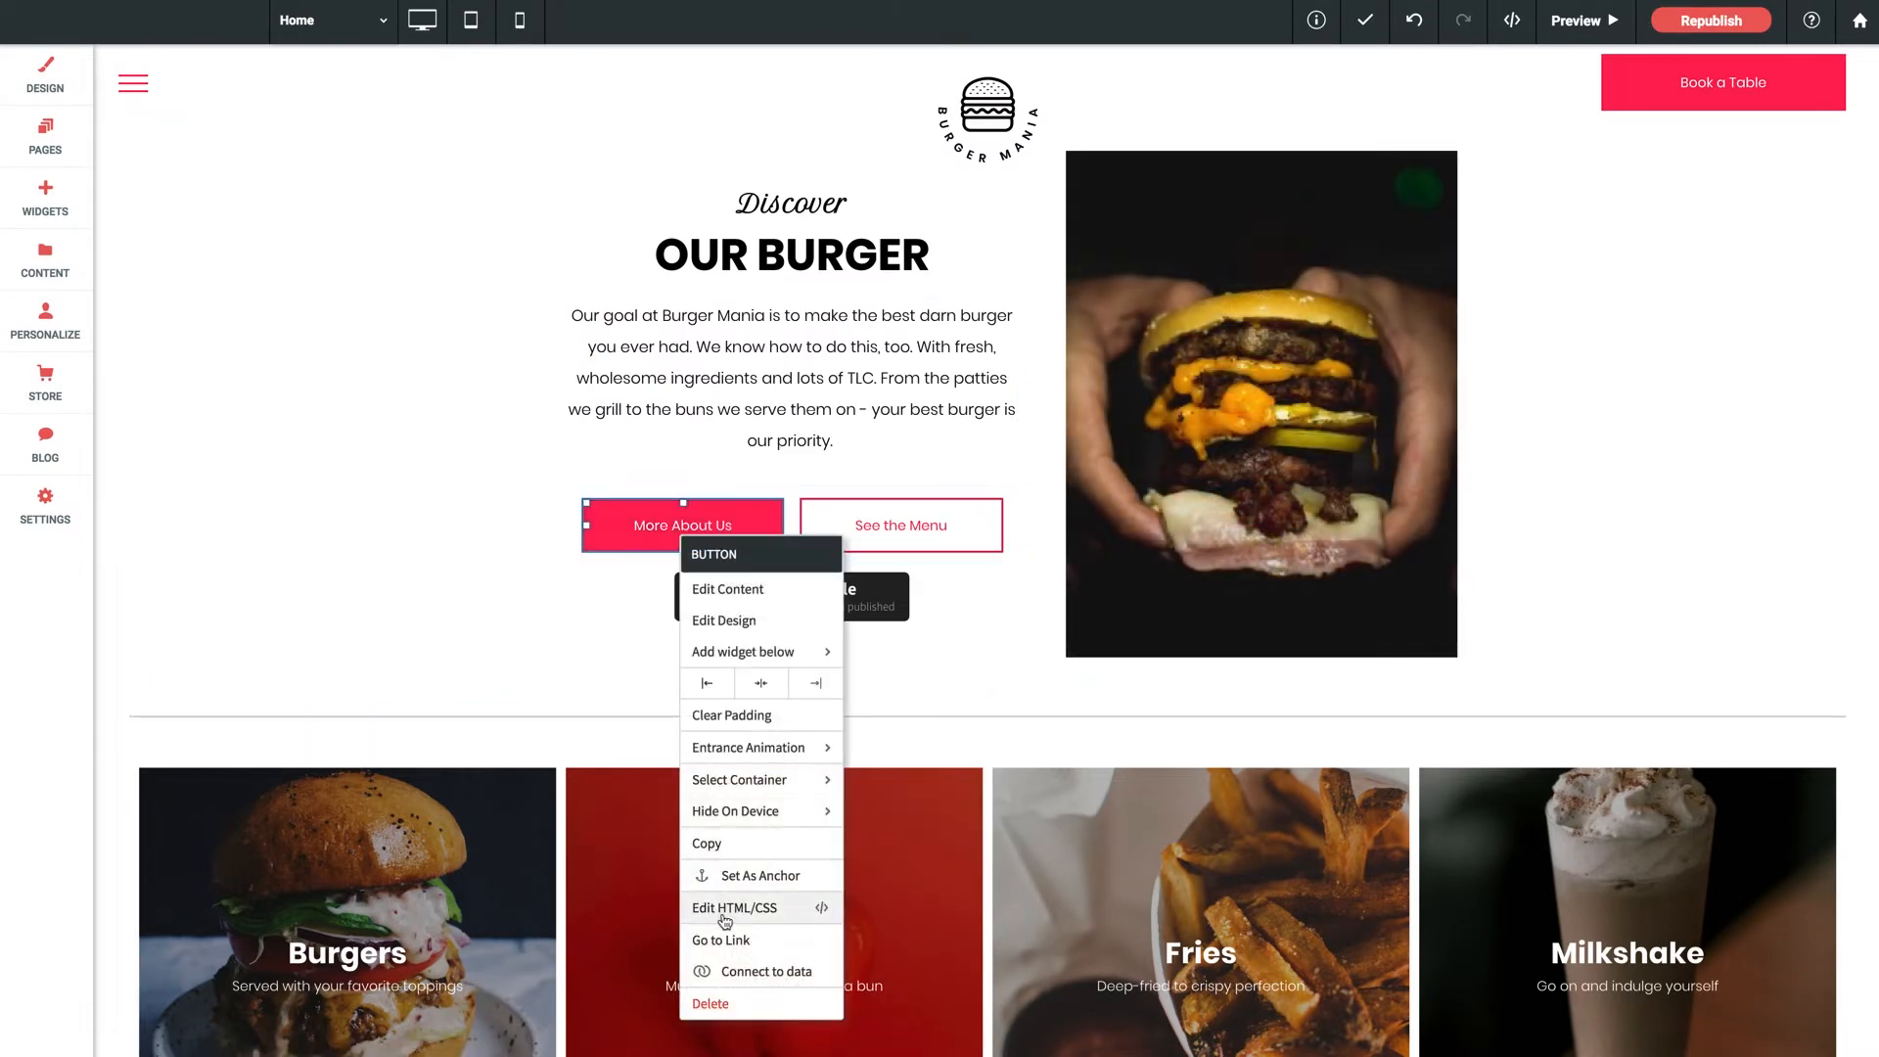
click(732, 908)
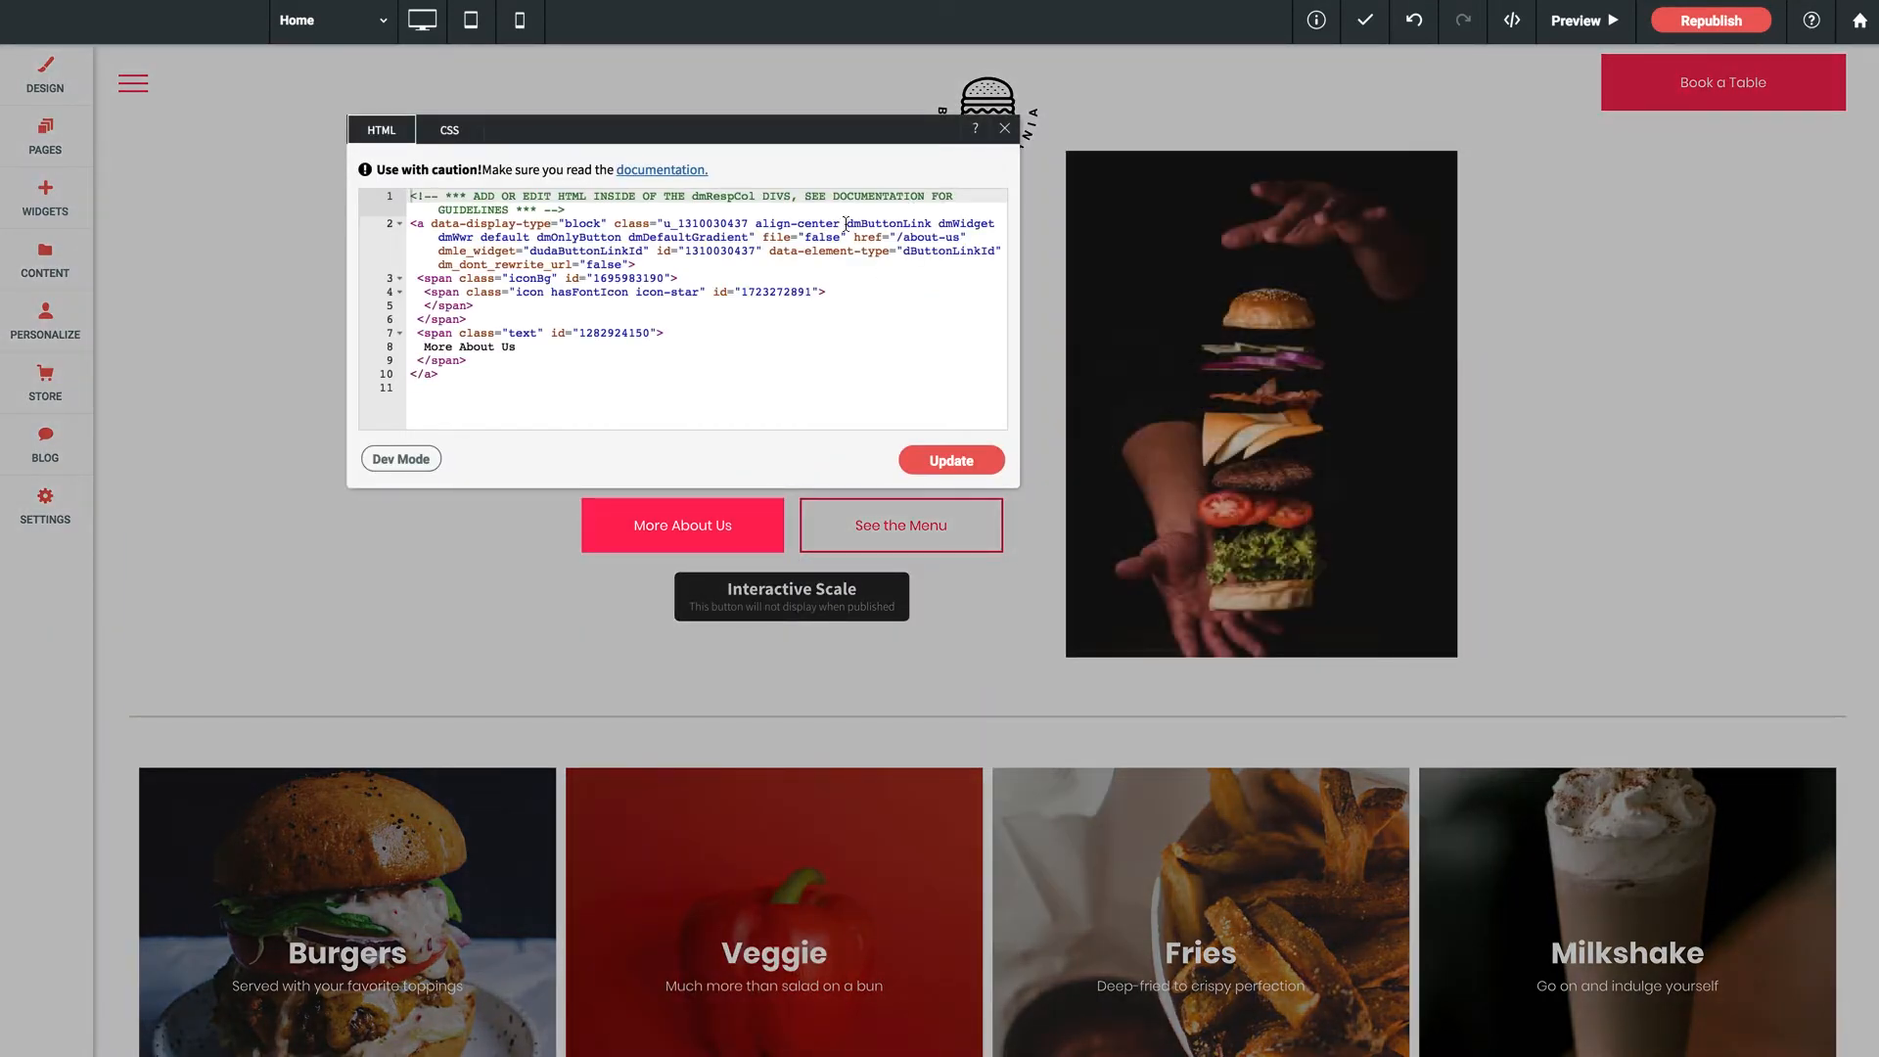
double_click(885, 225)
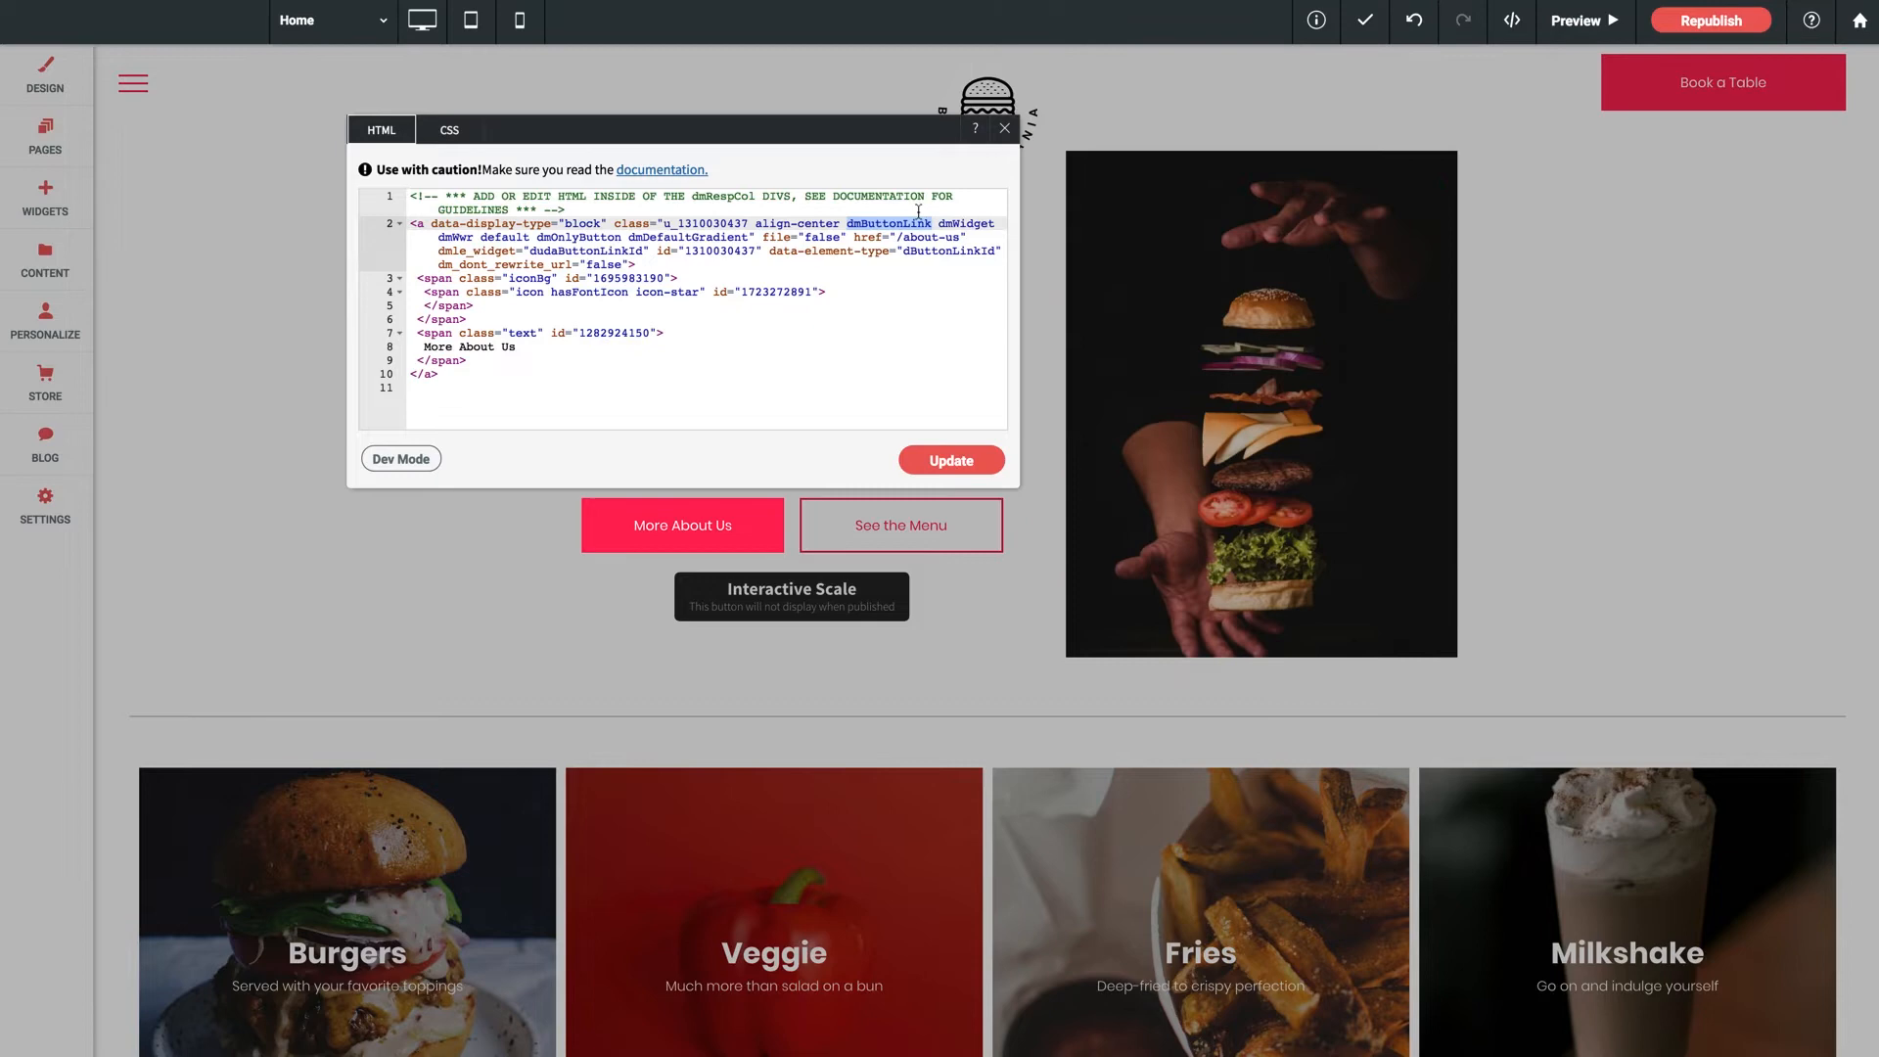
Replace the first scale item's Target Element with .dmButtonLink.
click(1003, 128)
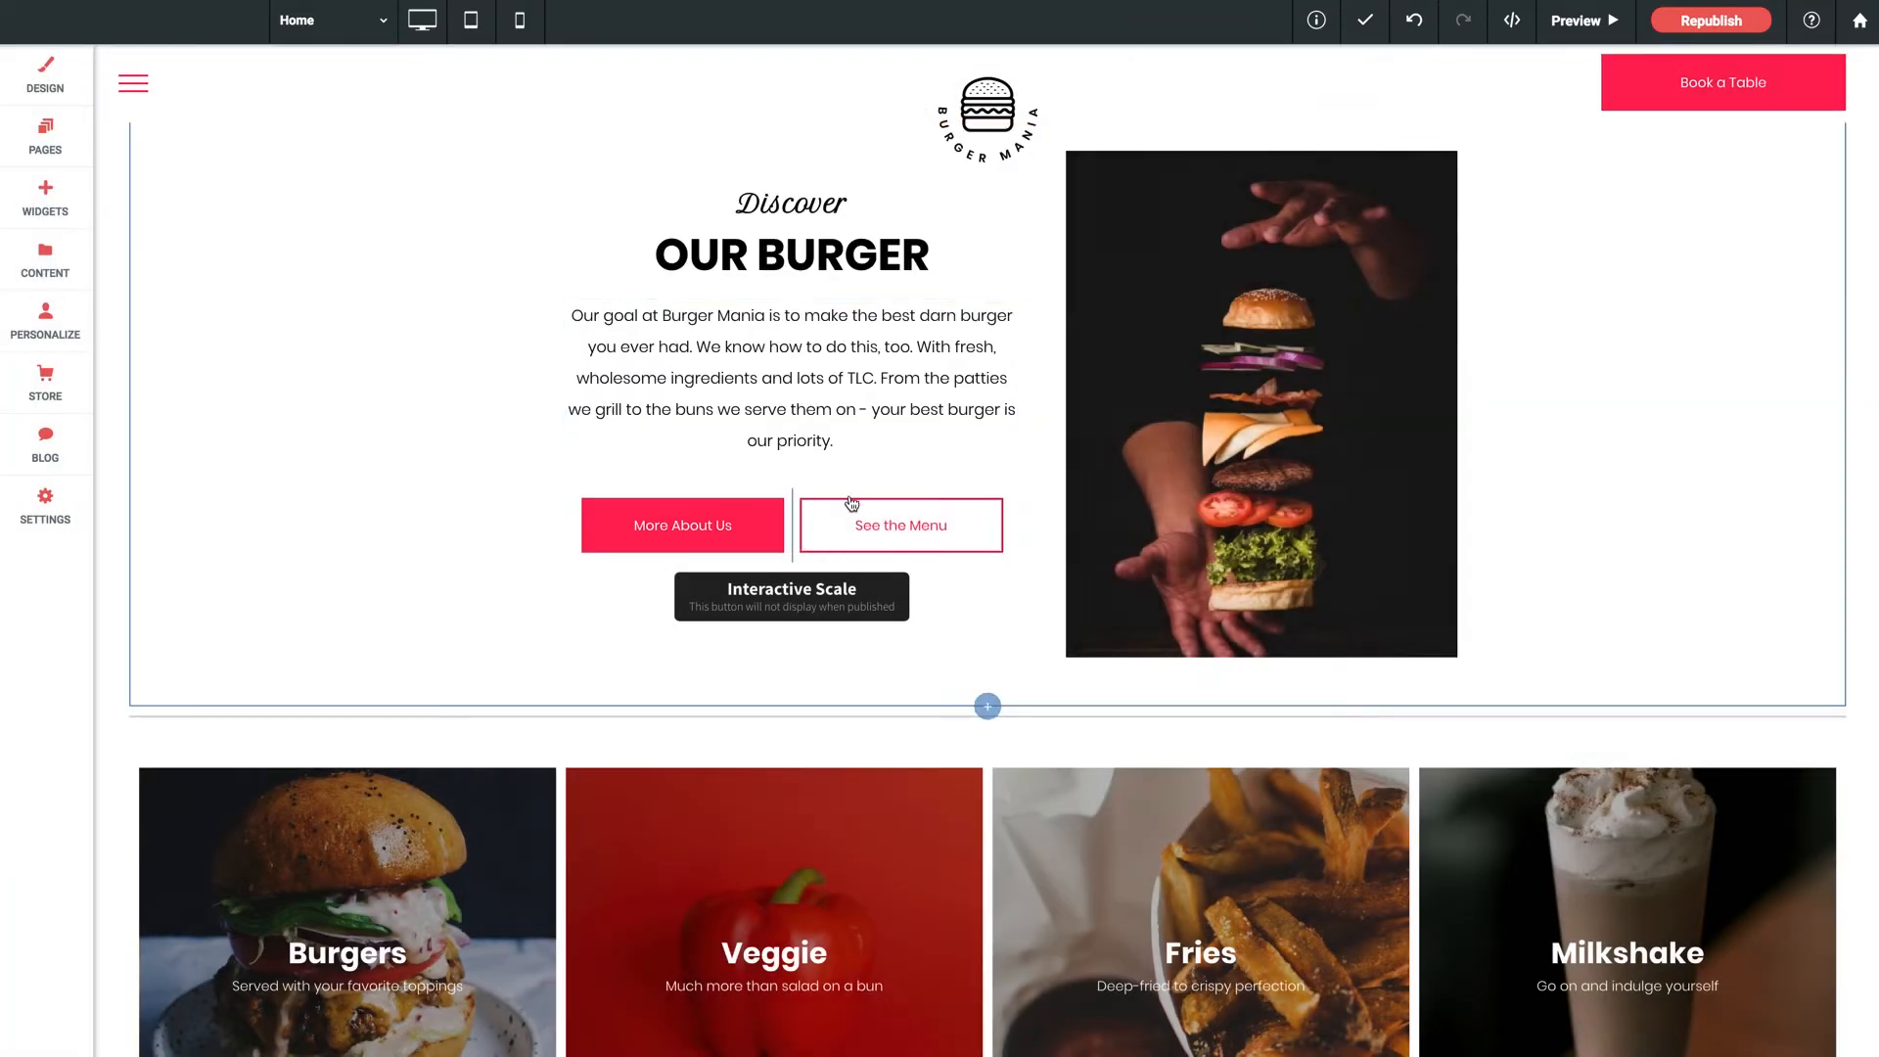
click(791, 597)
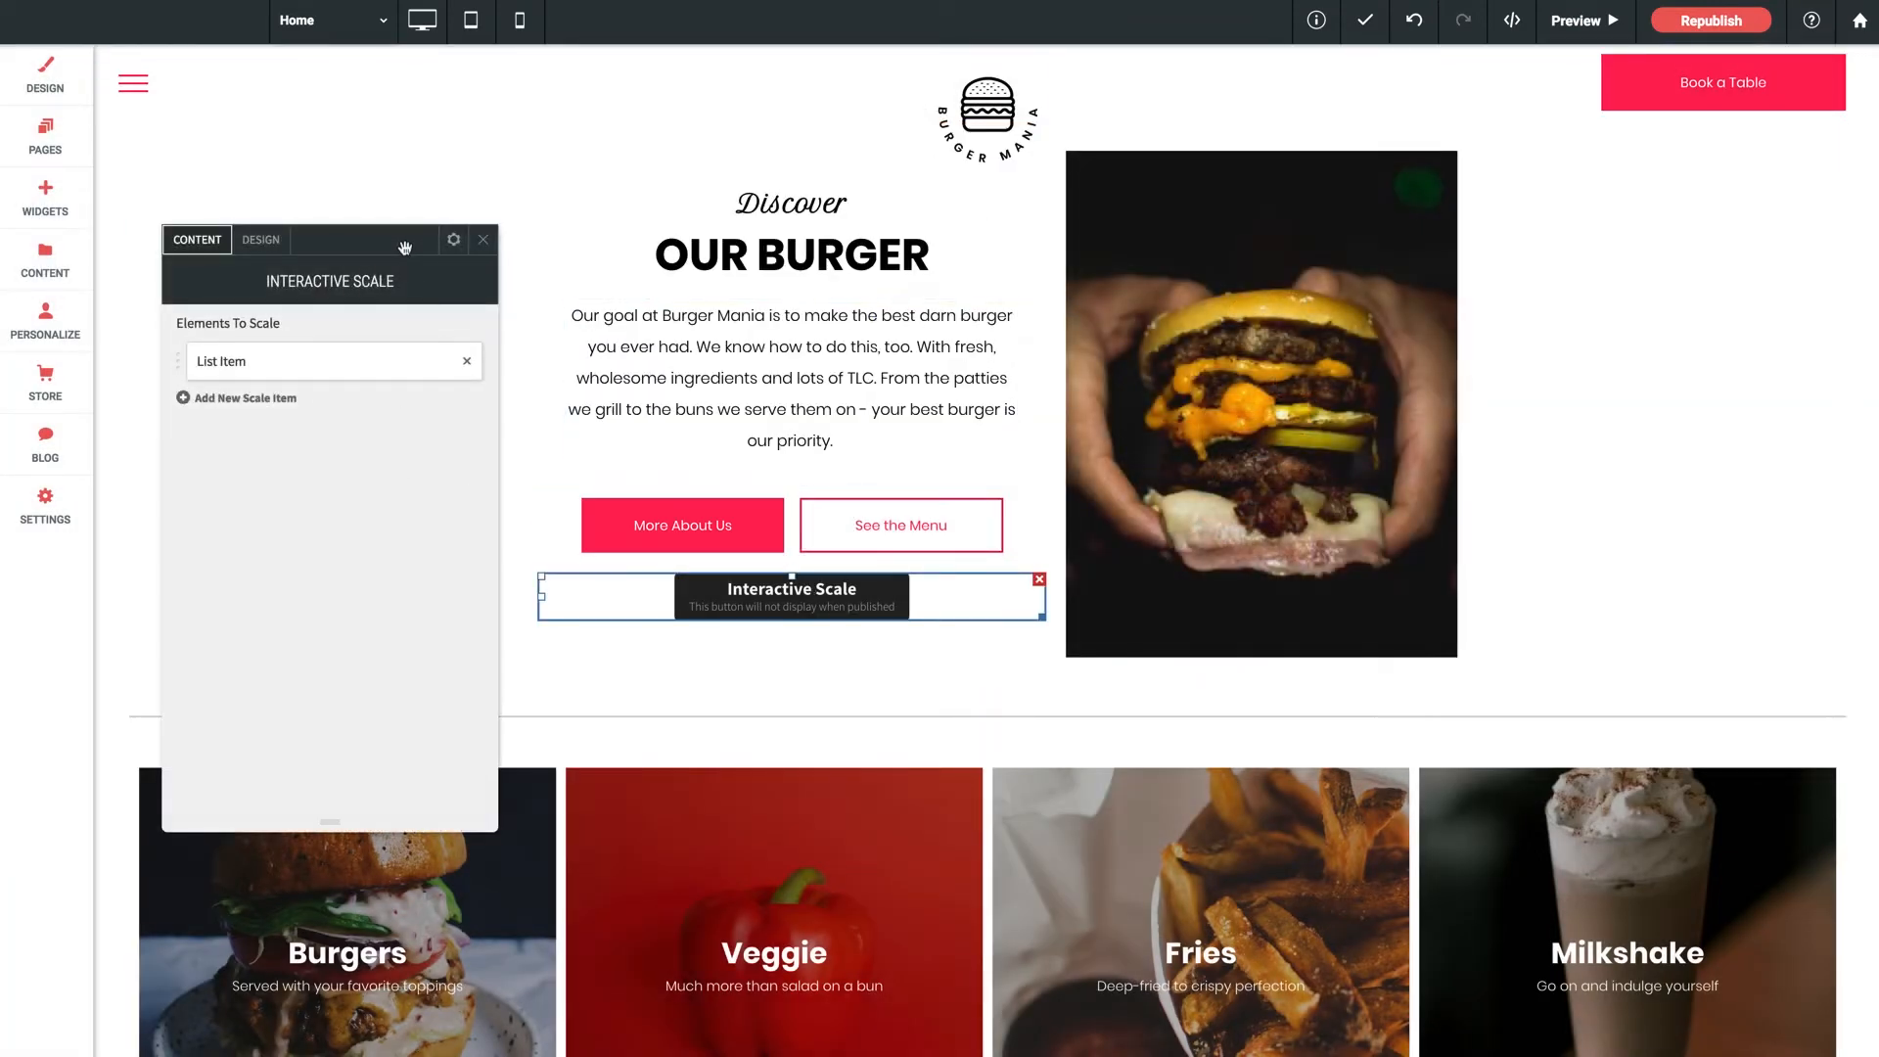
click(335, 361)
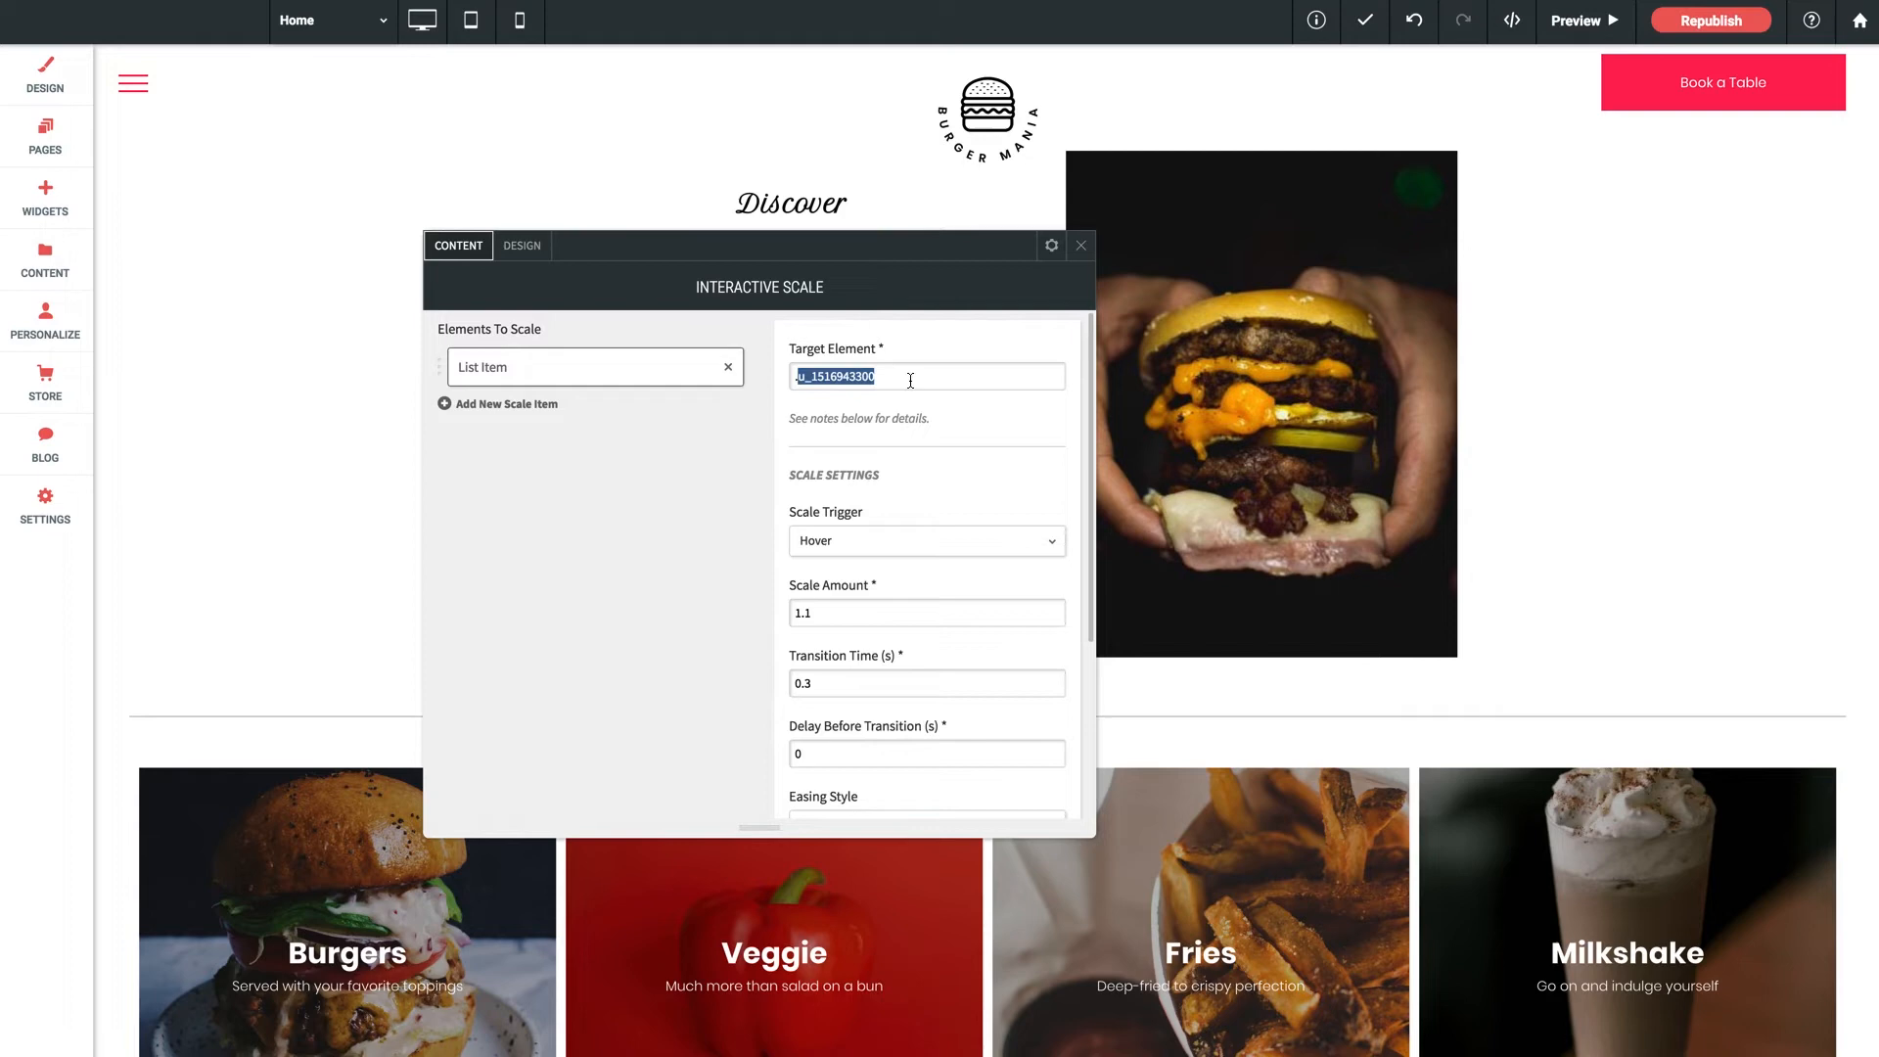
text(.dmButtonLink)
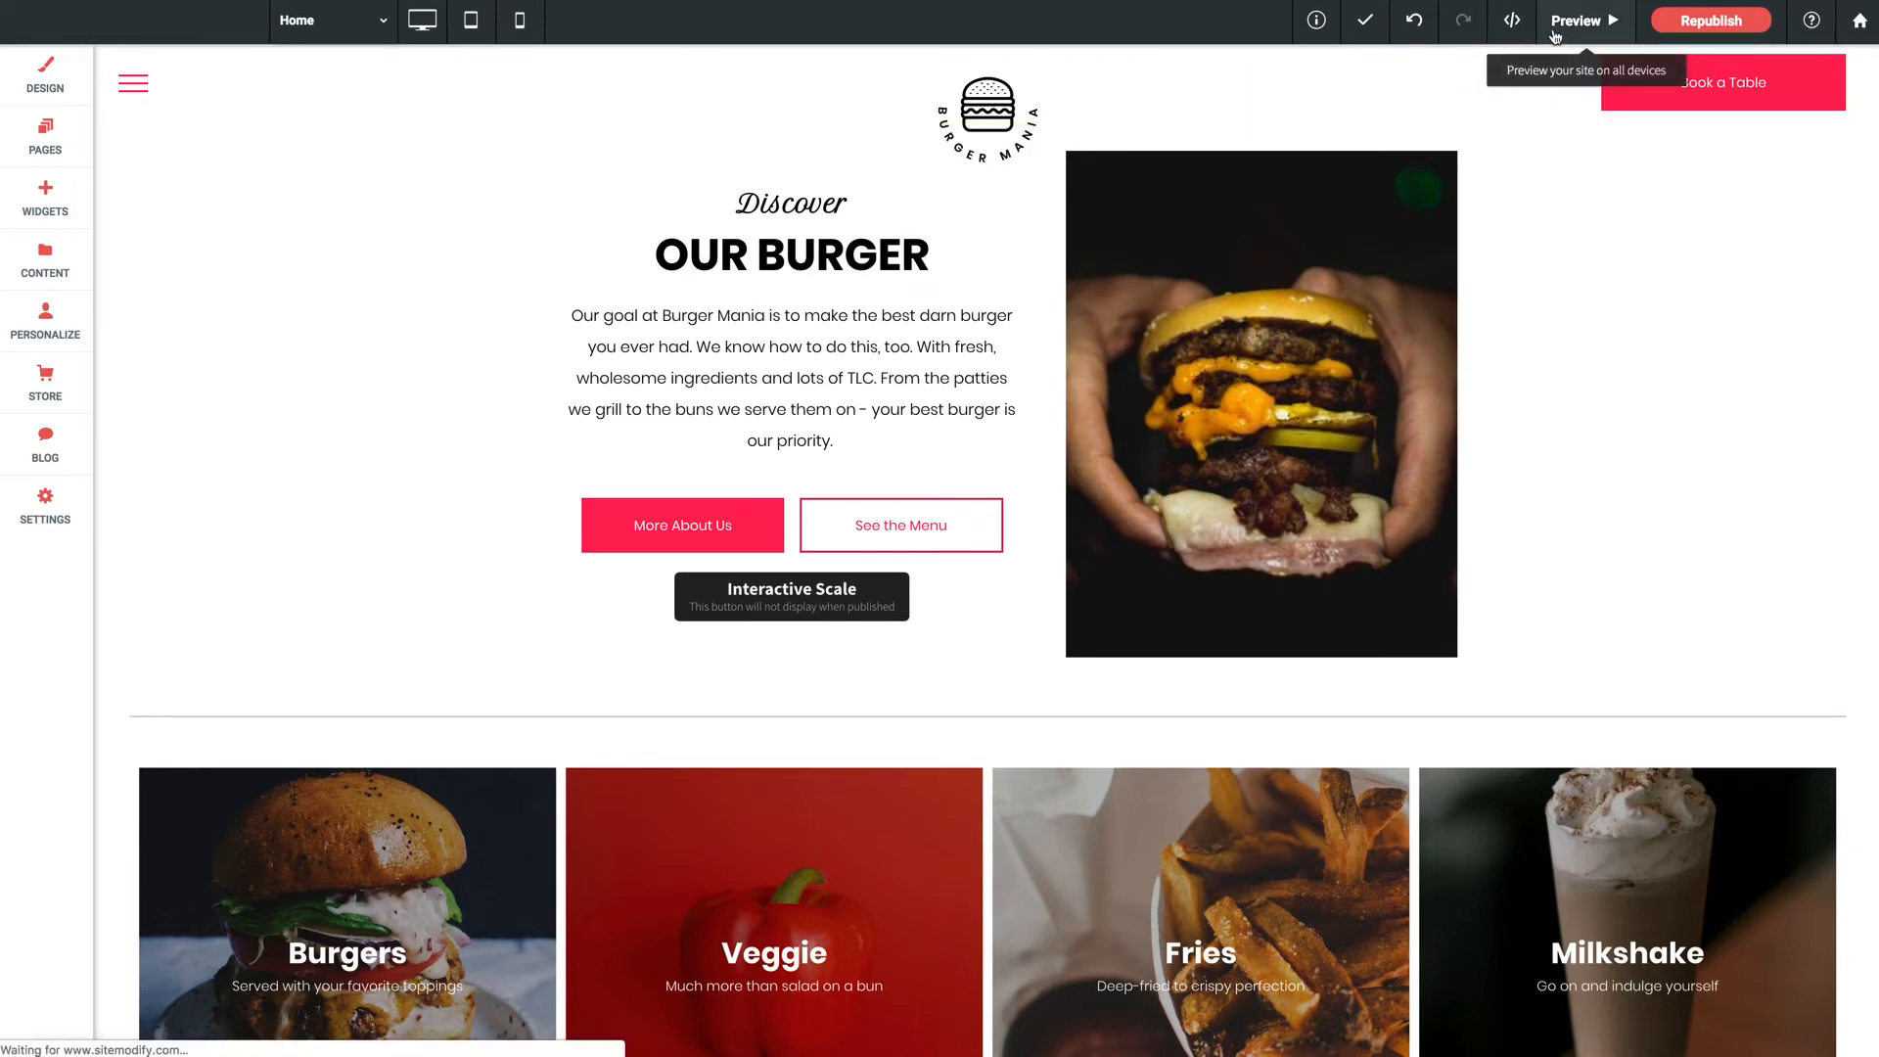
click(1576, 20)
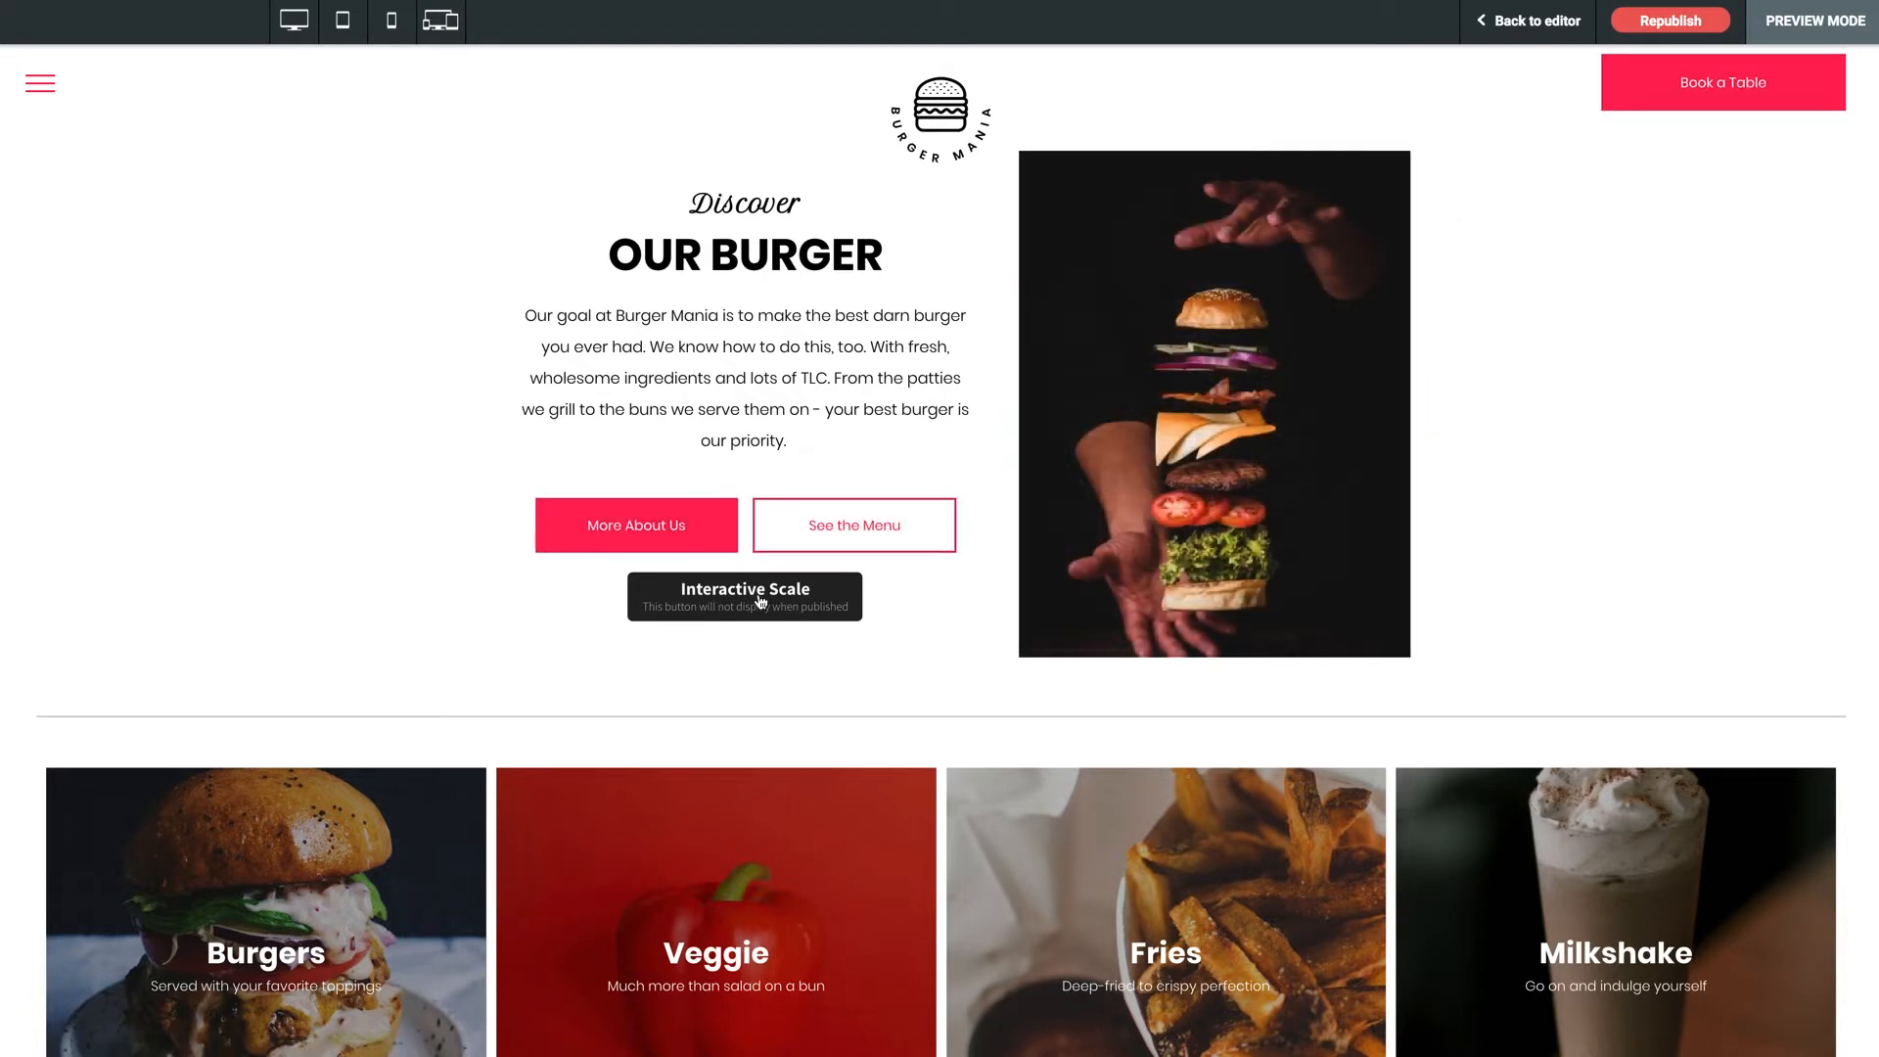
mouse_move(942, 656)
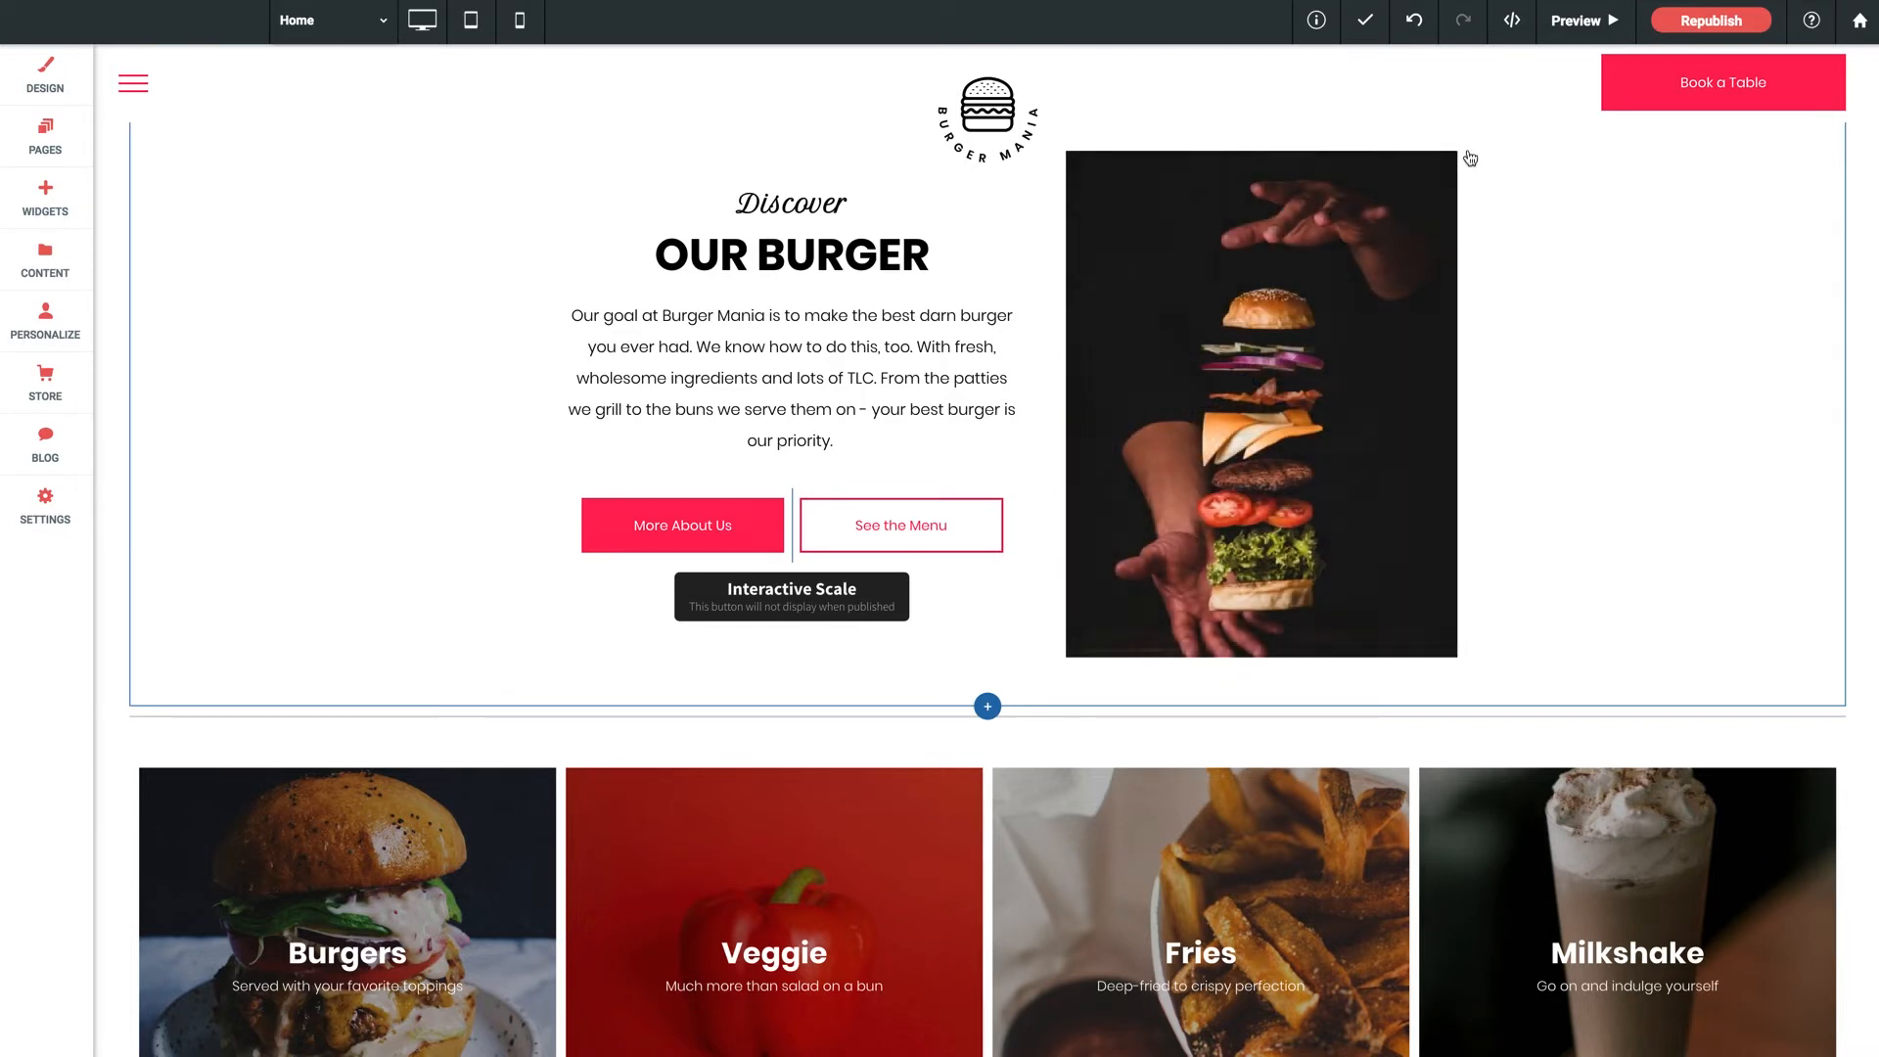
Preview the Burger Mania site and scroll down to the Send us a Message form.
click(1709, 20)
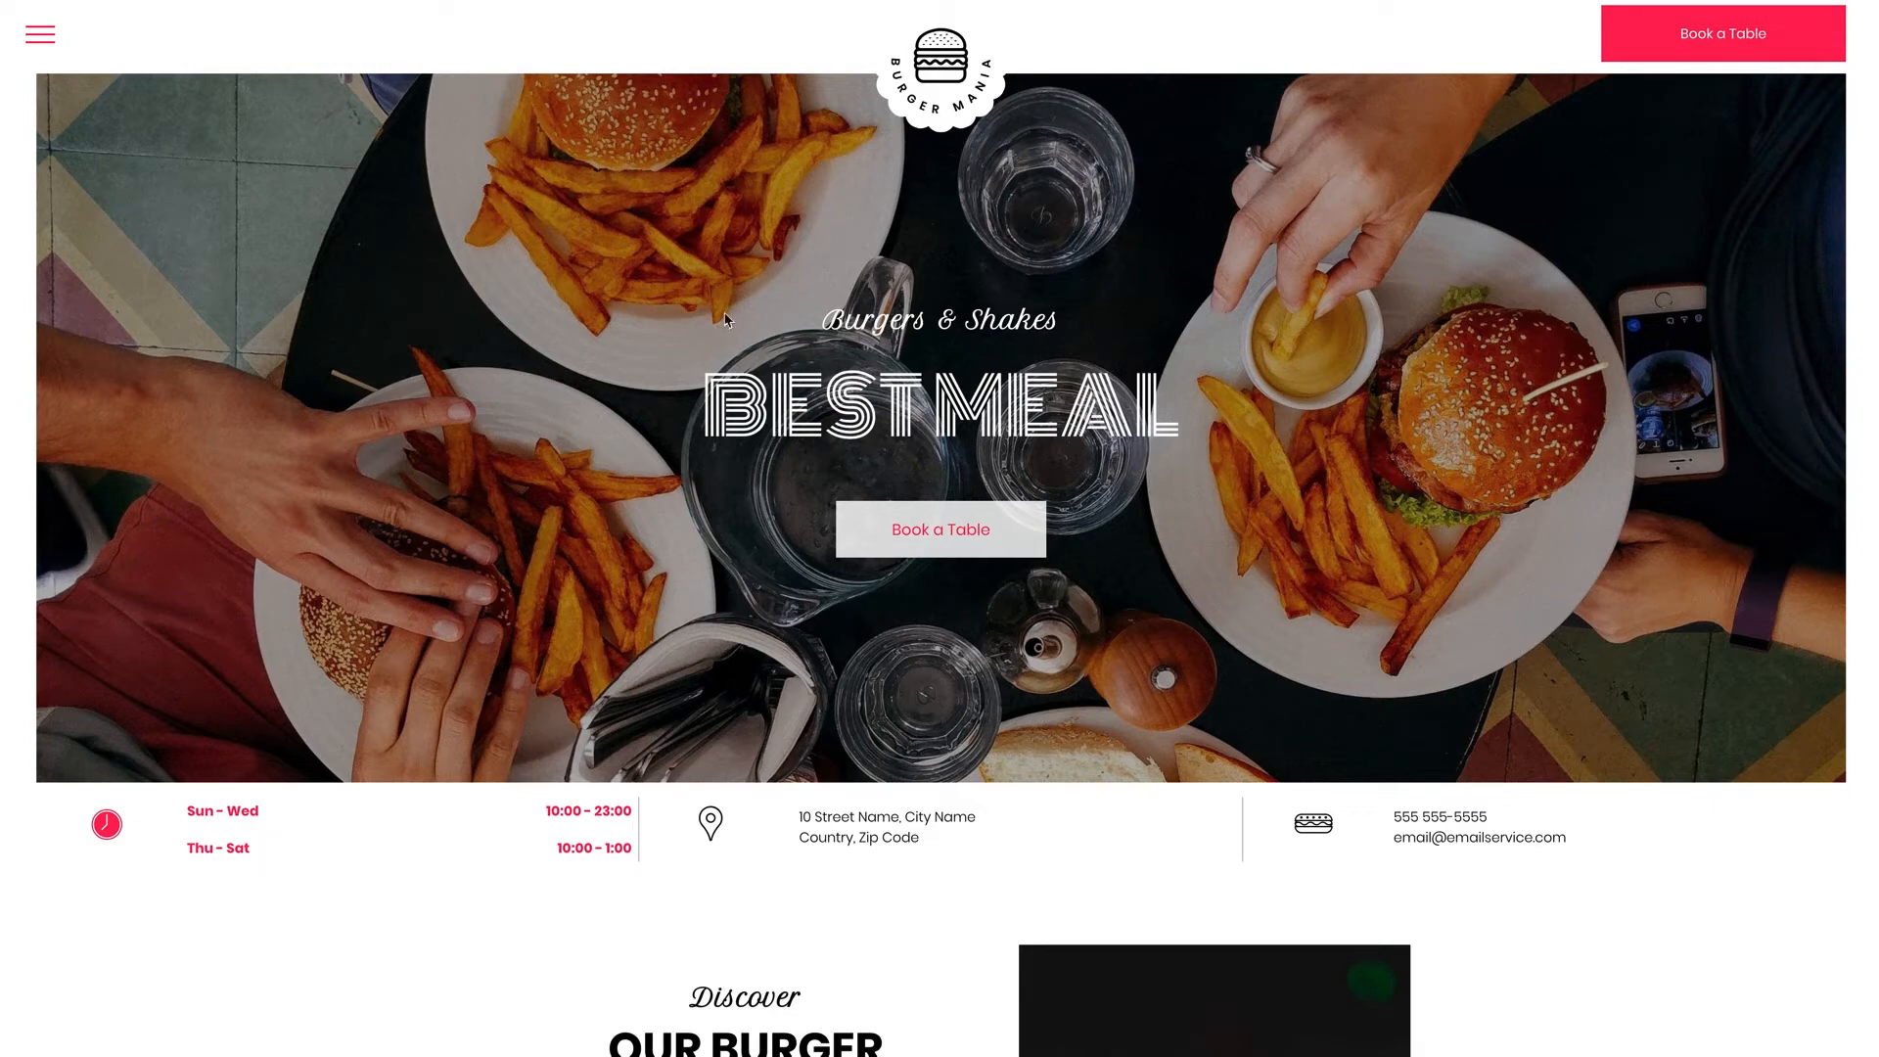
scroll(down, 3)
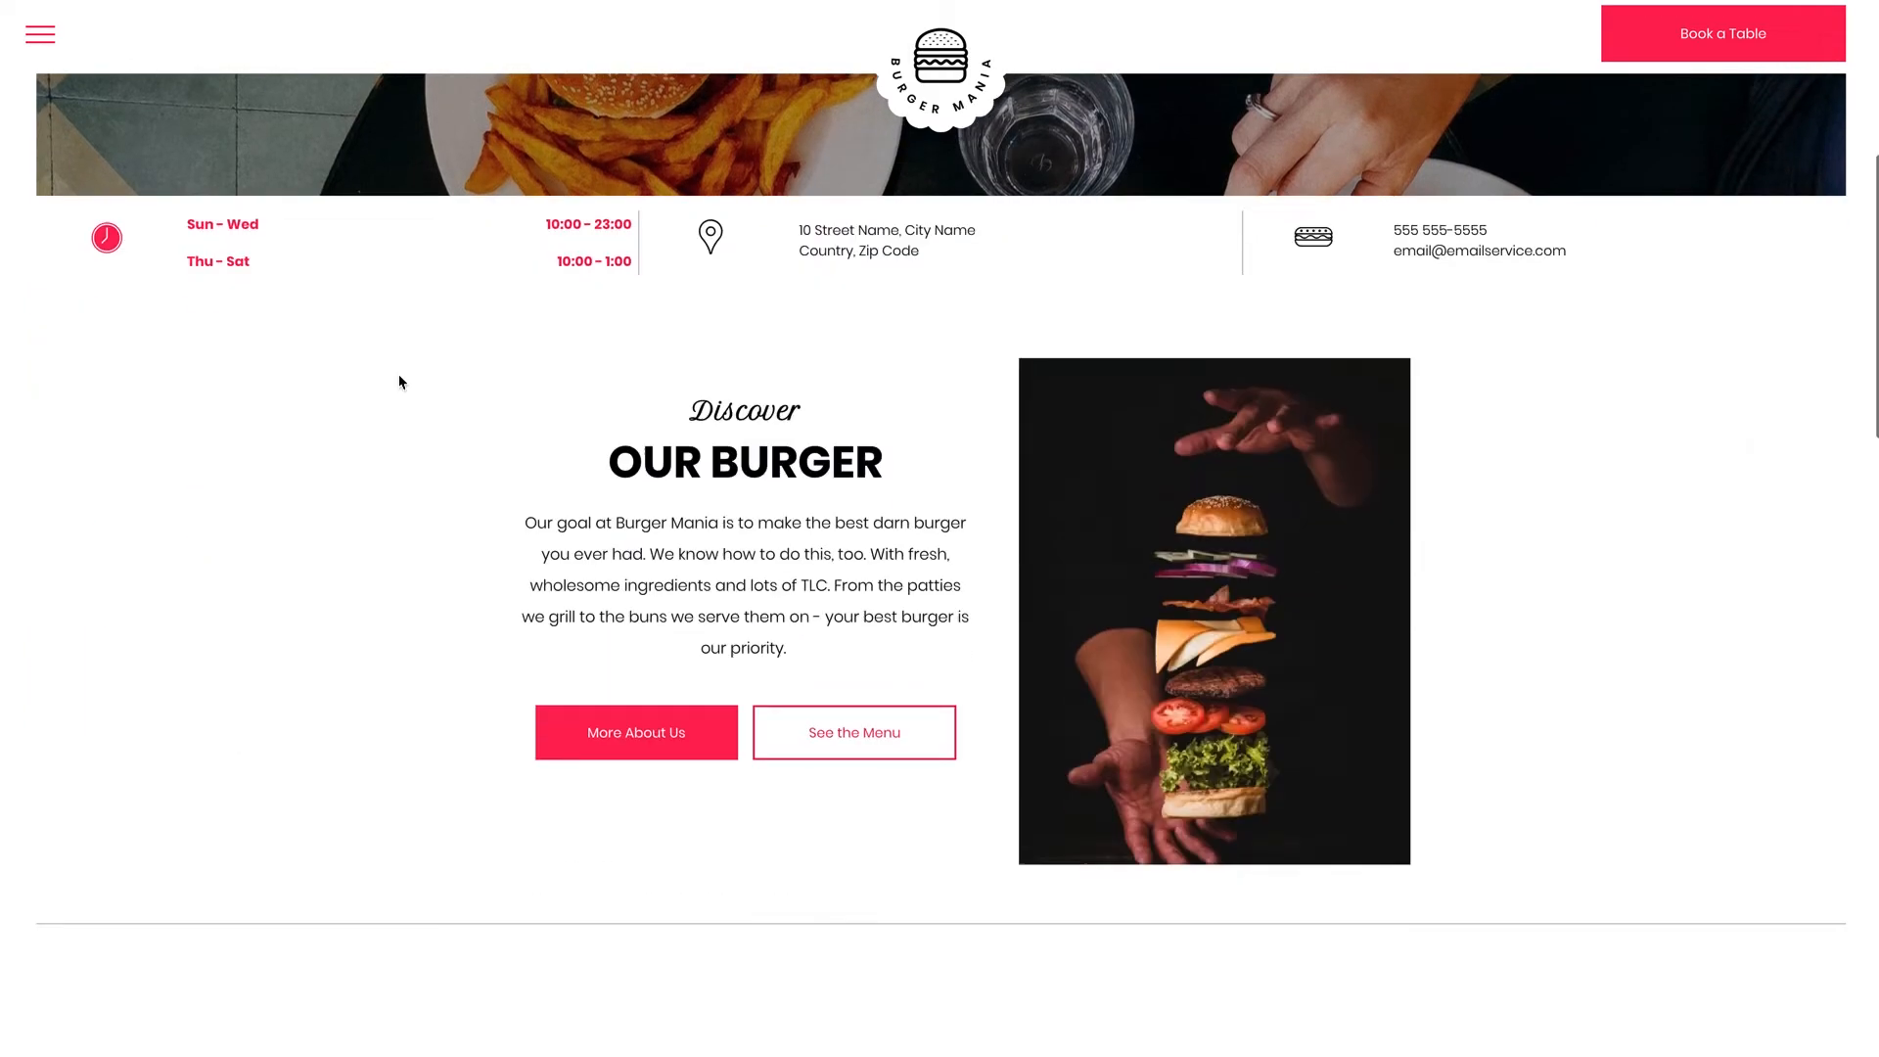
scroll(down, 3)
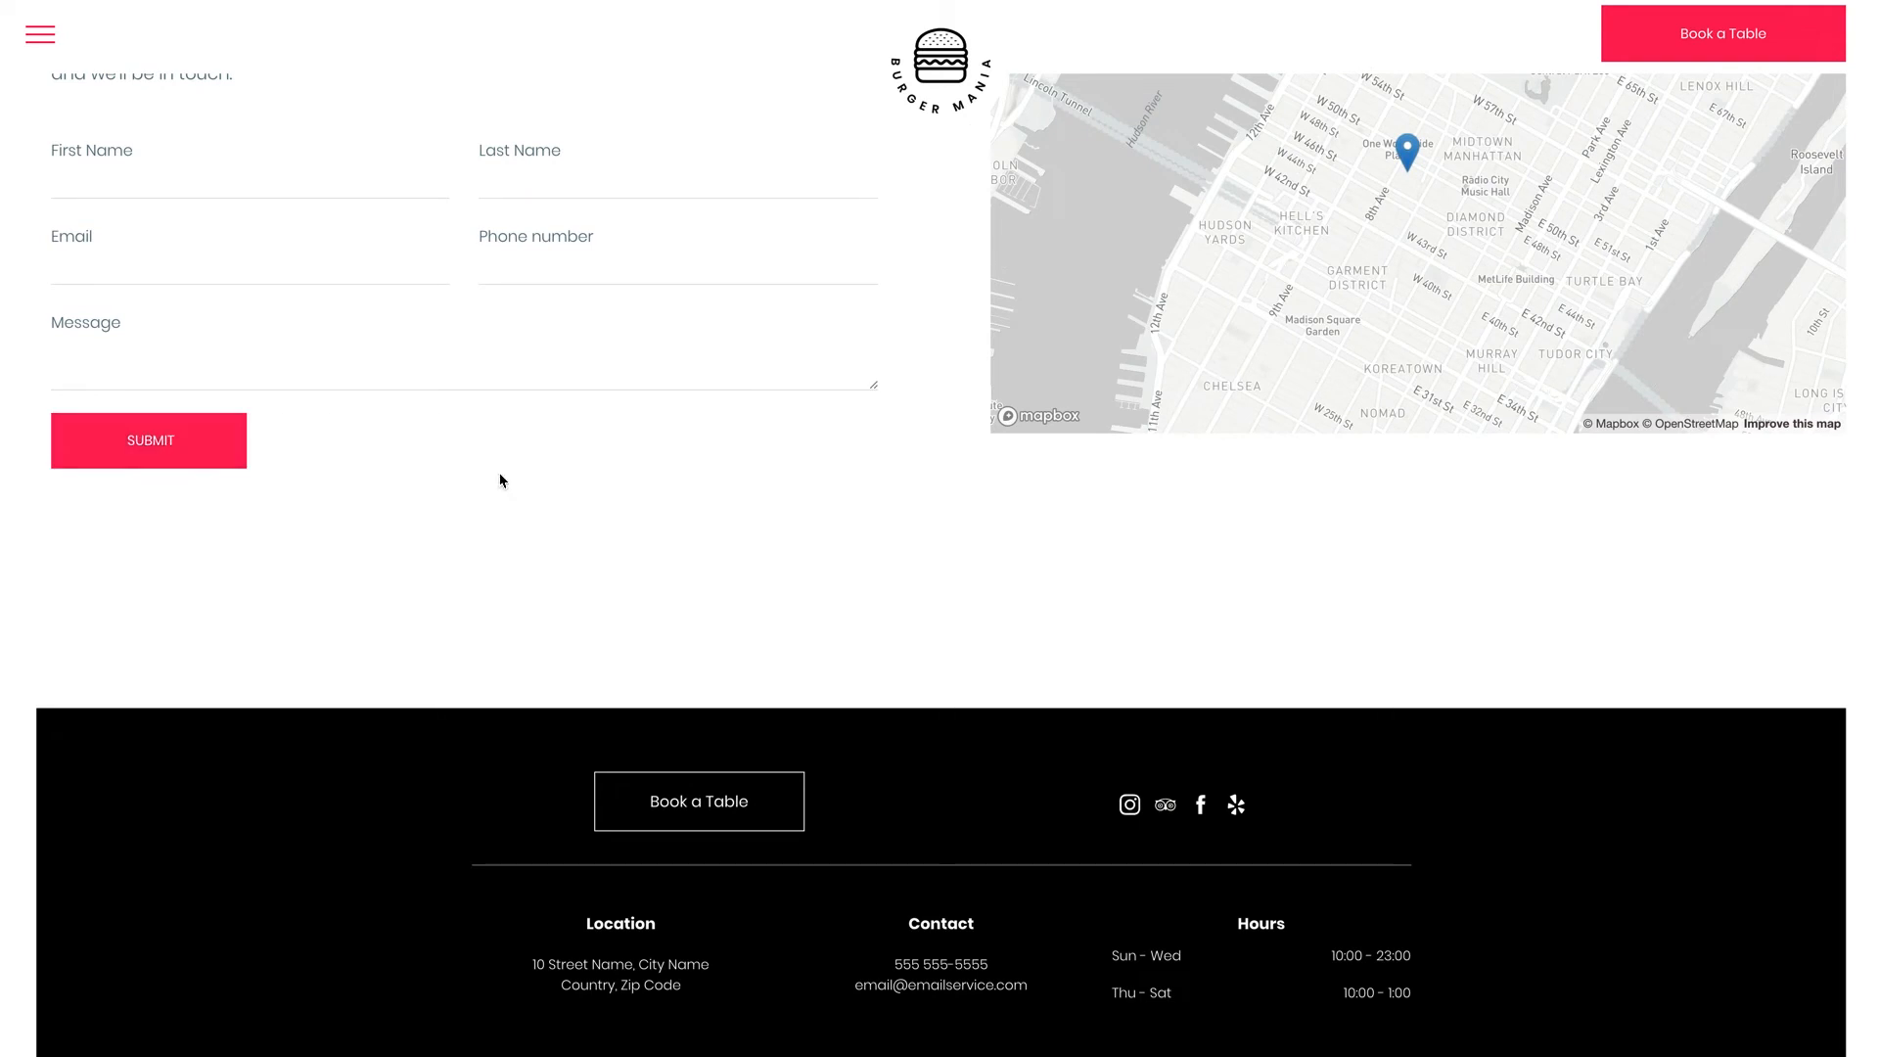
mouse_move(716, 437)
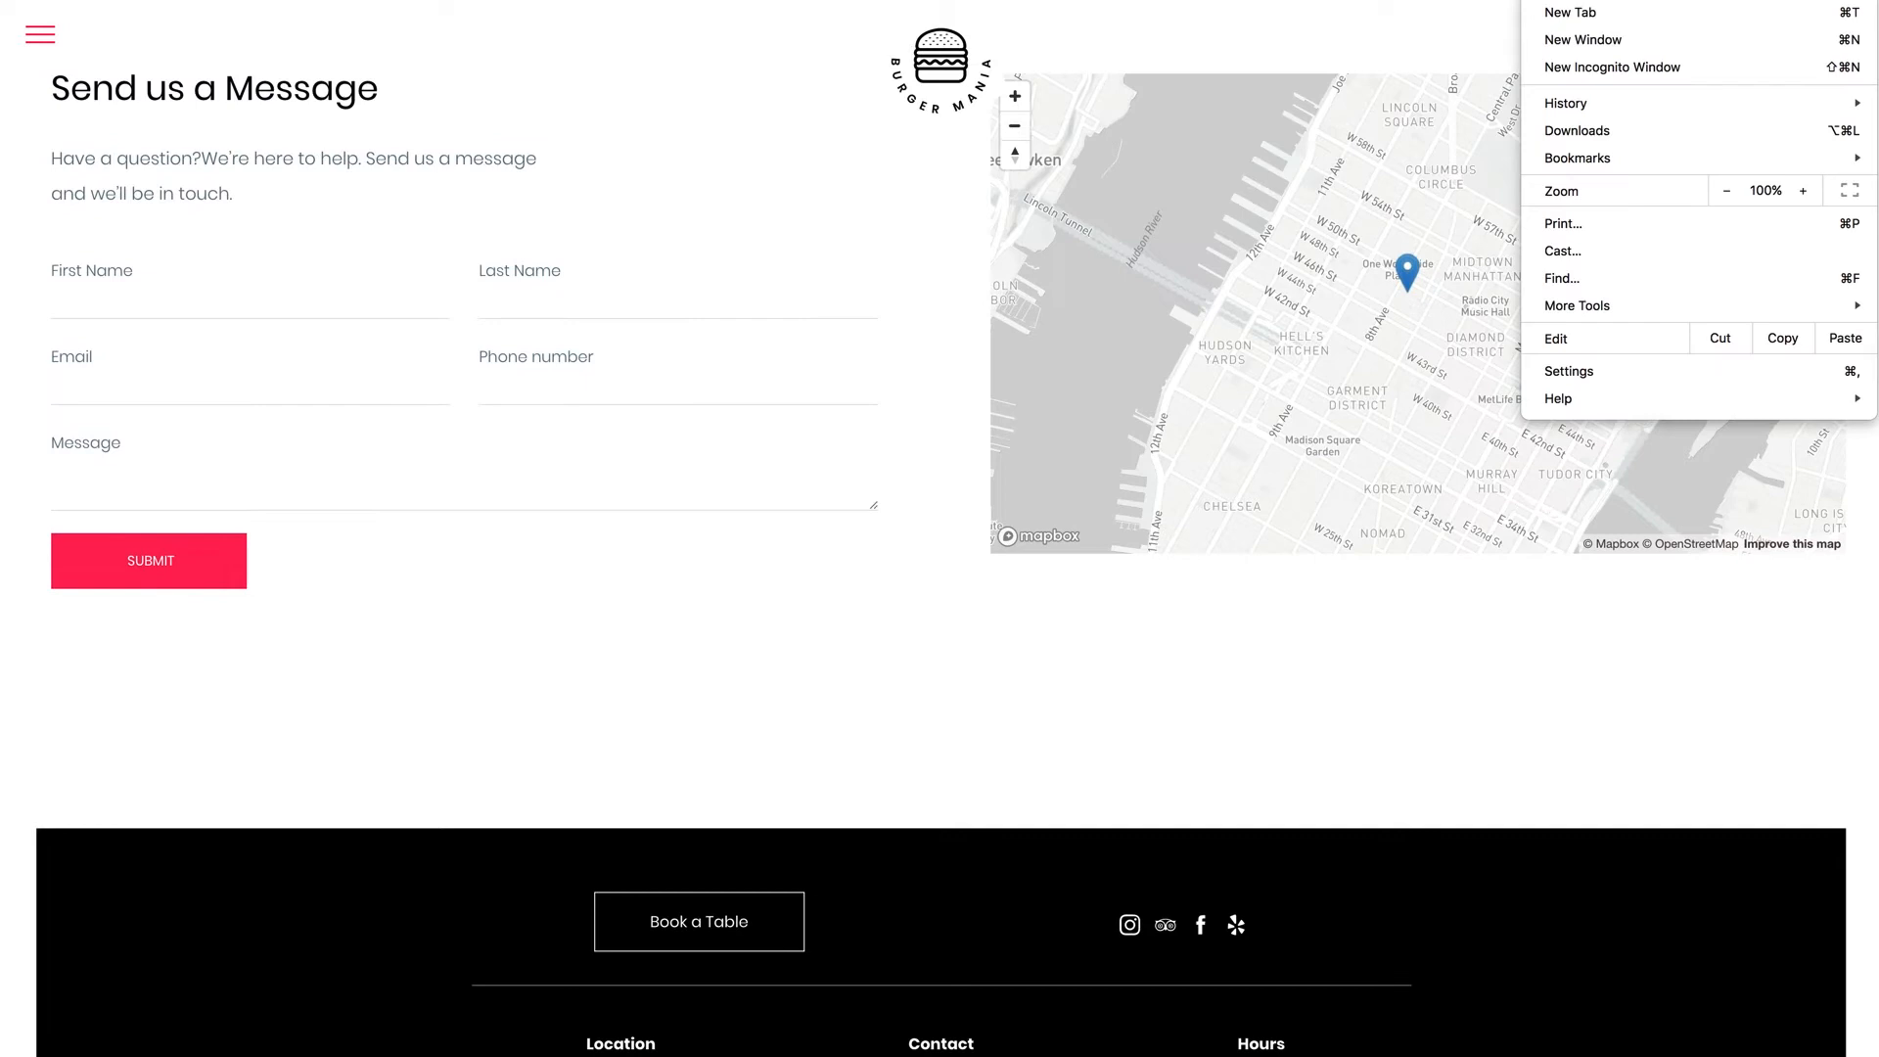
Open Chrome Developer Tools and pick the contact form's SUBMIT button to see its class.
click(1577, 305)
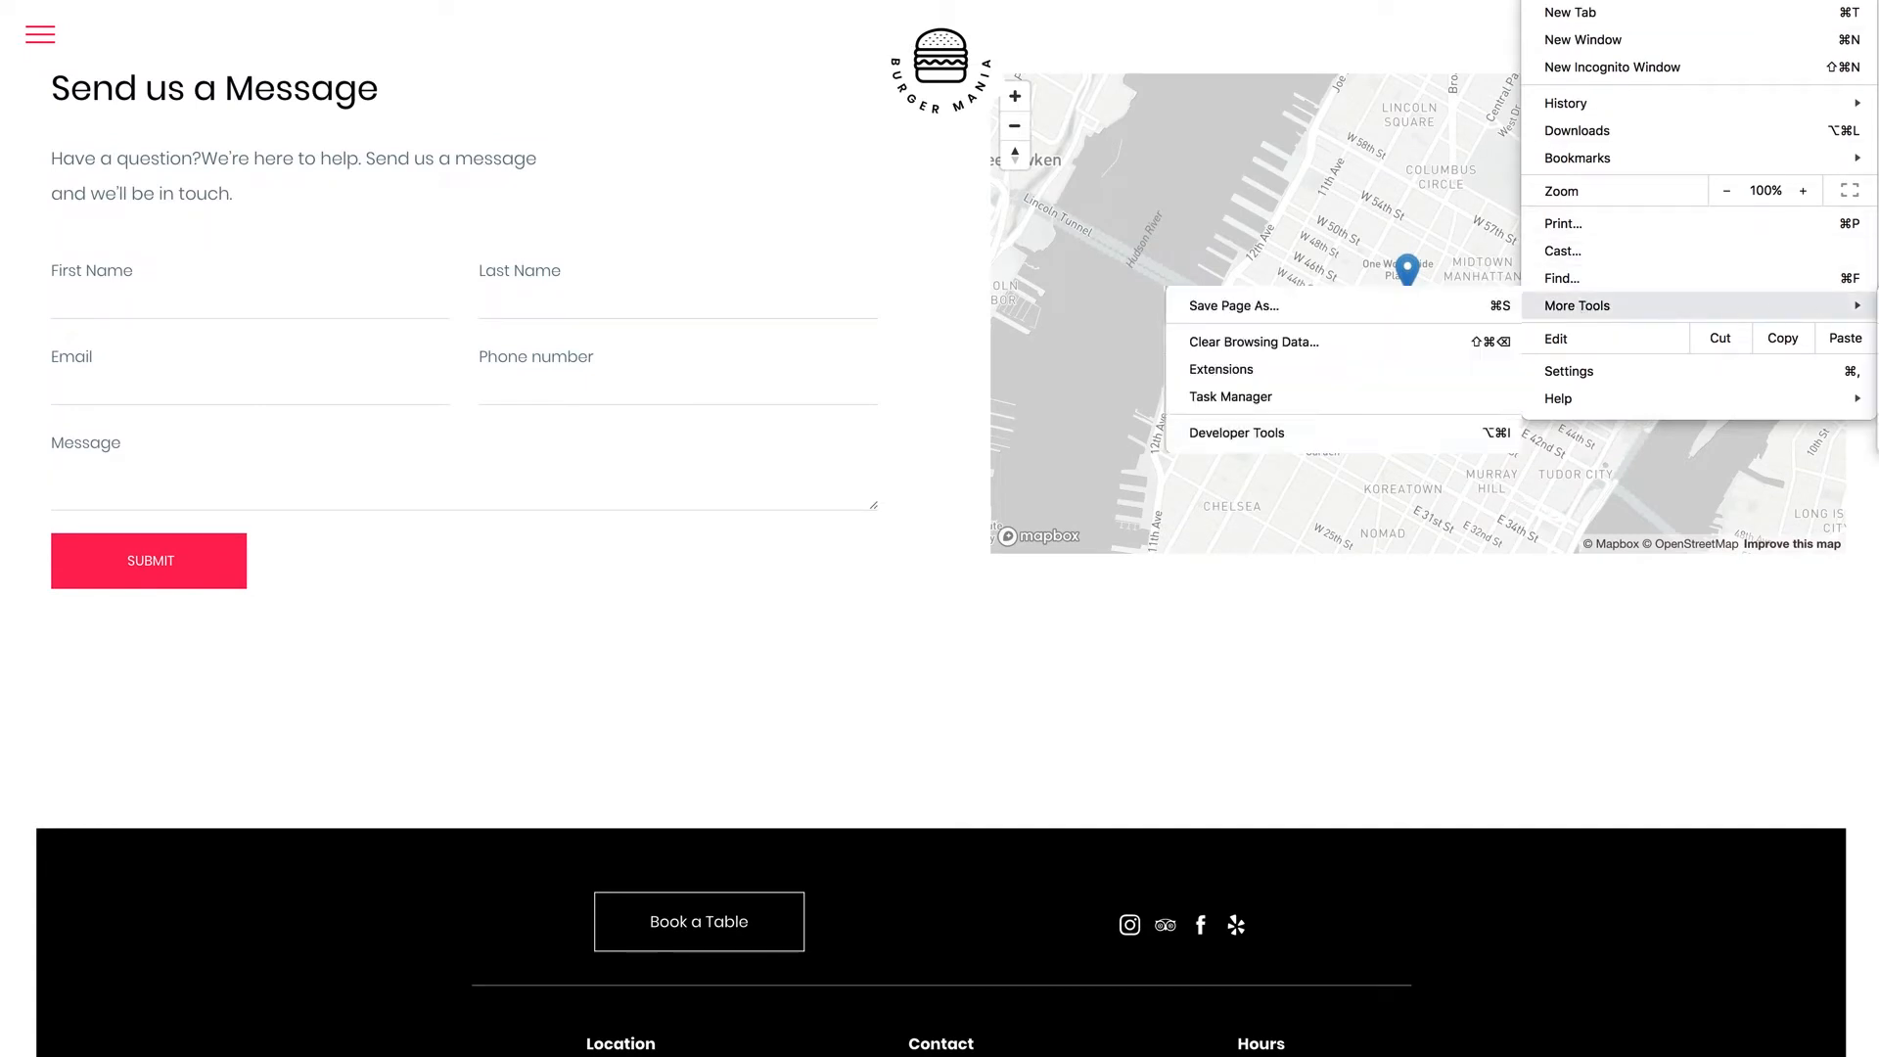
click(1235, 433)
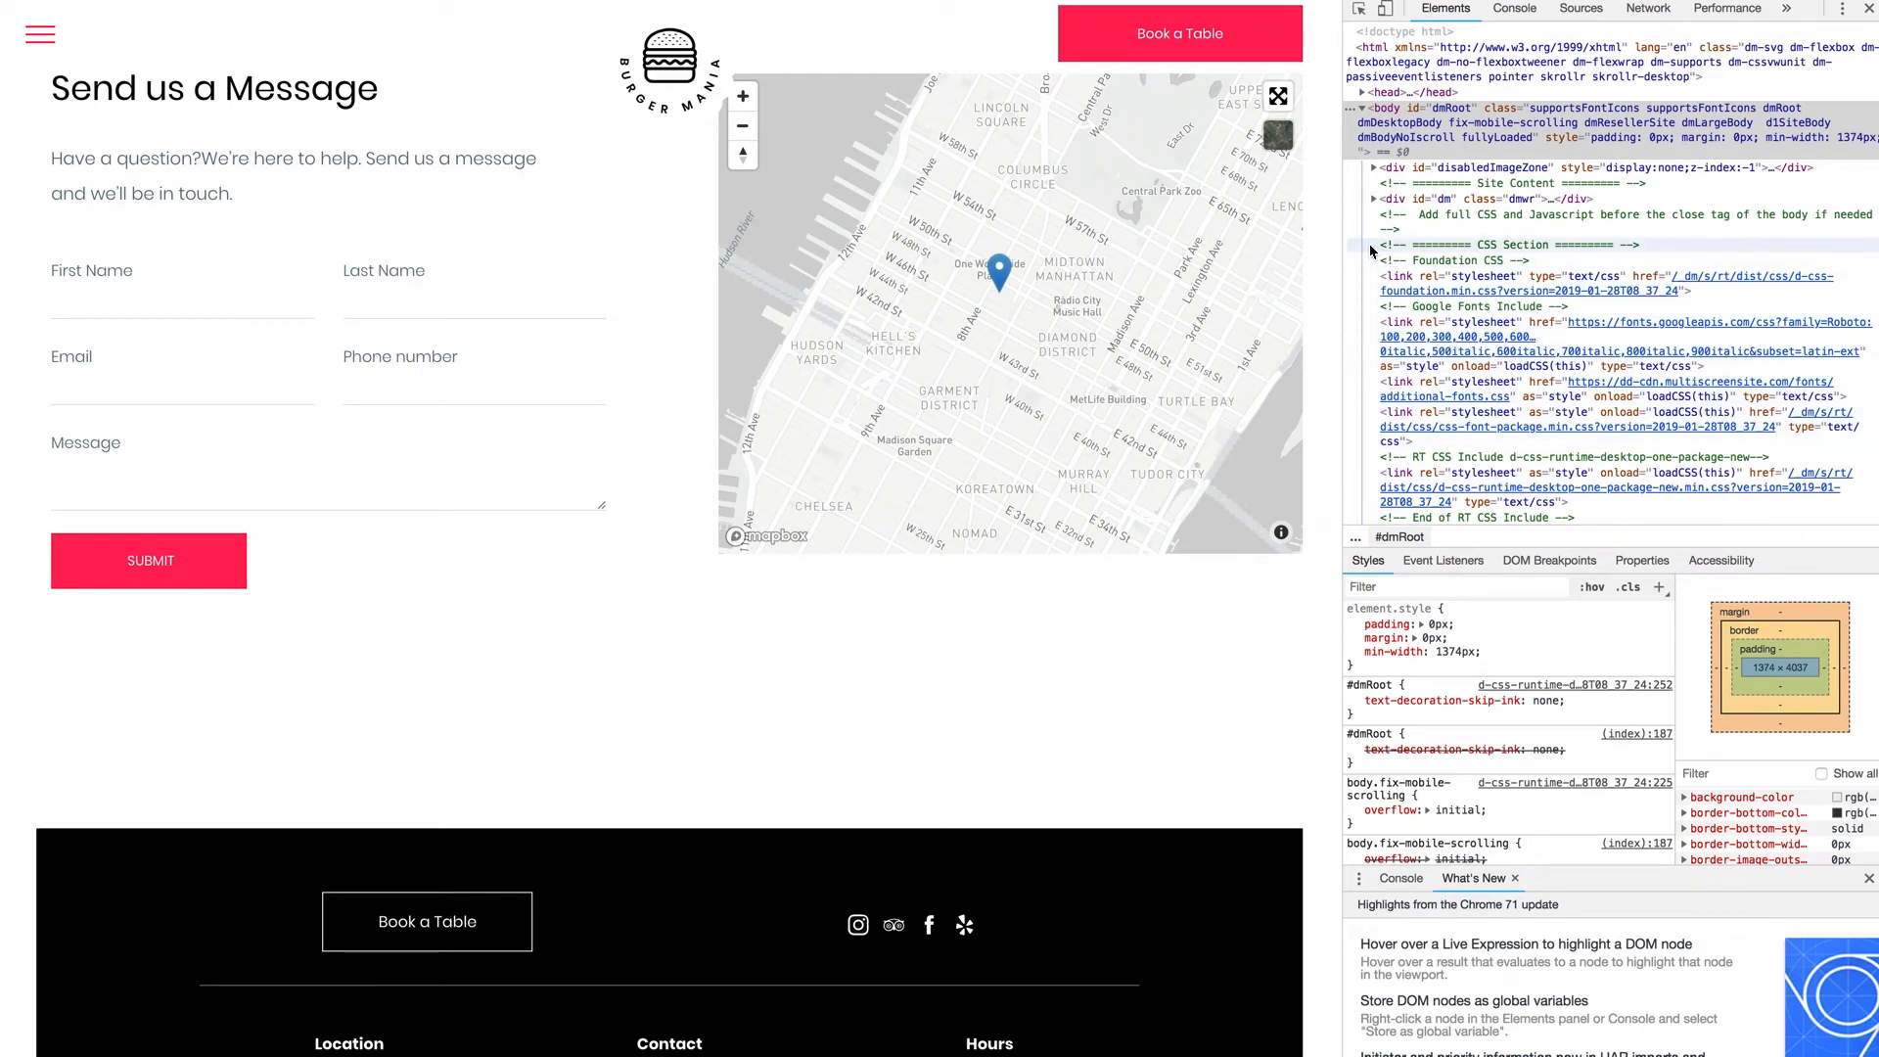
click(1358, 9)
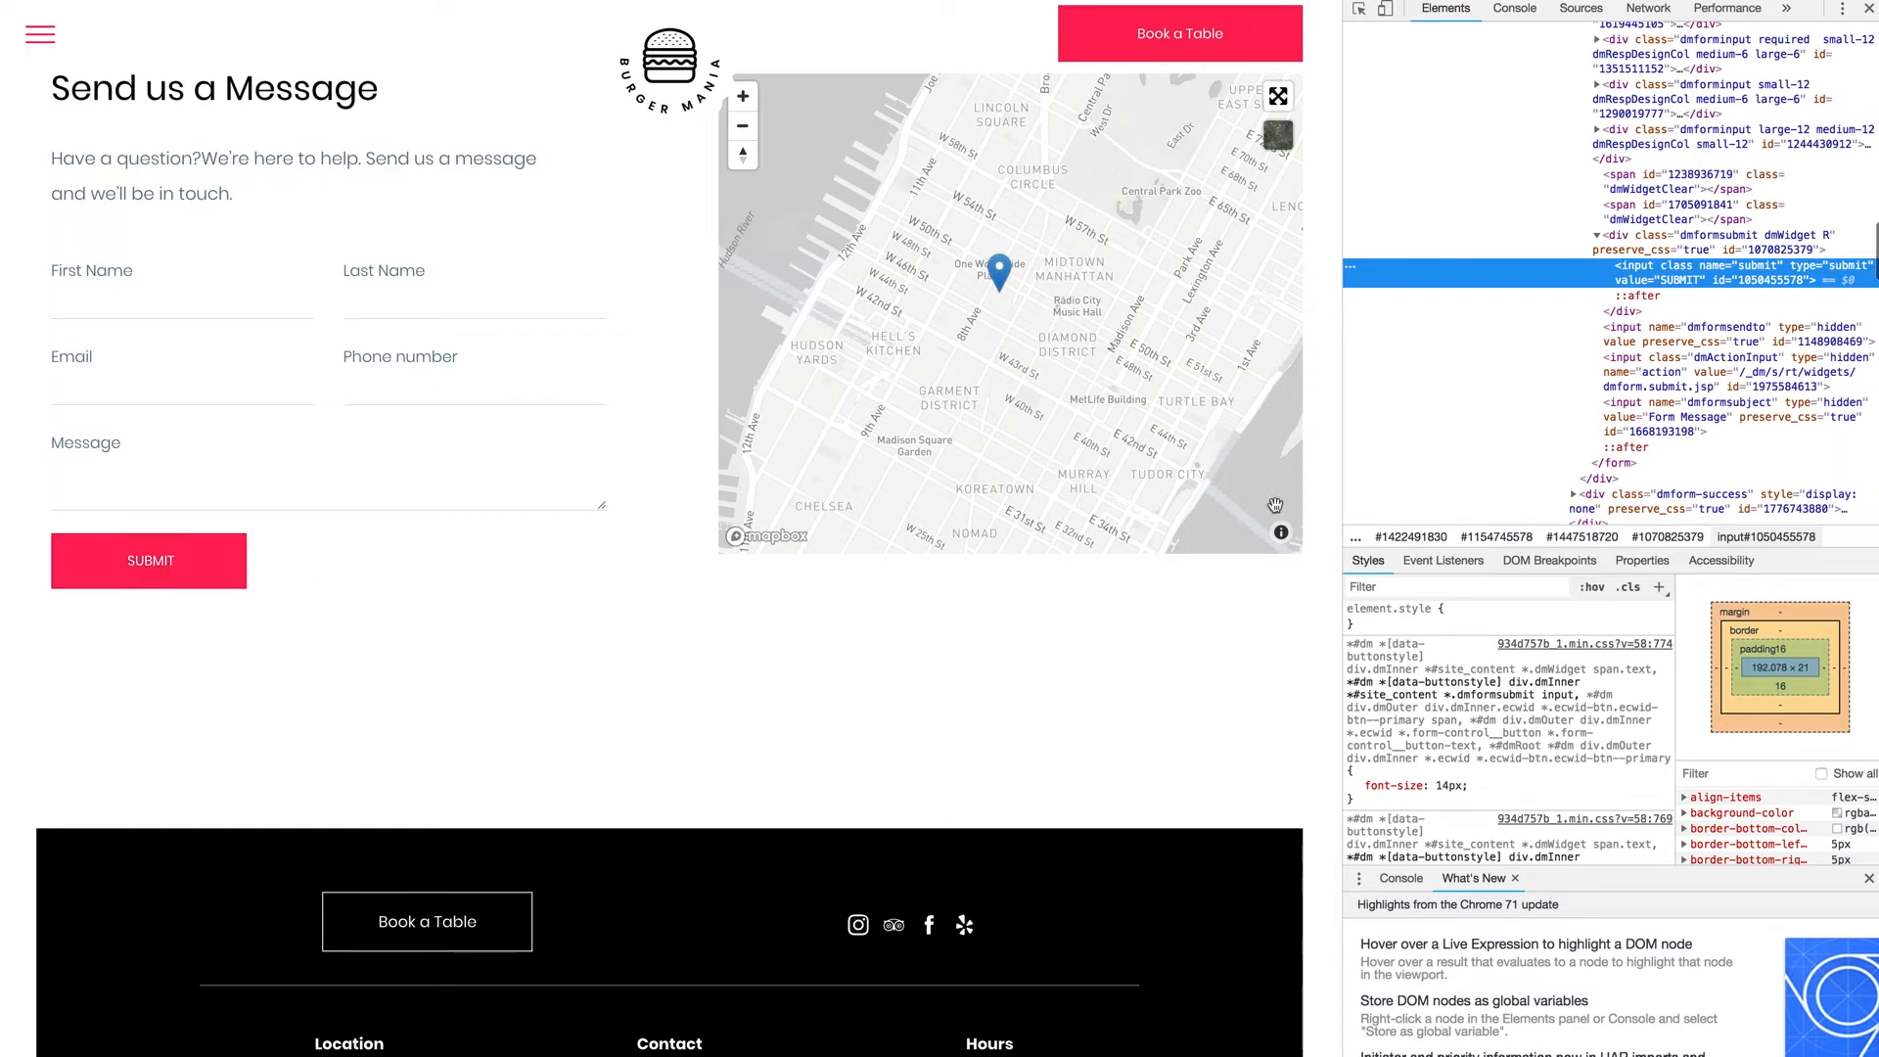
mouse_move(149, 561)
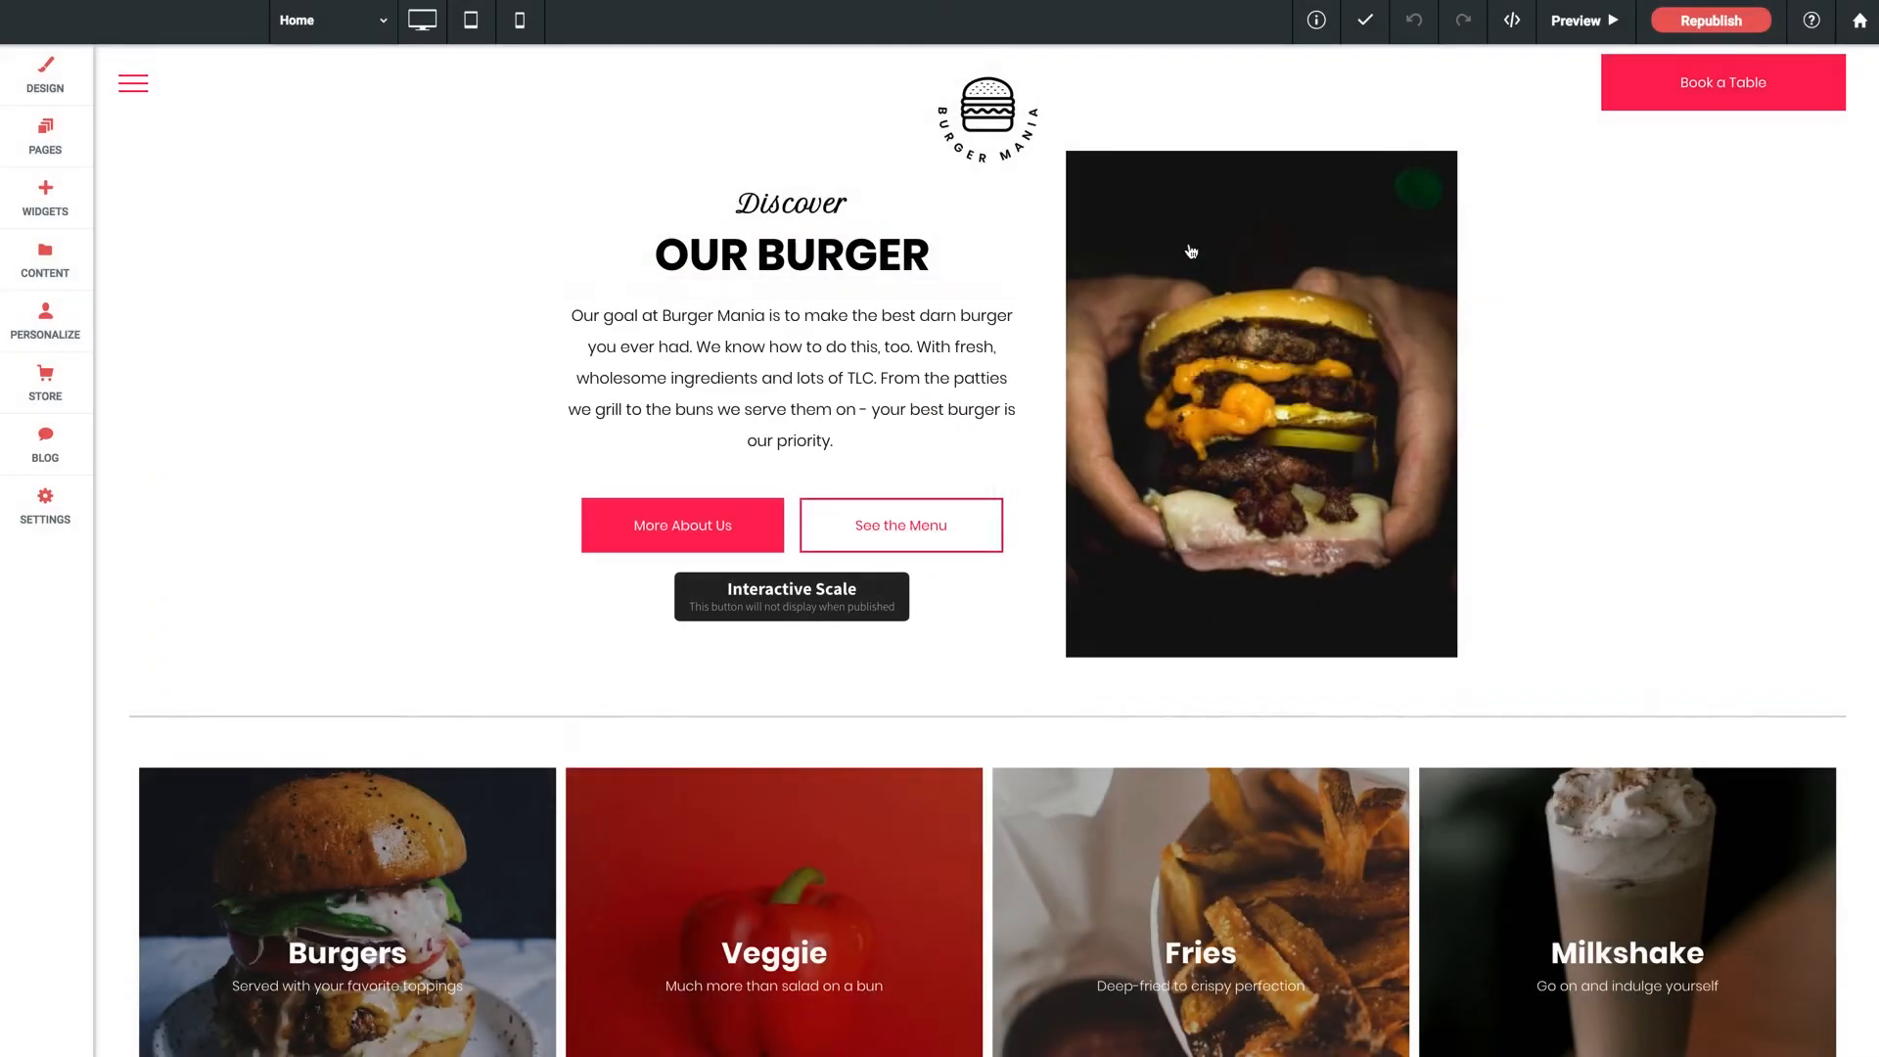
Set the second scale item's Target Element to .submit in the Interactive Scale settings.
click(791, 597)
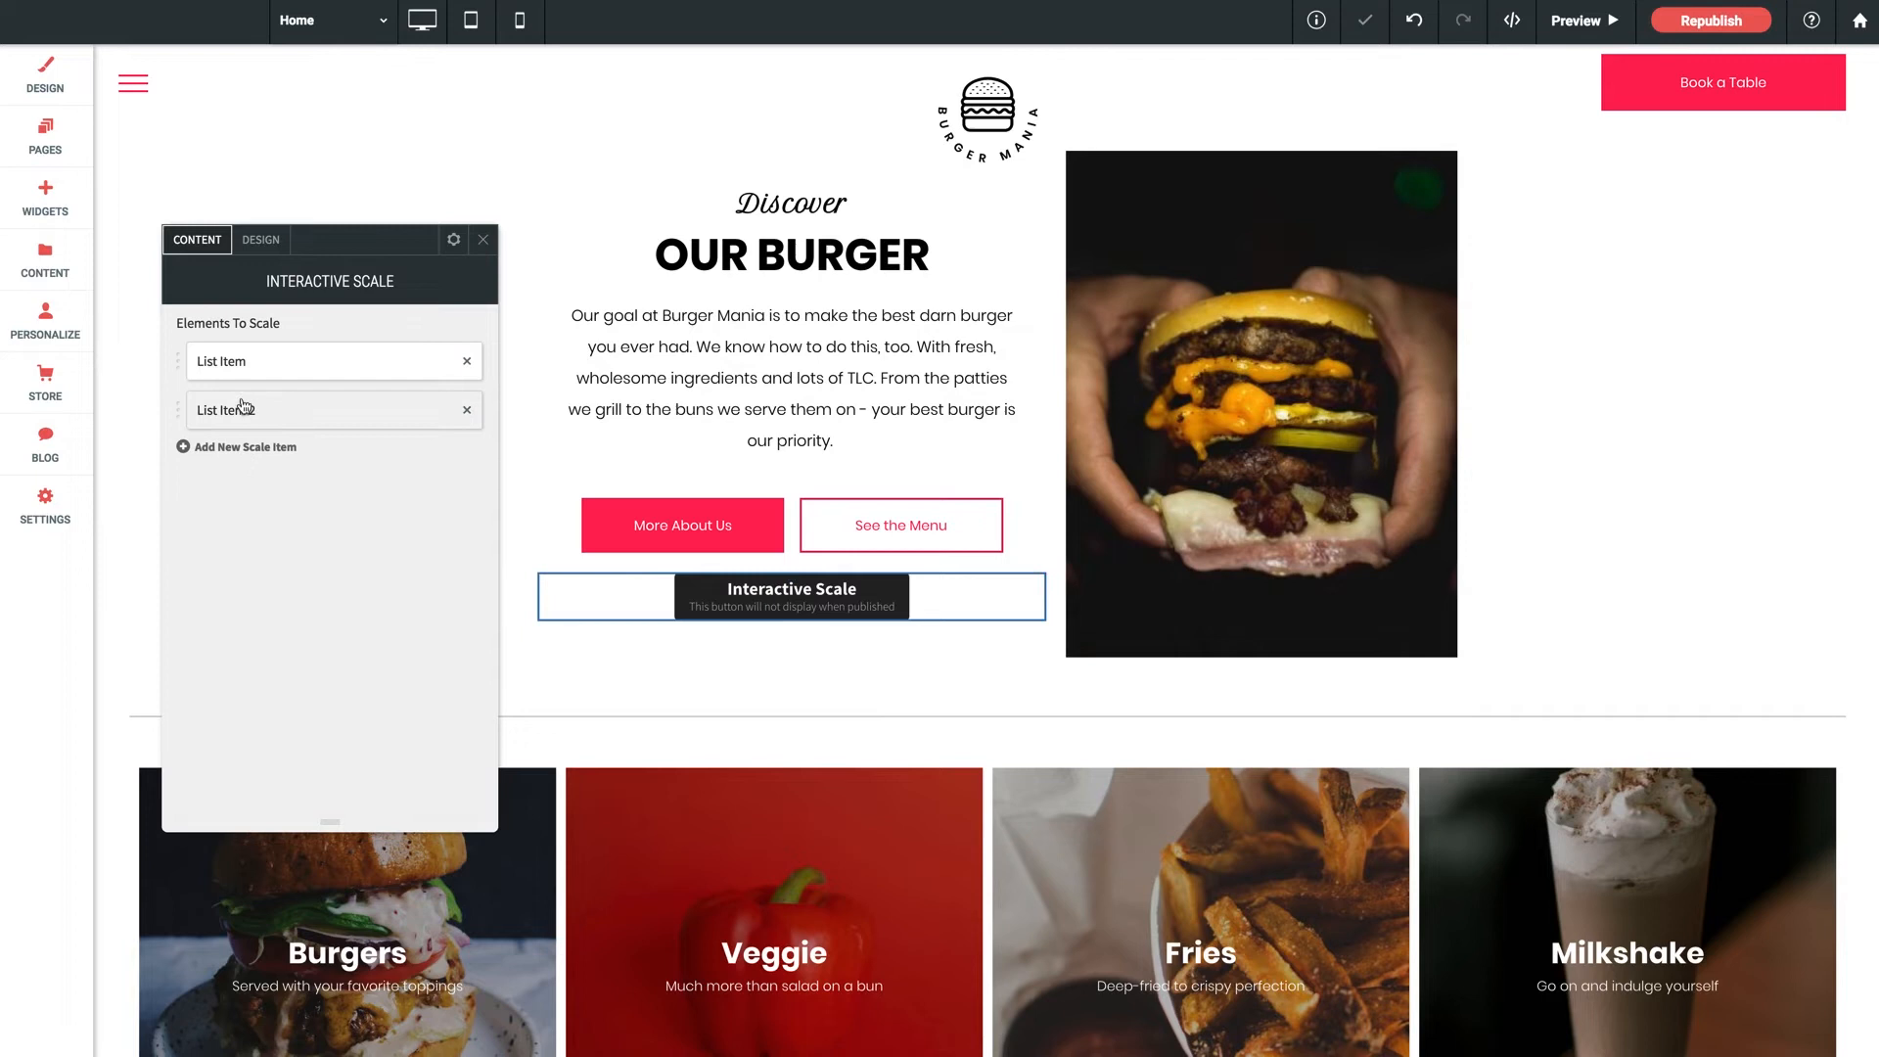
click(333, 410)
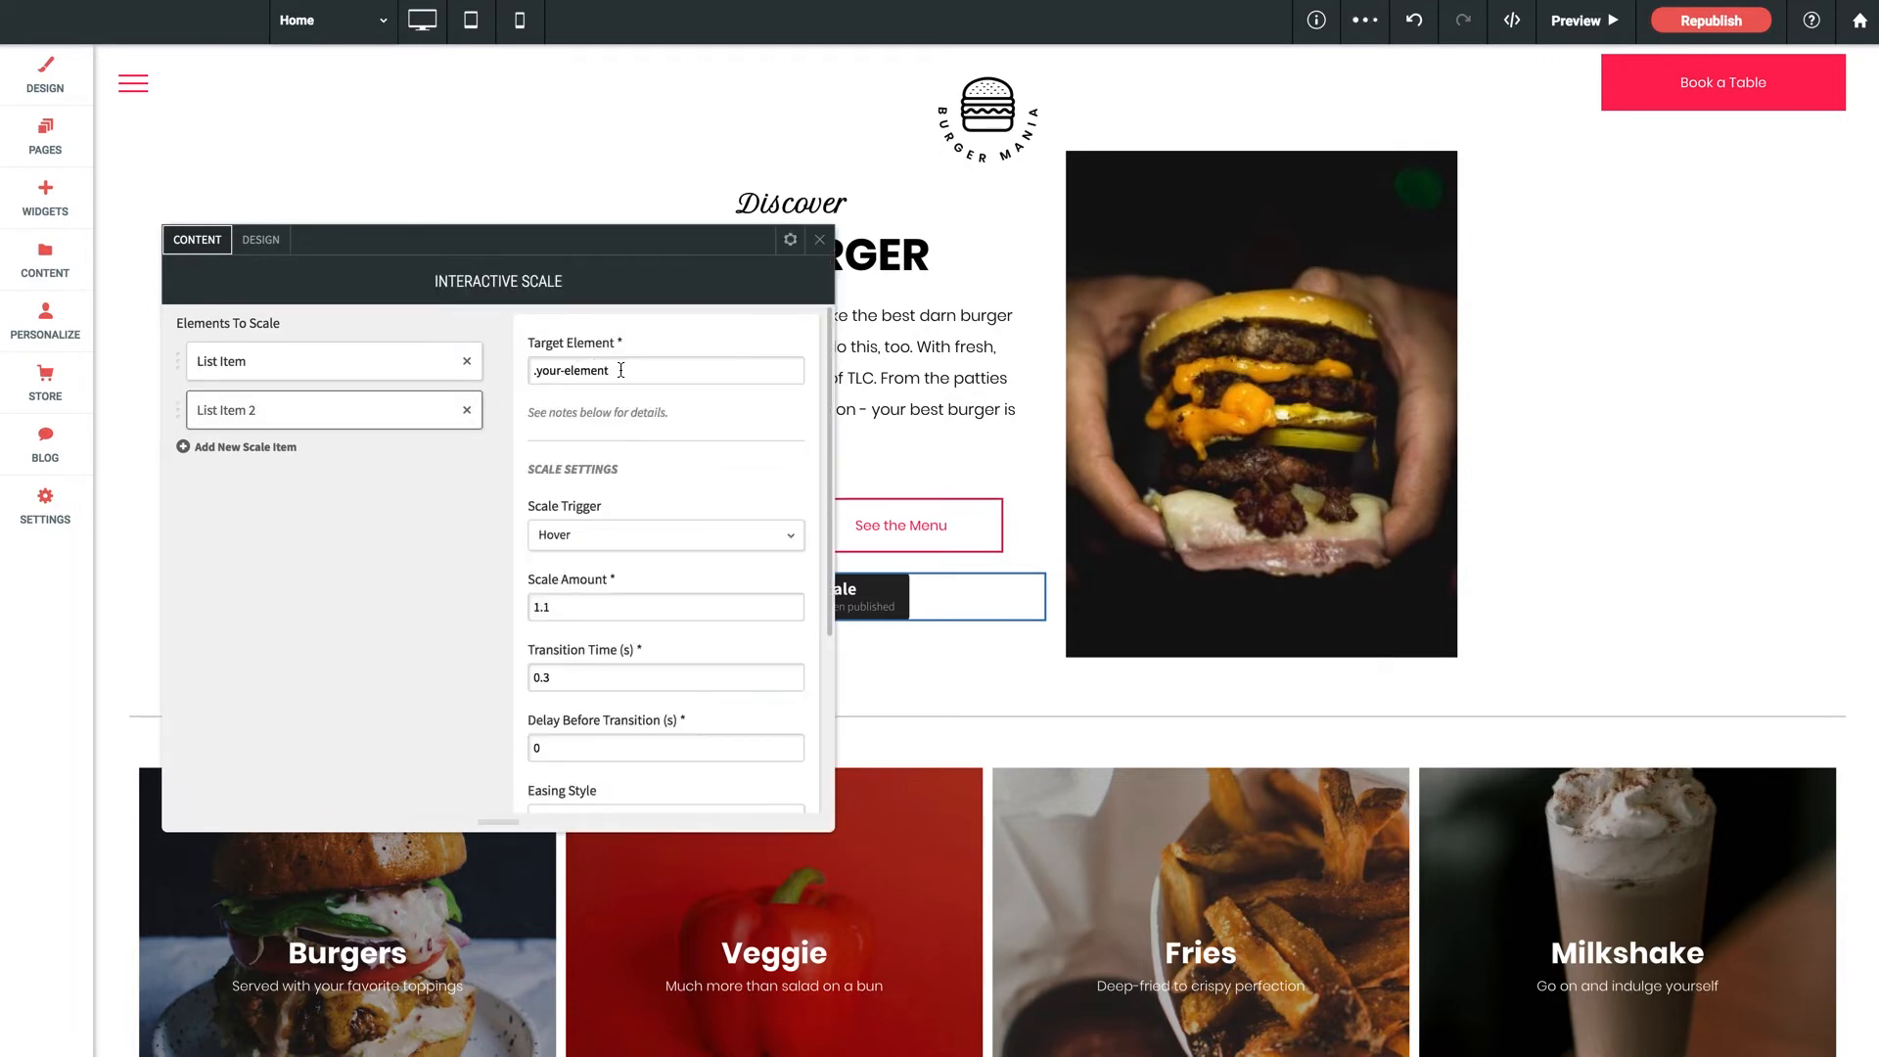
text(.submit)
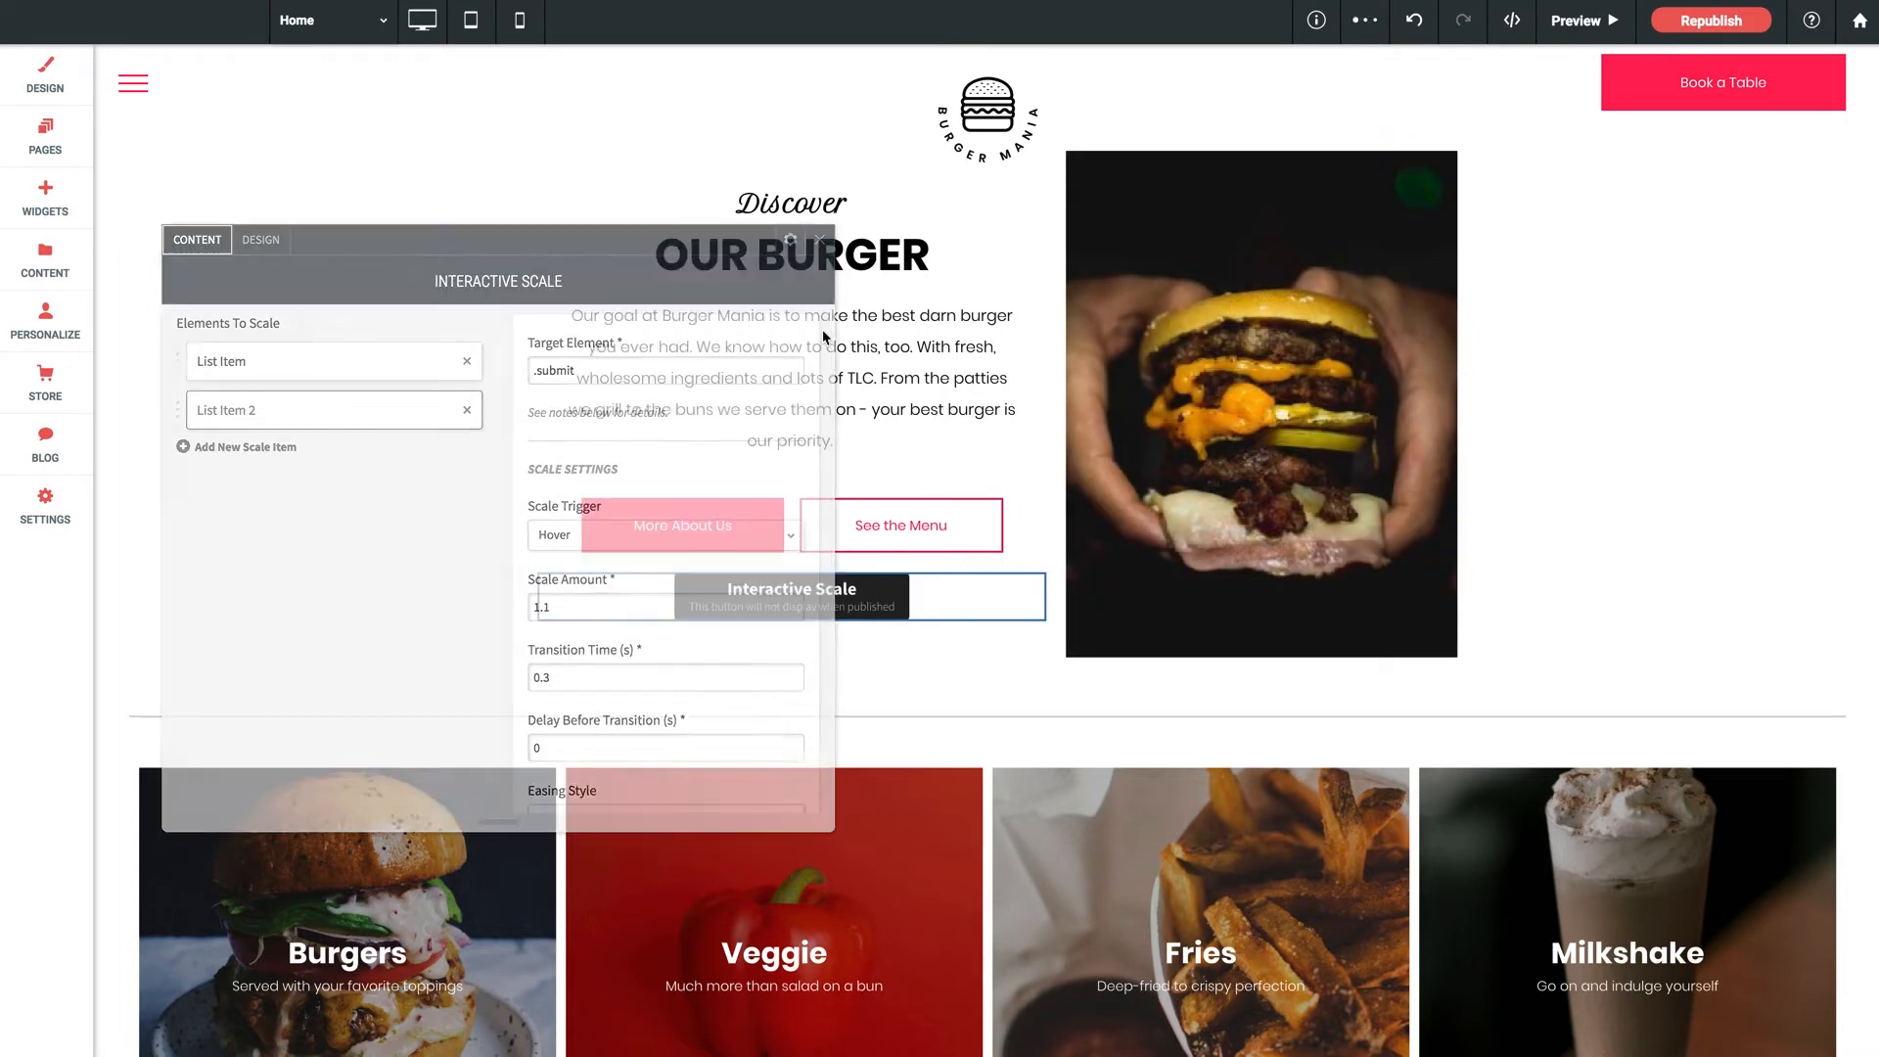
click(1574, 21)
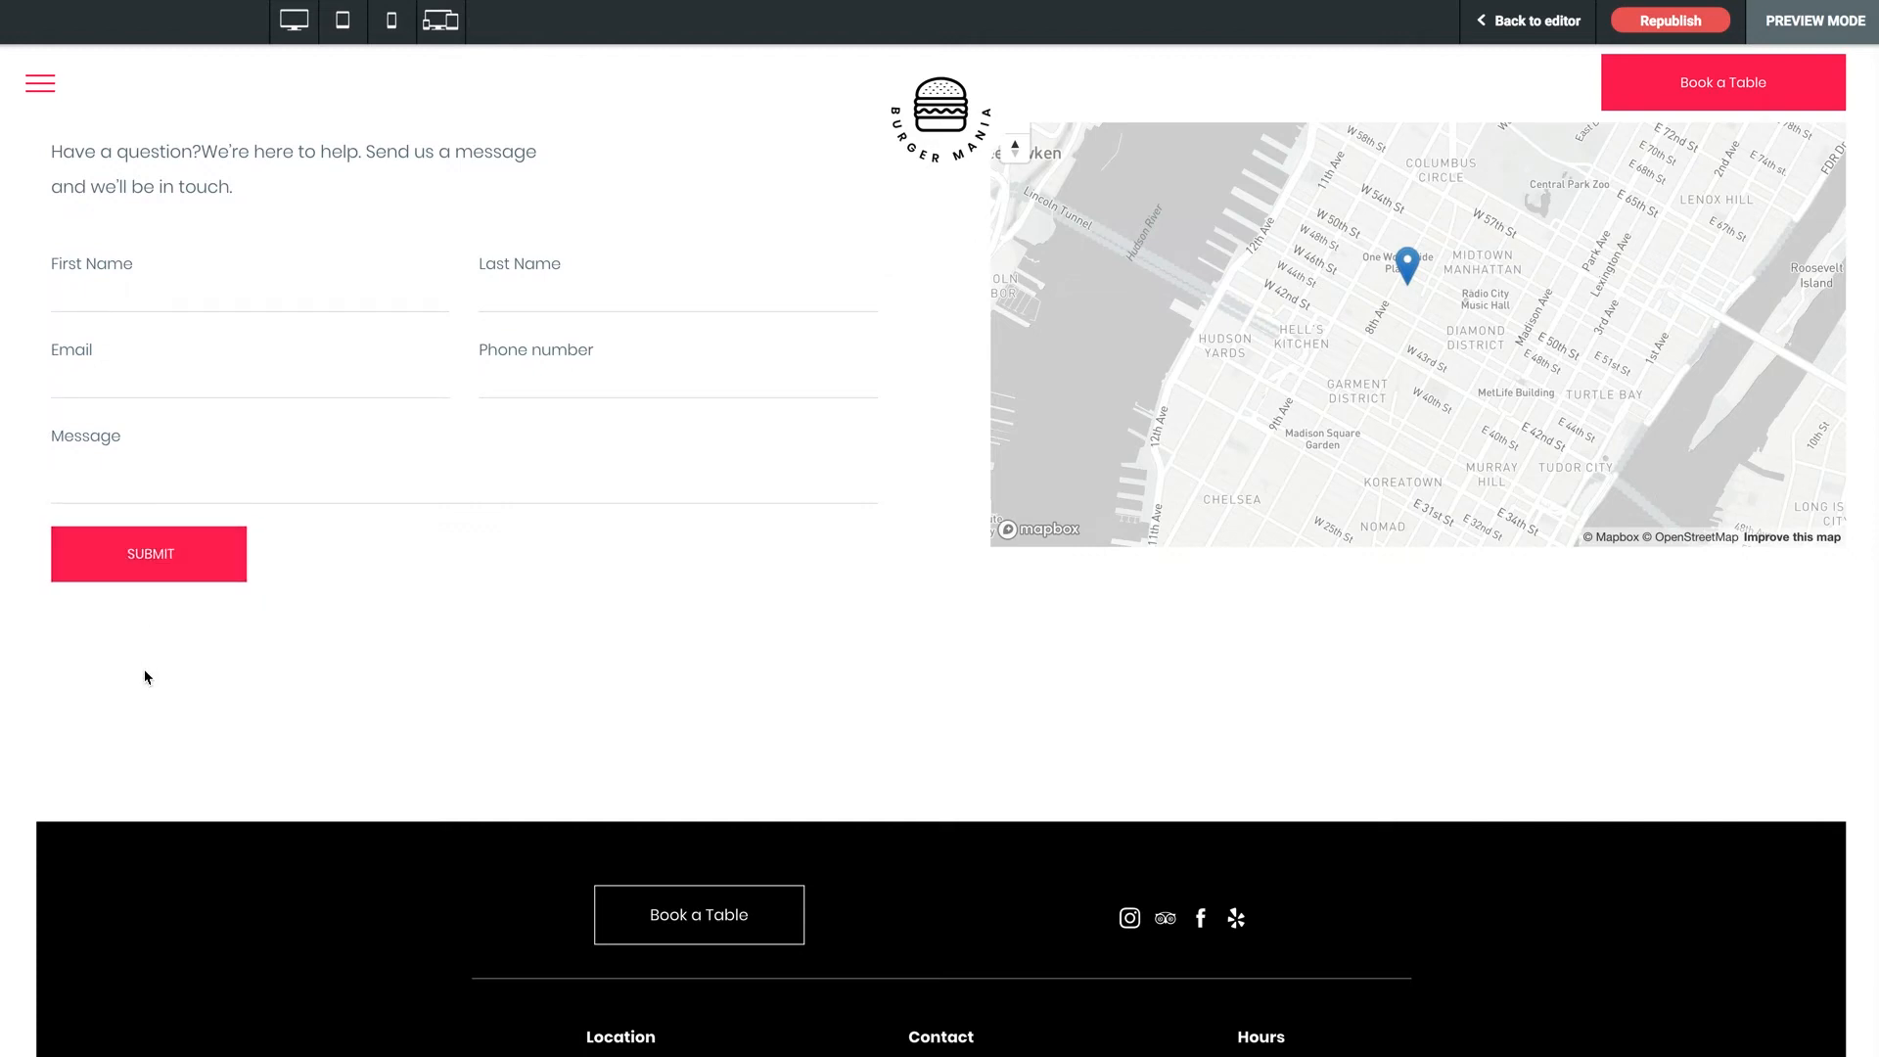
mouse_move(1509, 89)
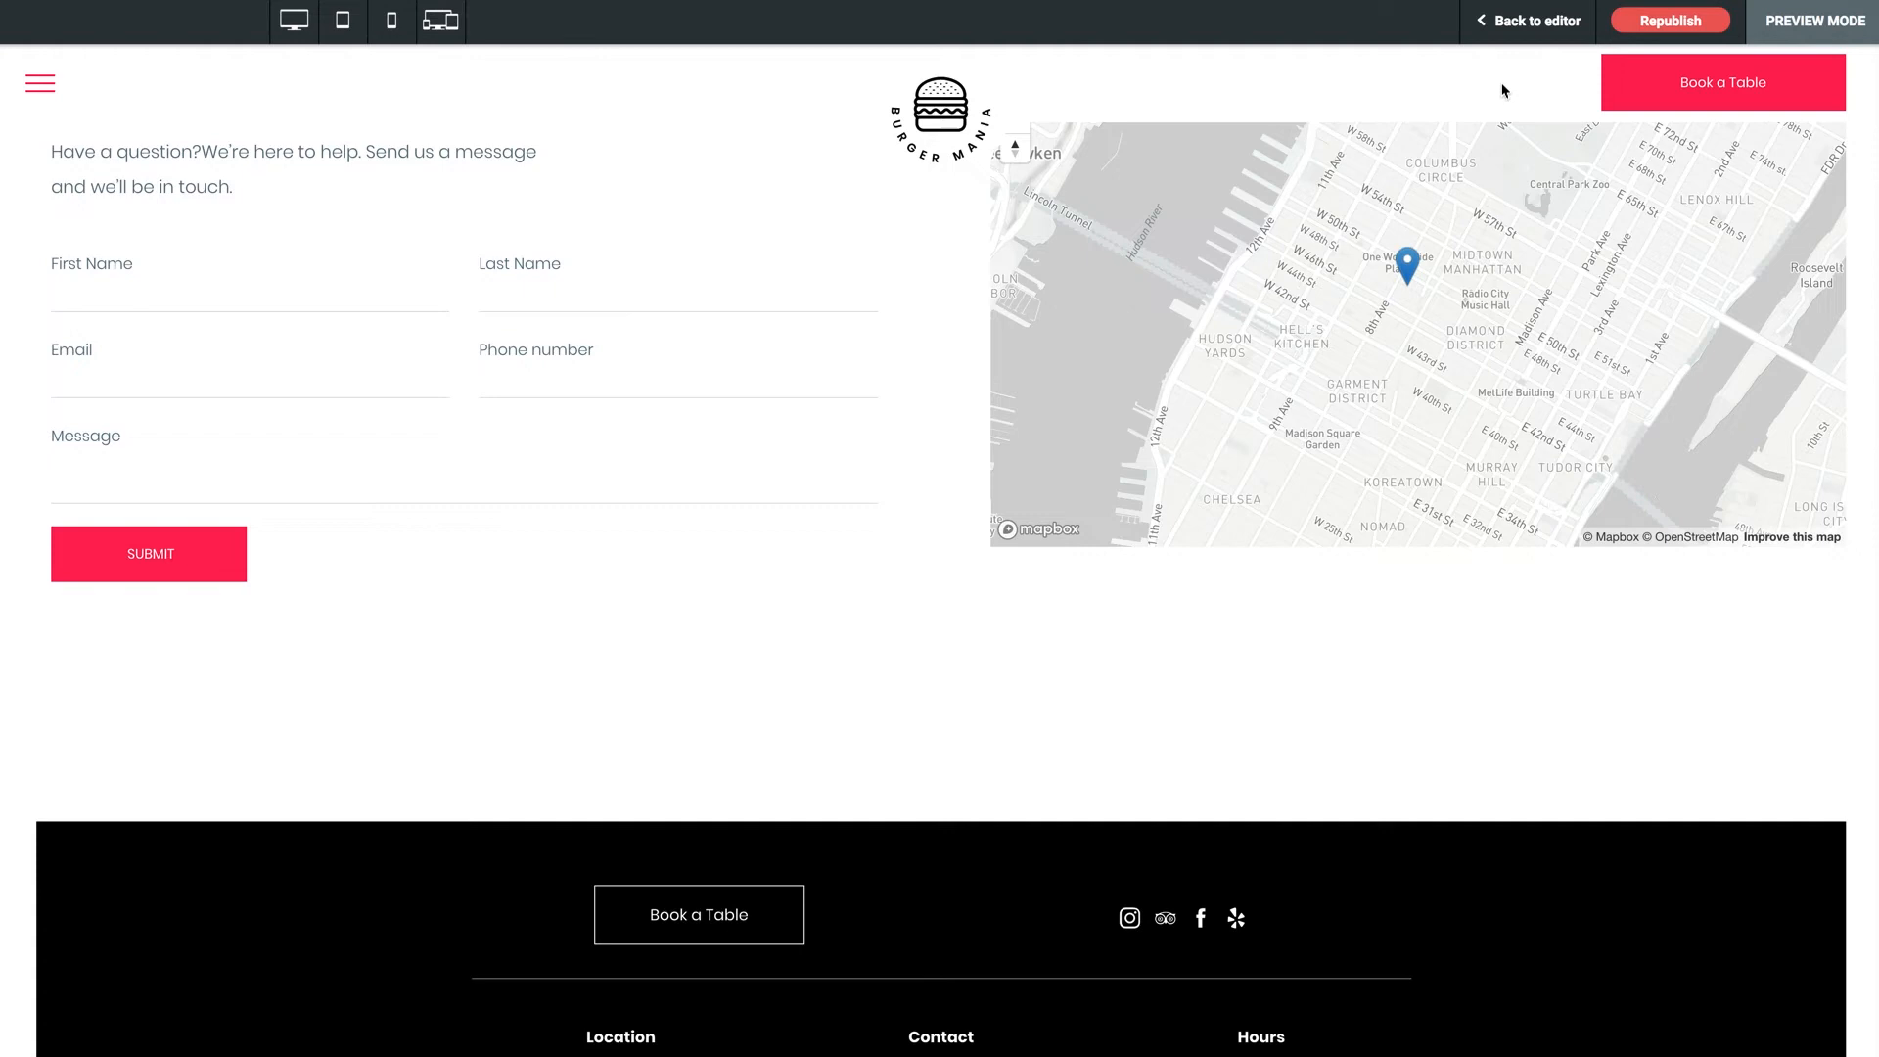
mouse_move(1518, 54)
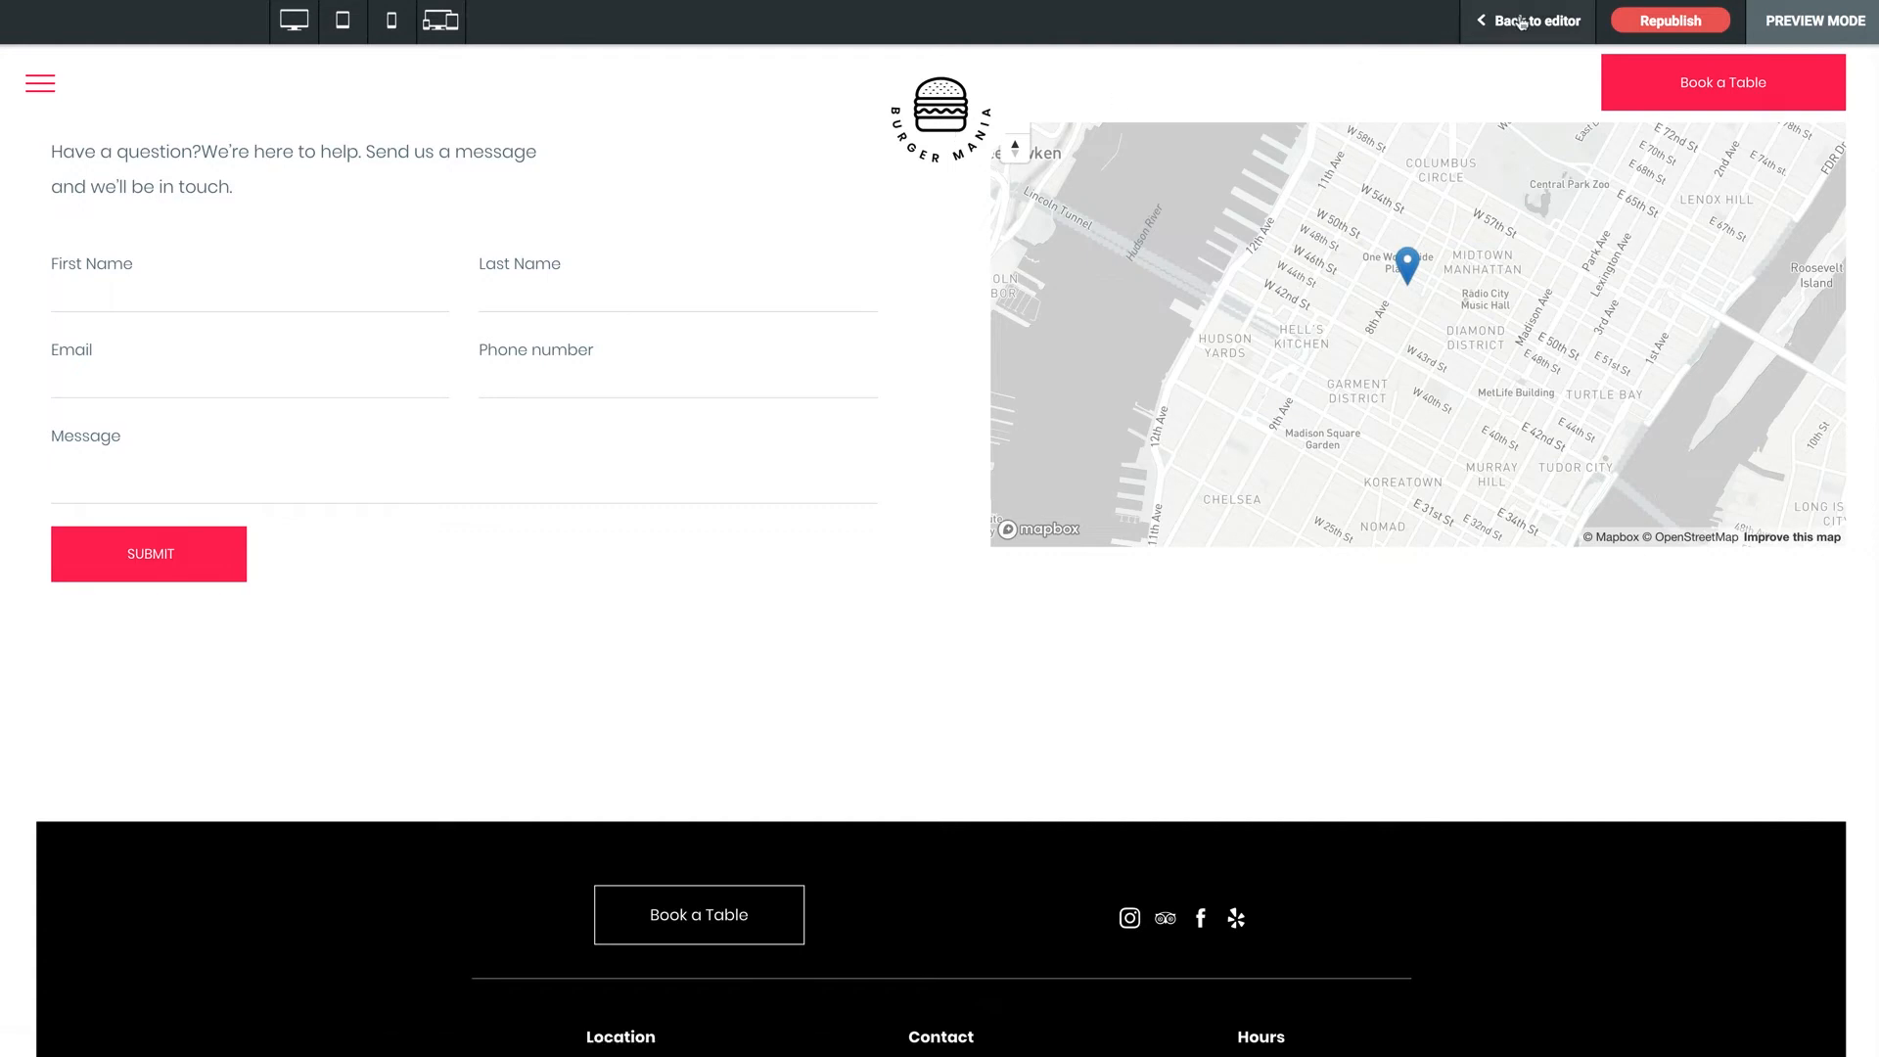
click(1539, 20)
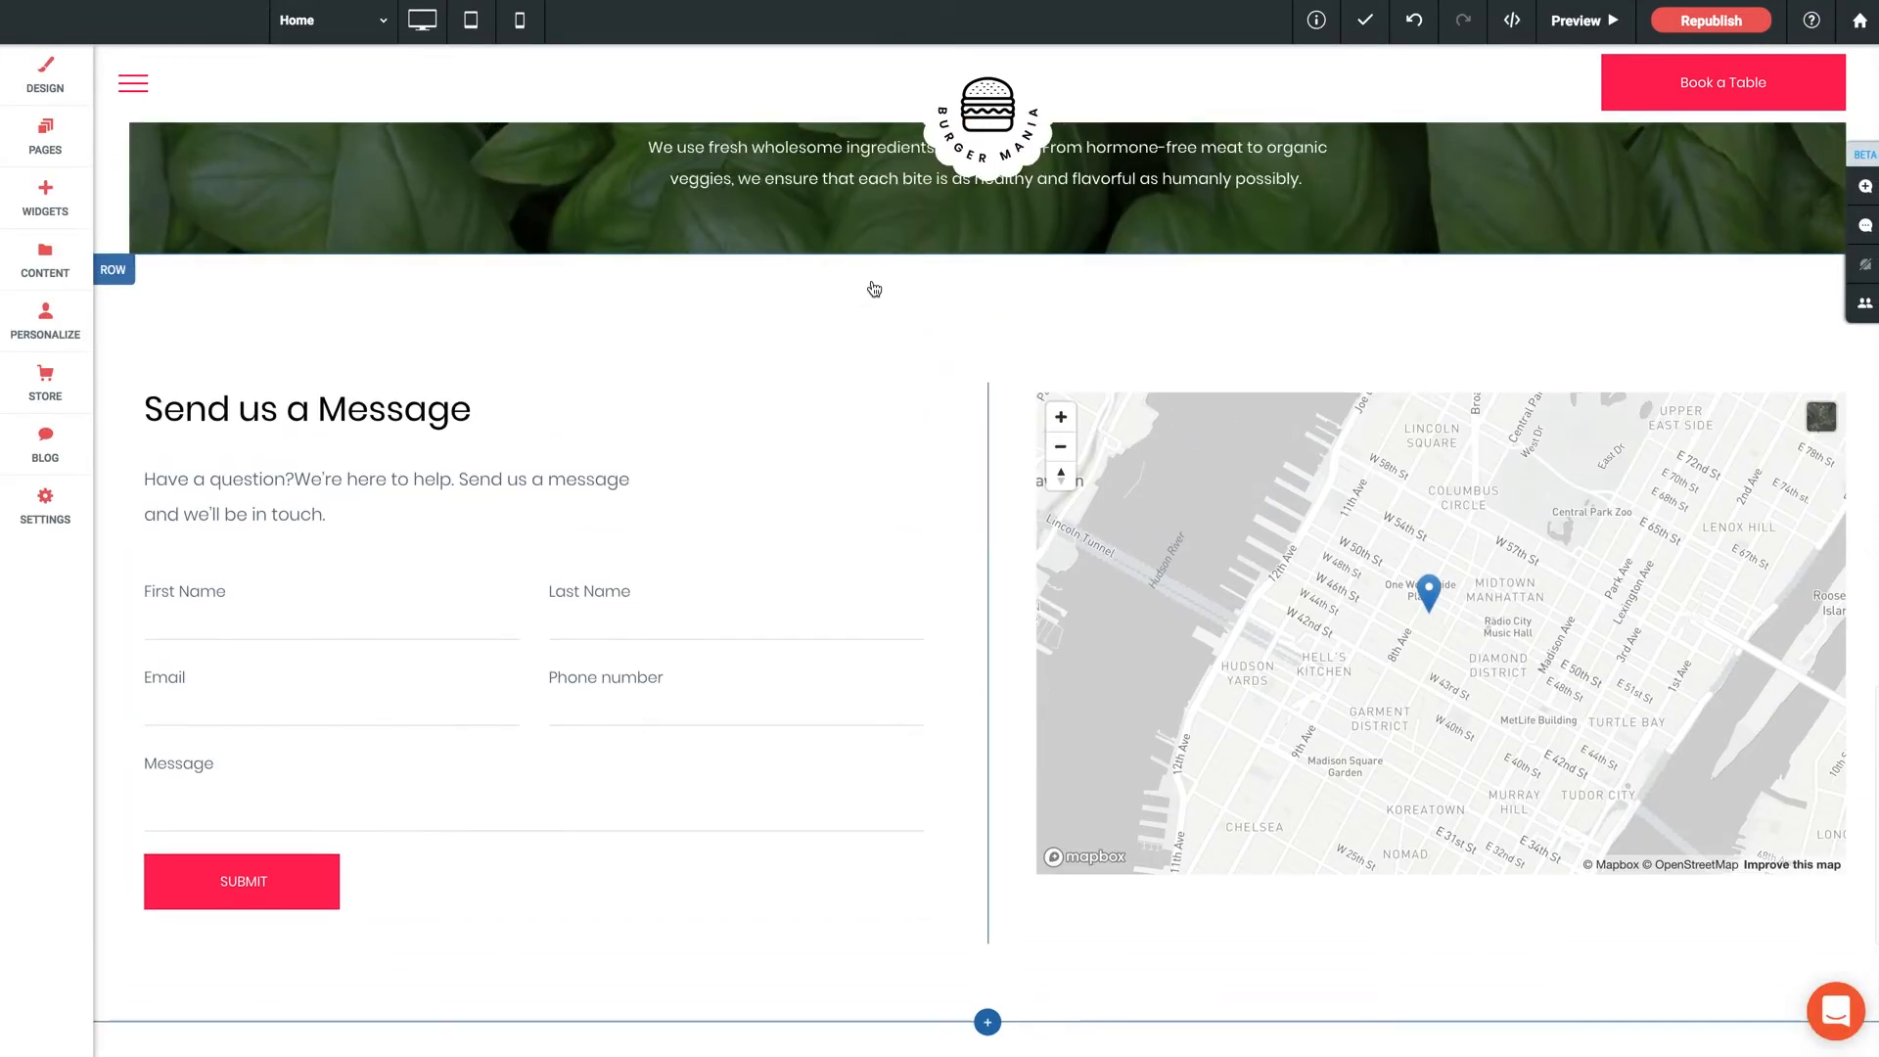
right_click(986, 125)
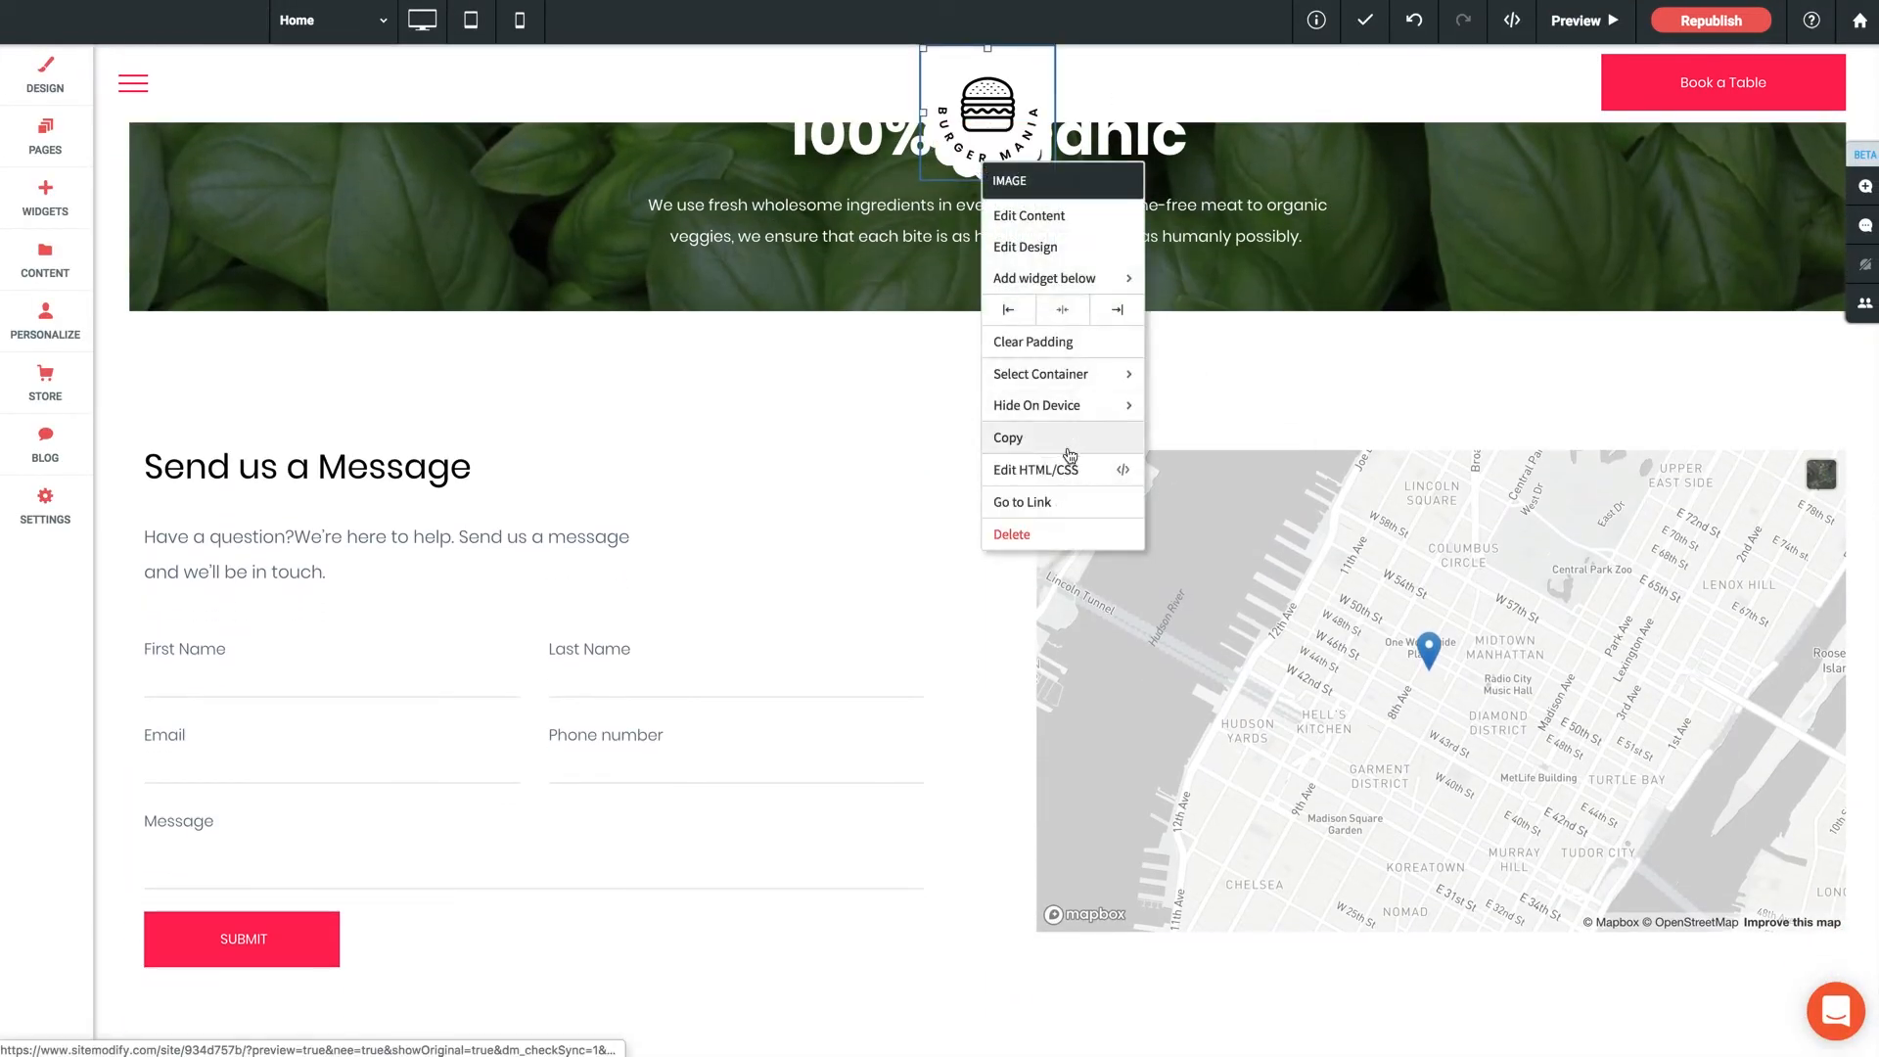
click(1034, 469)
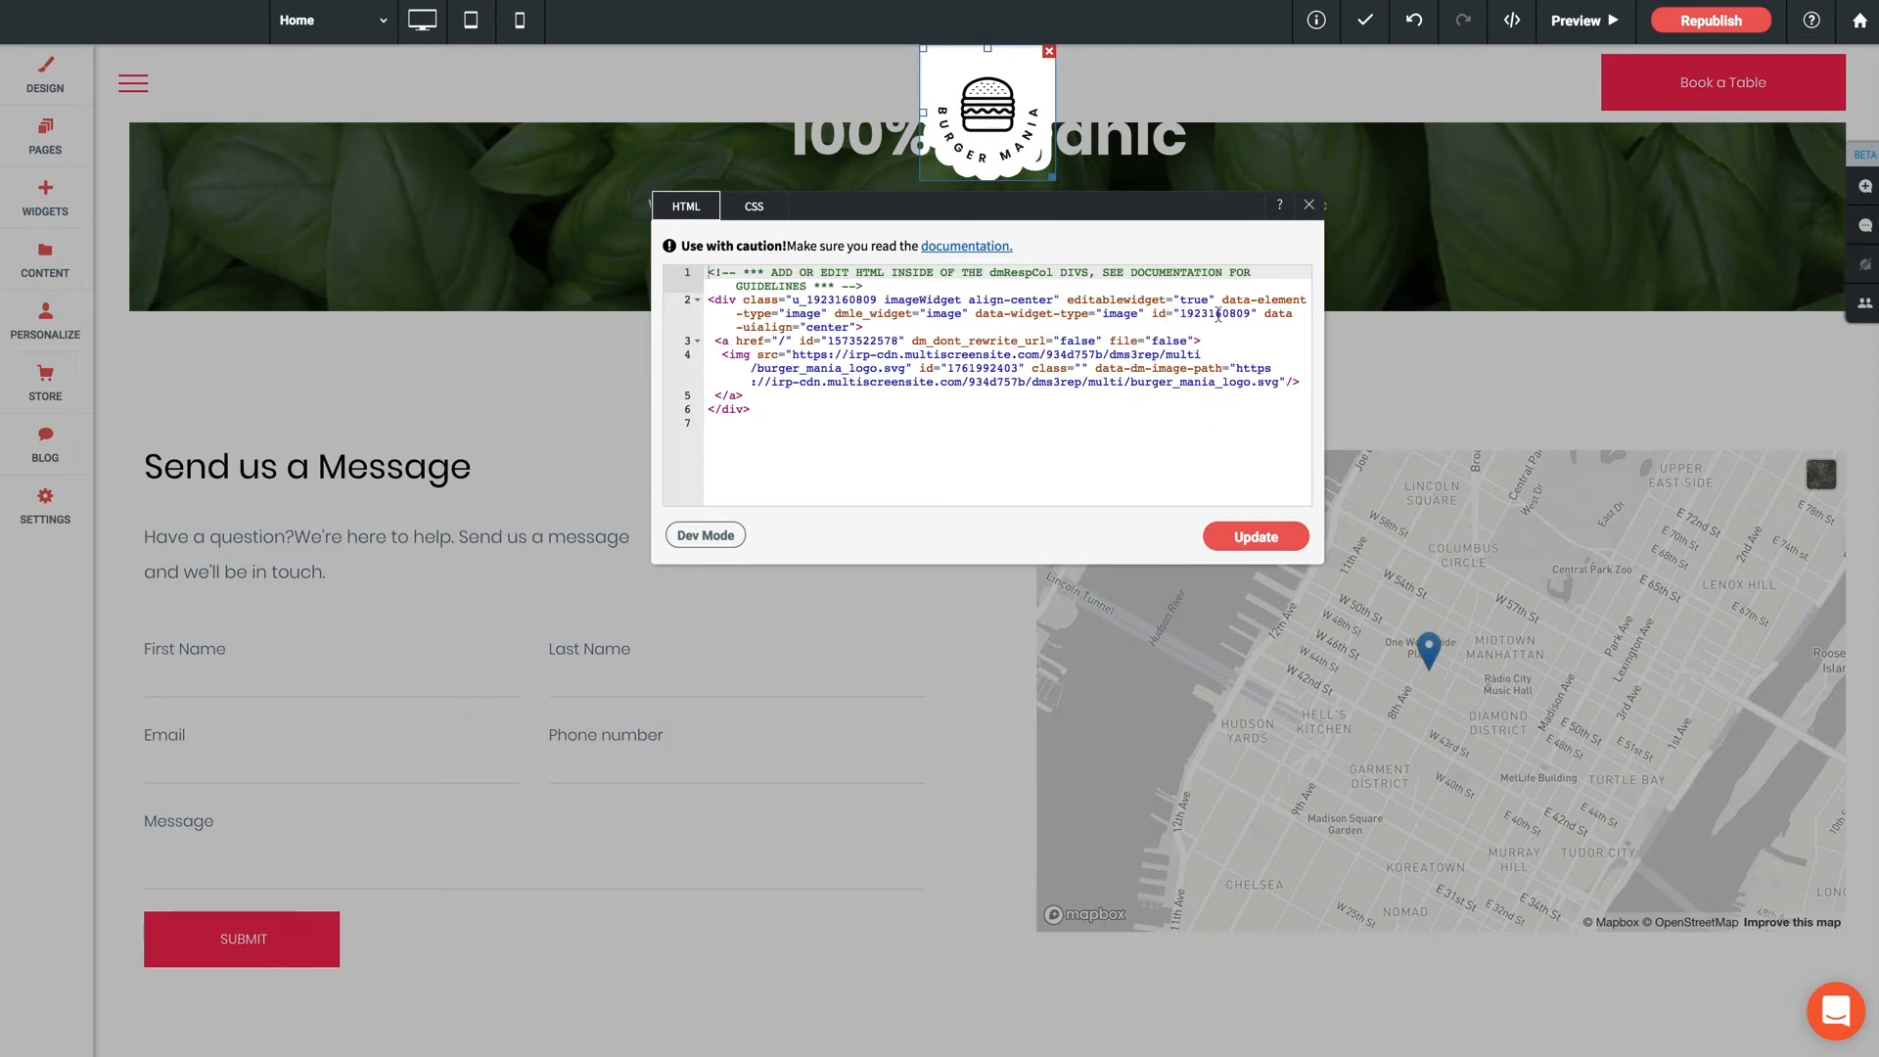
double_click(1214, 314)
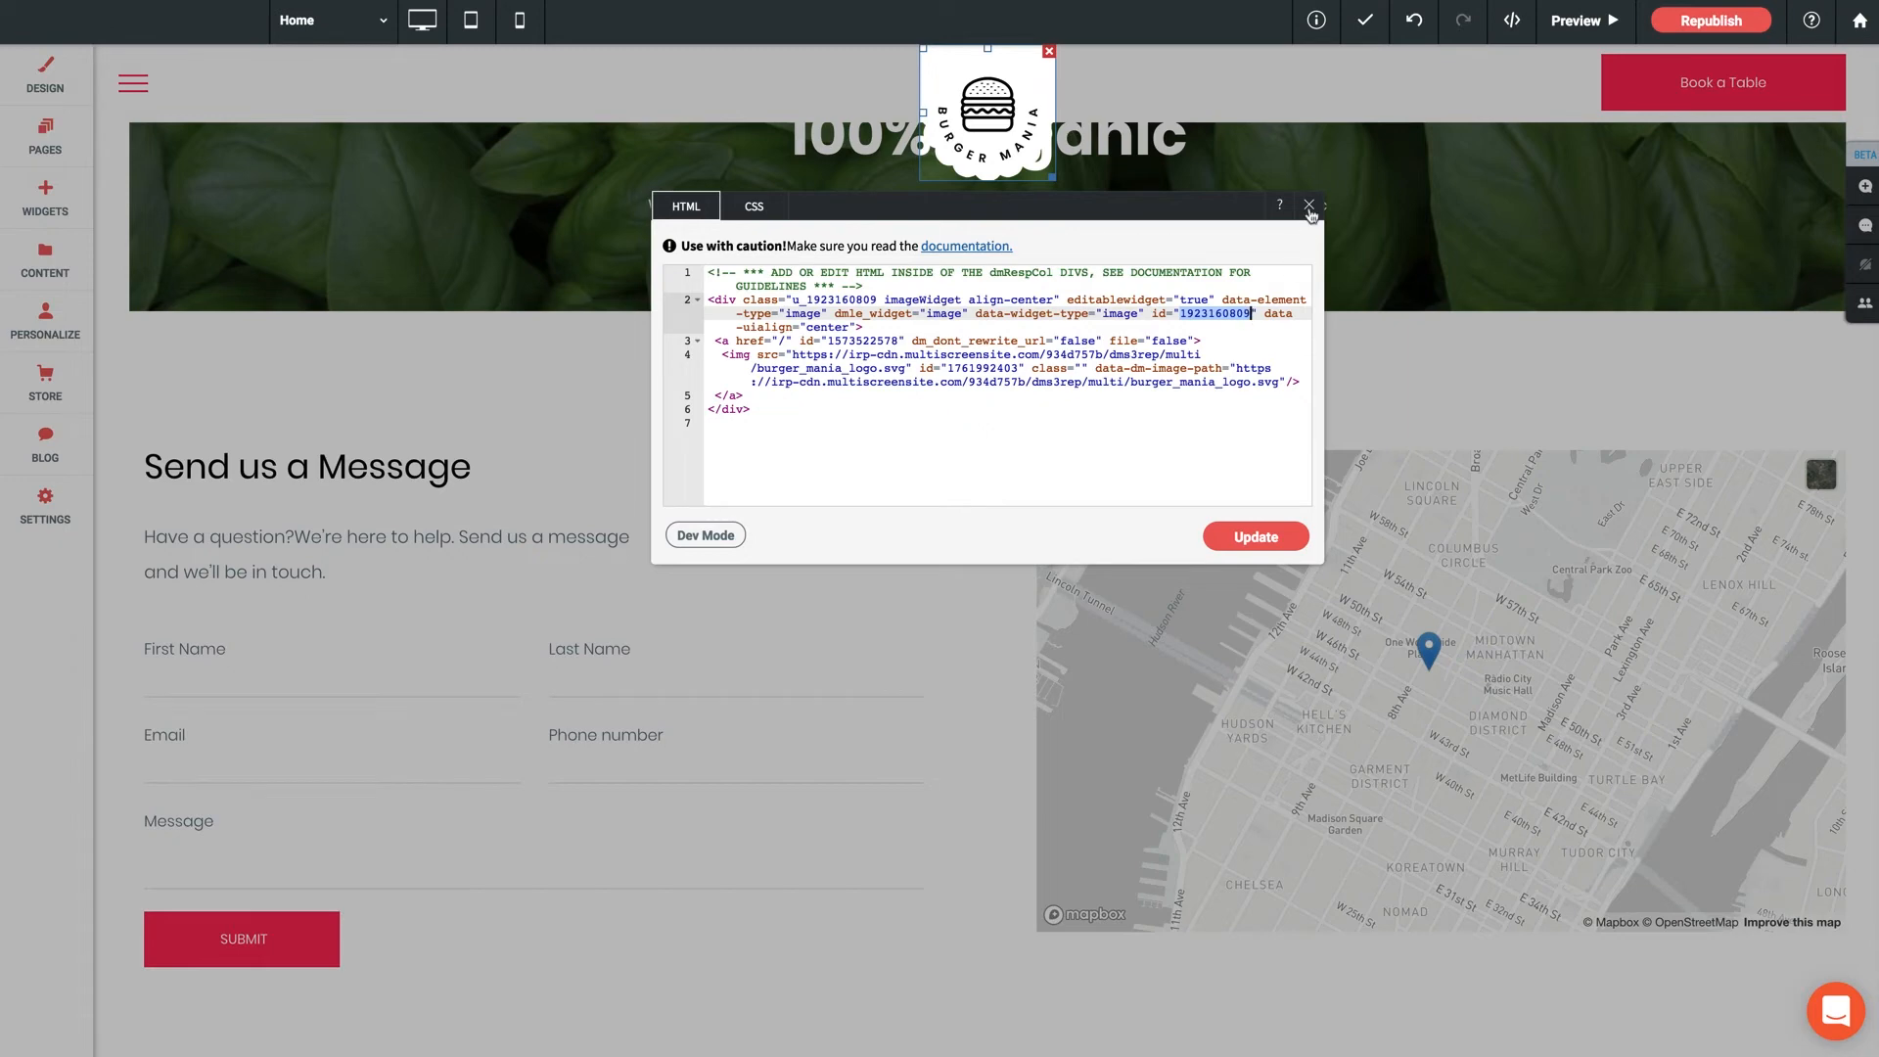
click(1309, 204)
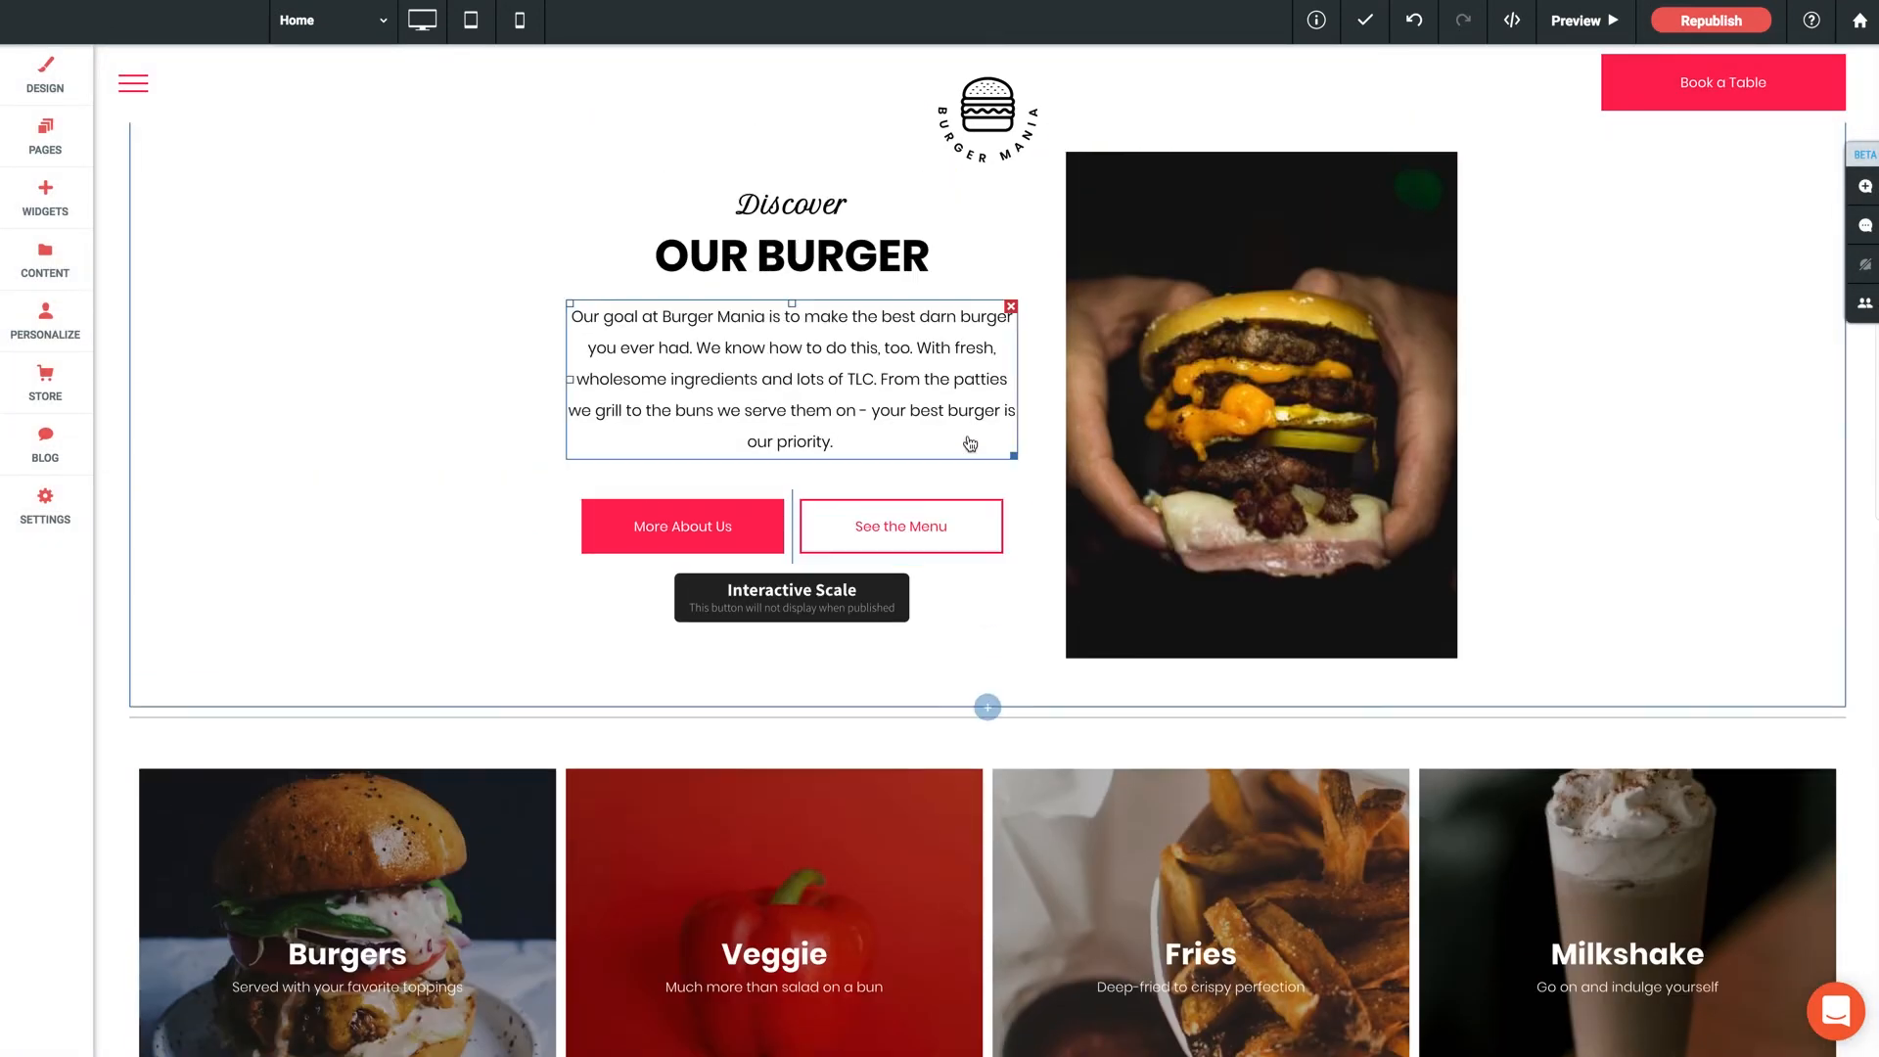
click(791, 598)
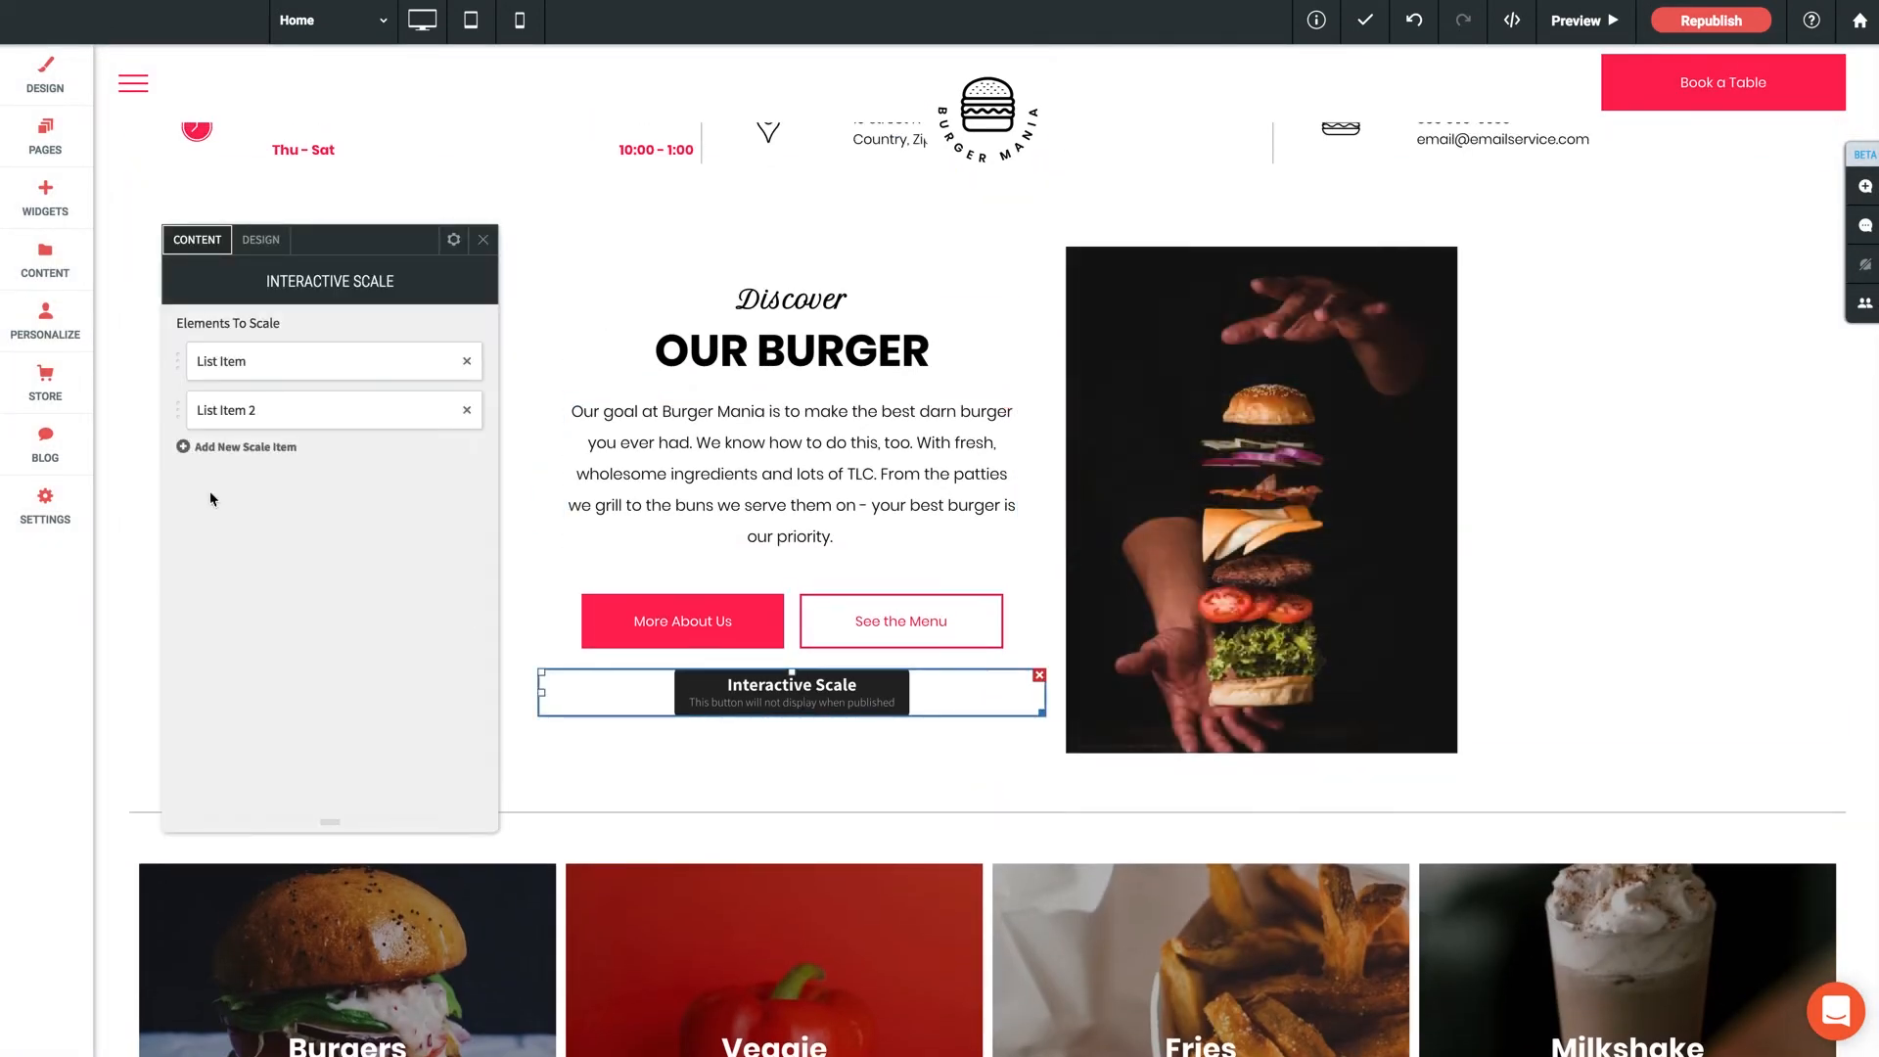
click(243, 446)
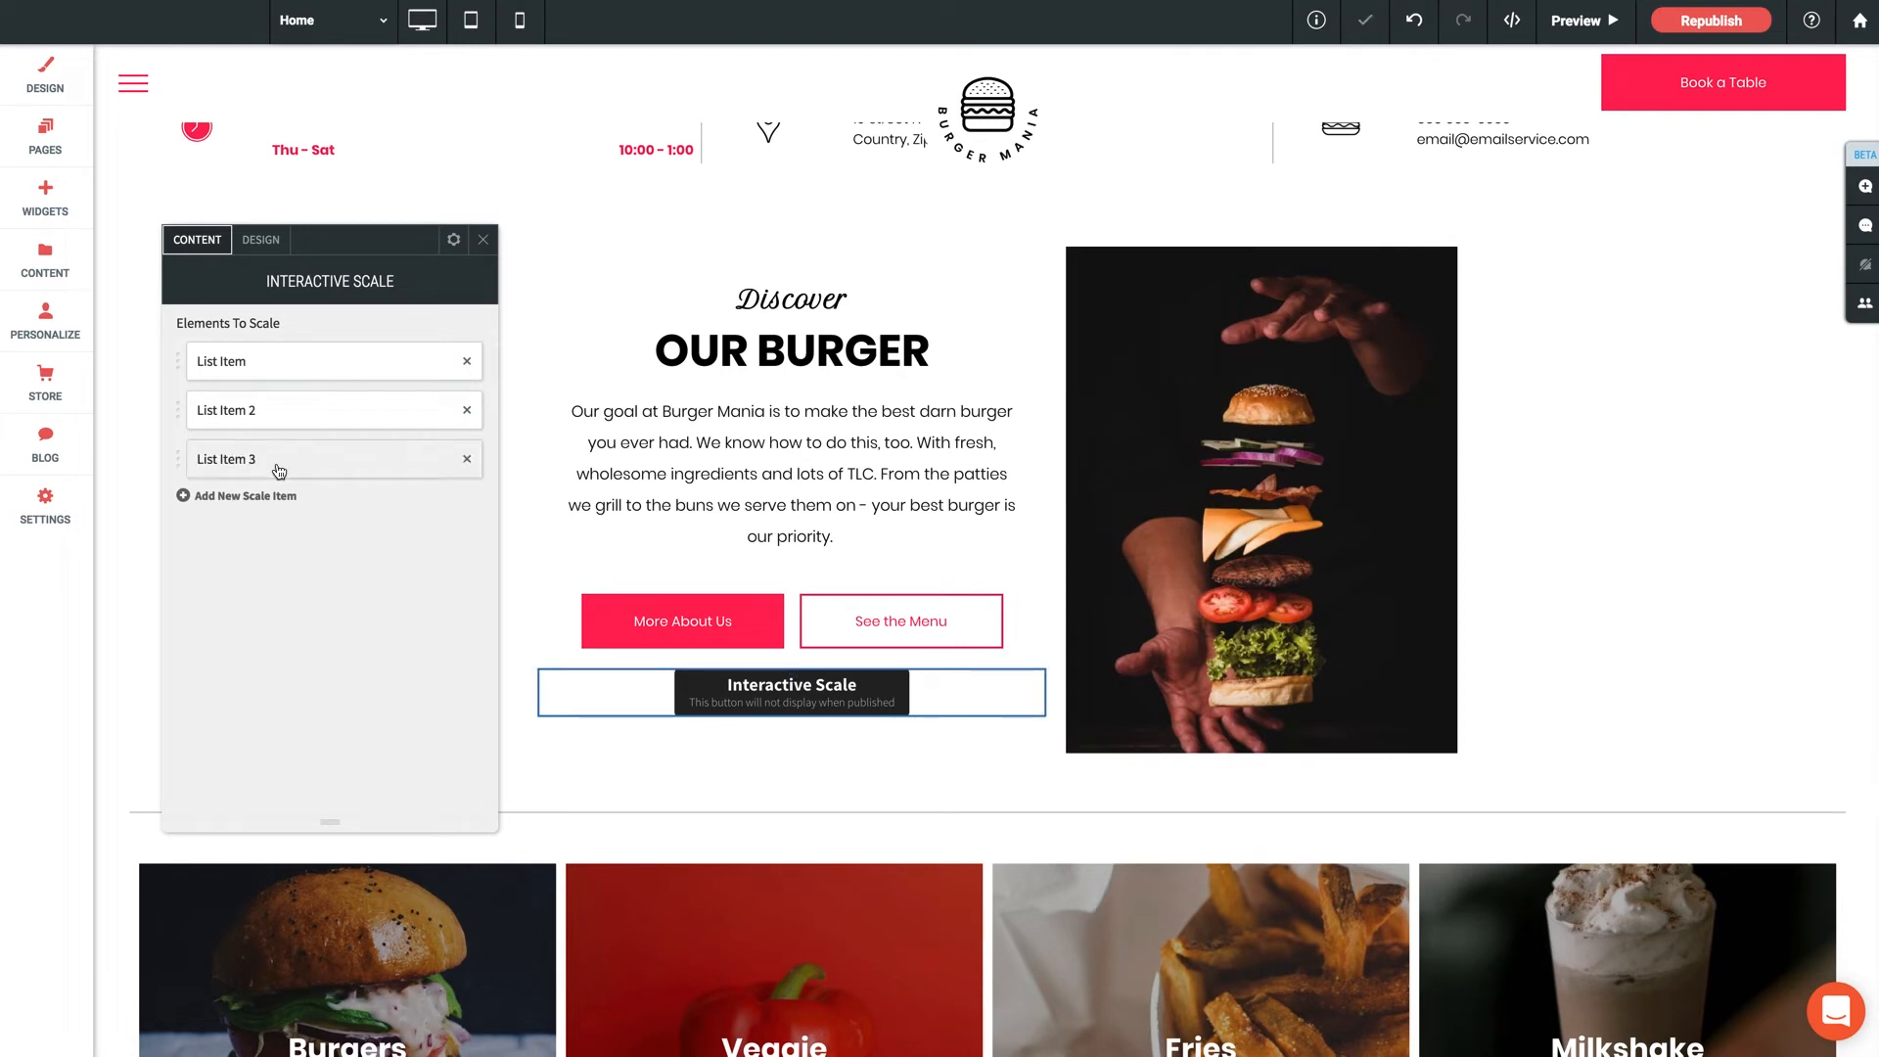
click(223, 459)
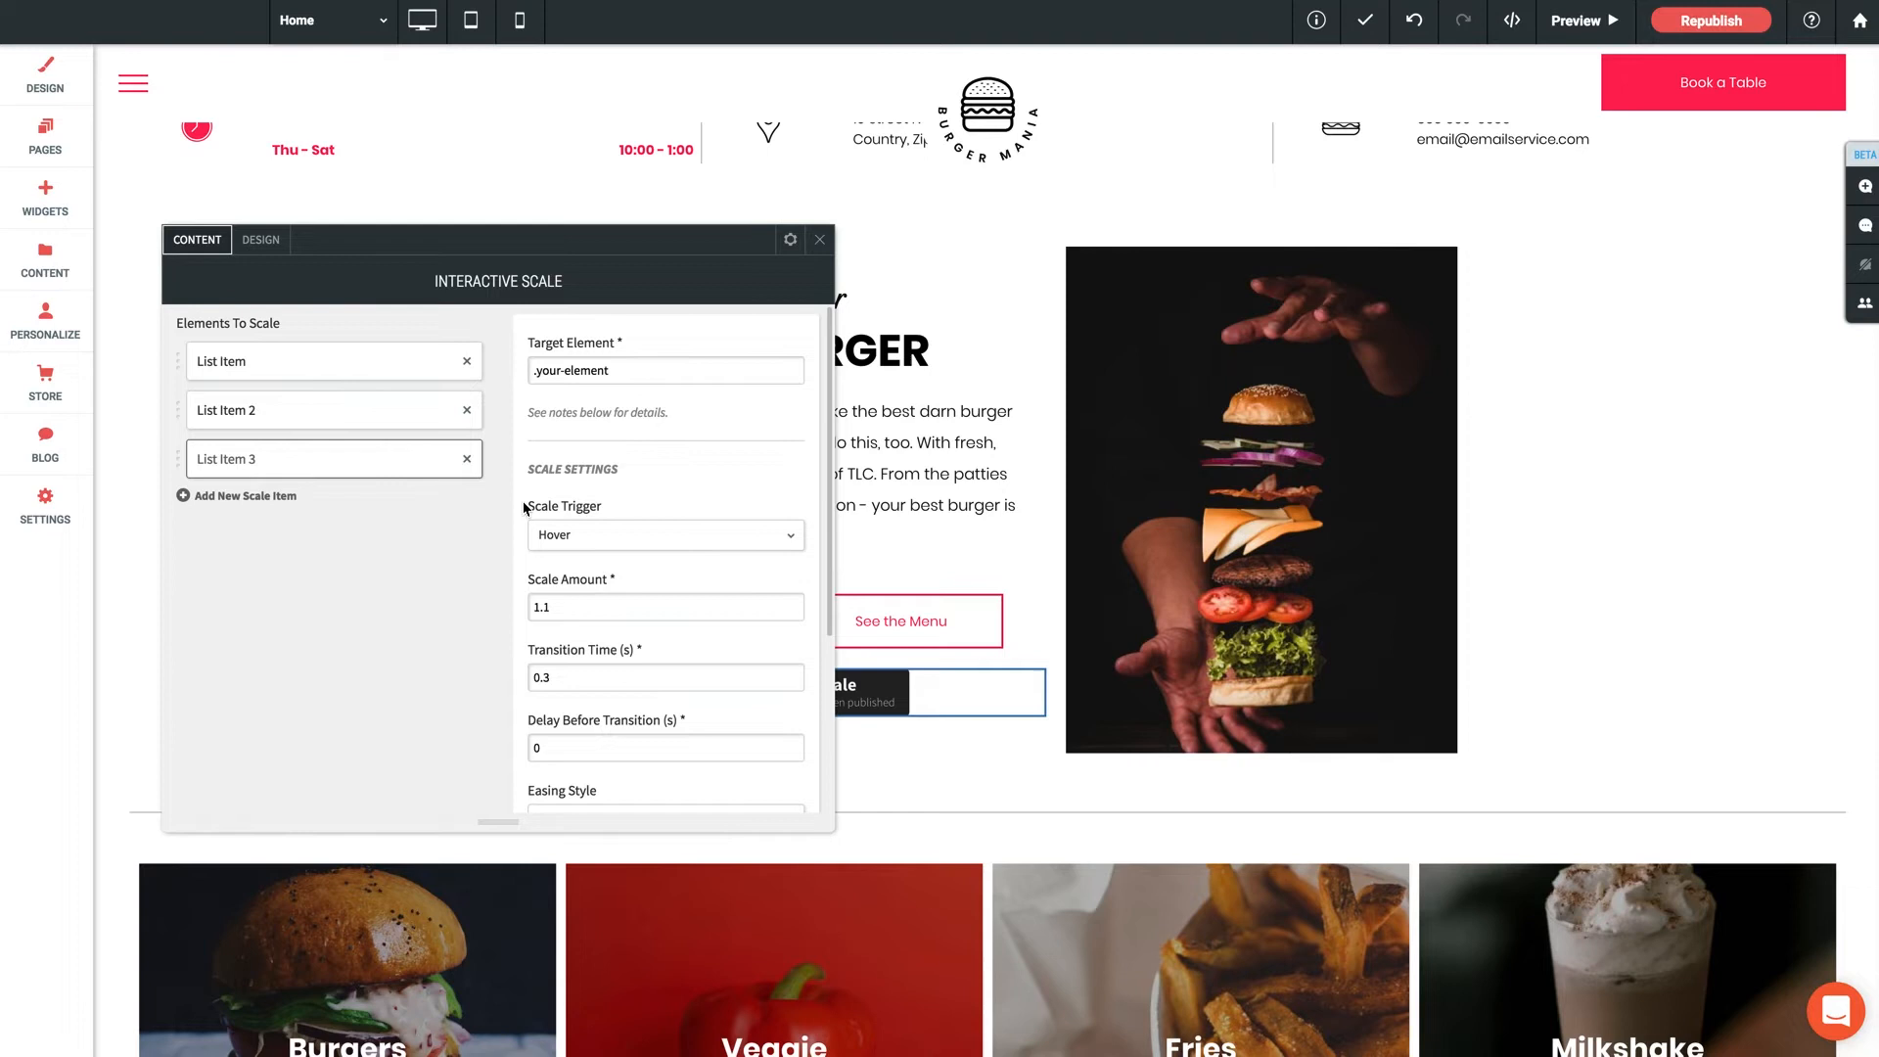
scroll(down, 3)
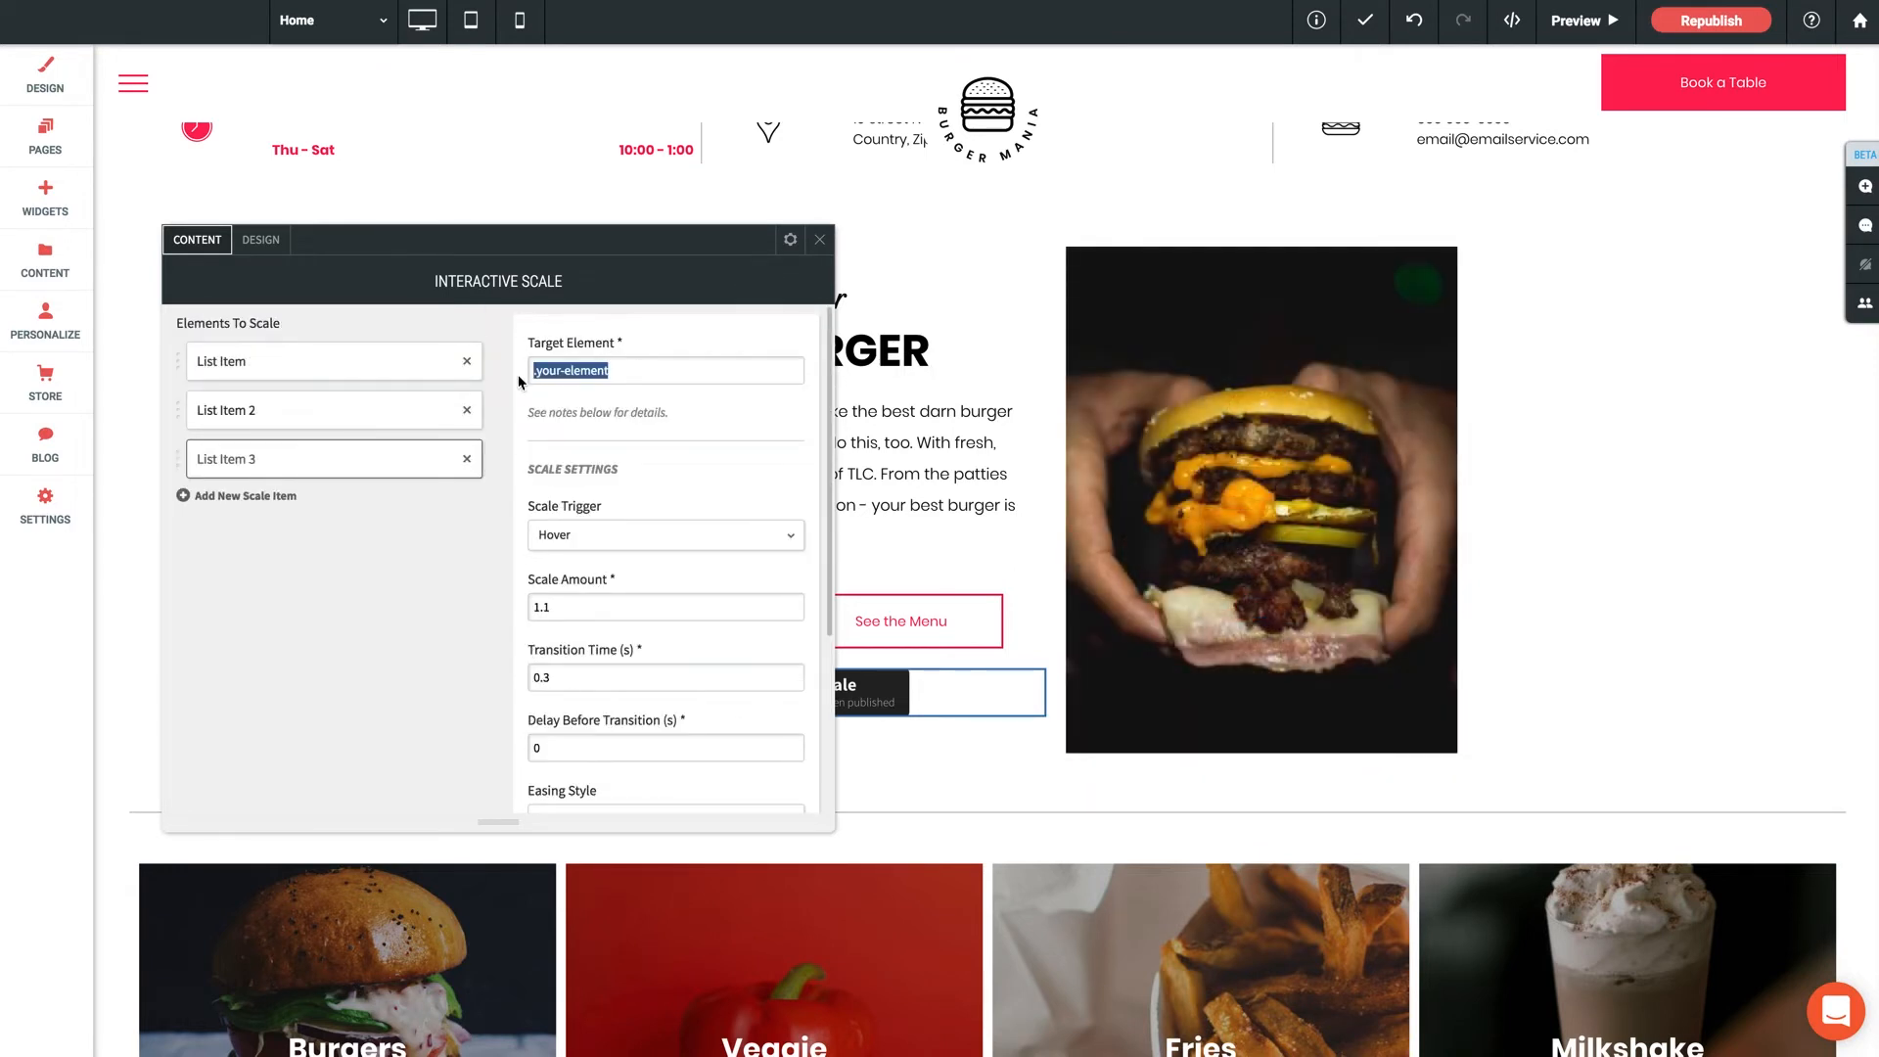
text(#)
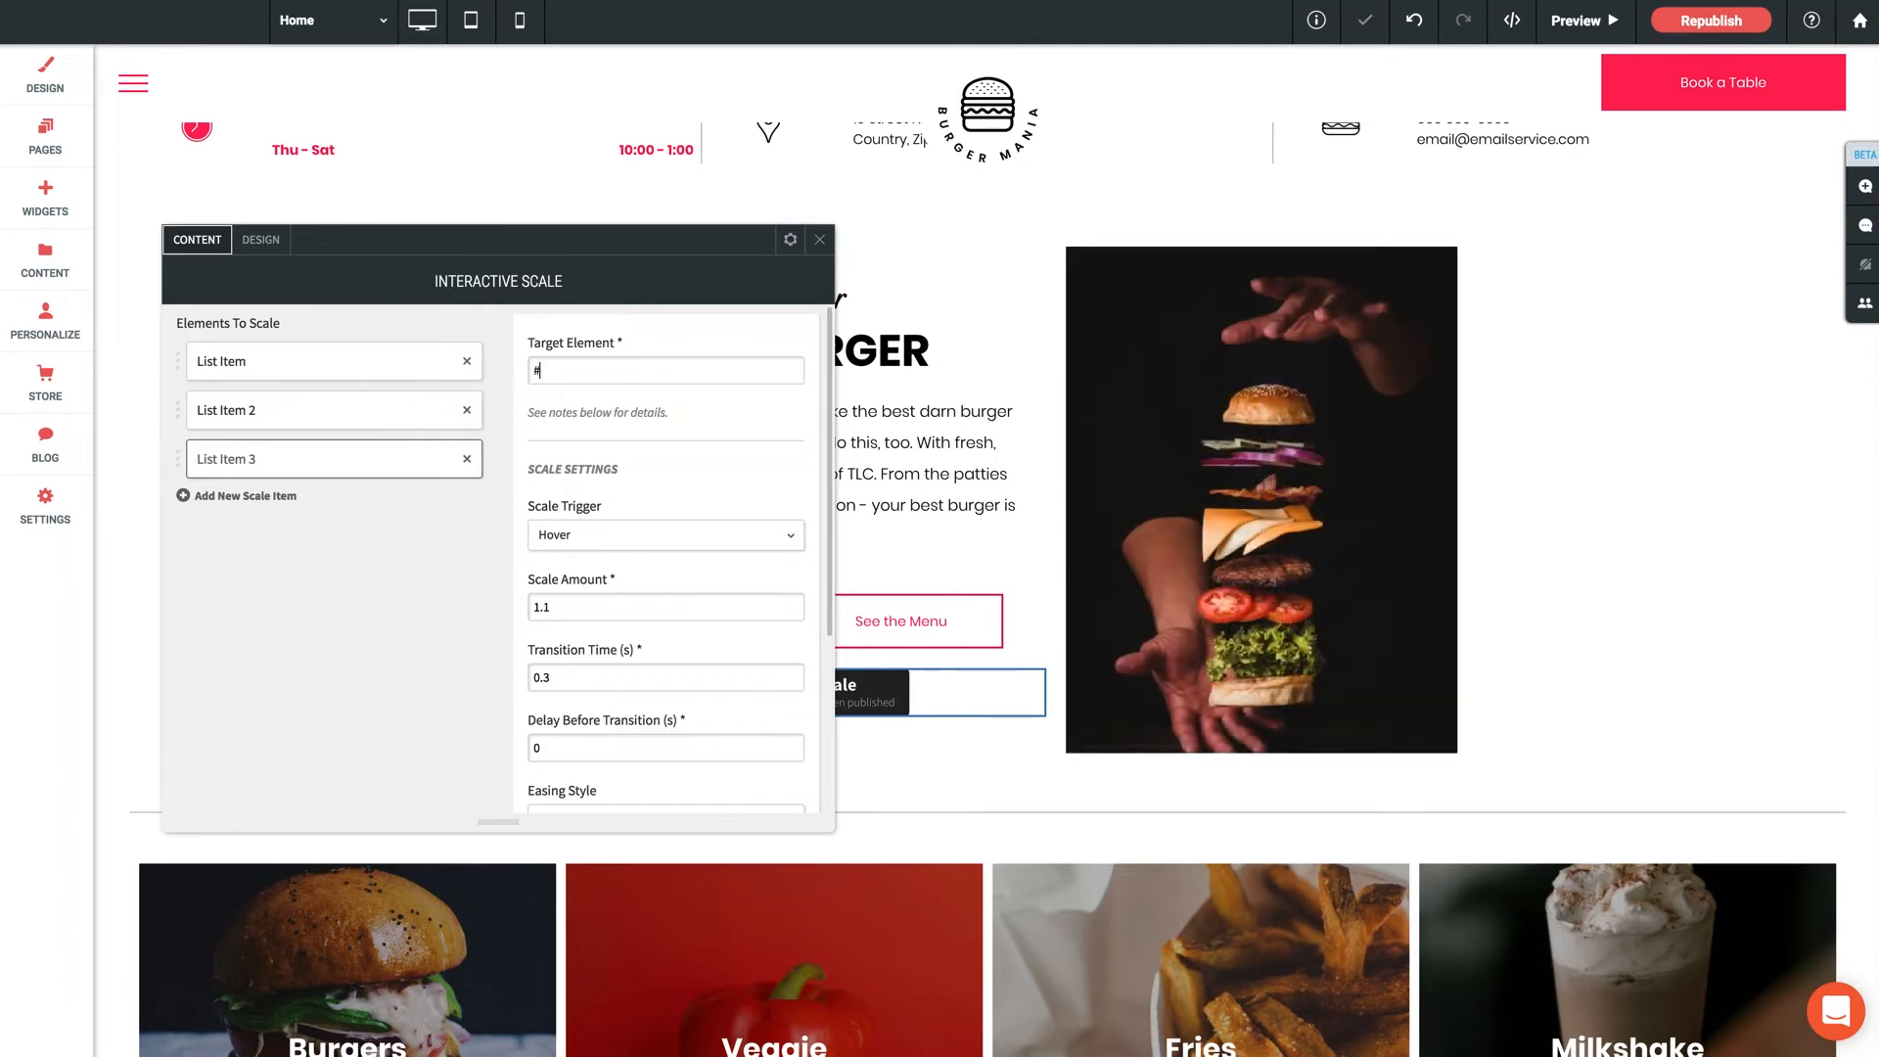
text(1923160809)
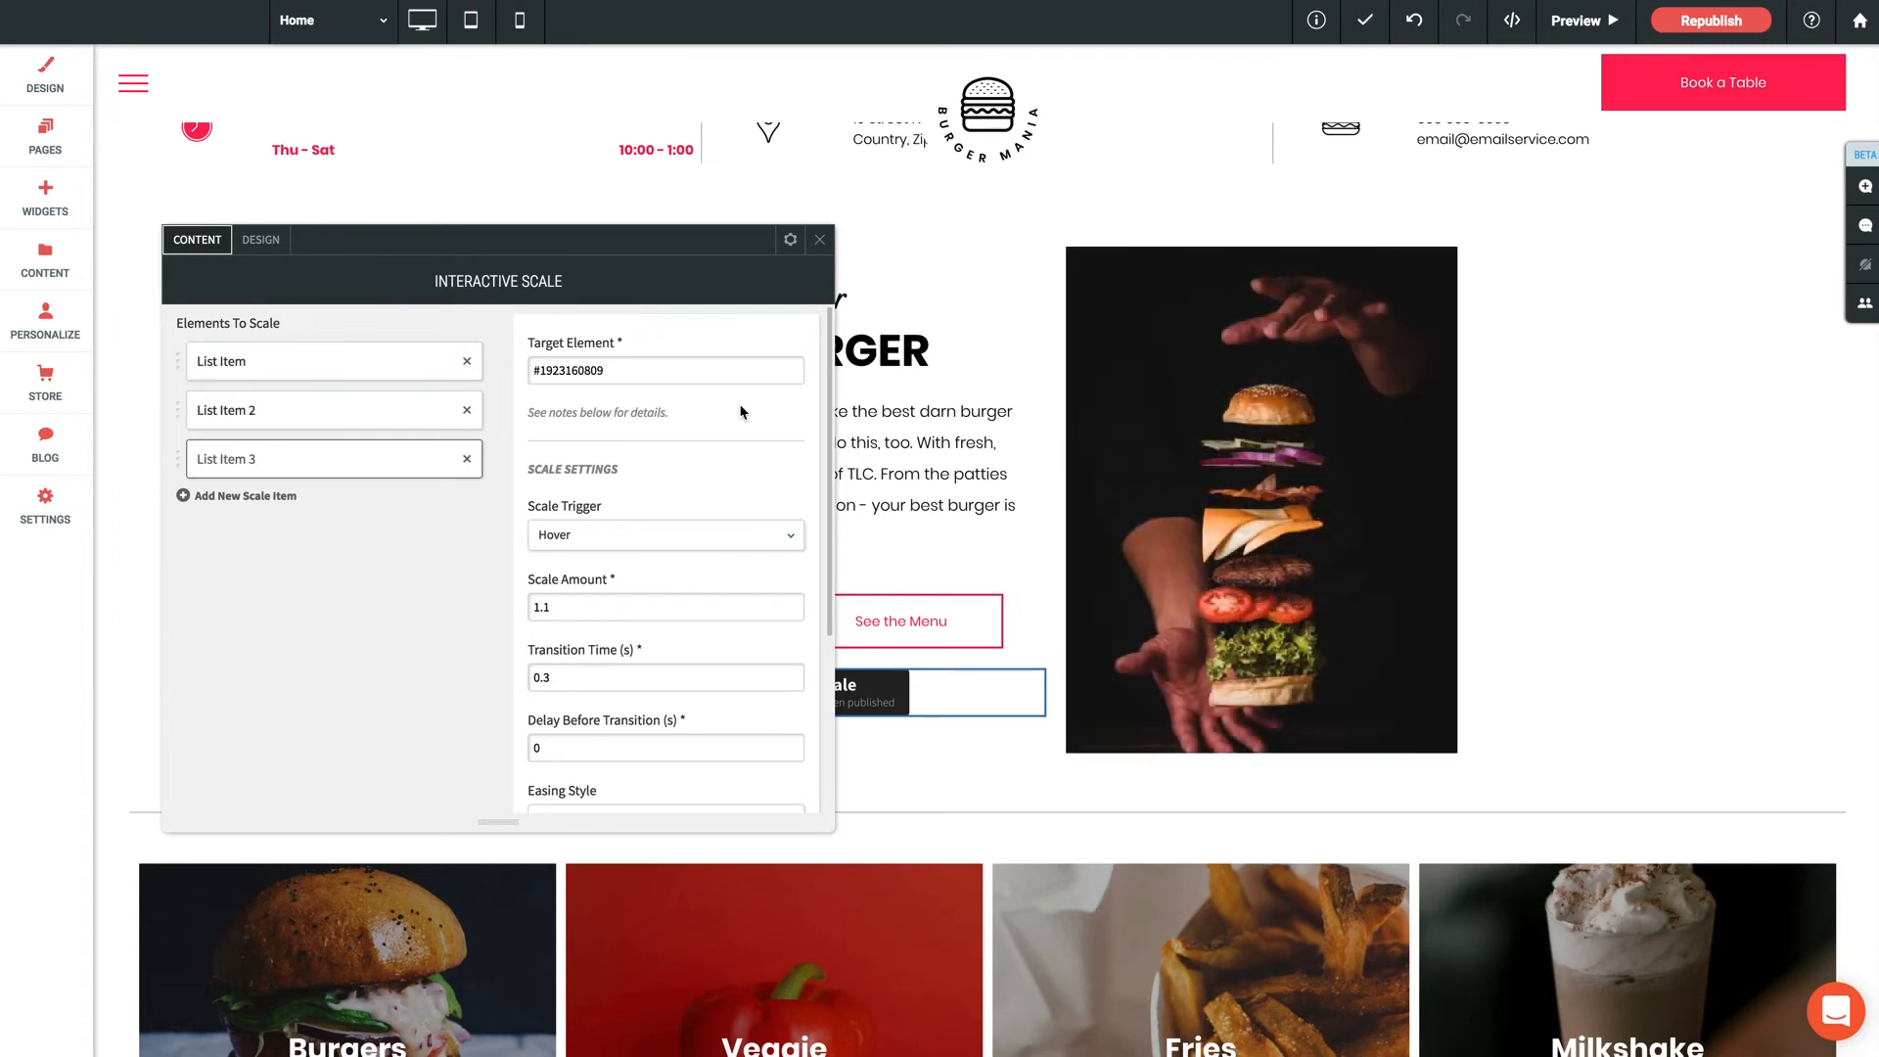
scroll(down, 3)
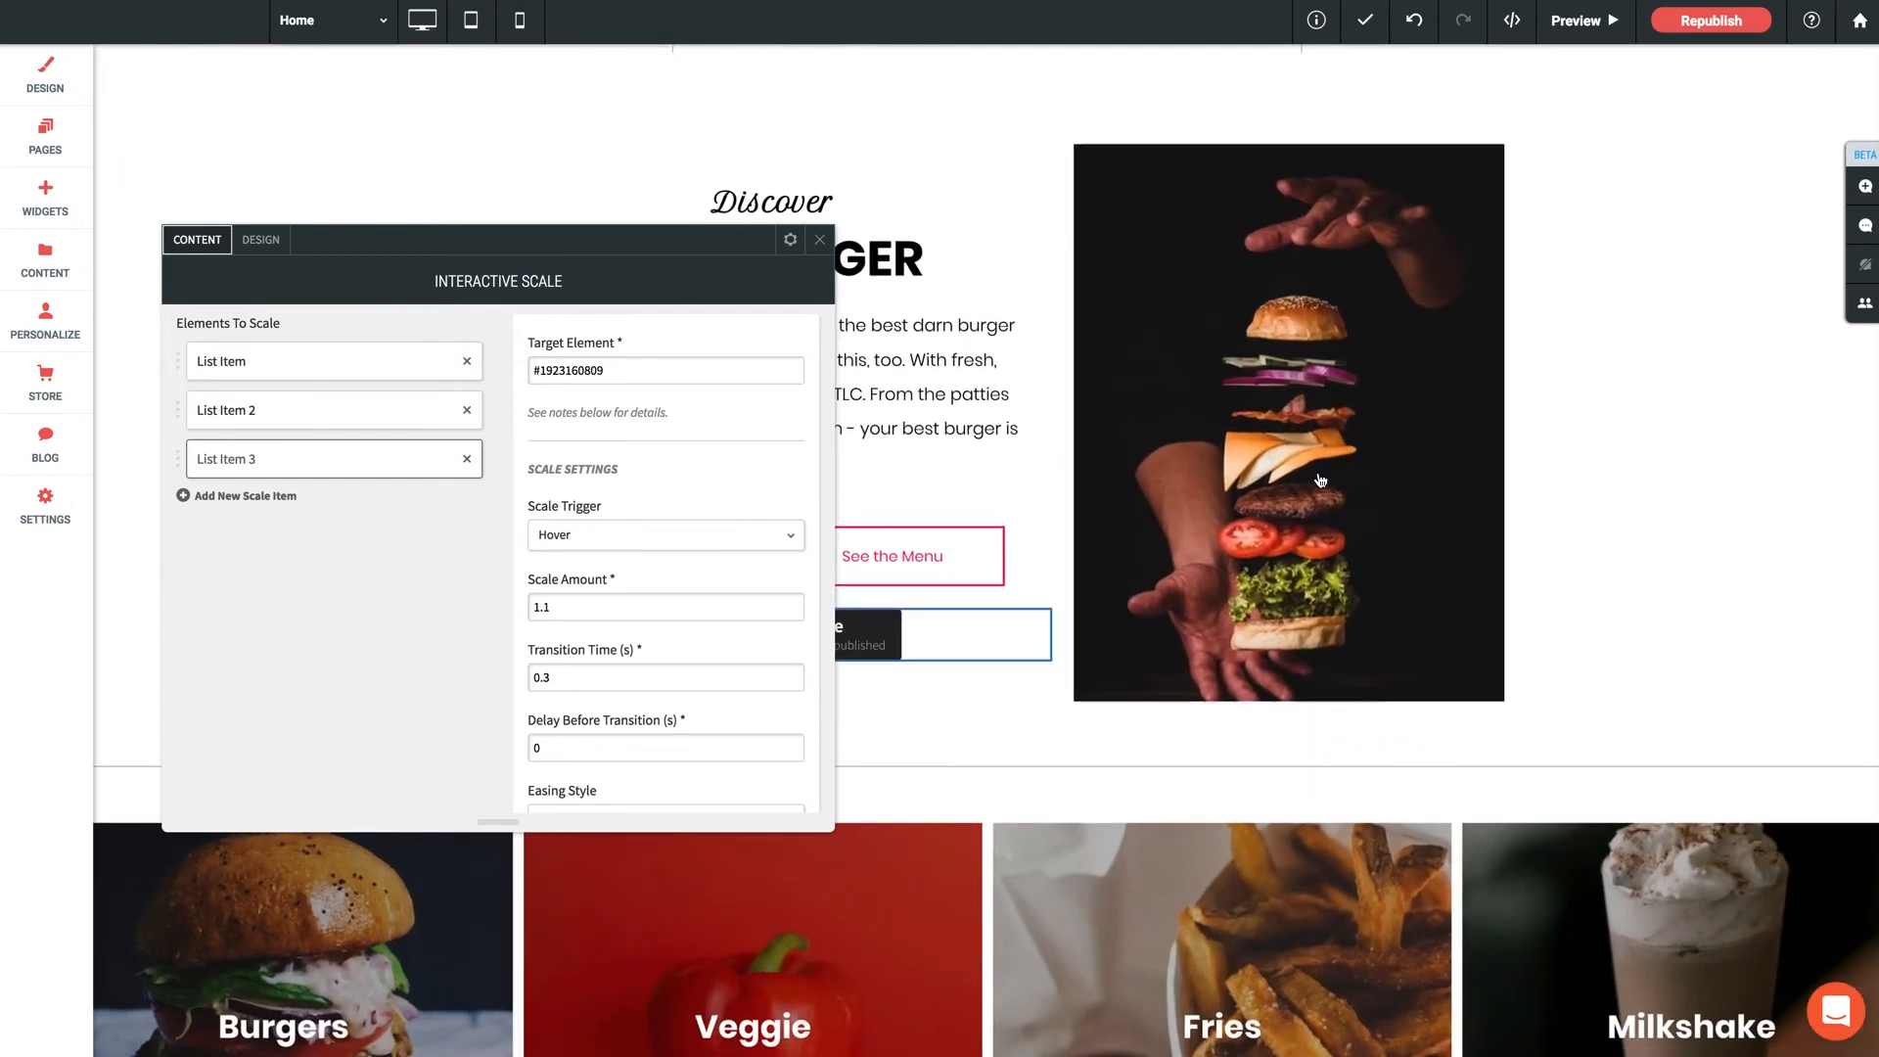
Dismiss the Interactive Scale settings and return to the Burger Mania page top with the logo visible.
click(821, 239)
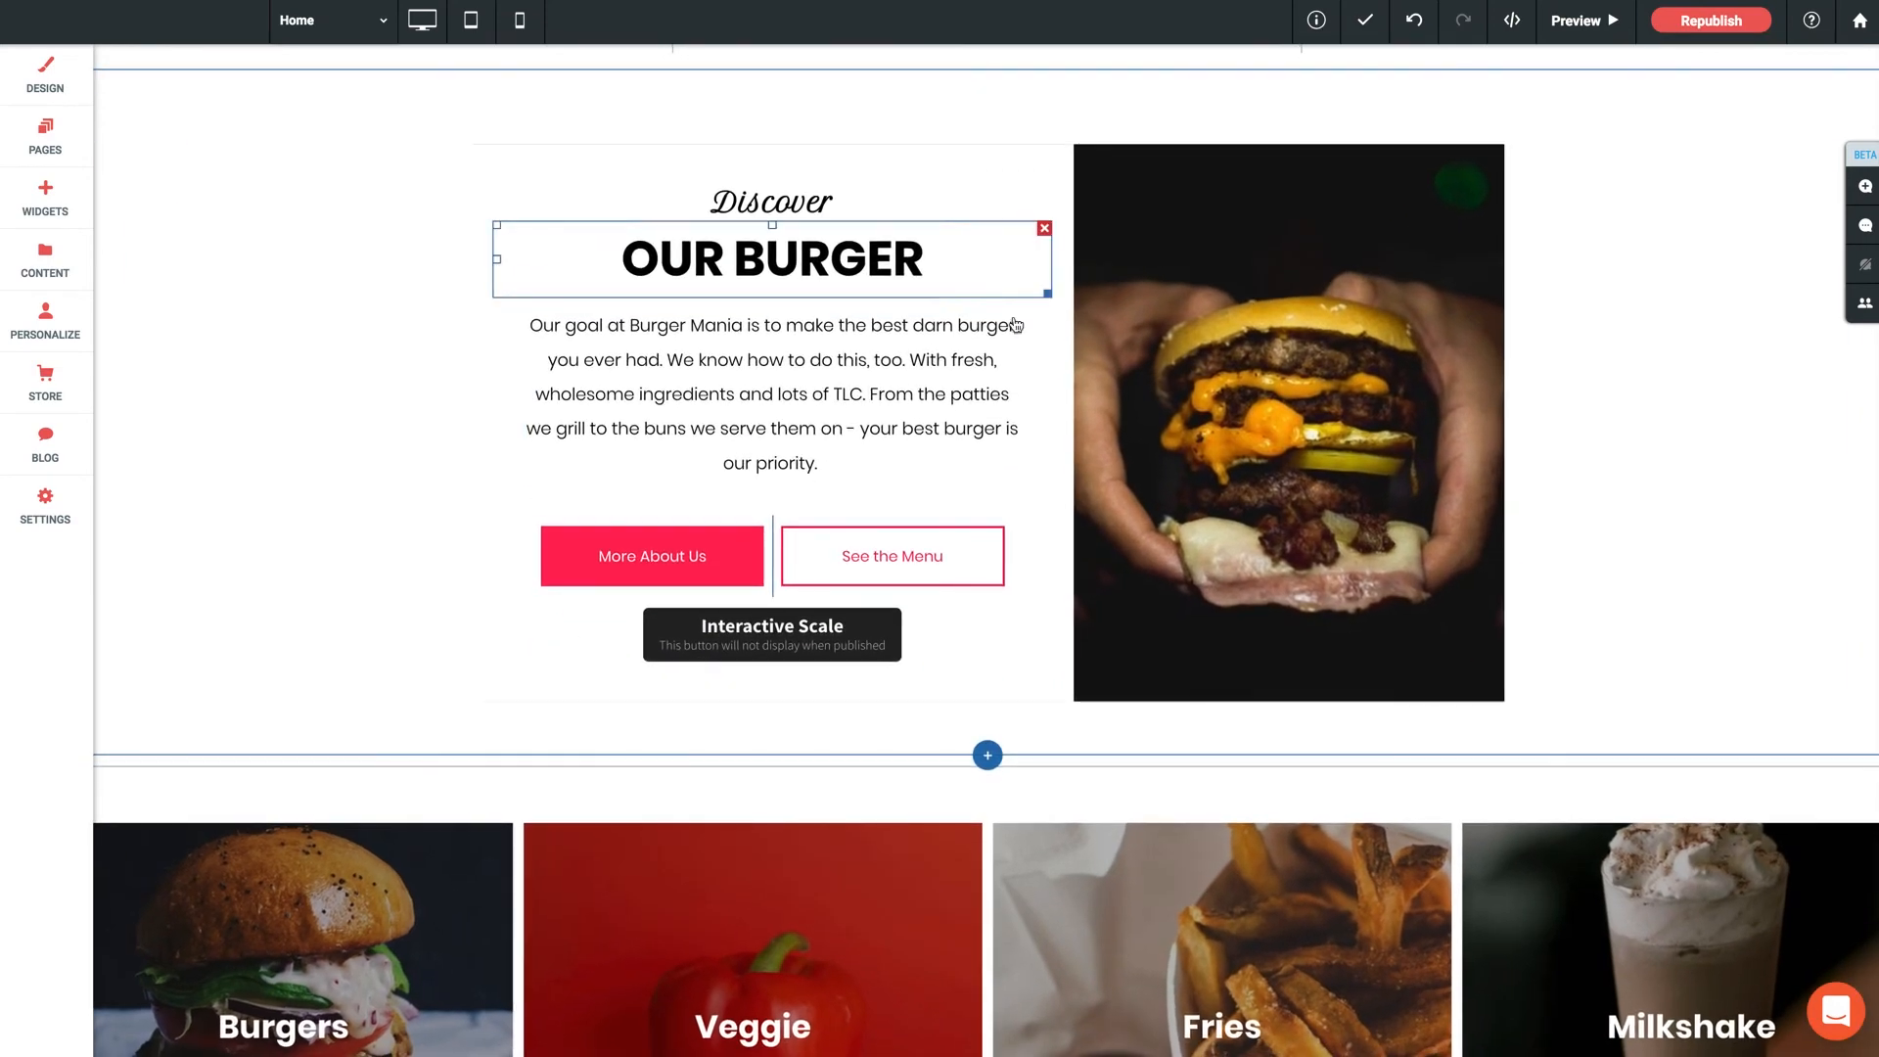
scroll(down, 3)
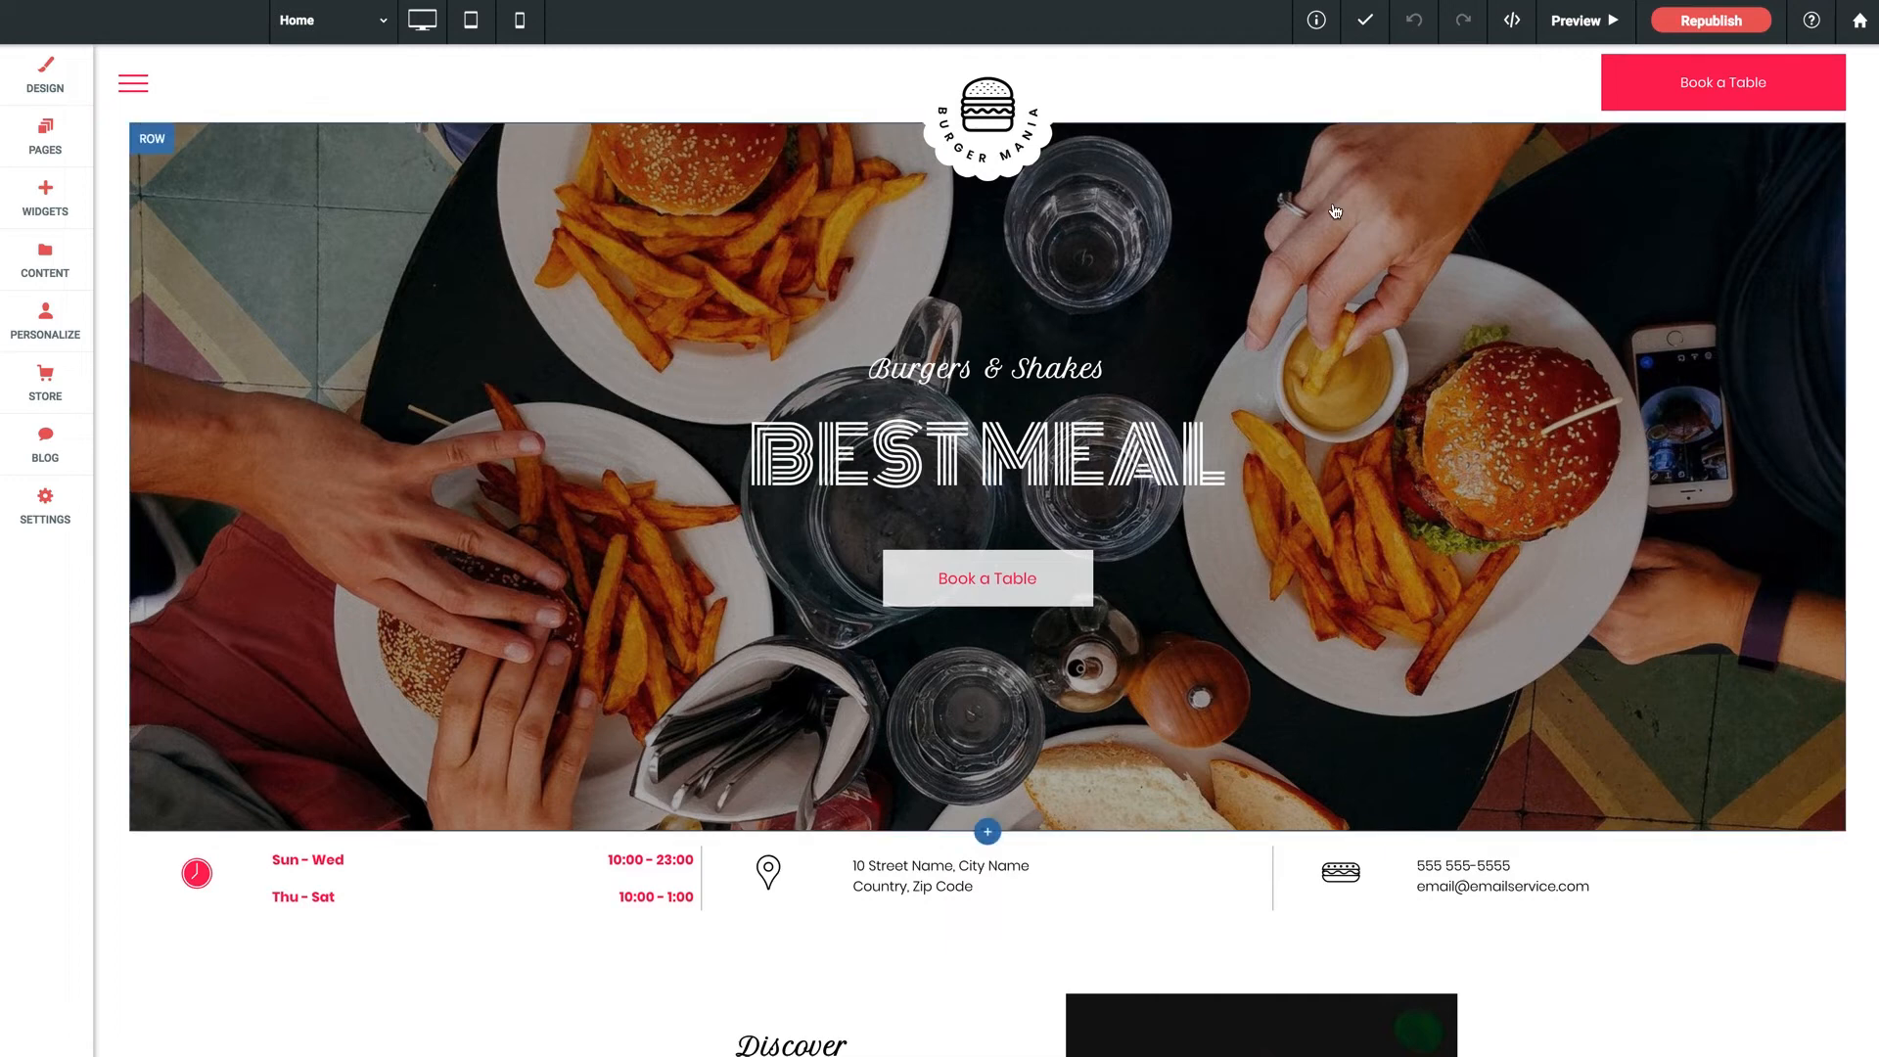
click(1577, 20)
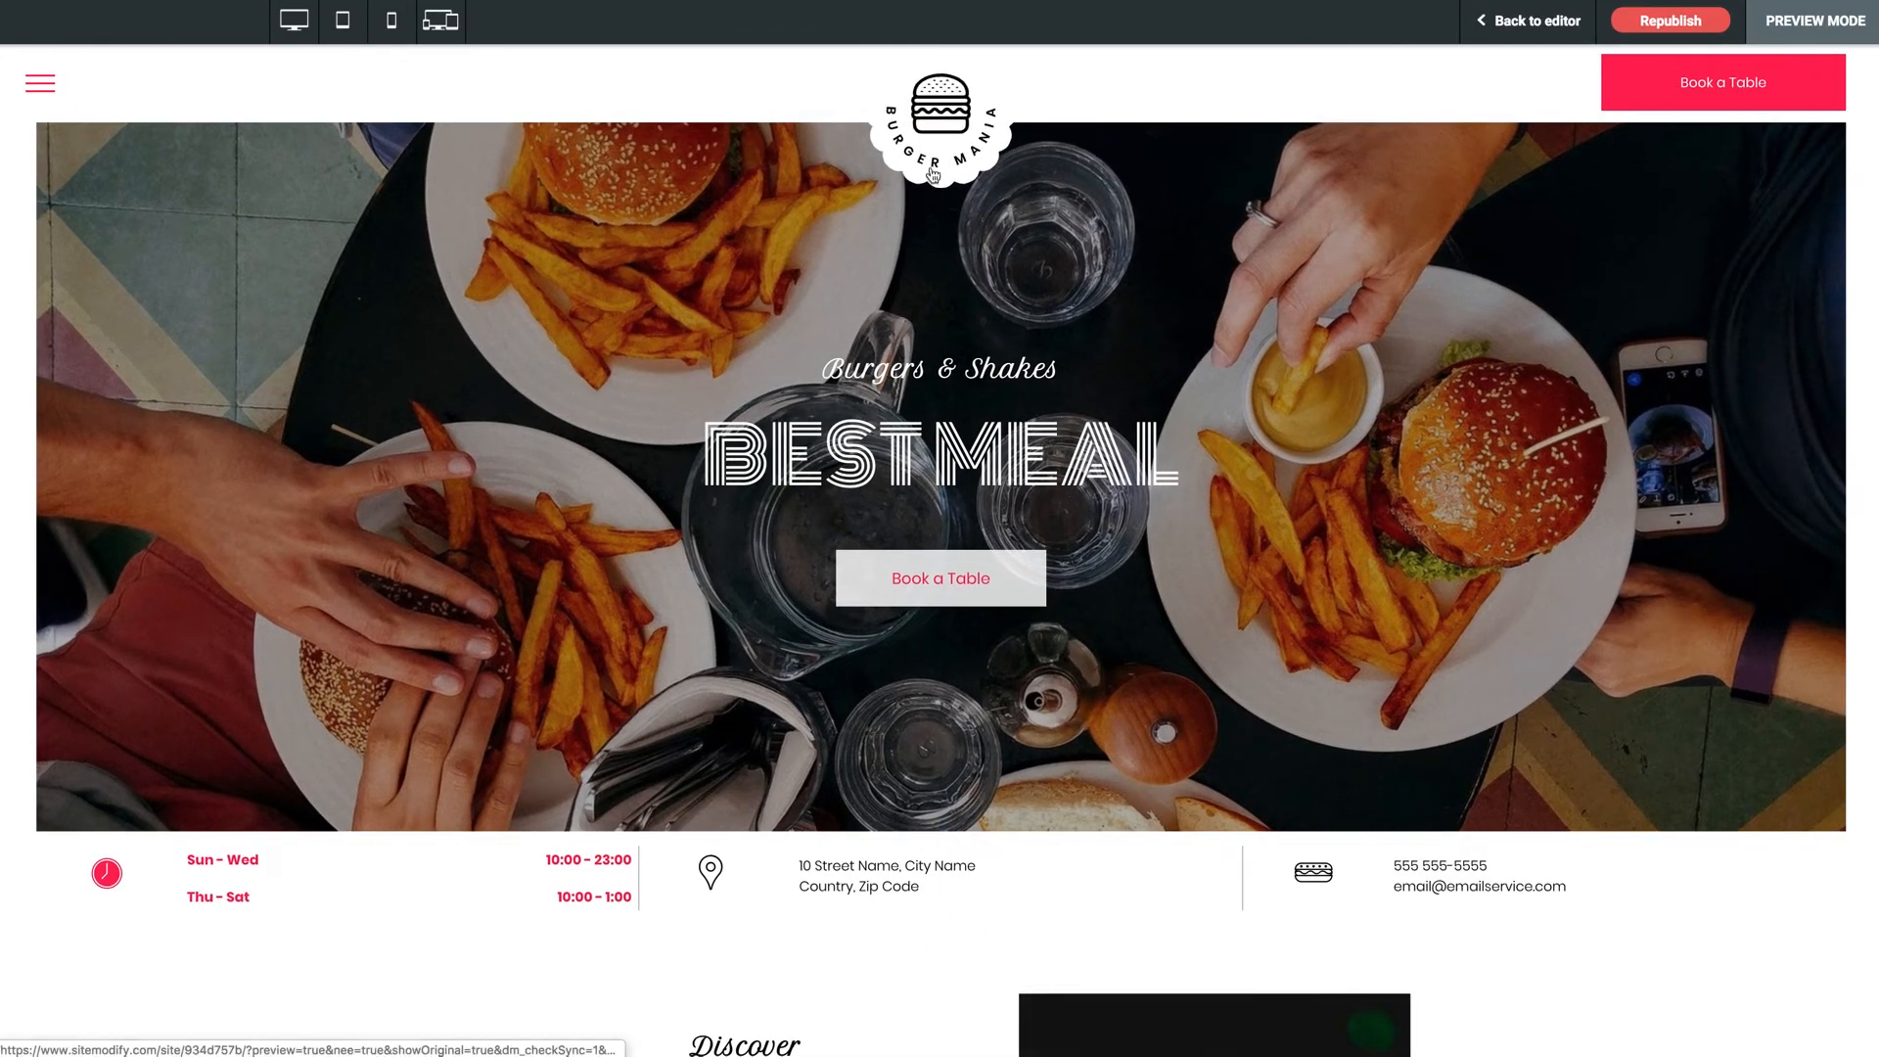
mouse_move(967, 293)
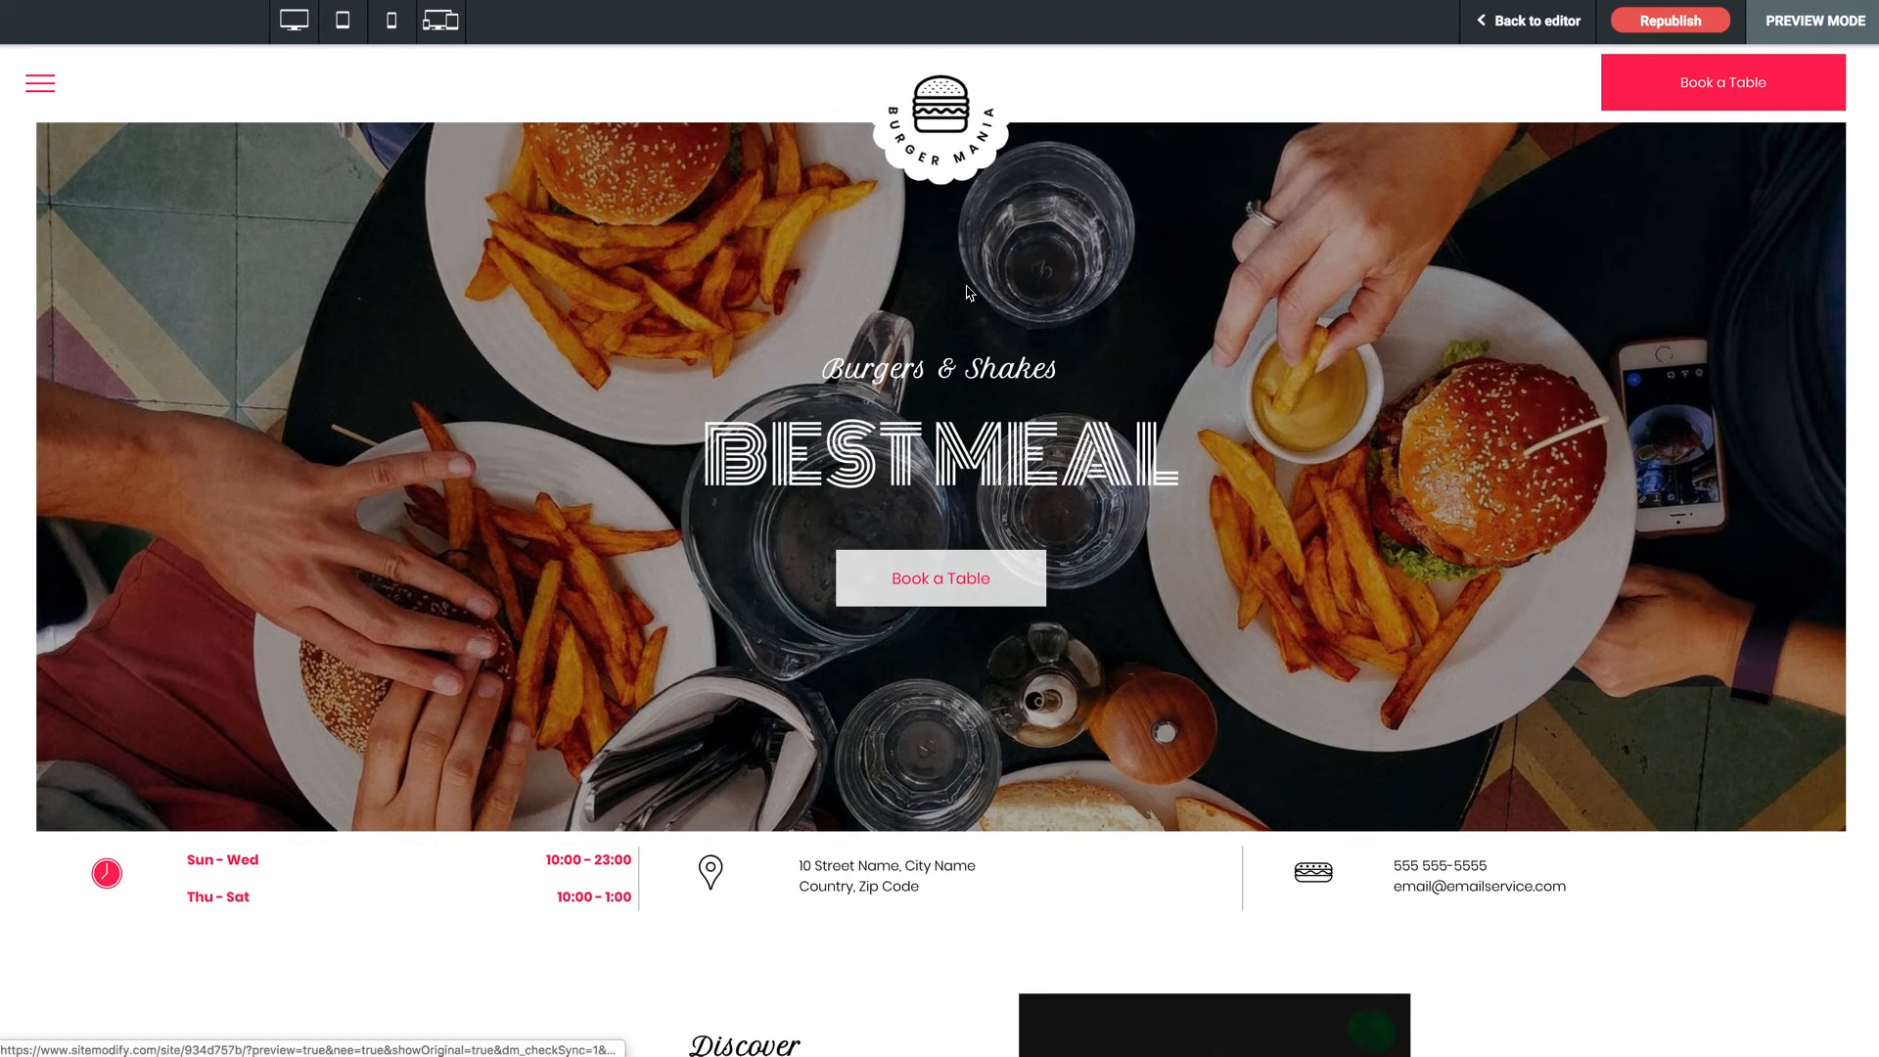
mouse_move(1148, 407)
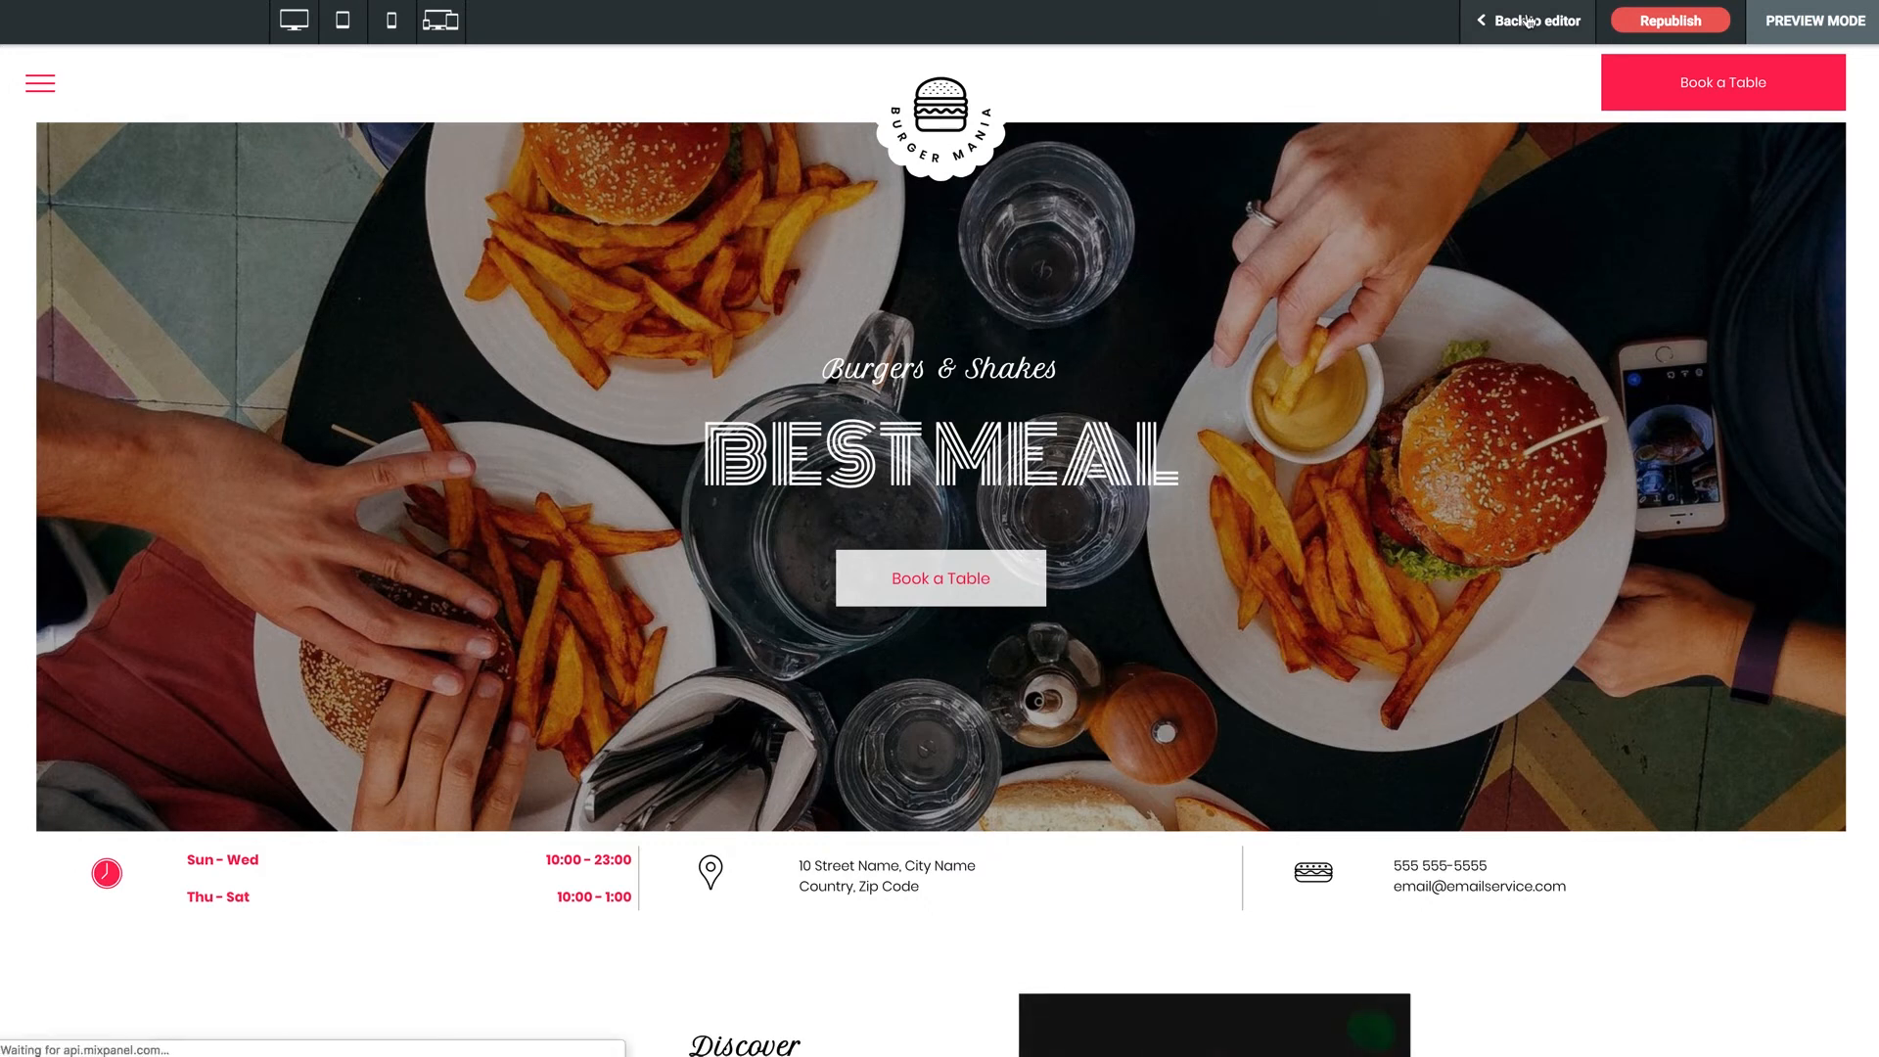
click(1537, 20)
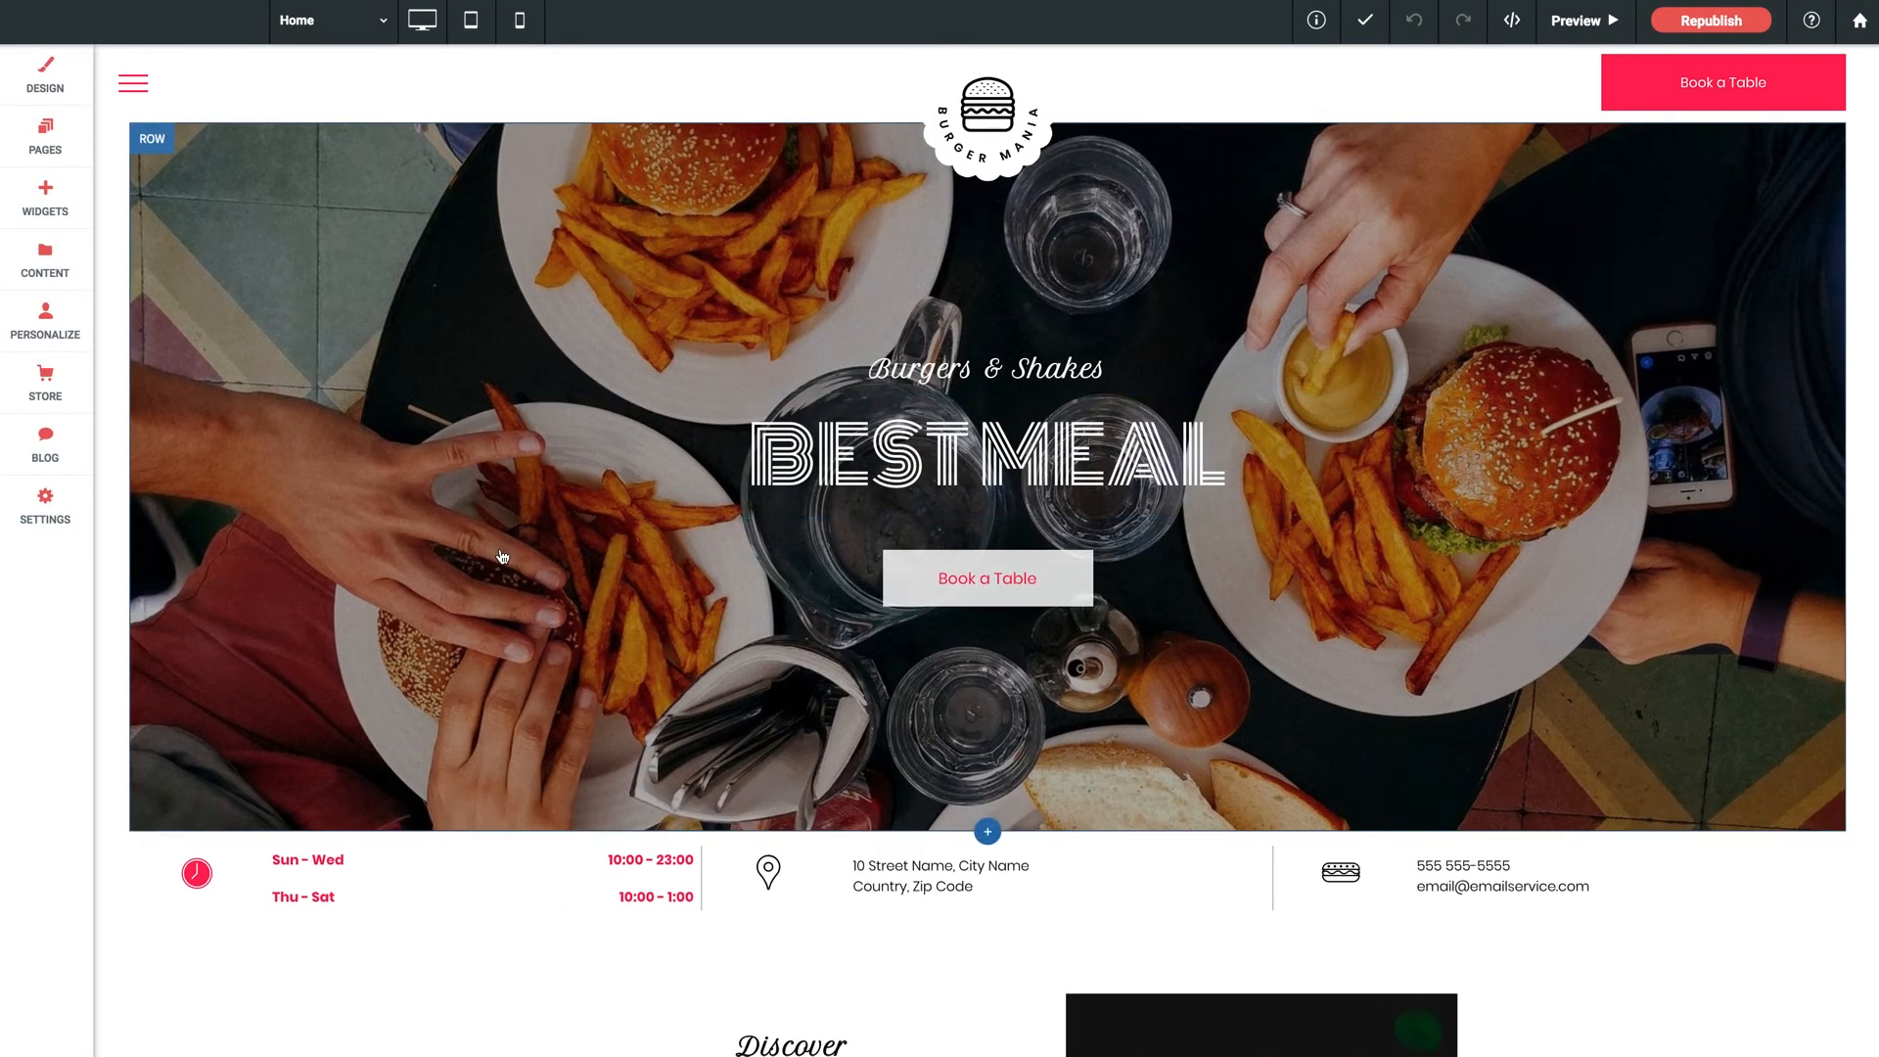
mouse_move(522, 566)
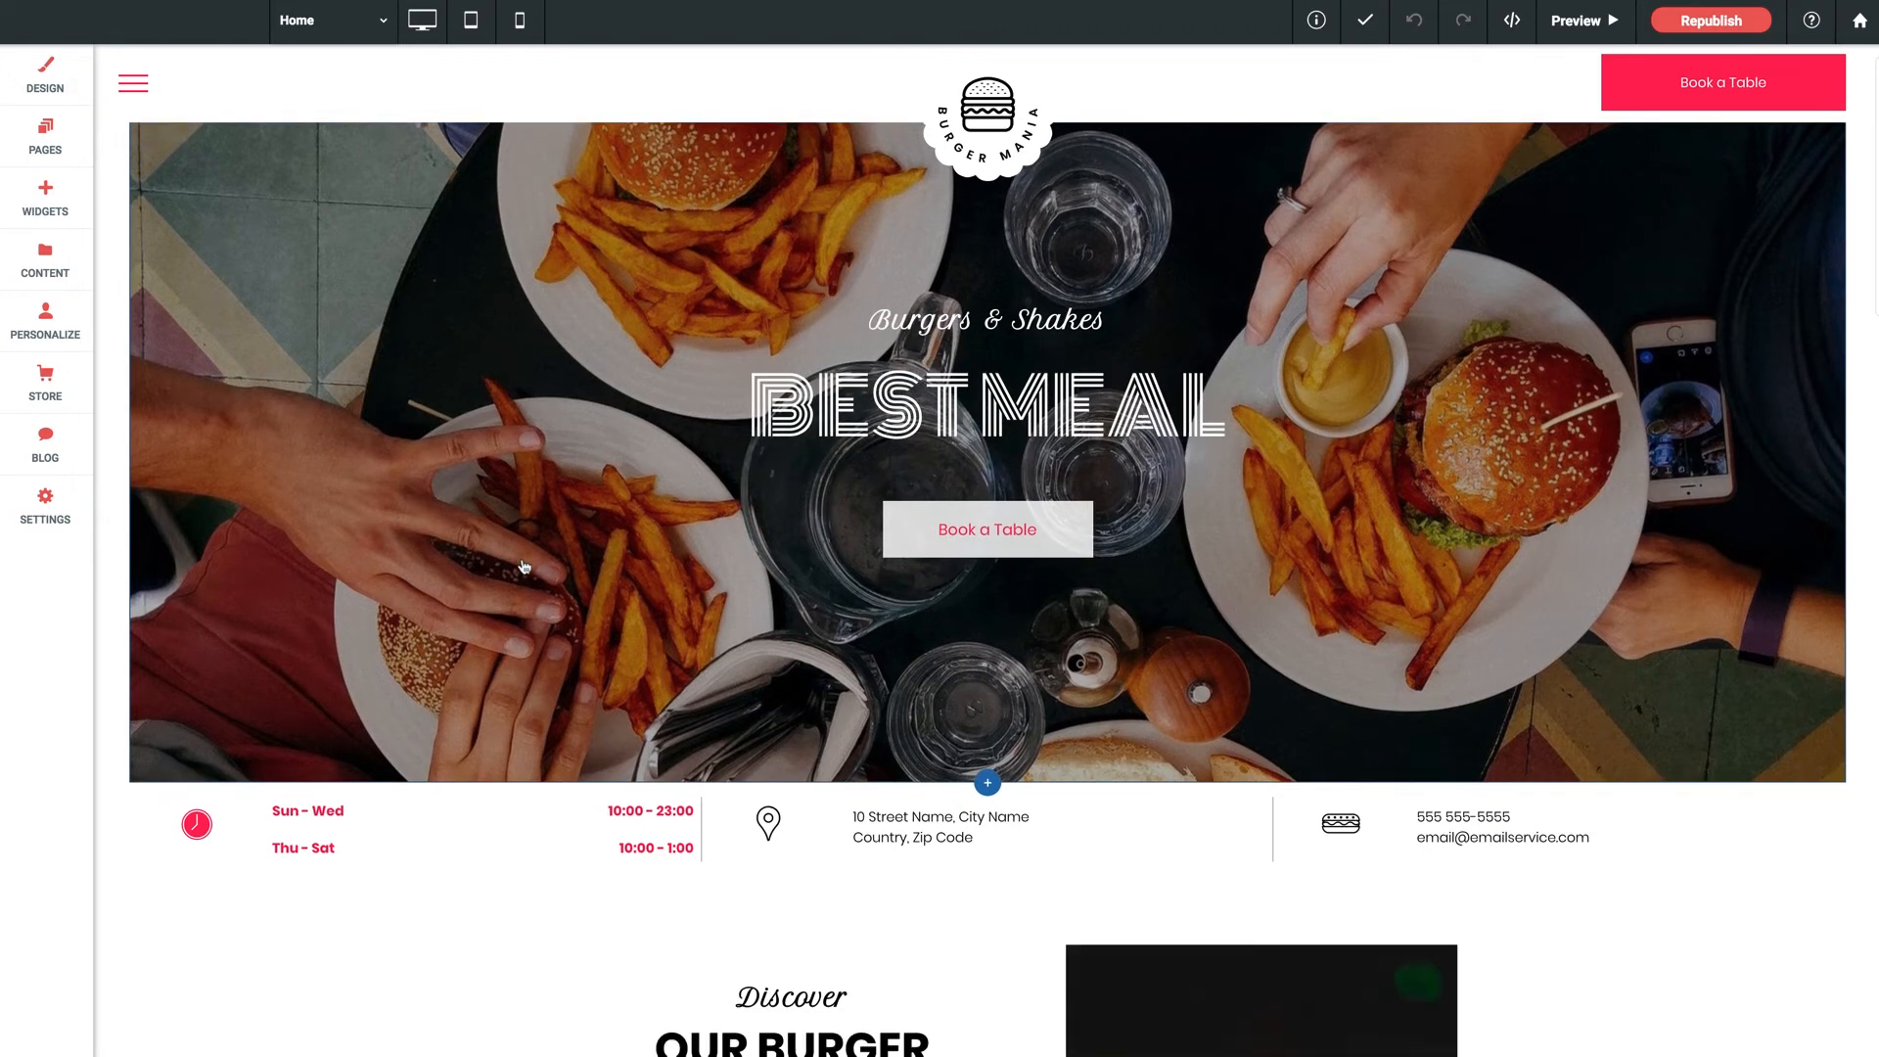
Scroll down to the ingredients section and open the organic shakes inner row's options menu.
scroll(down, 3)
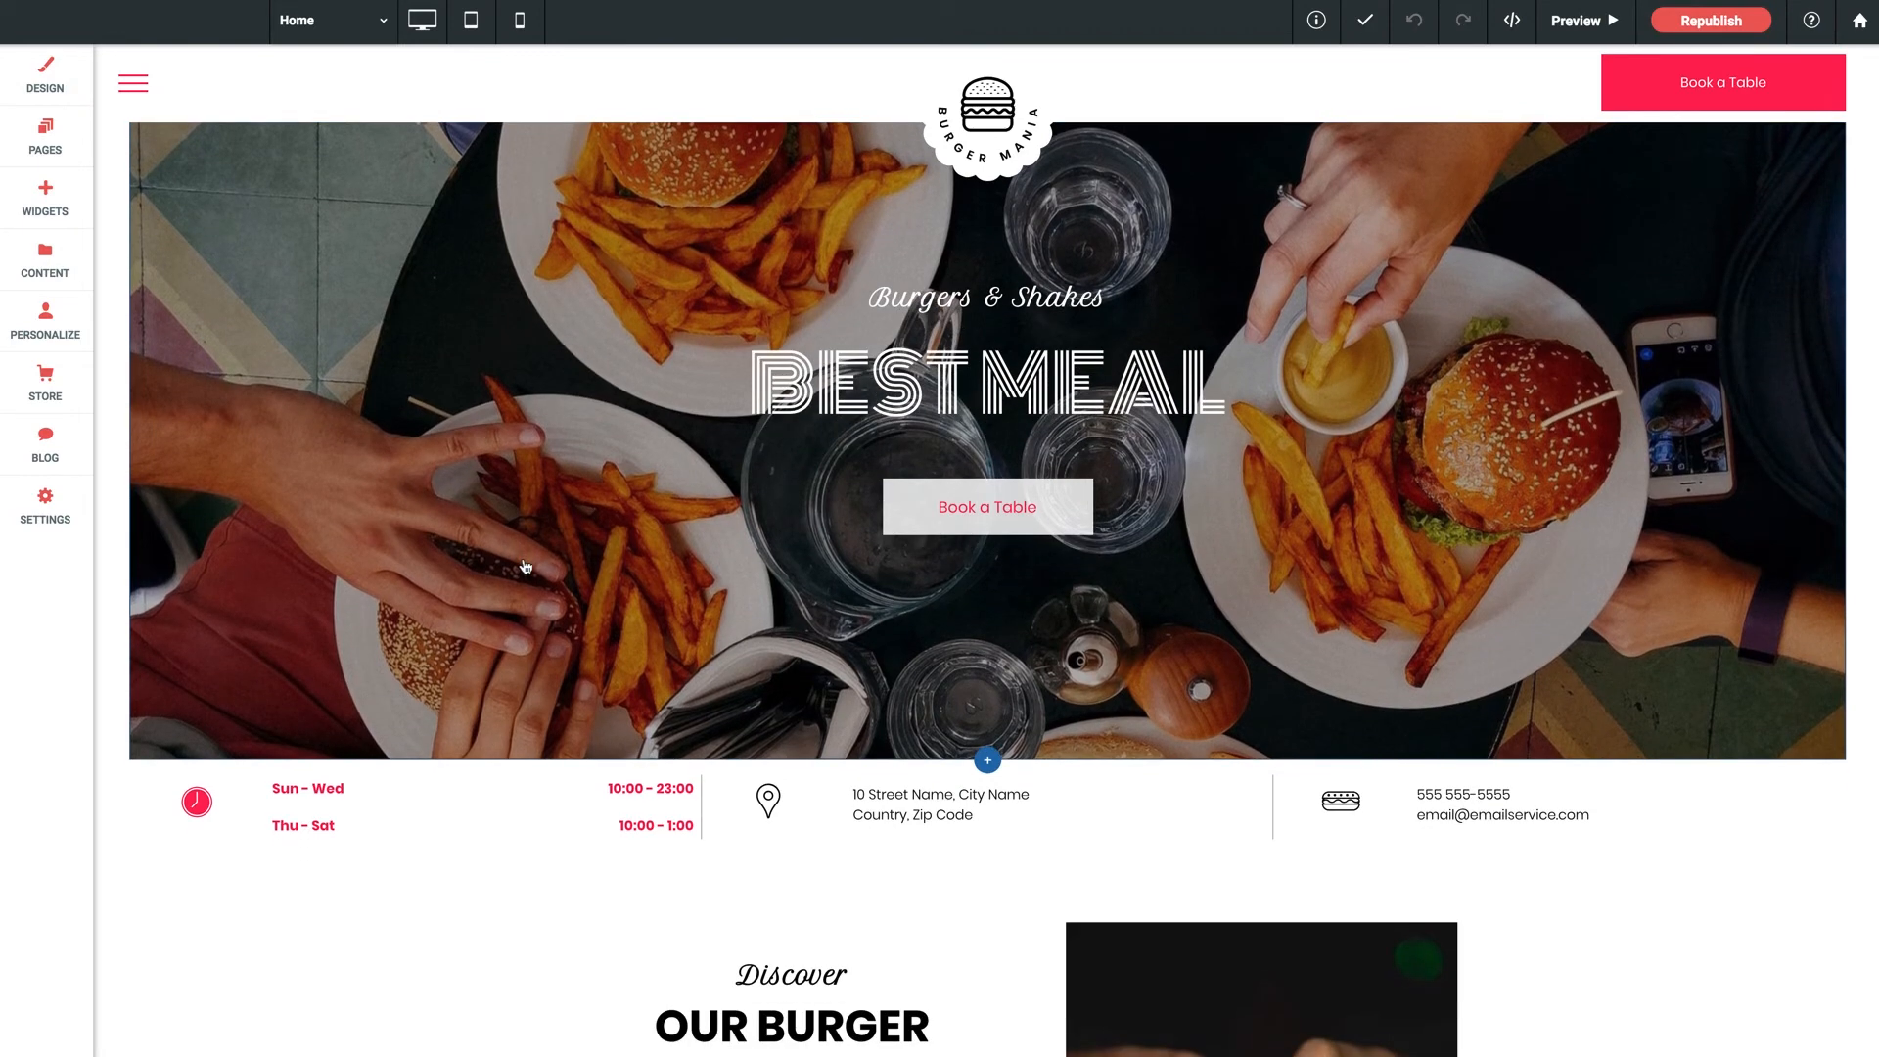
scroll(down, 3)
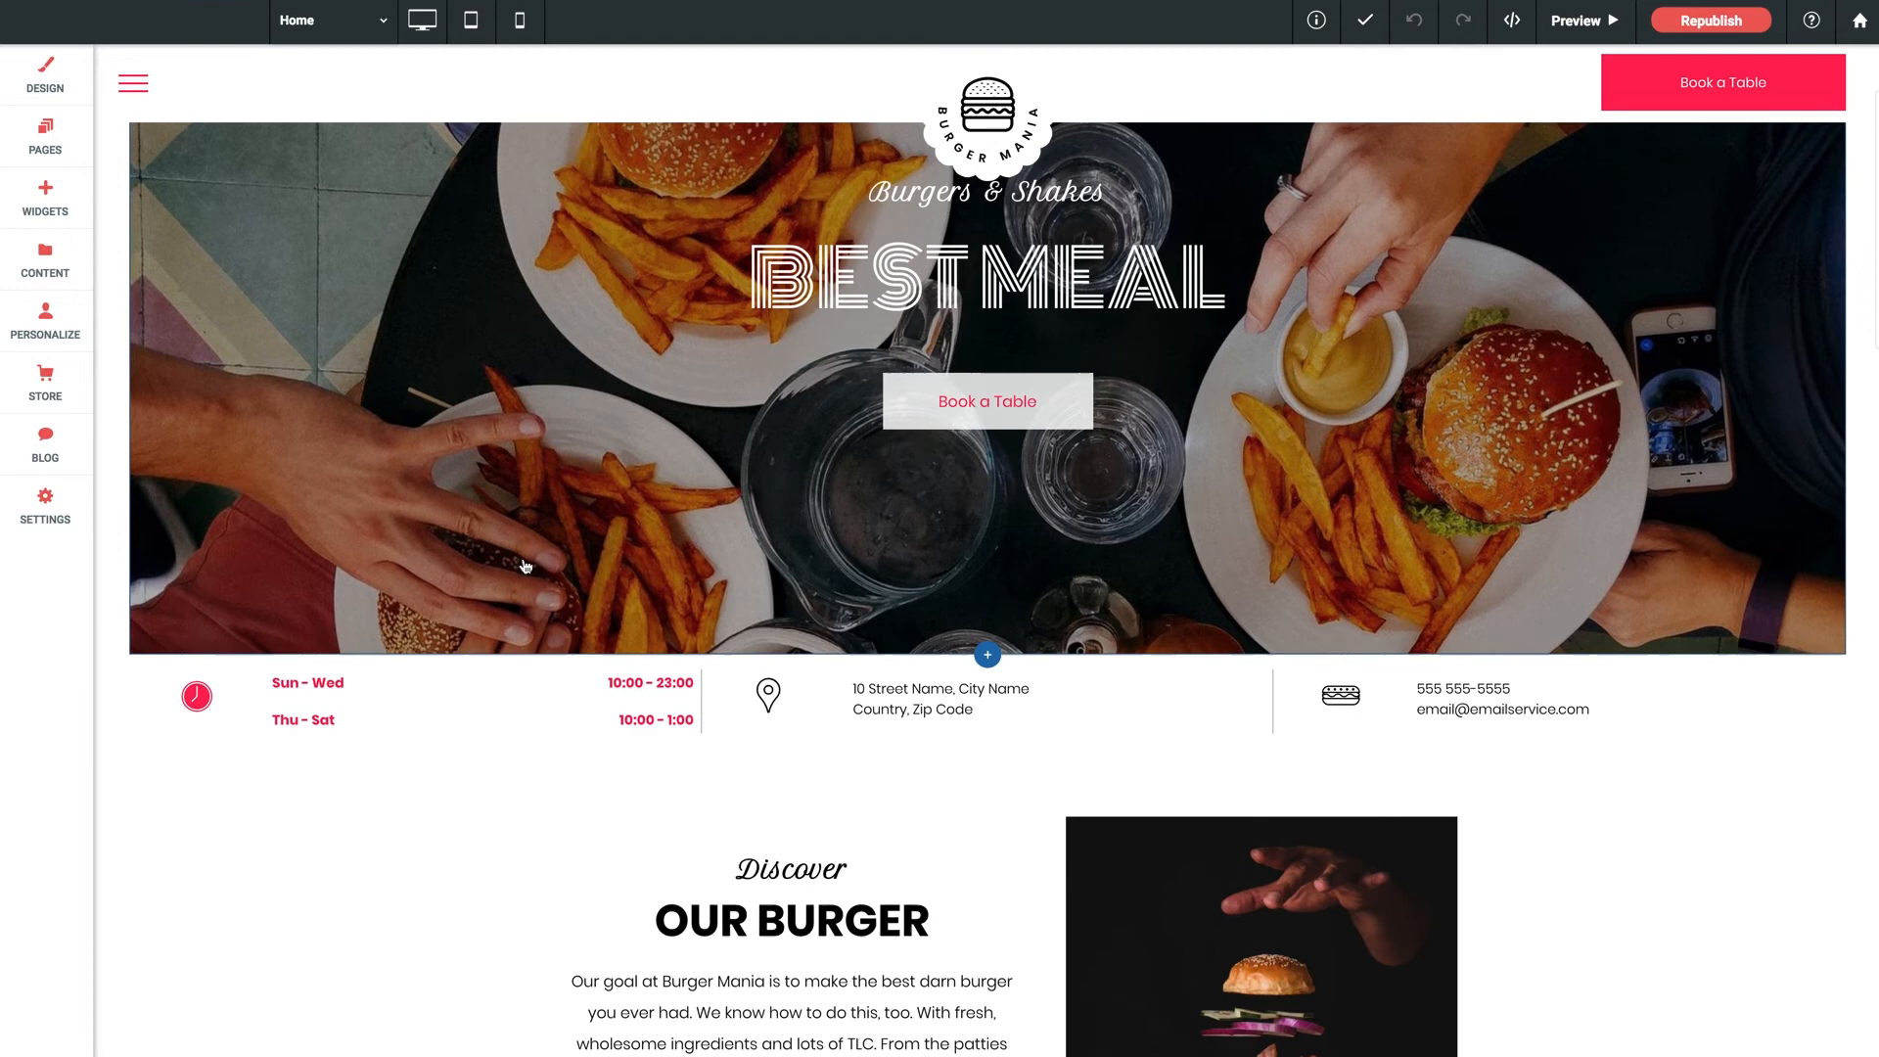
scroll(down, 3)
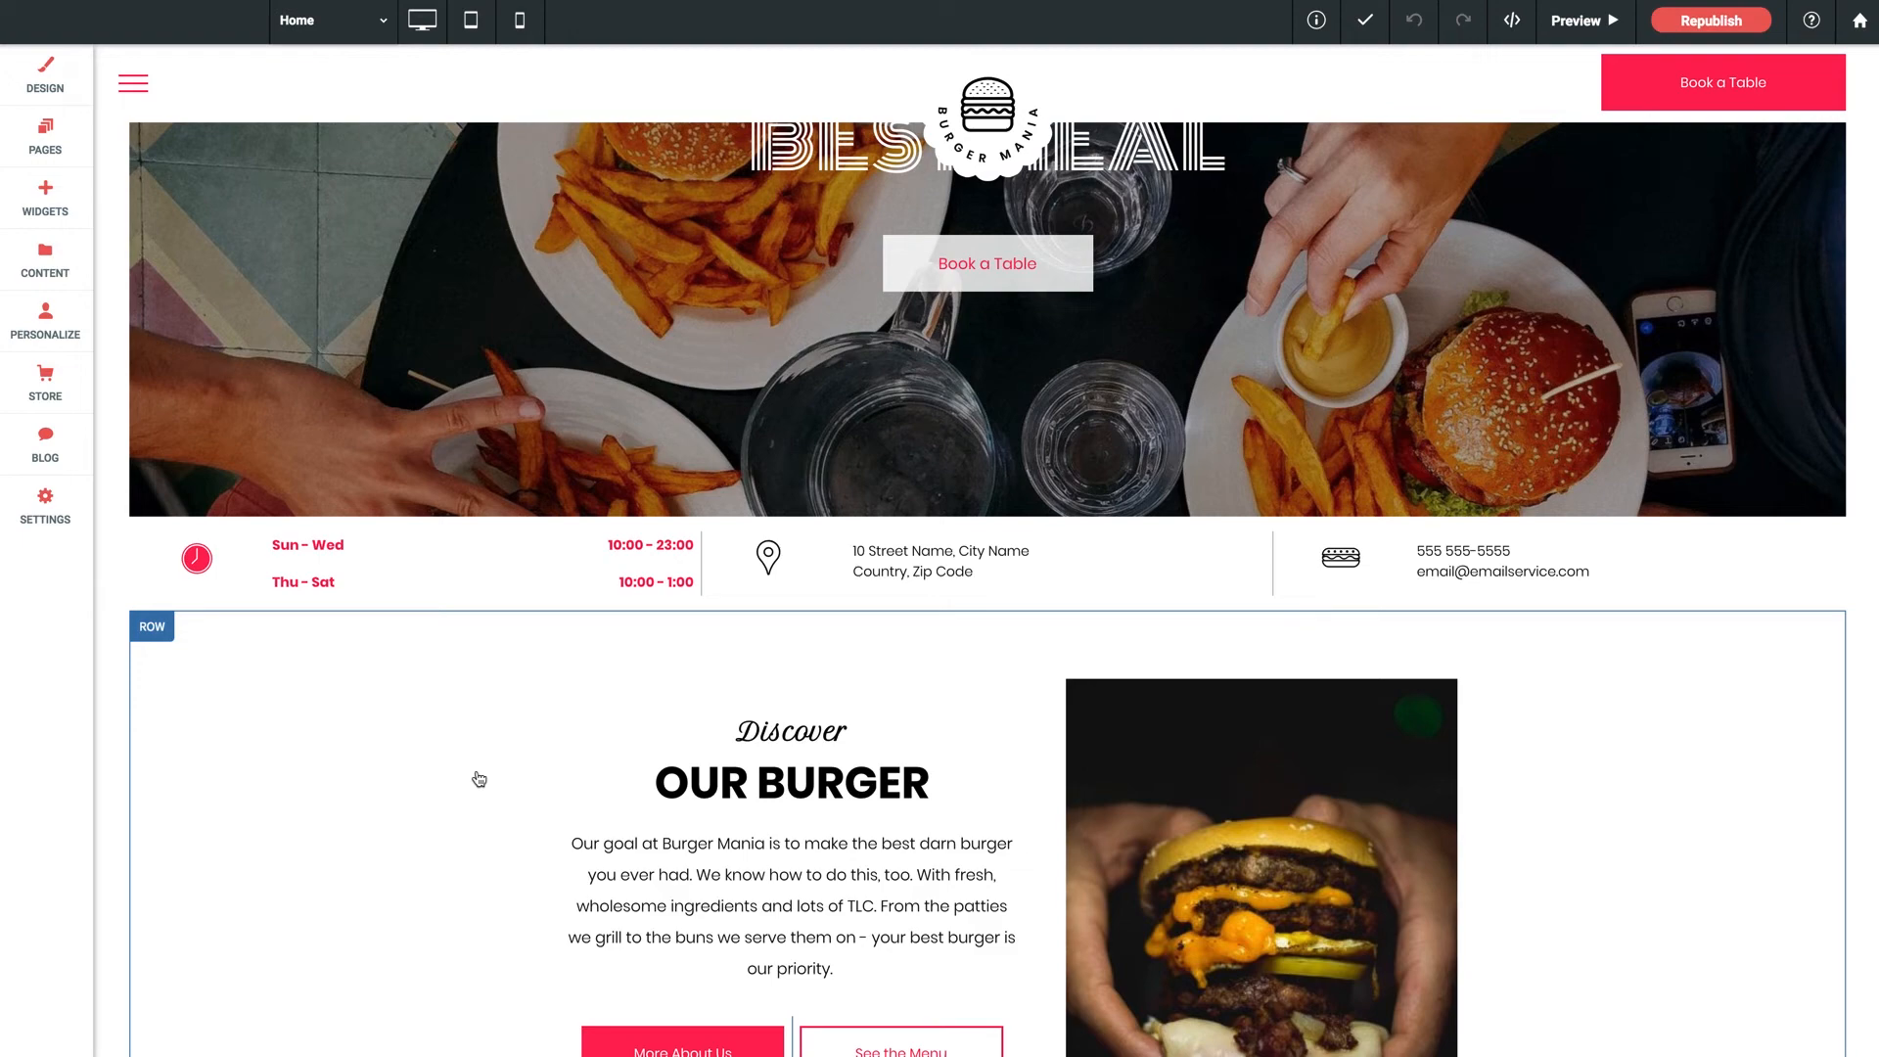
scroll(down, 3)
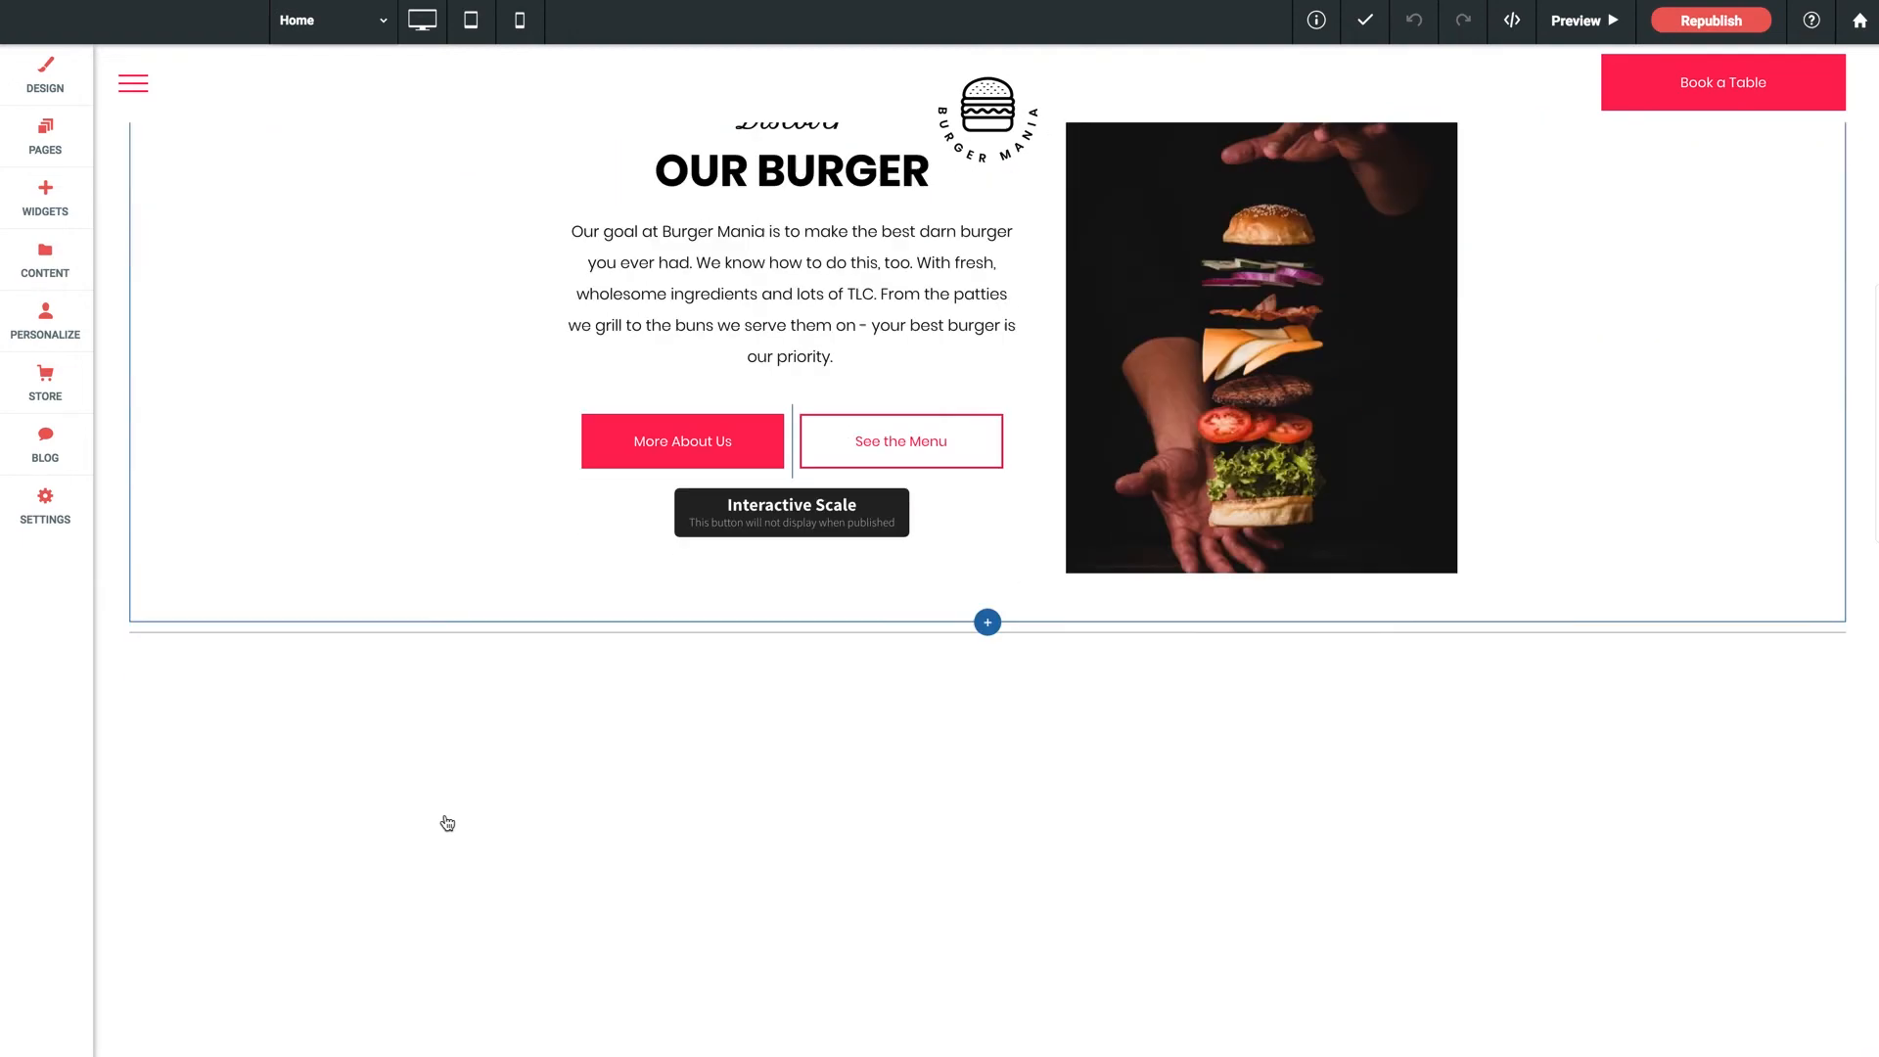
scroll(down, 3)
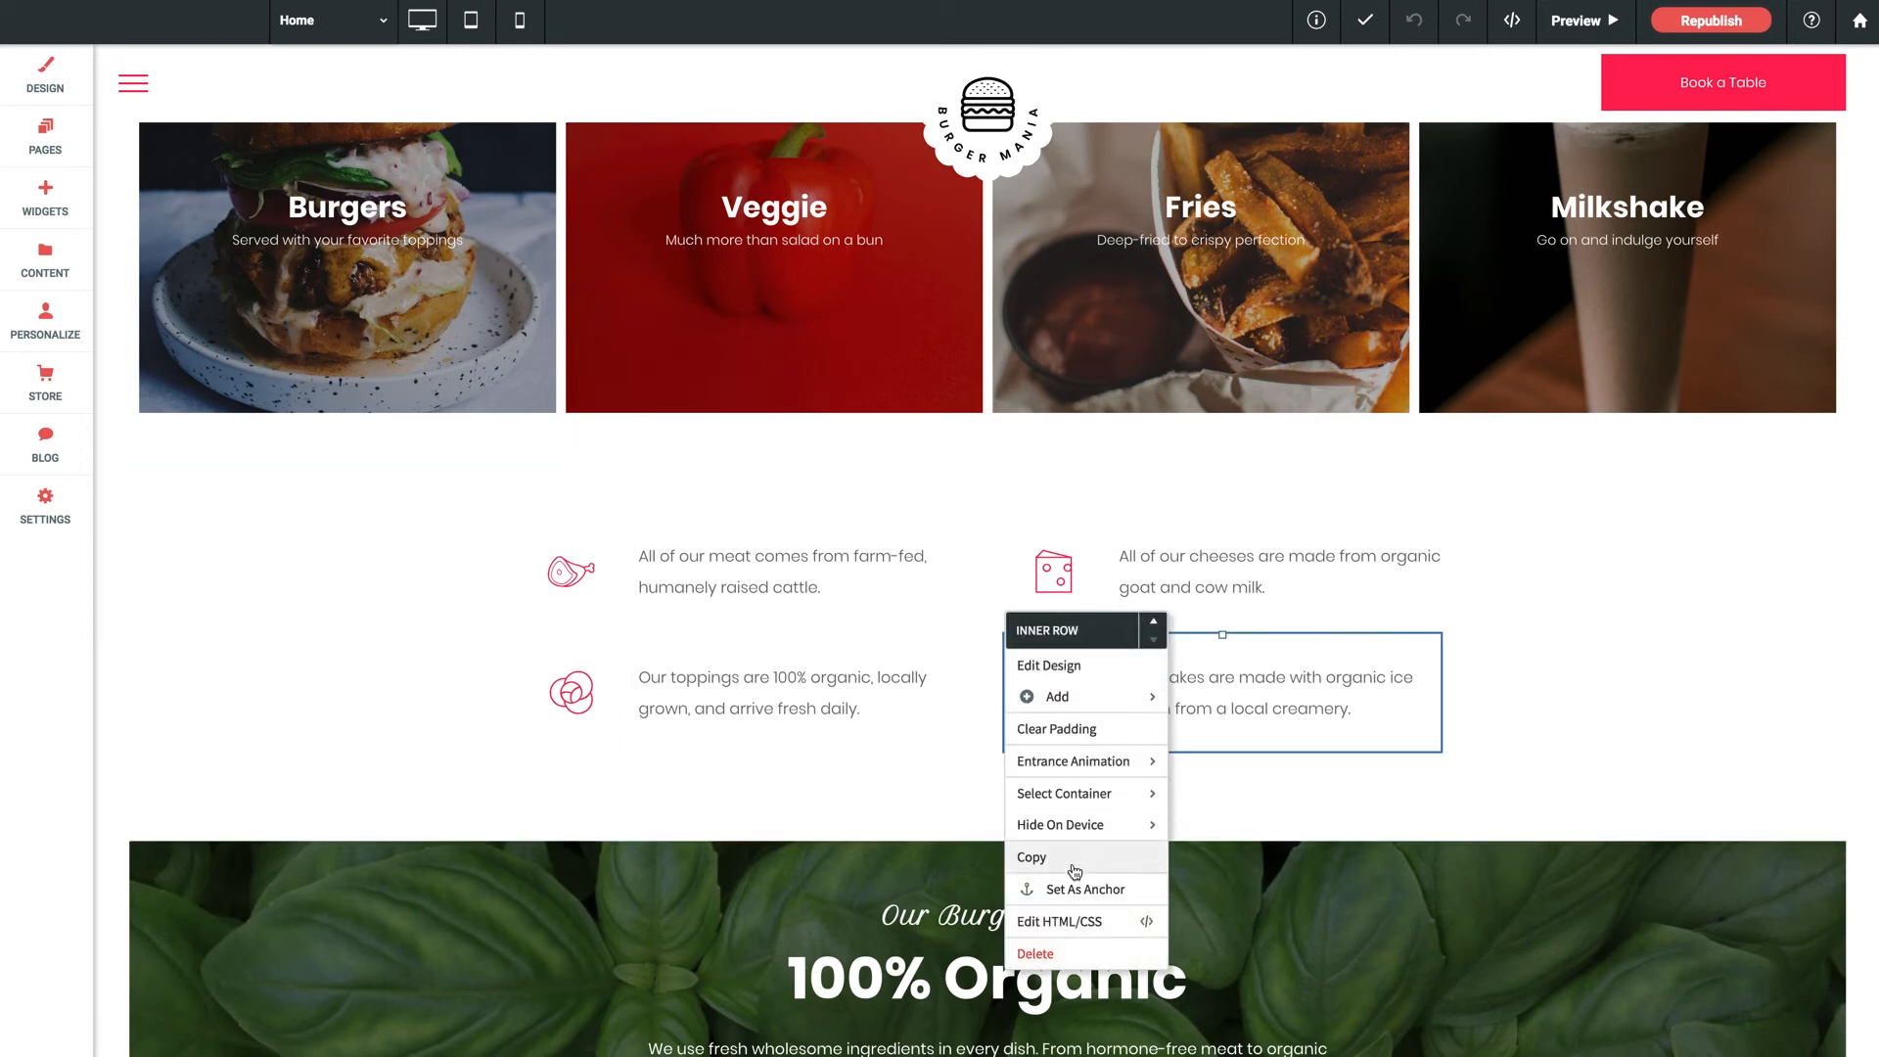
Add the 'milkshake' class to the shakes row's HTML, then reselect the Interactive Scale widget.
click(1058, 920)
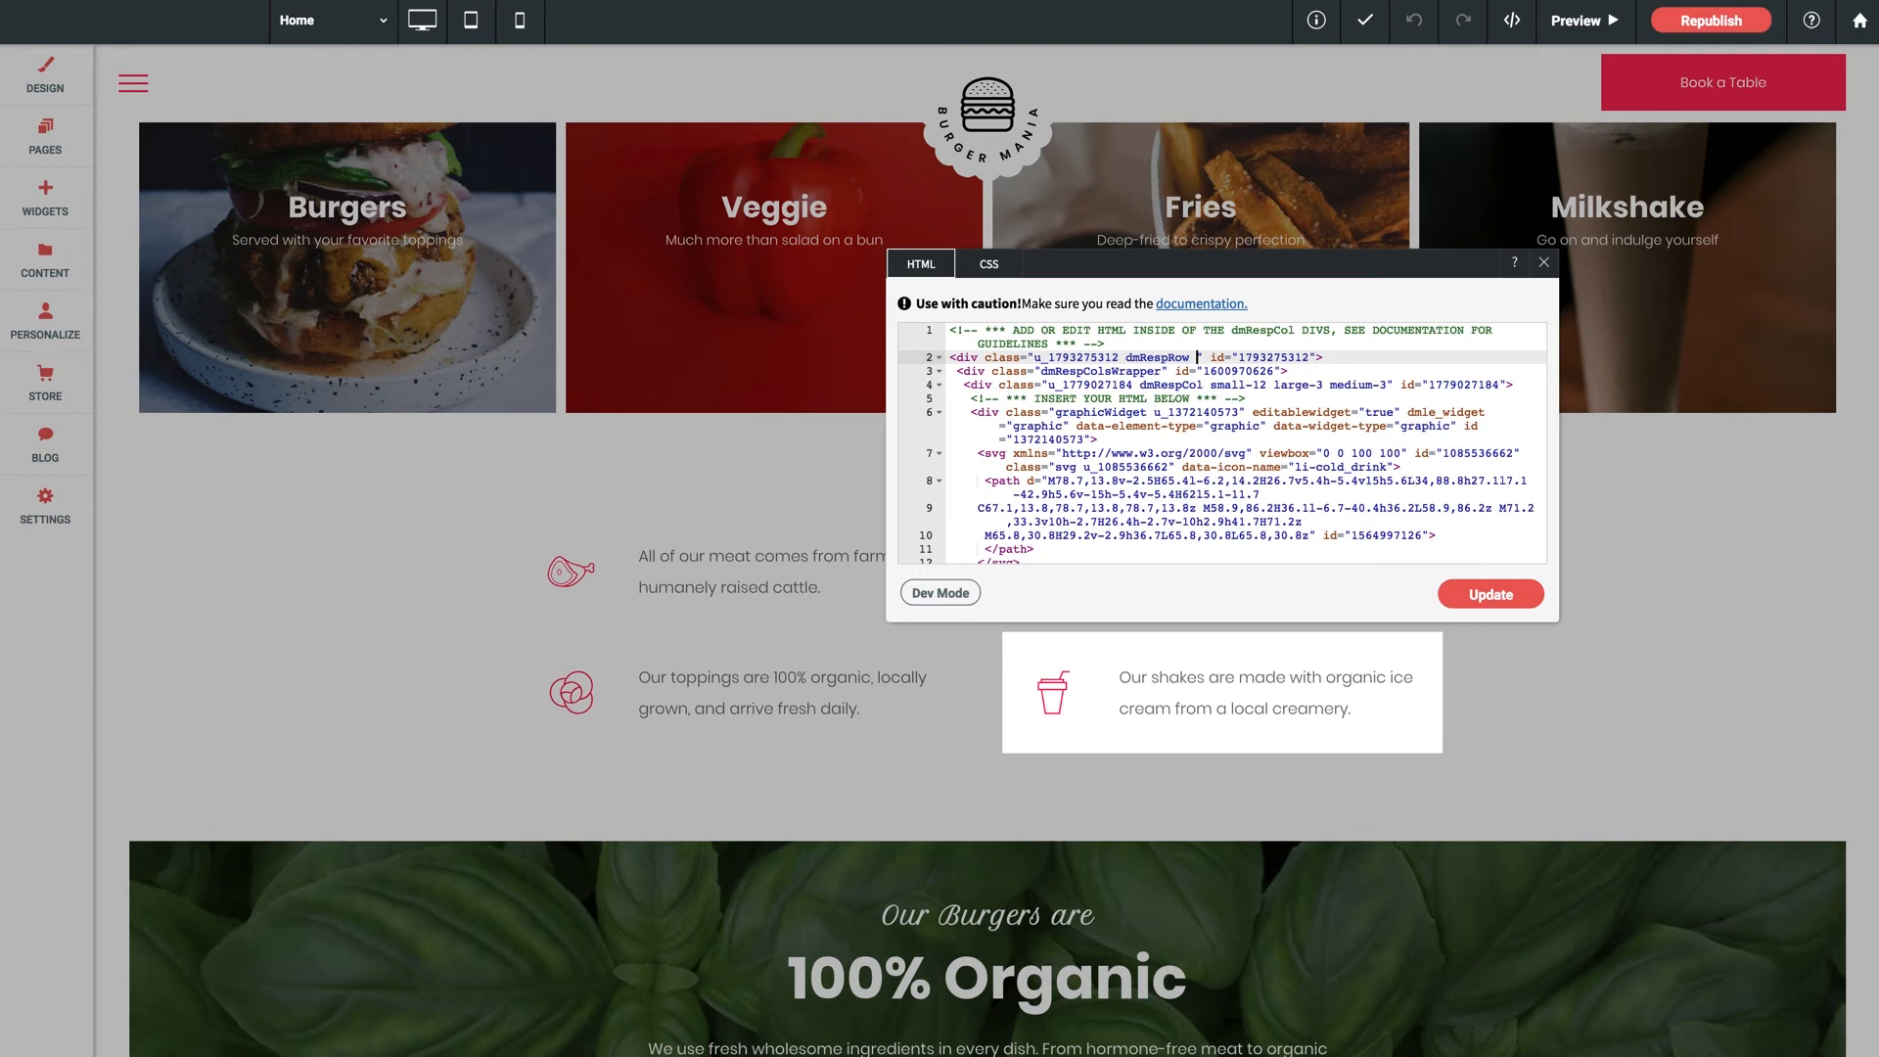
text(milkshake)
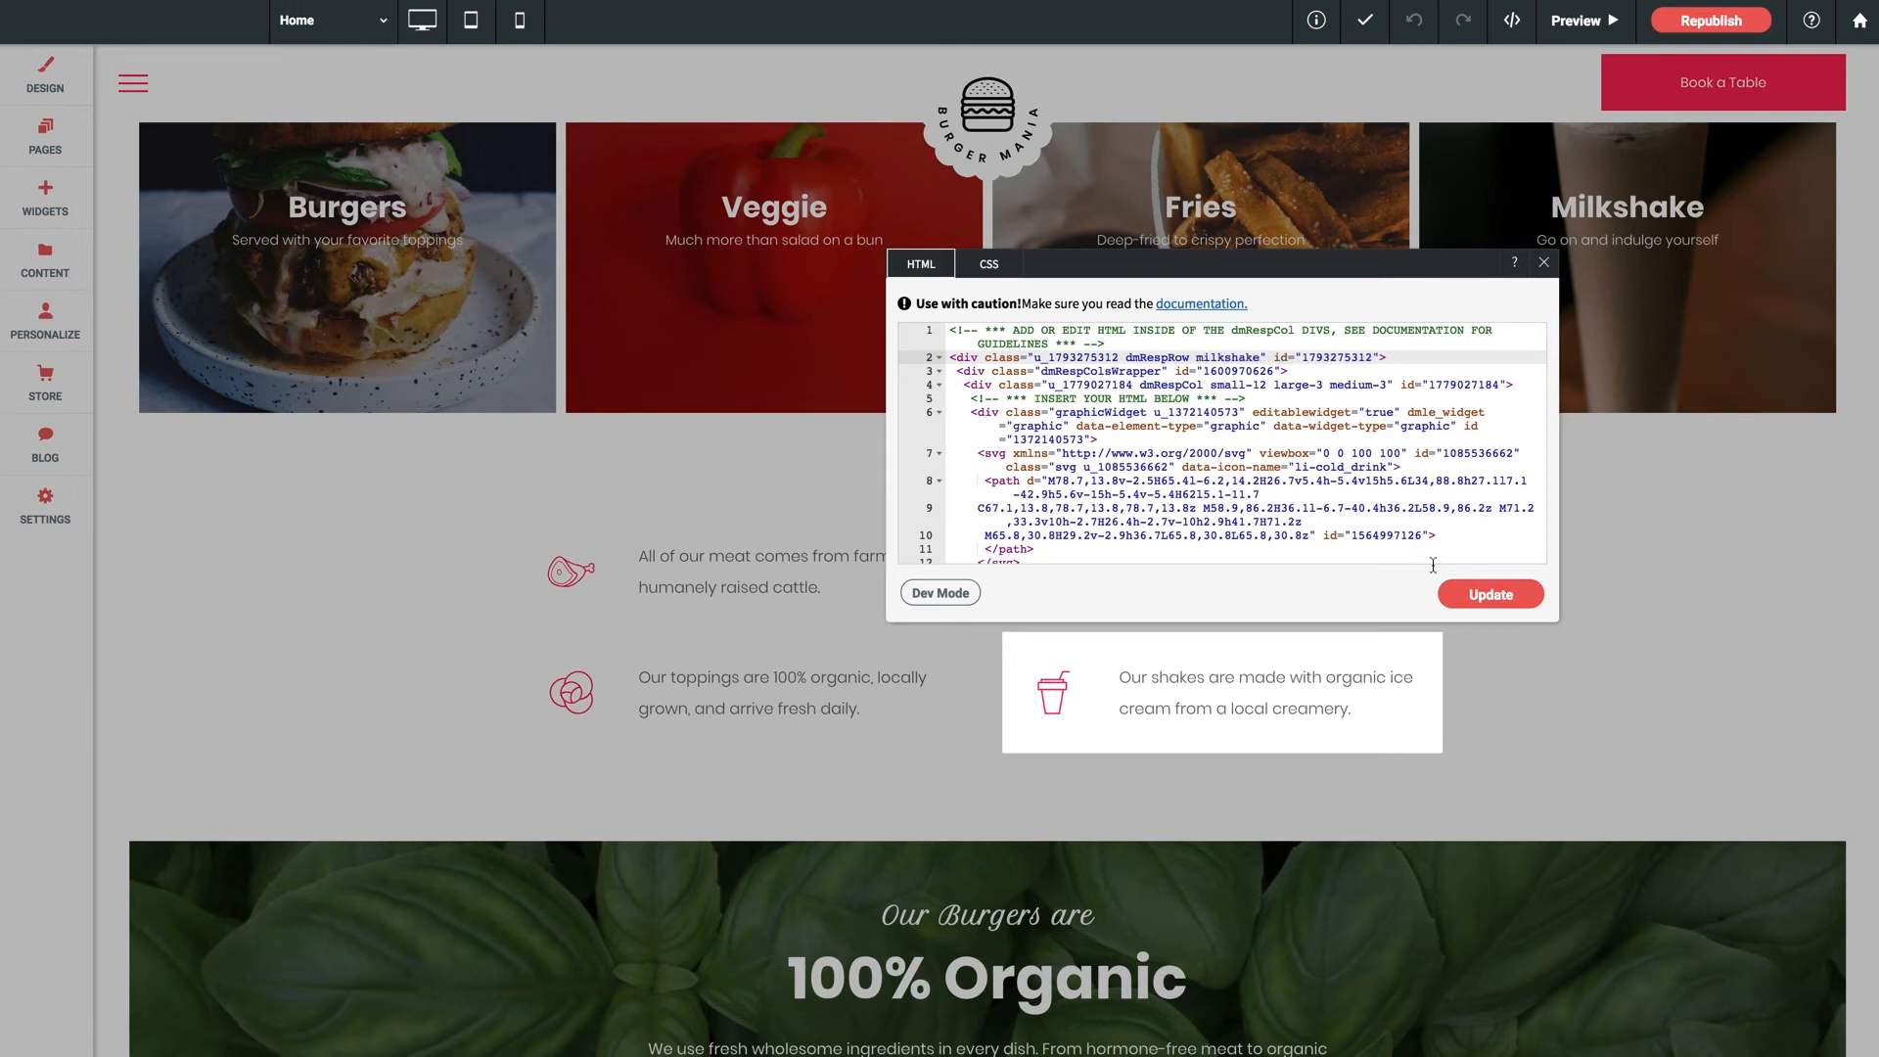
click(1490, 594)
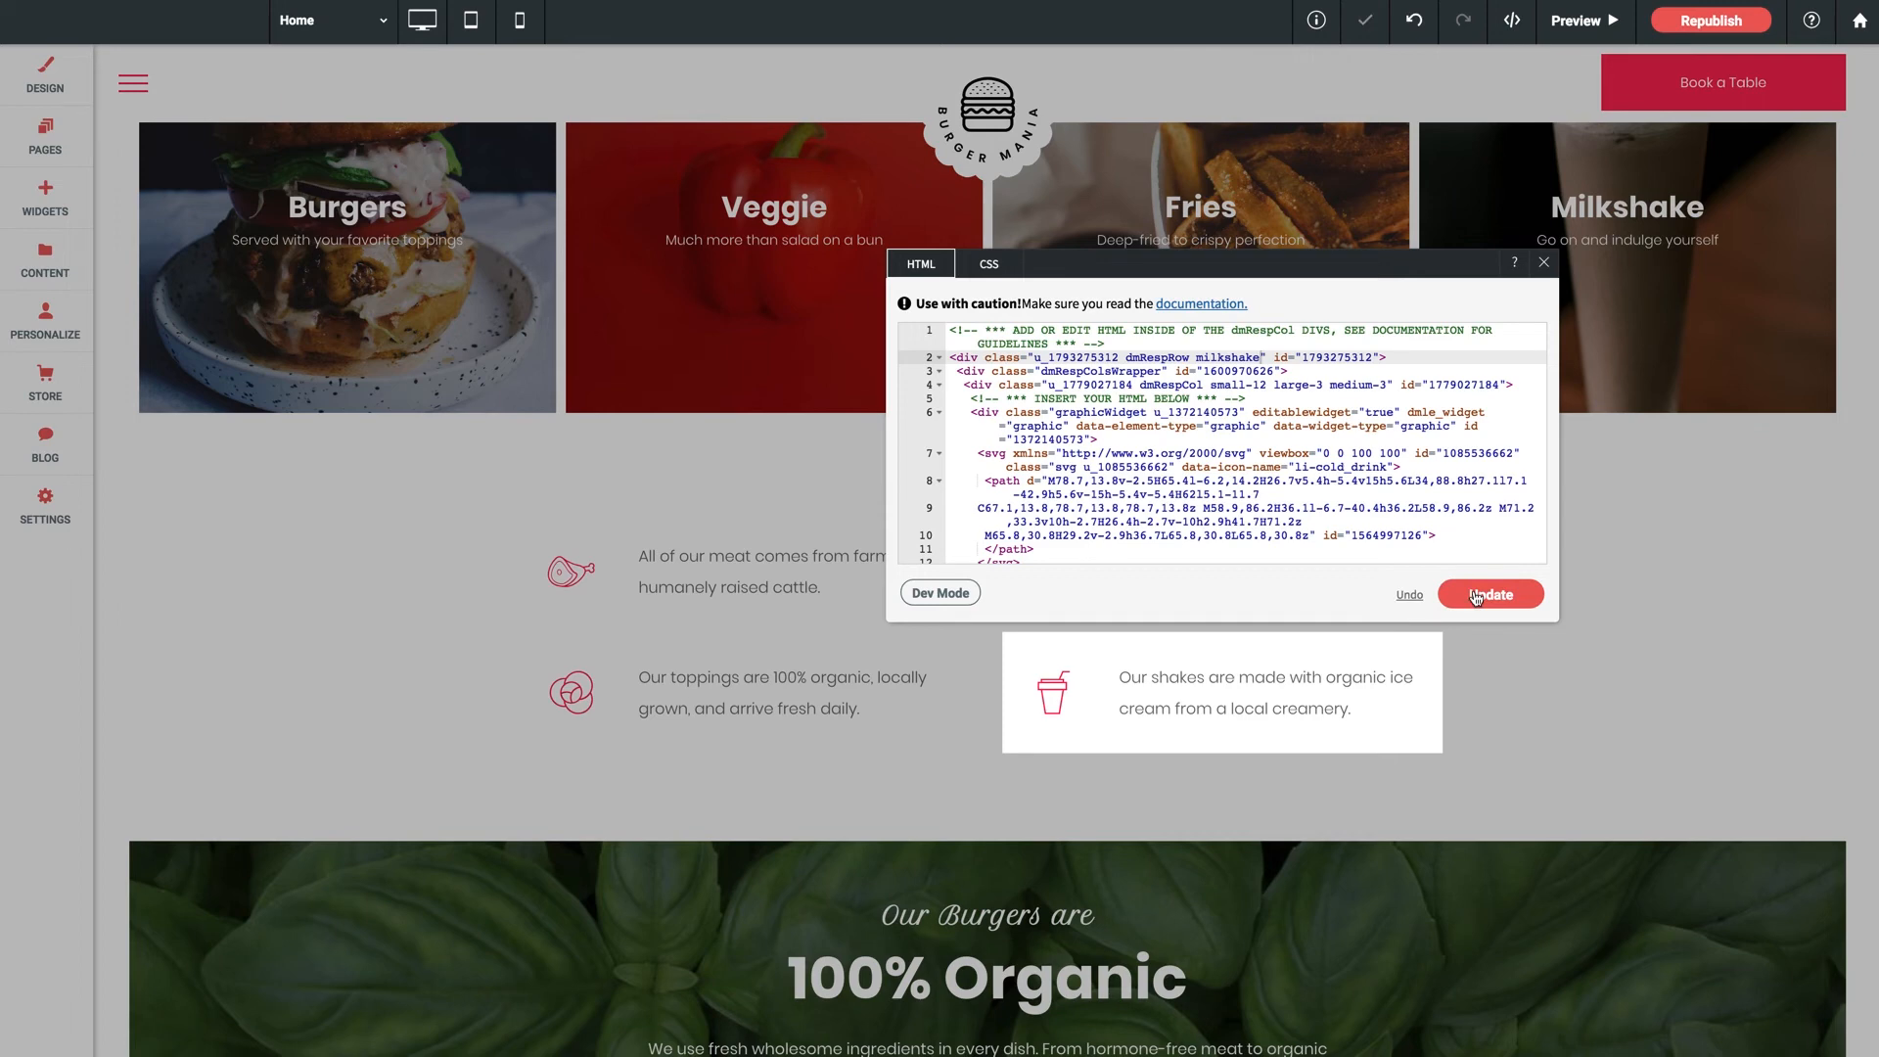
click(1363, 22)
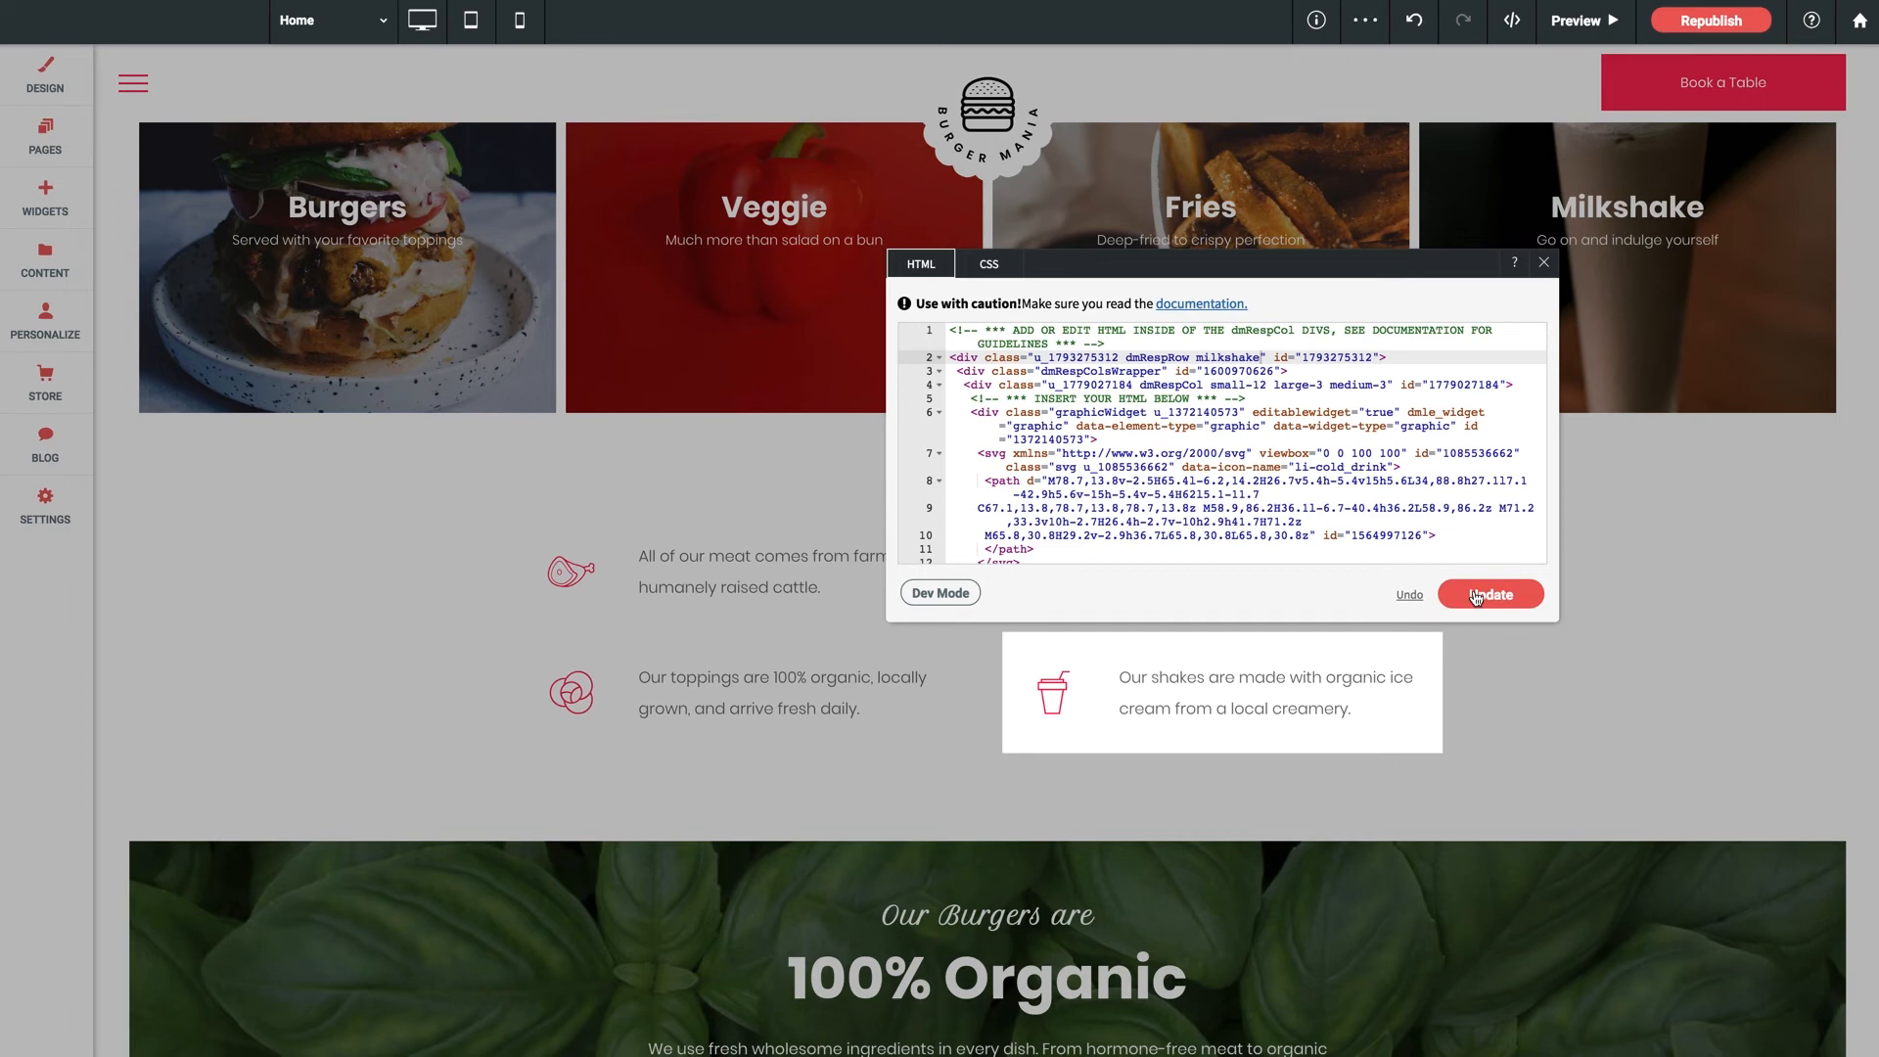
click(1490, 595)
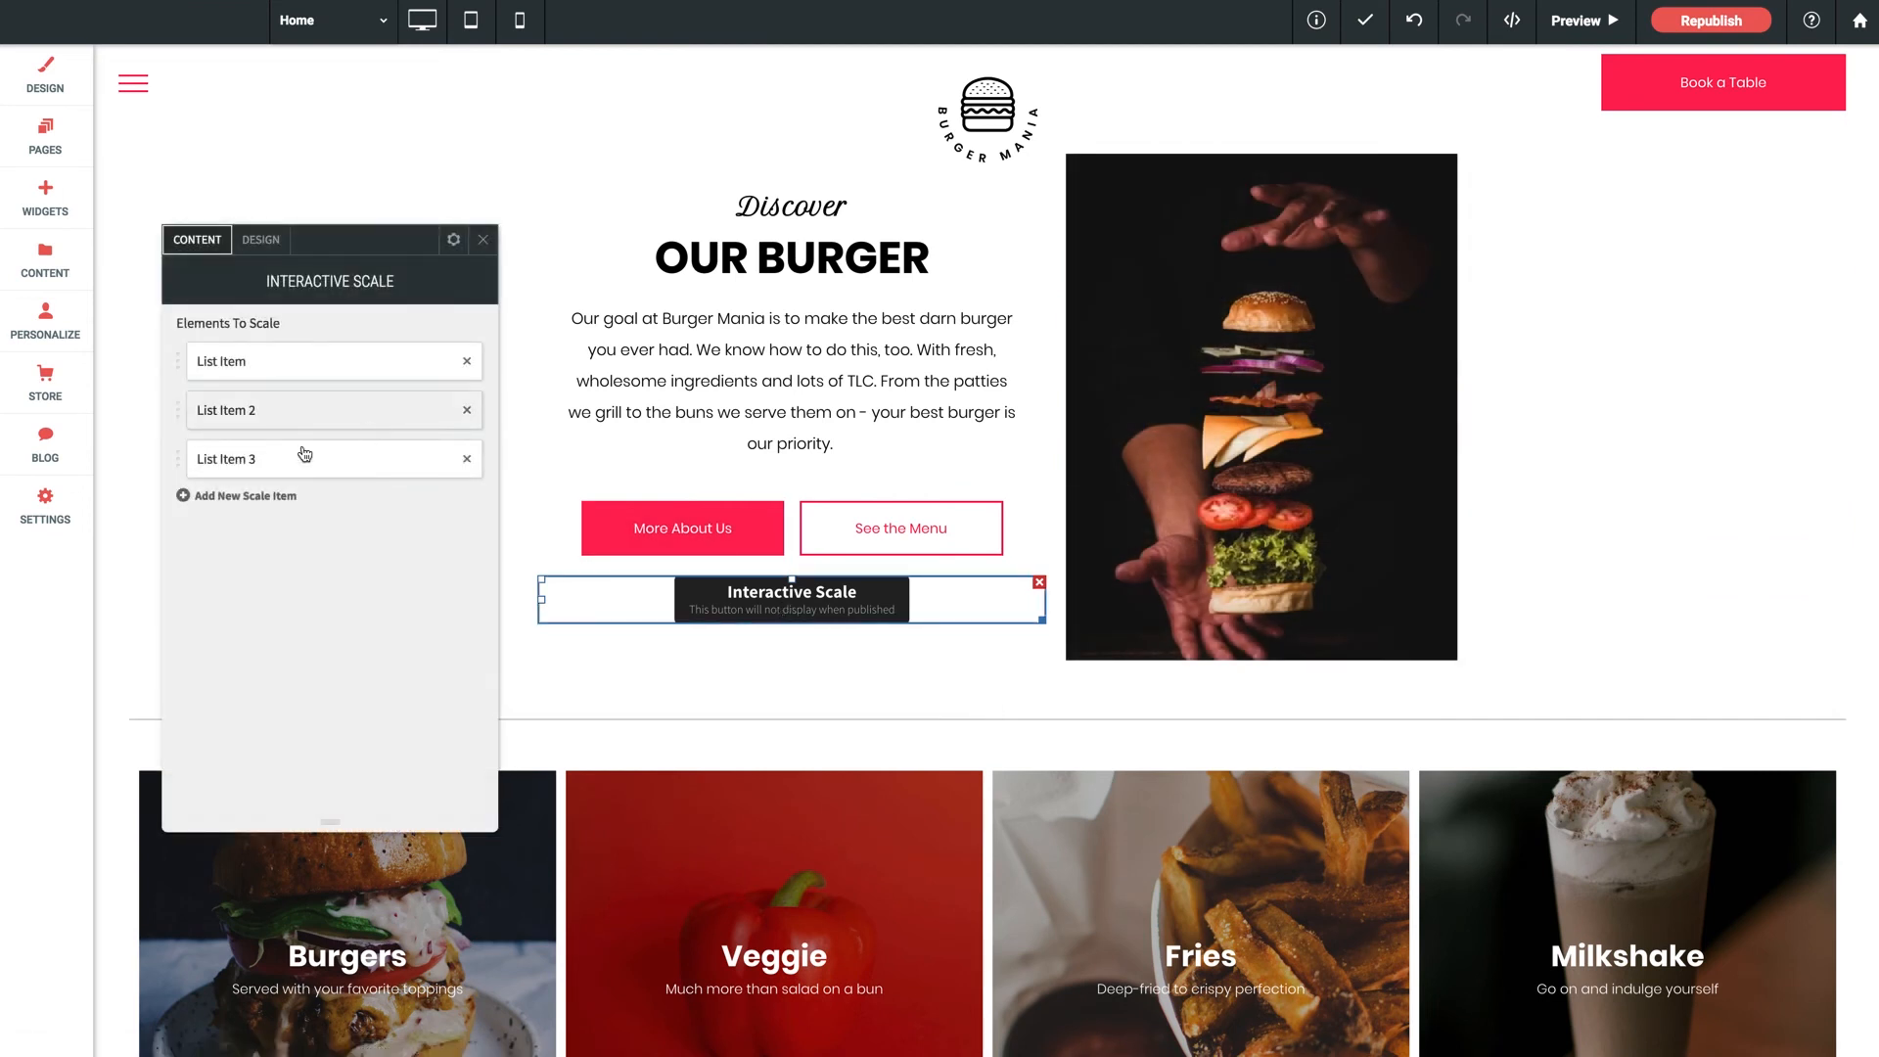
Add a scale item for .milkshake with 1.05 scale, 0.2 s delay and easeInOut easing.
click(245, 495)
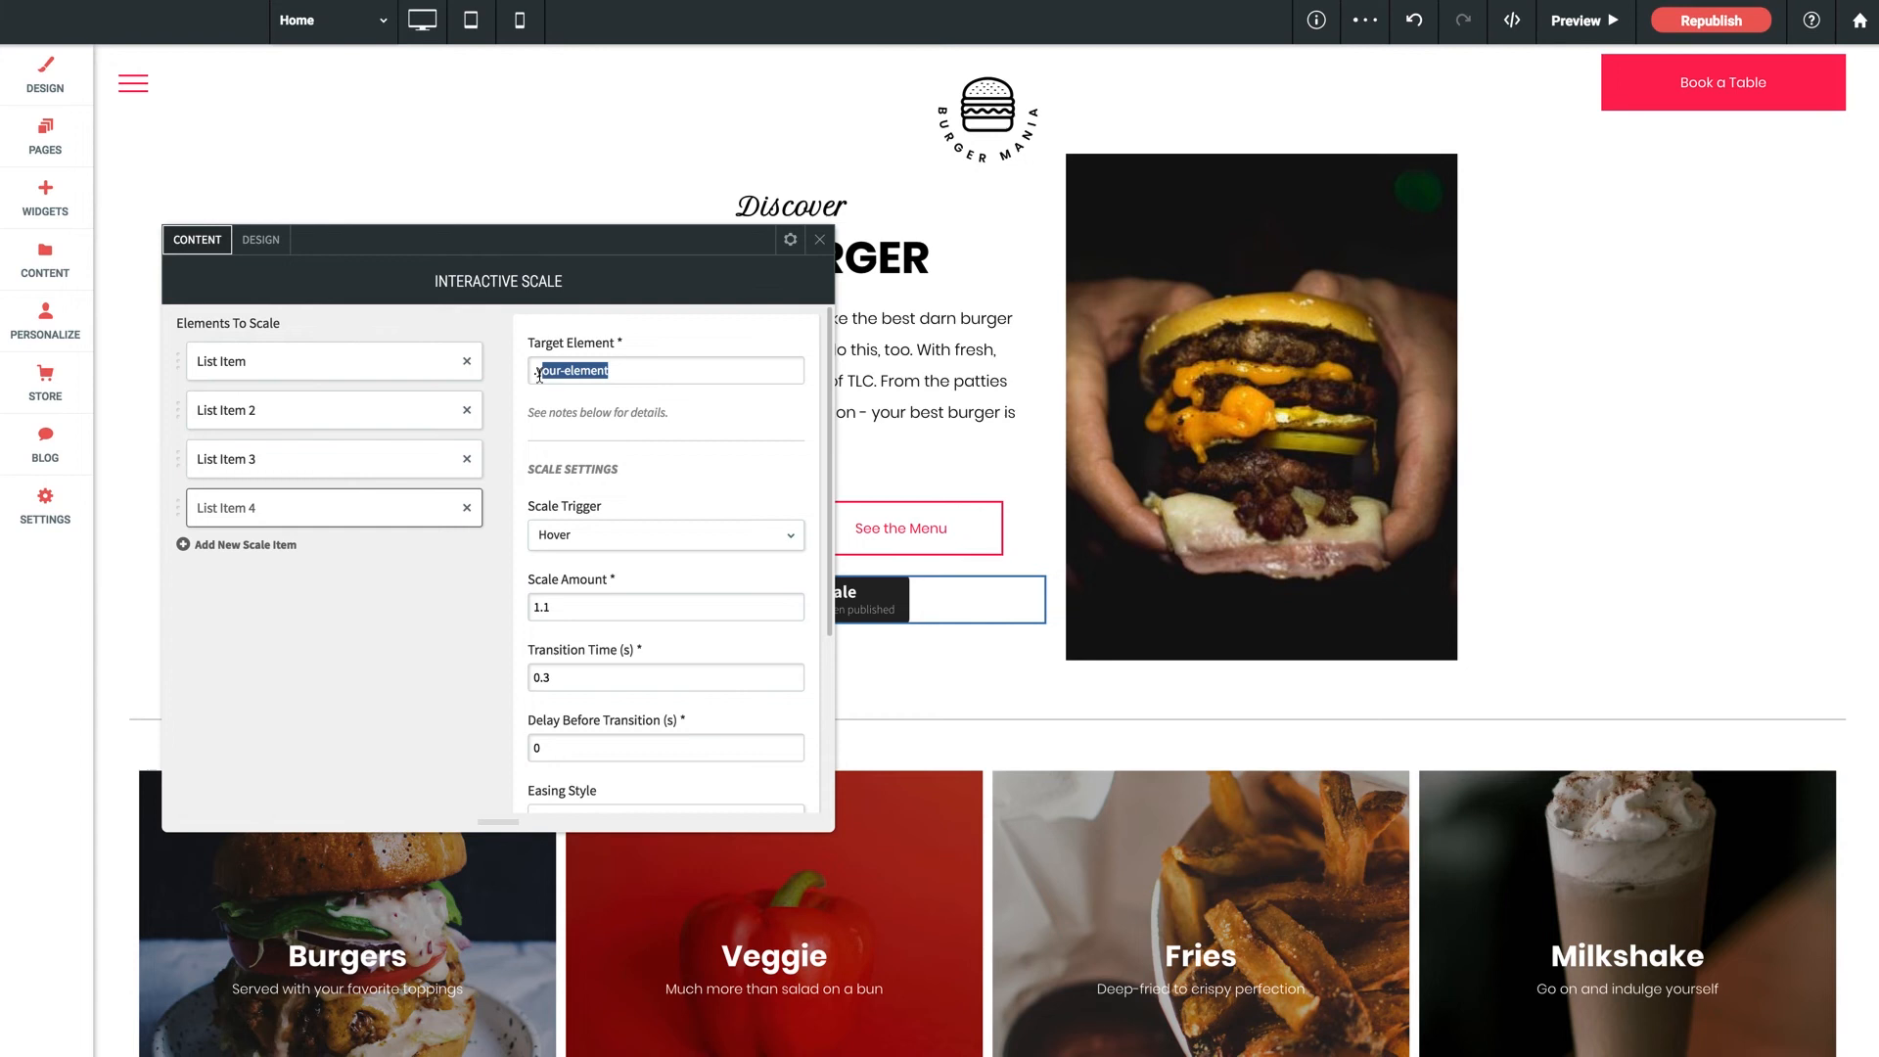
text(.milkshake)
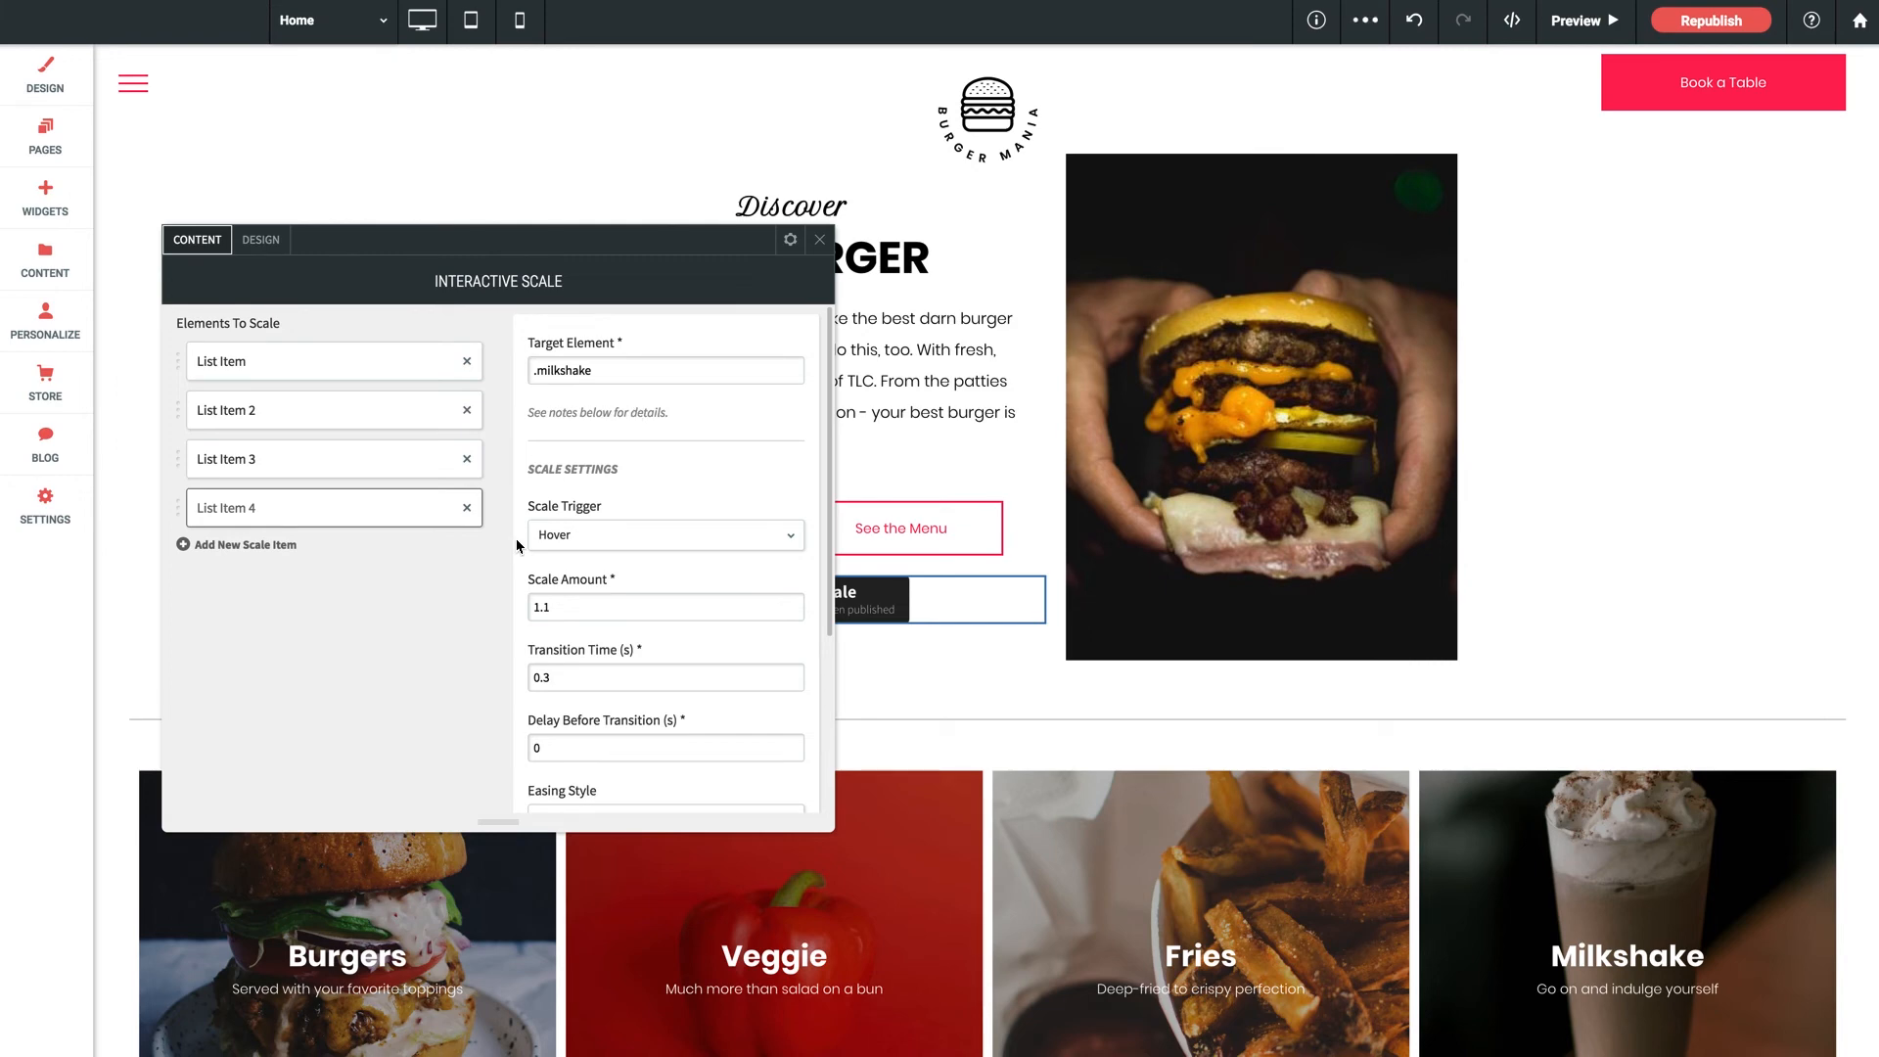
scroll(down, 3)
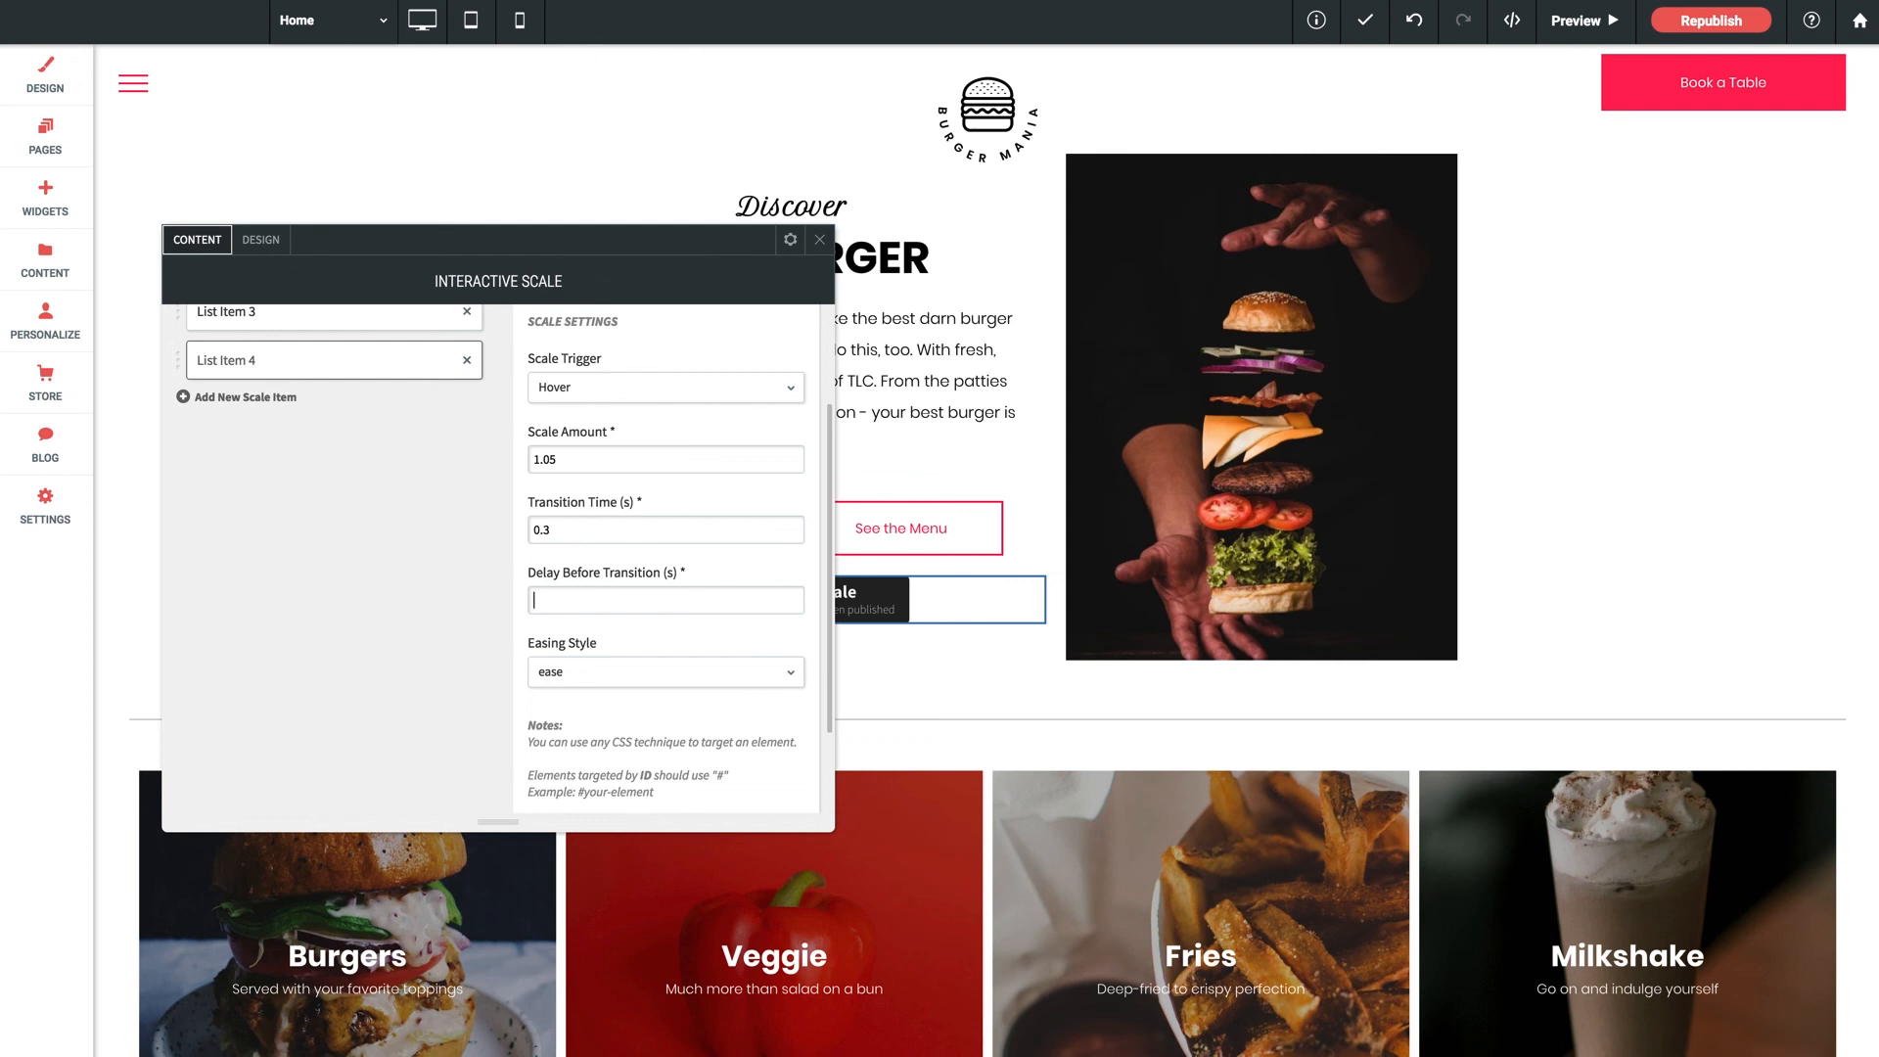
text(.2)
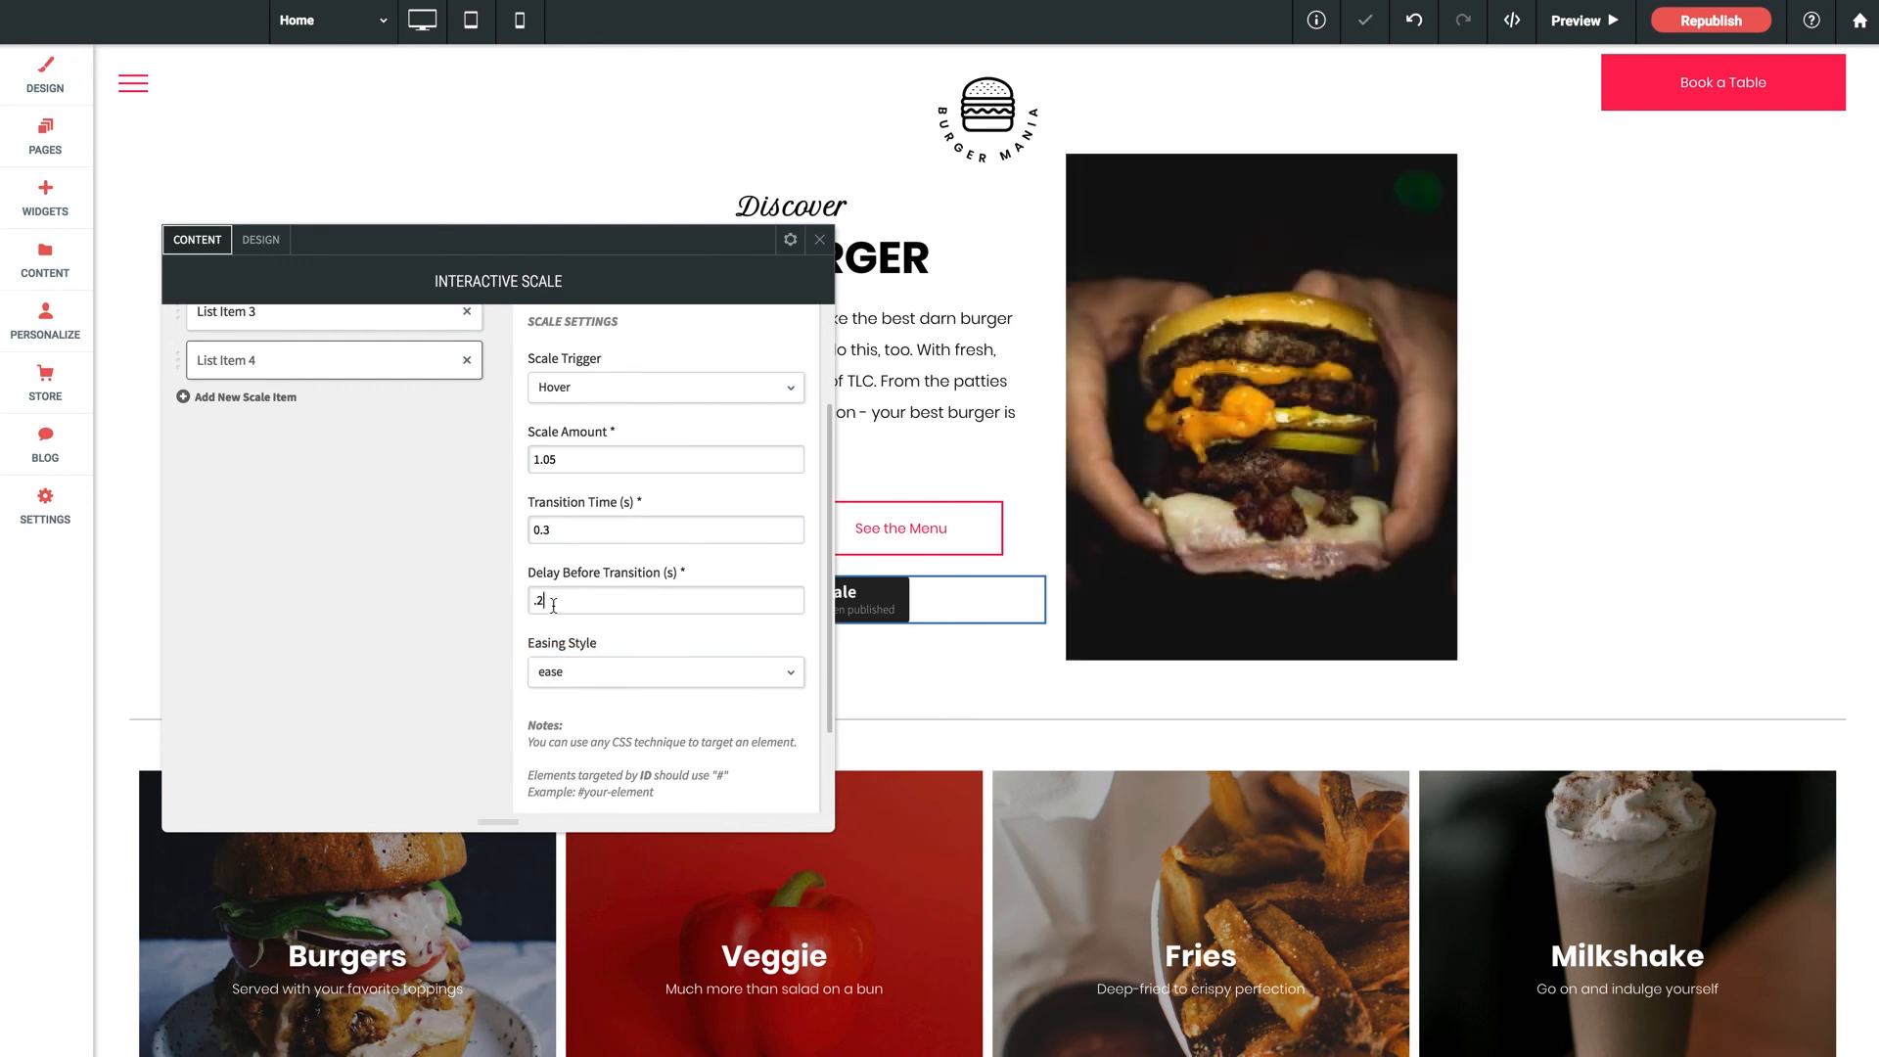
click(665, 672)
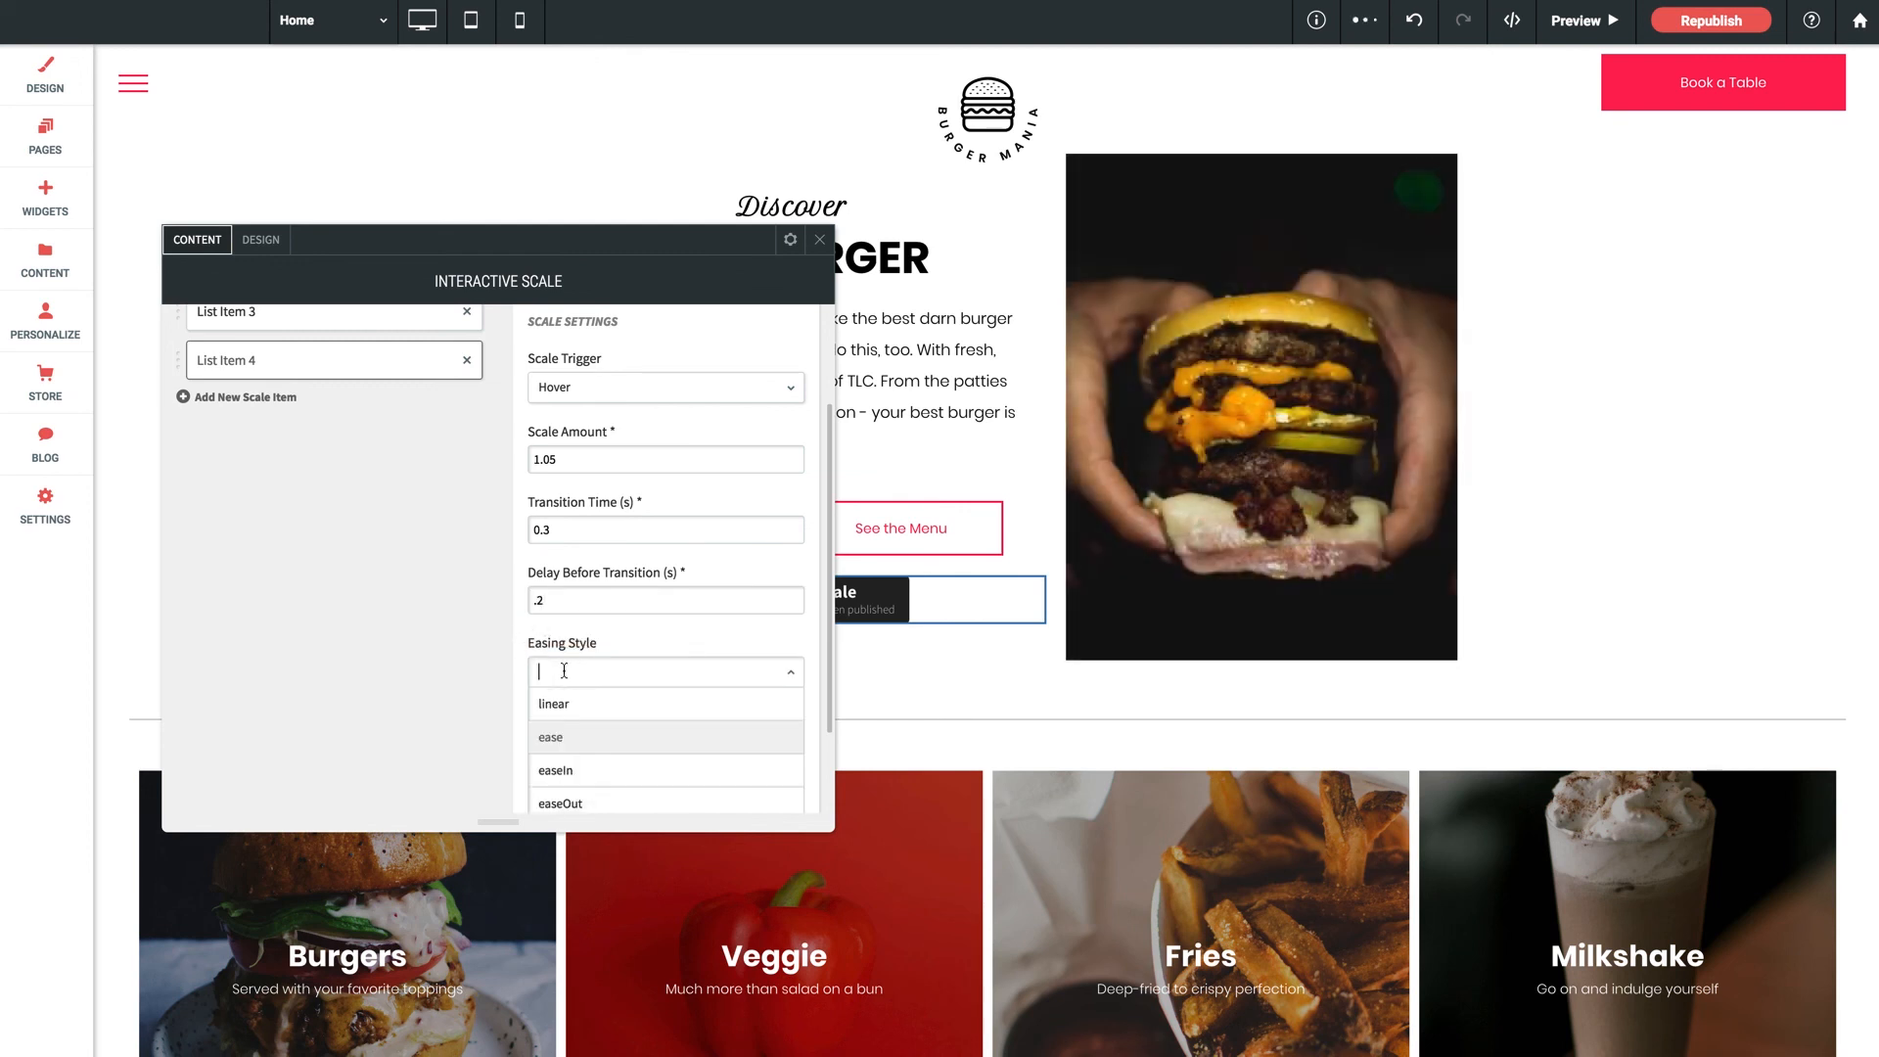
scroll(down, 3)
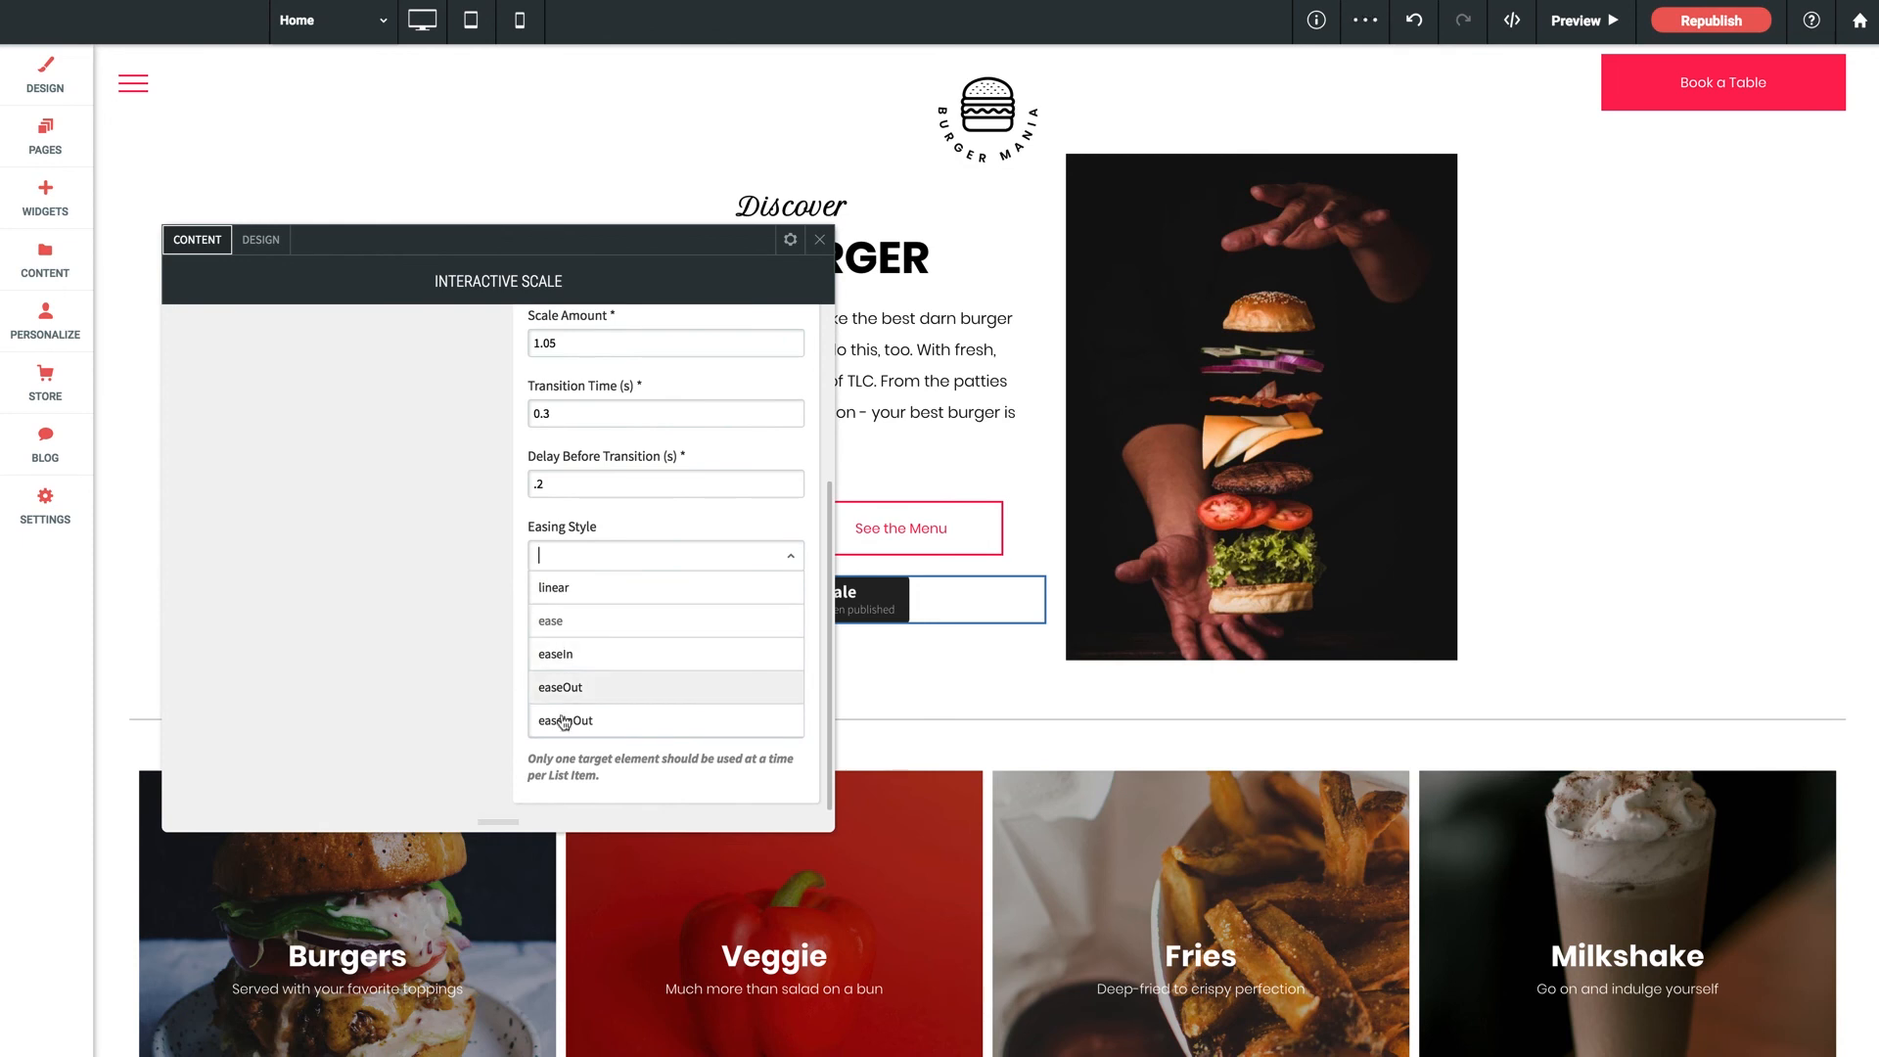
click(548, 620)
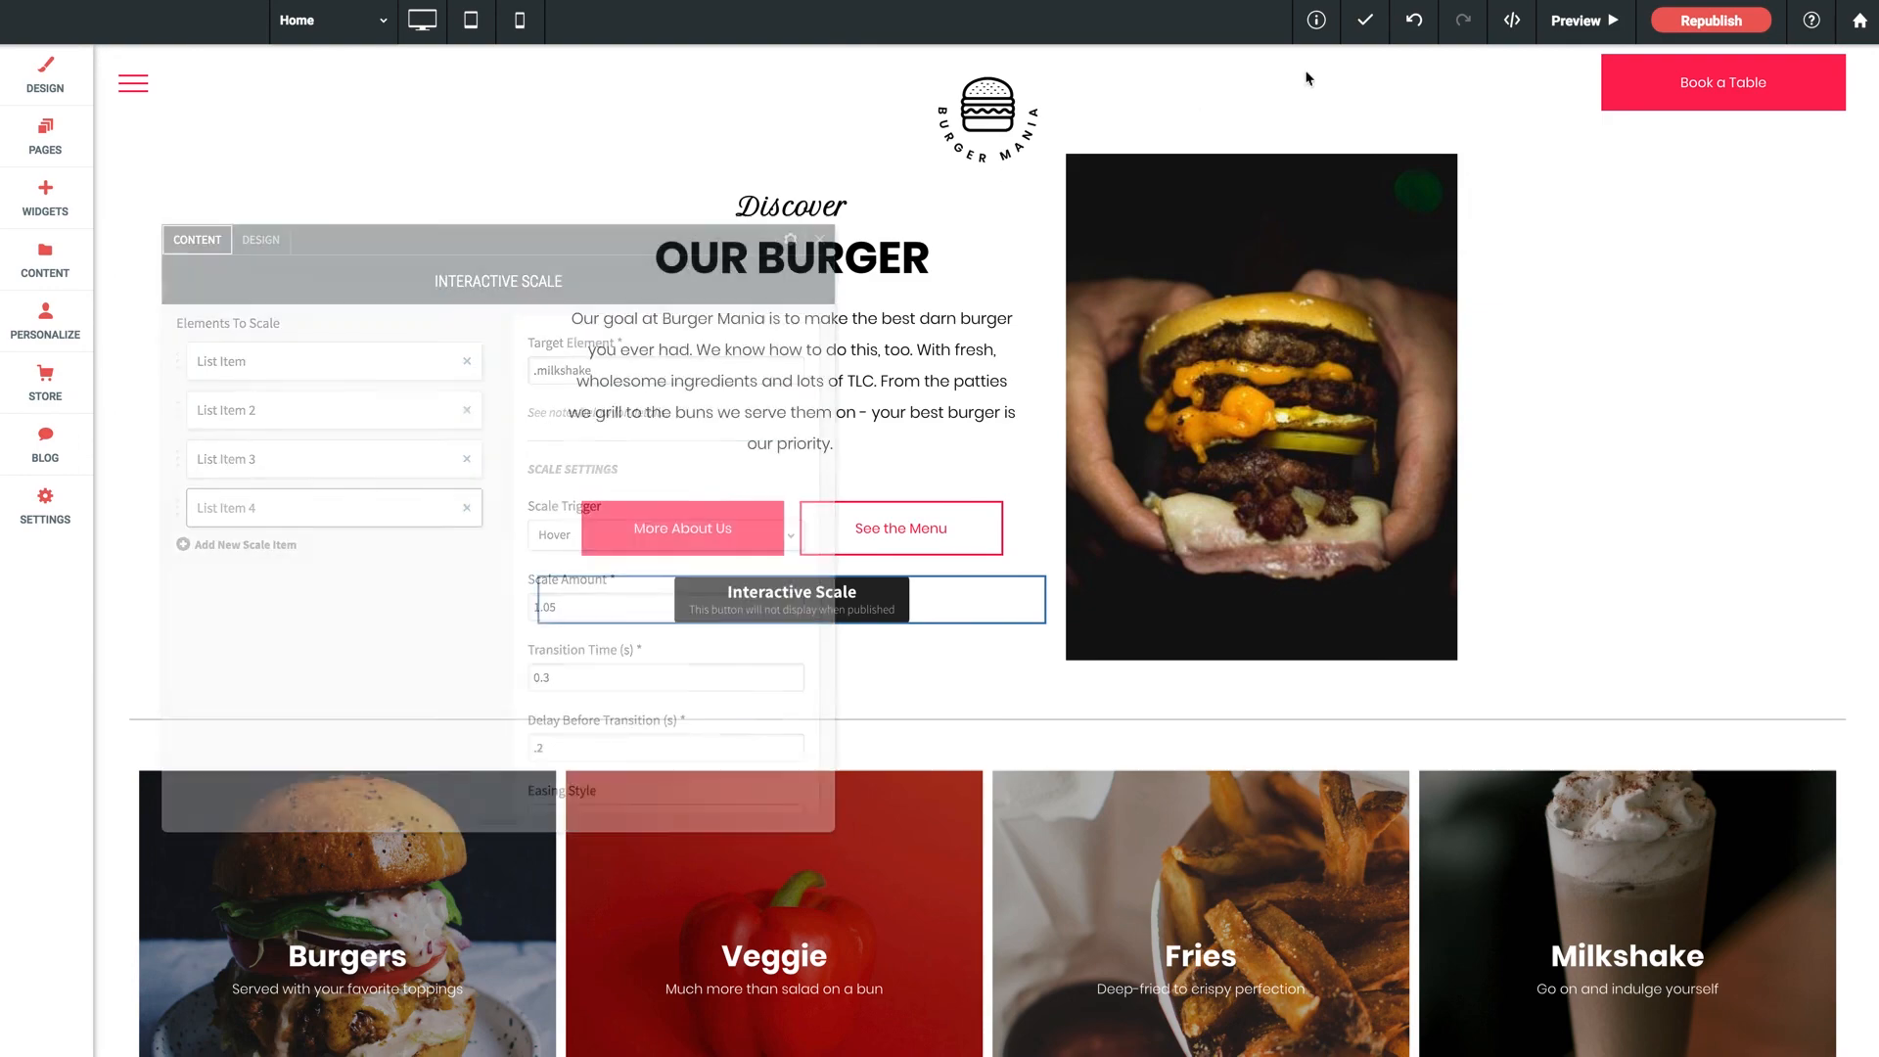
Preview the site and scroll to the organic shakes row to test its hover scaling.
click(1581, 21)
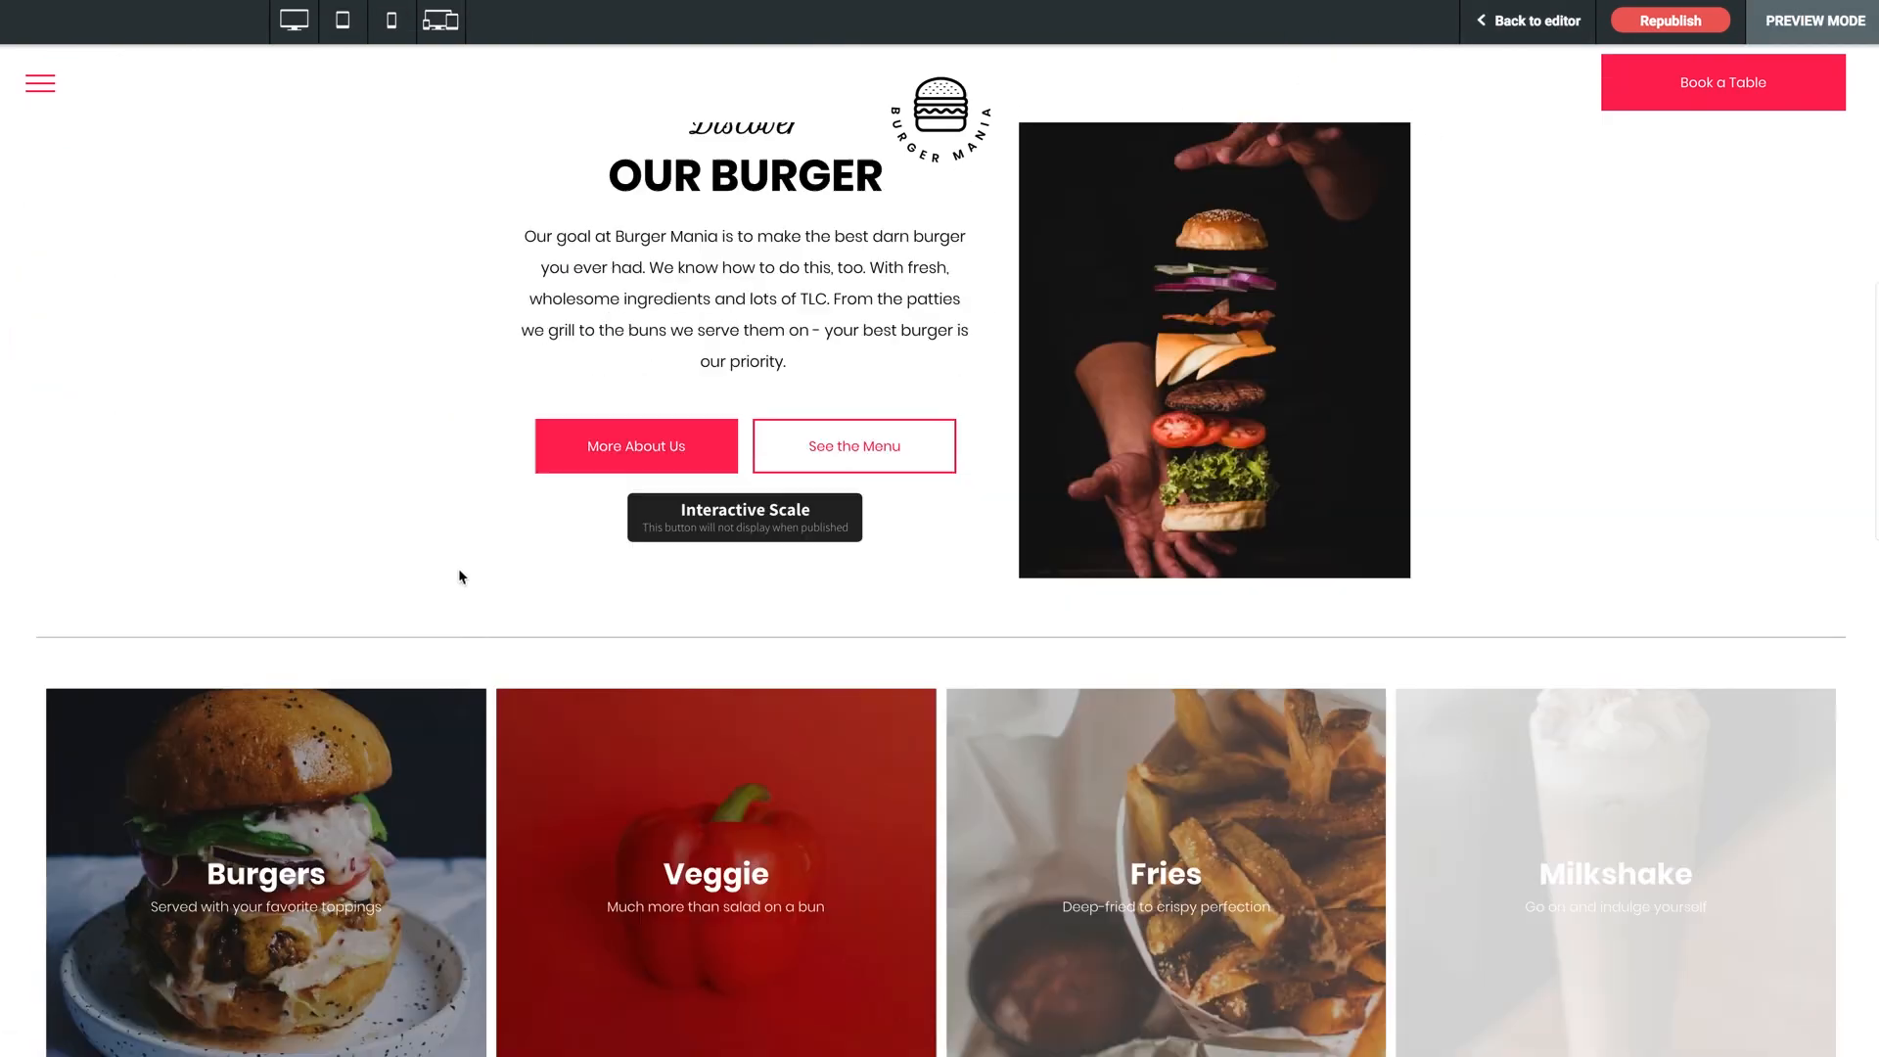
scroll(down, 3)
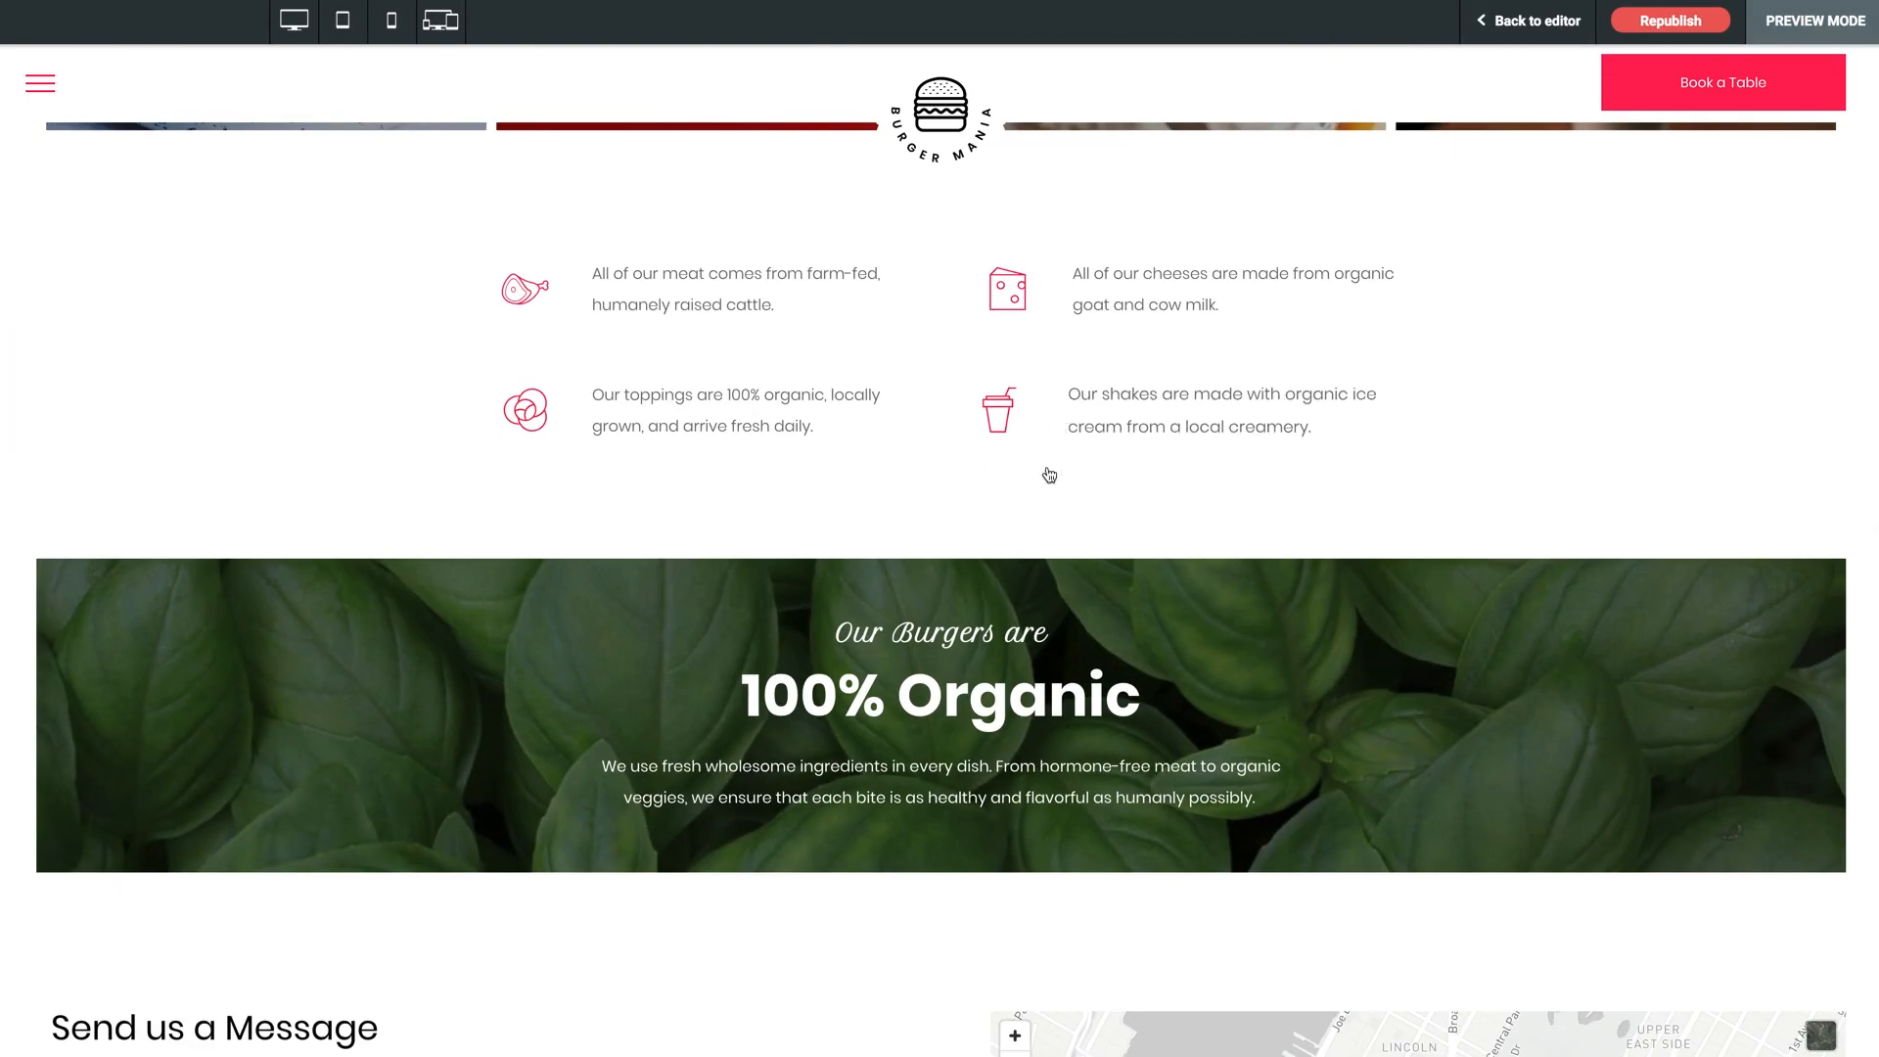
mouse_move(1080, 498)
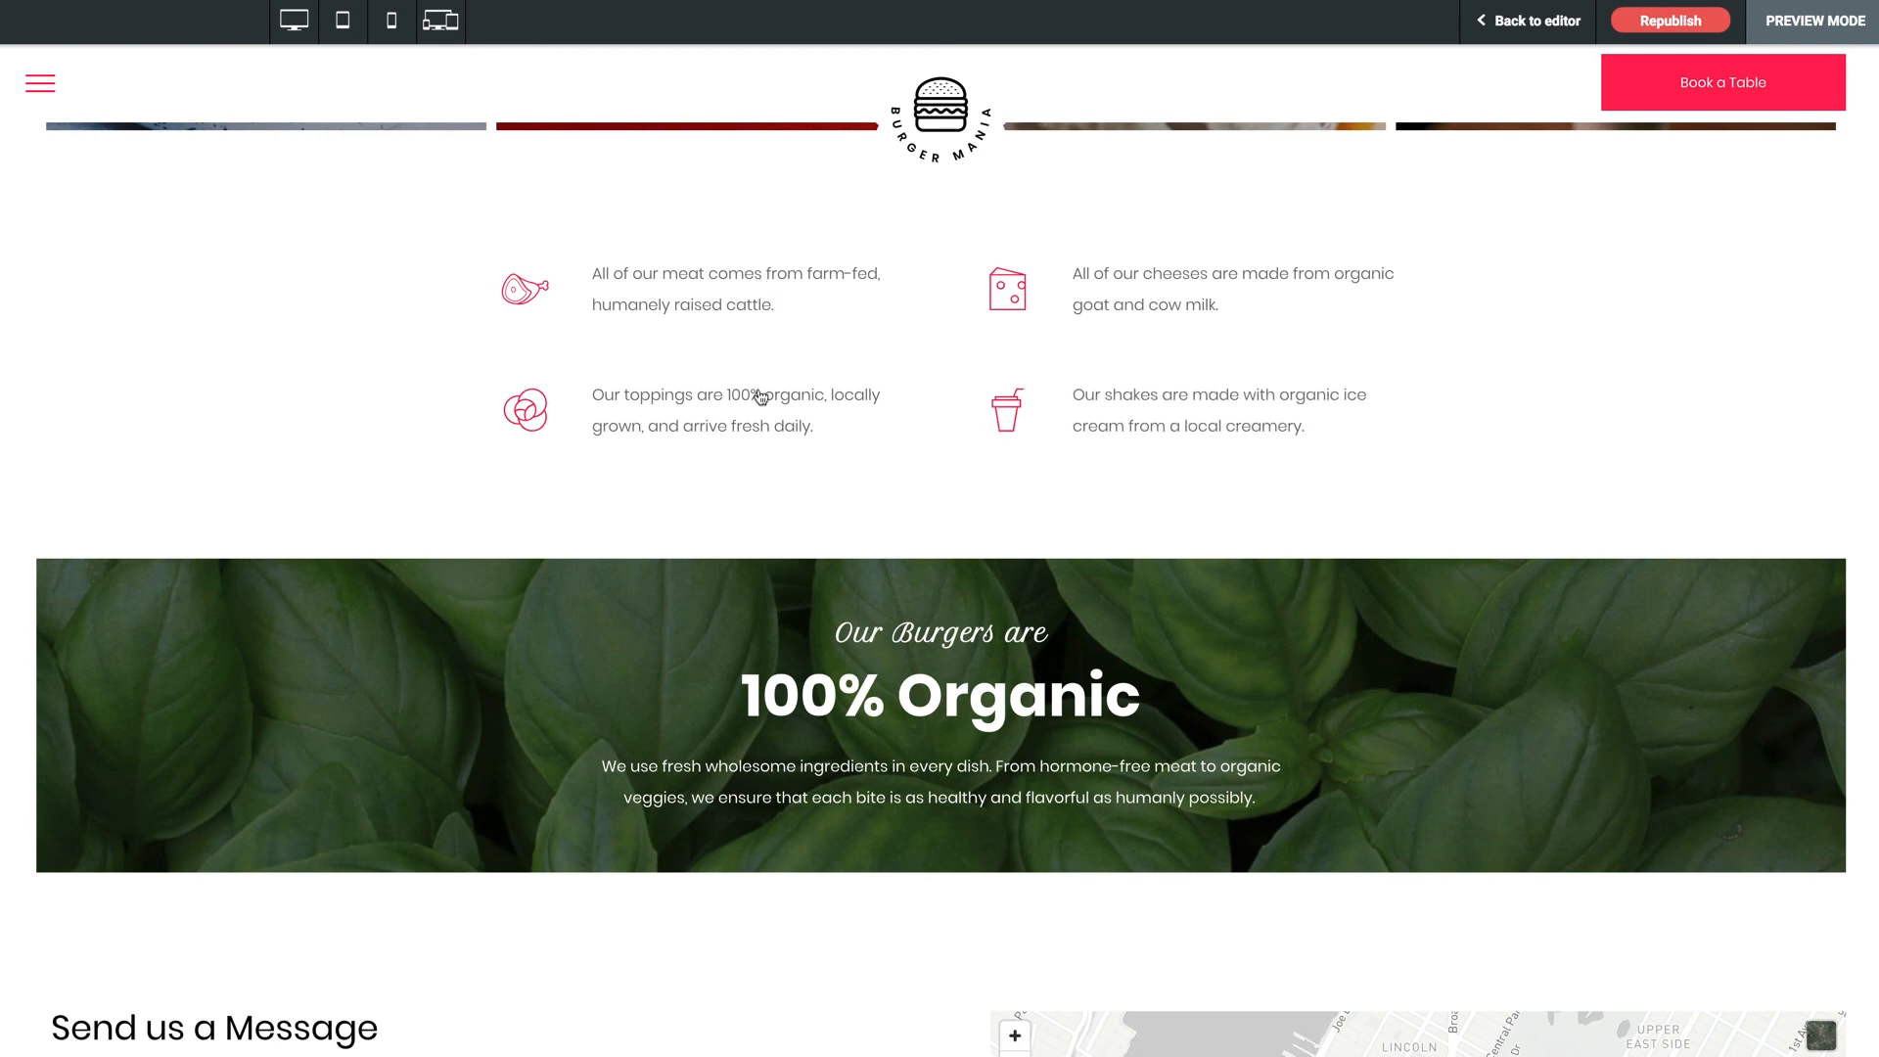
mouse_move(846, 538)
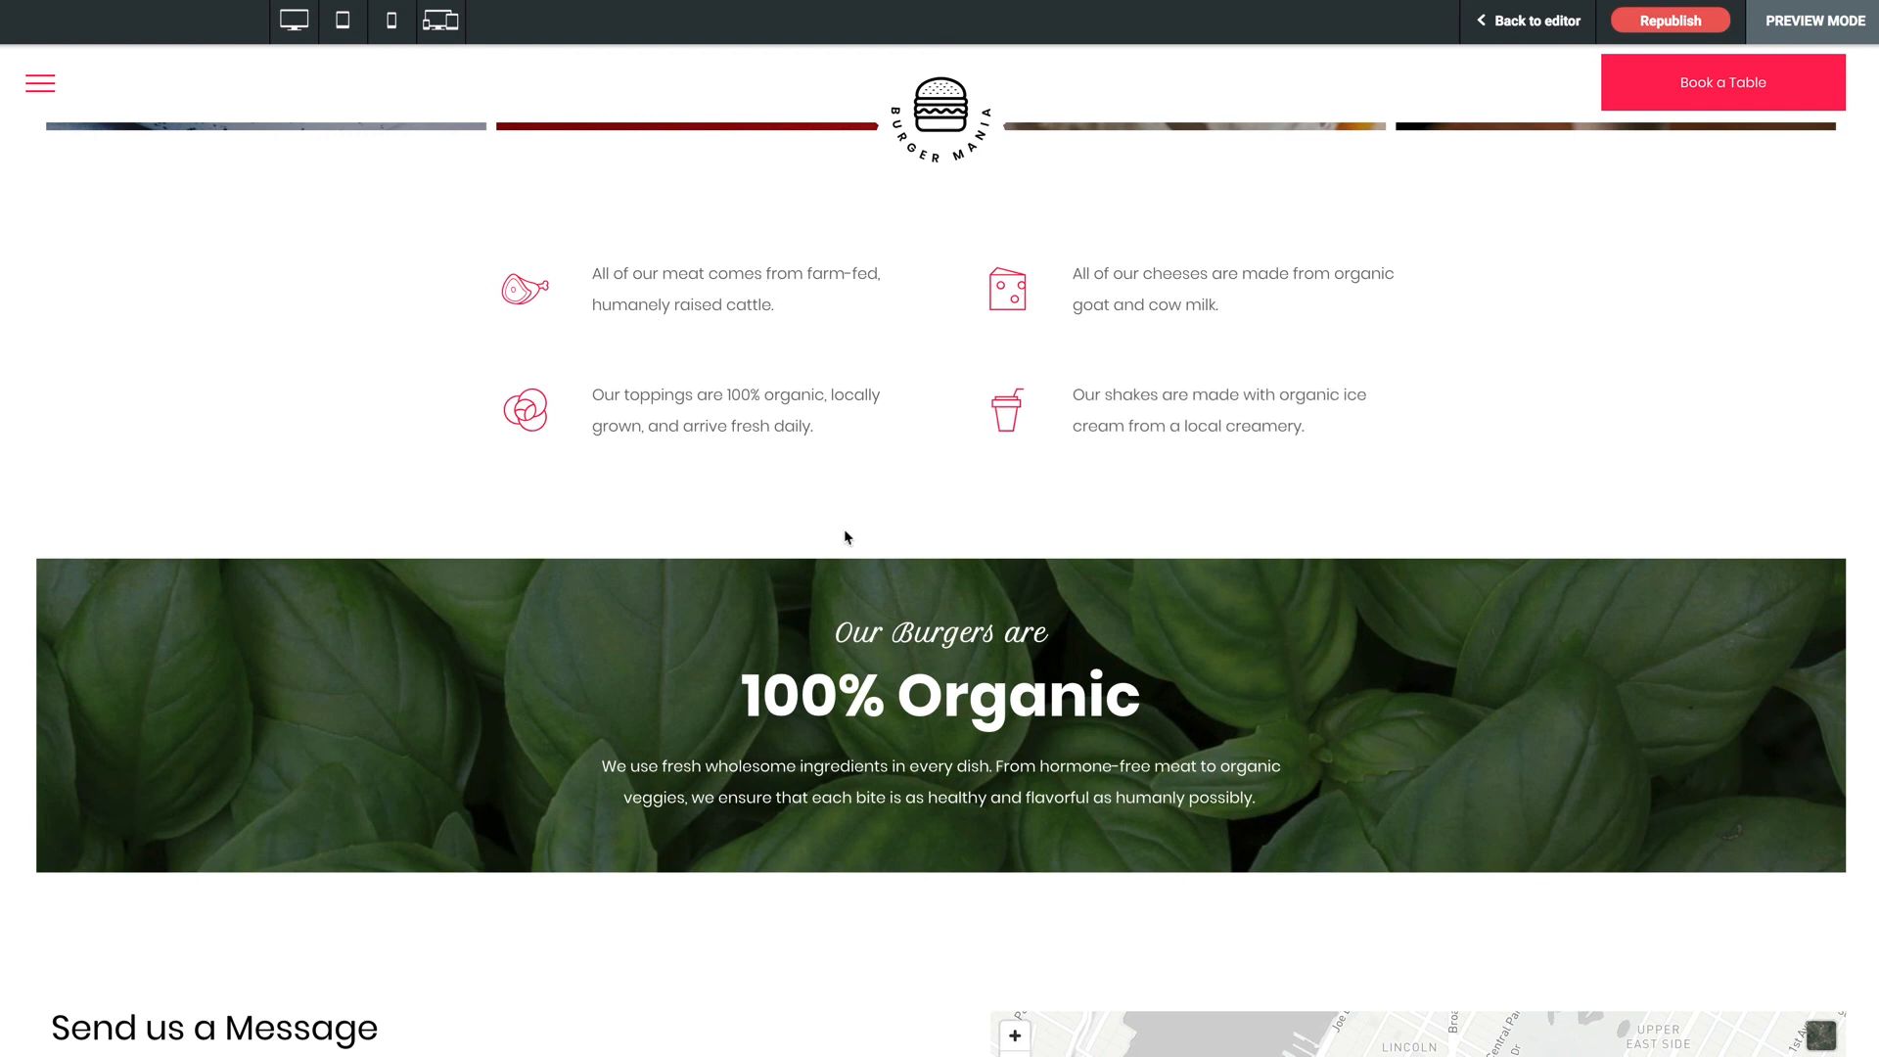